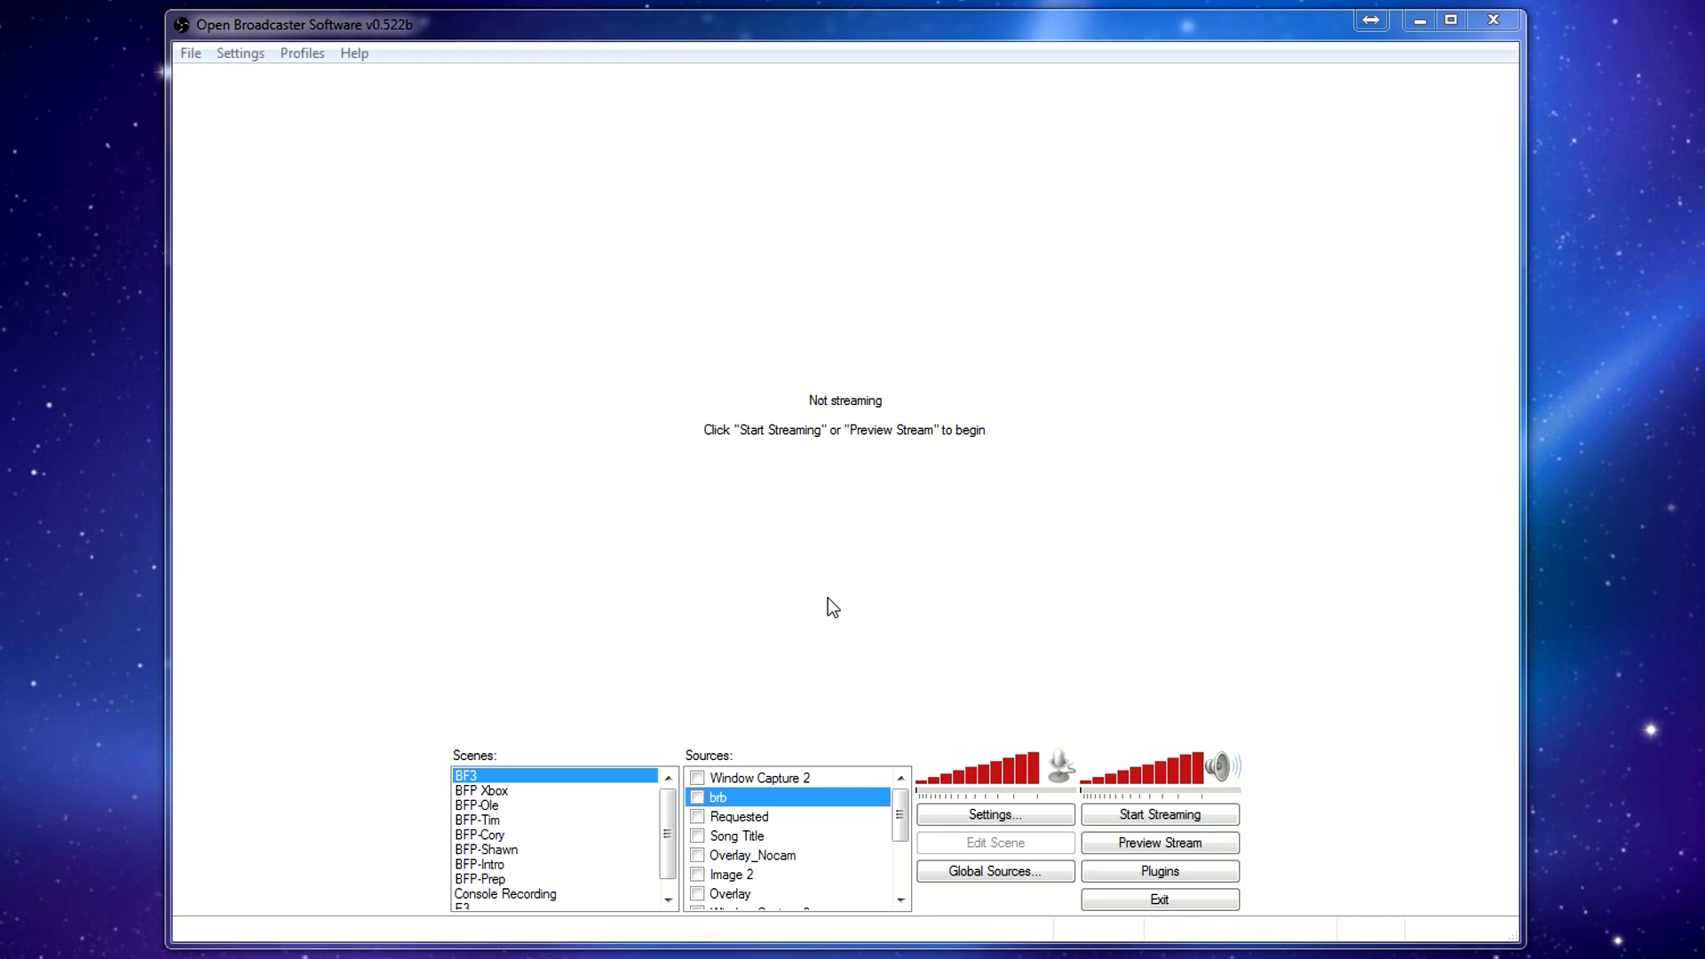
mouse_move(852, 384)
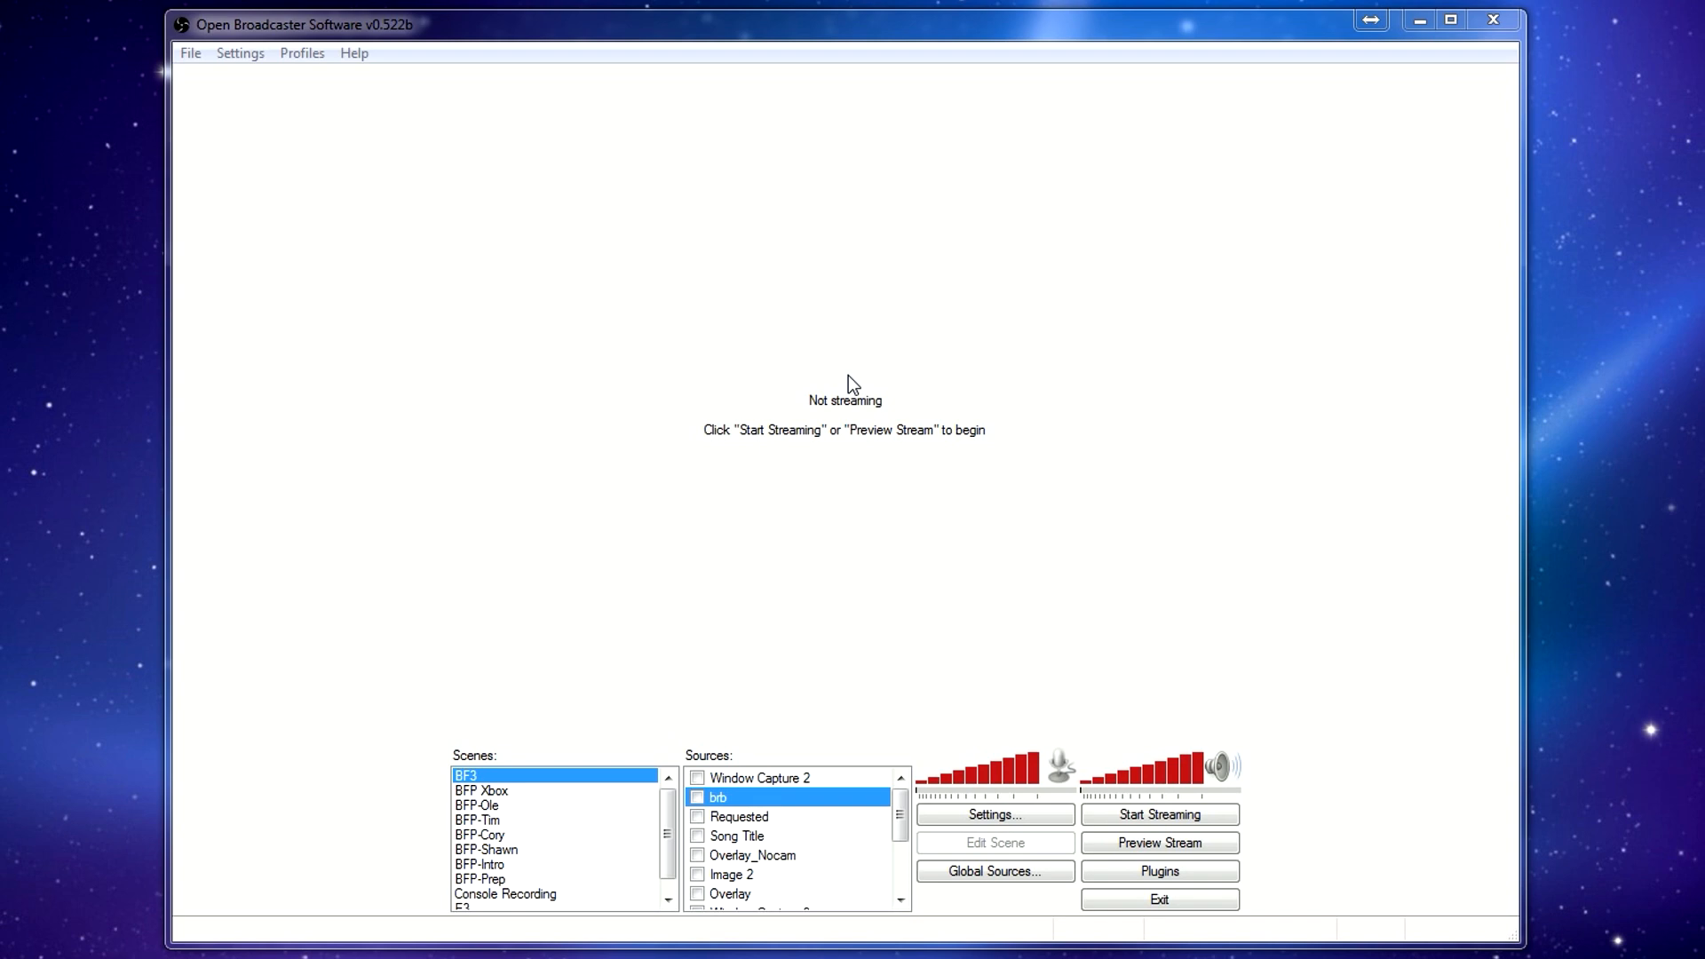
mouse_move(948, 362)
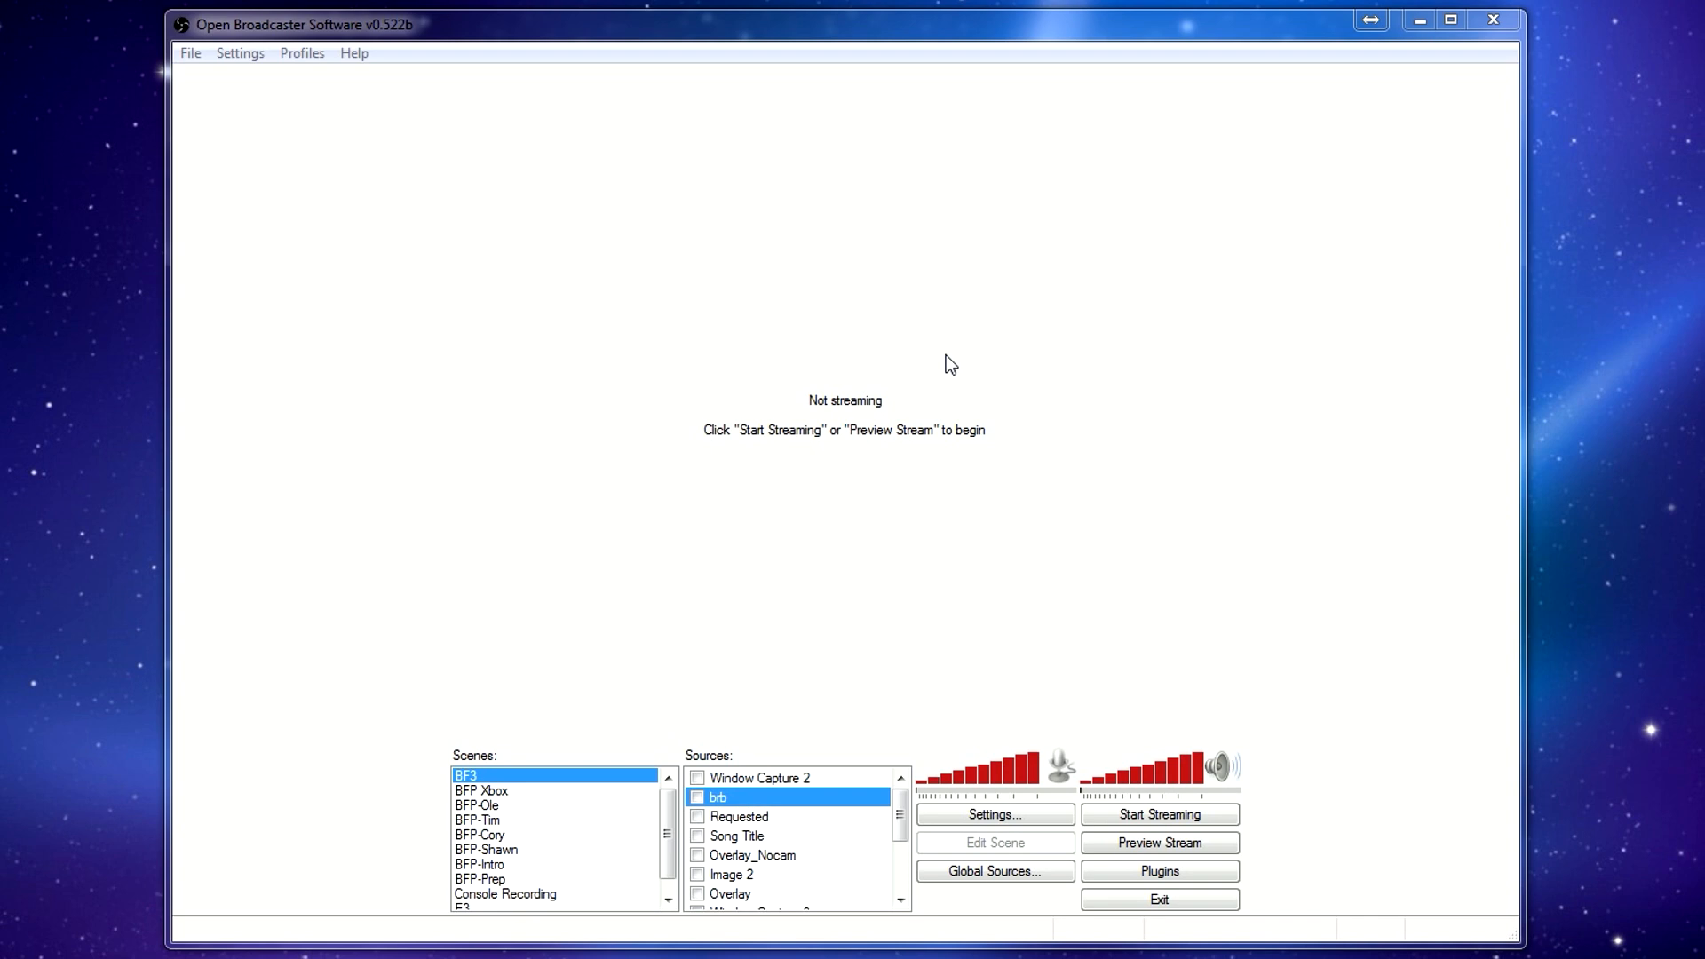
mouse_move(830, 280)
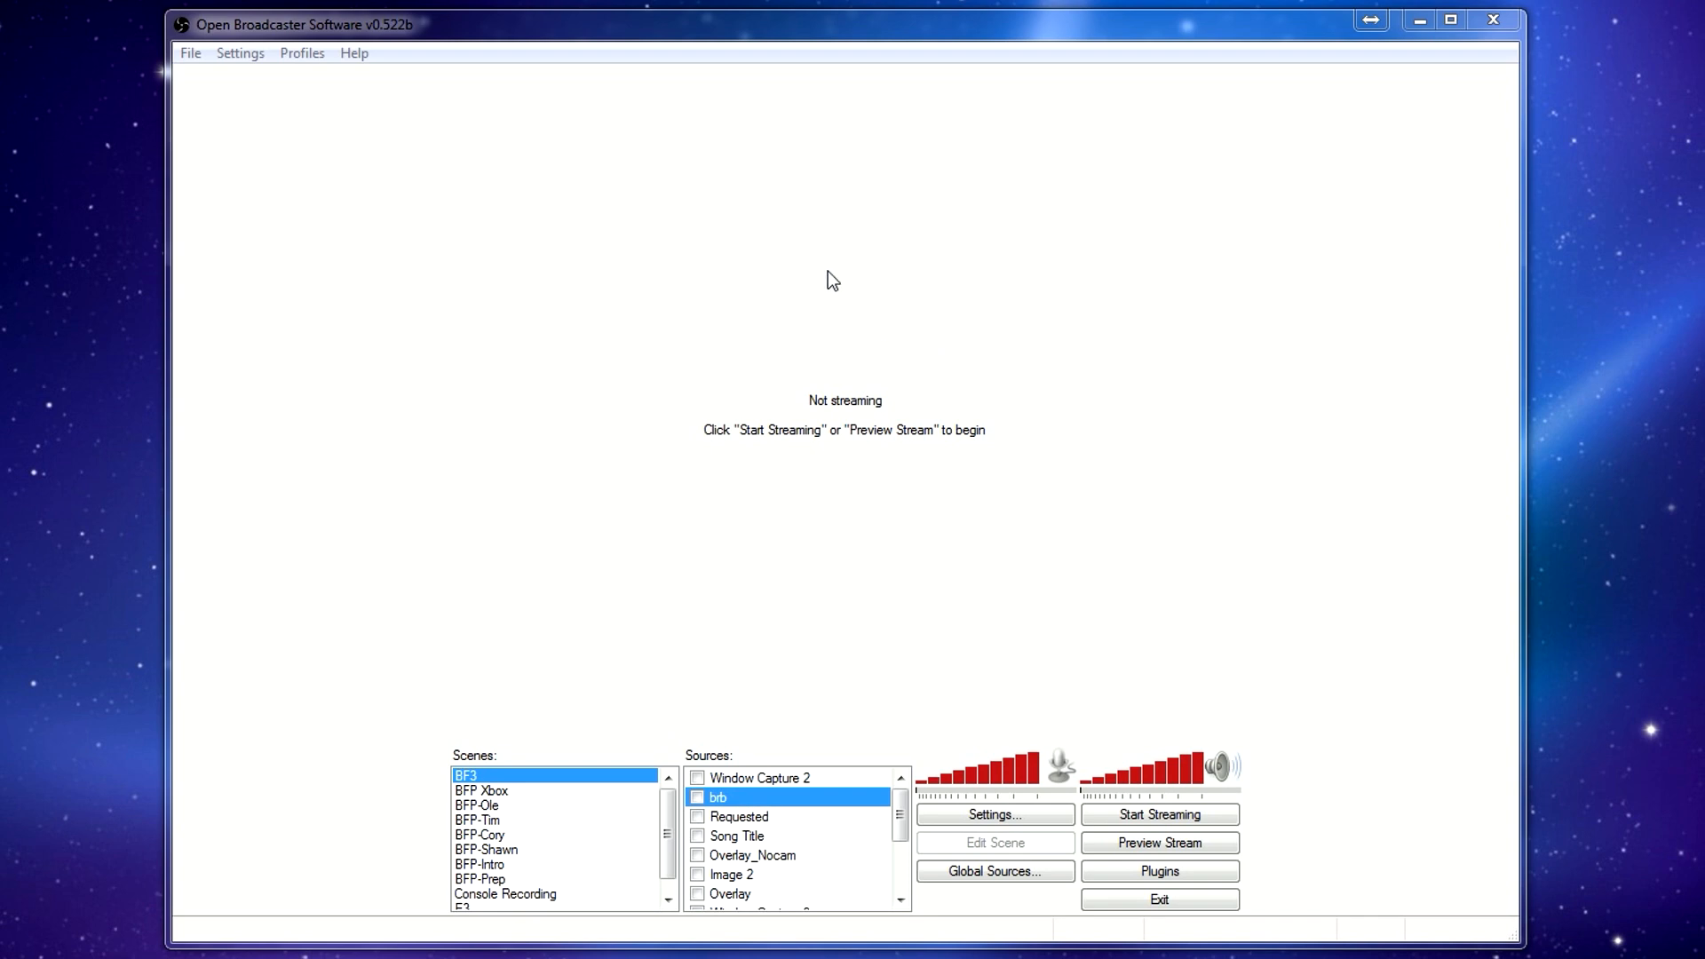
mouse_move(698, 197)
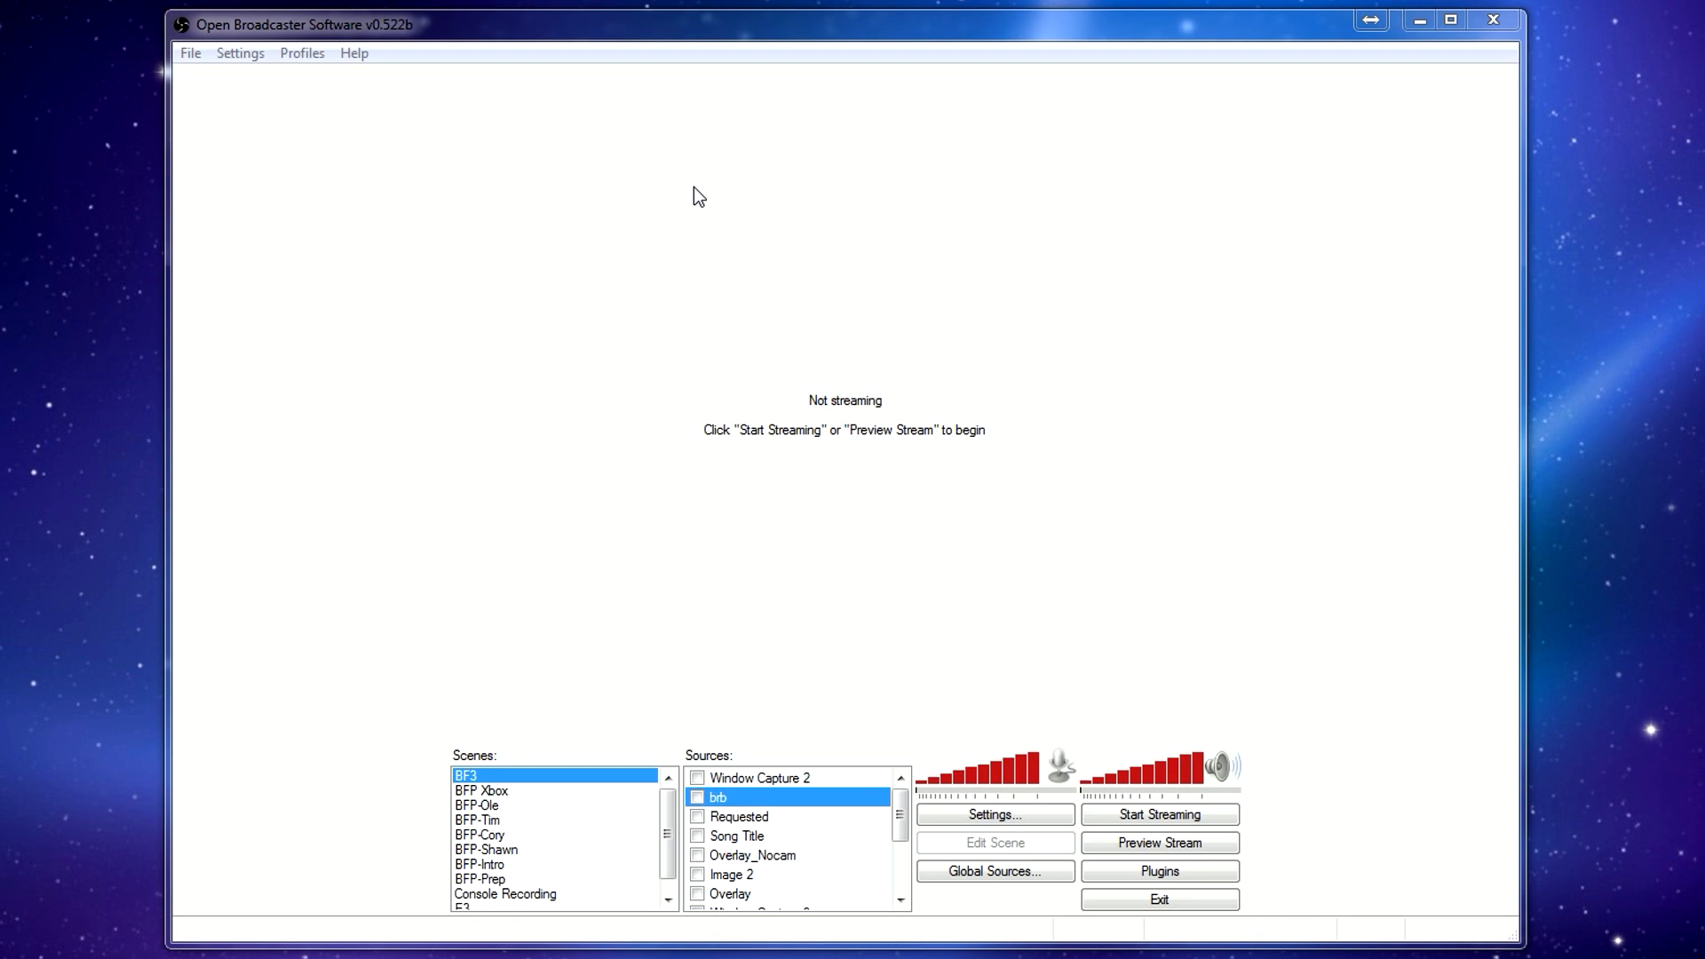
mouse_move(287, 44)
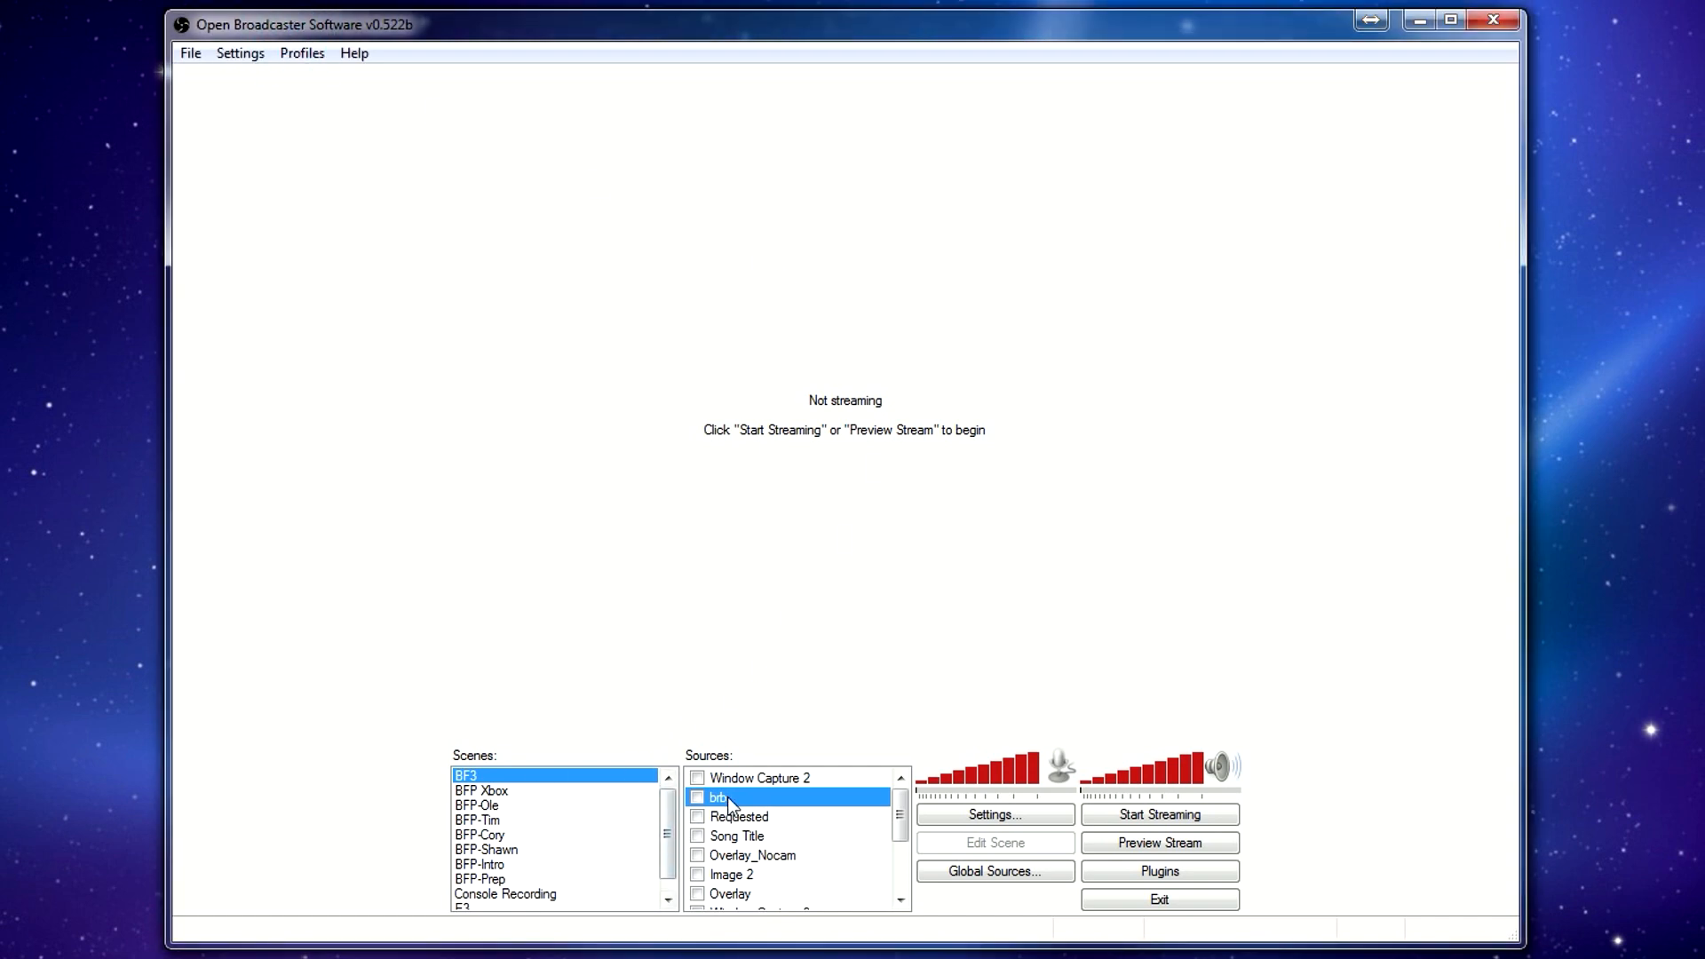
mouse_move(238, 52)
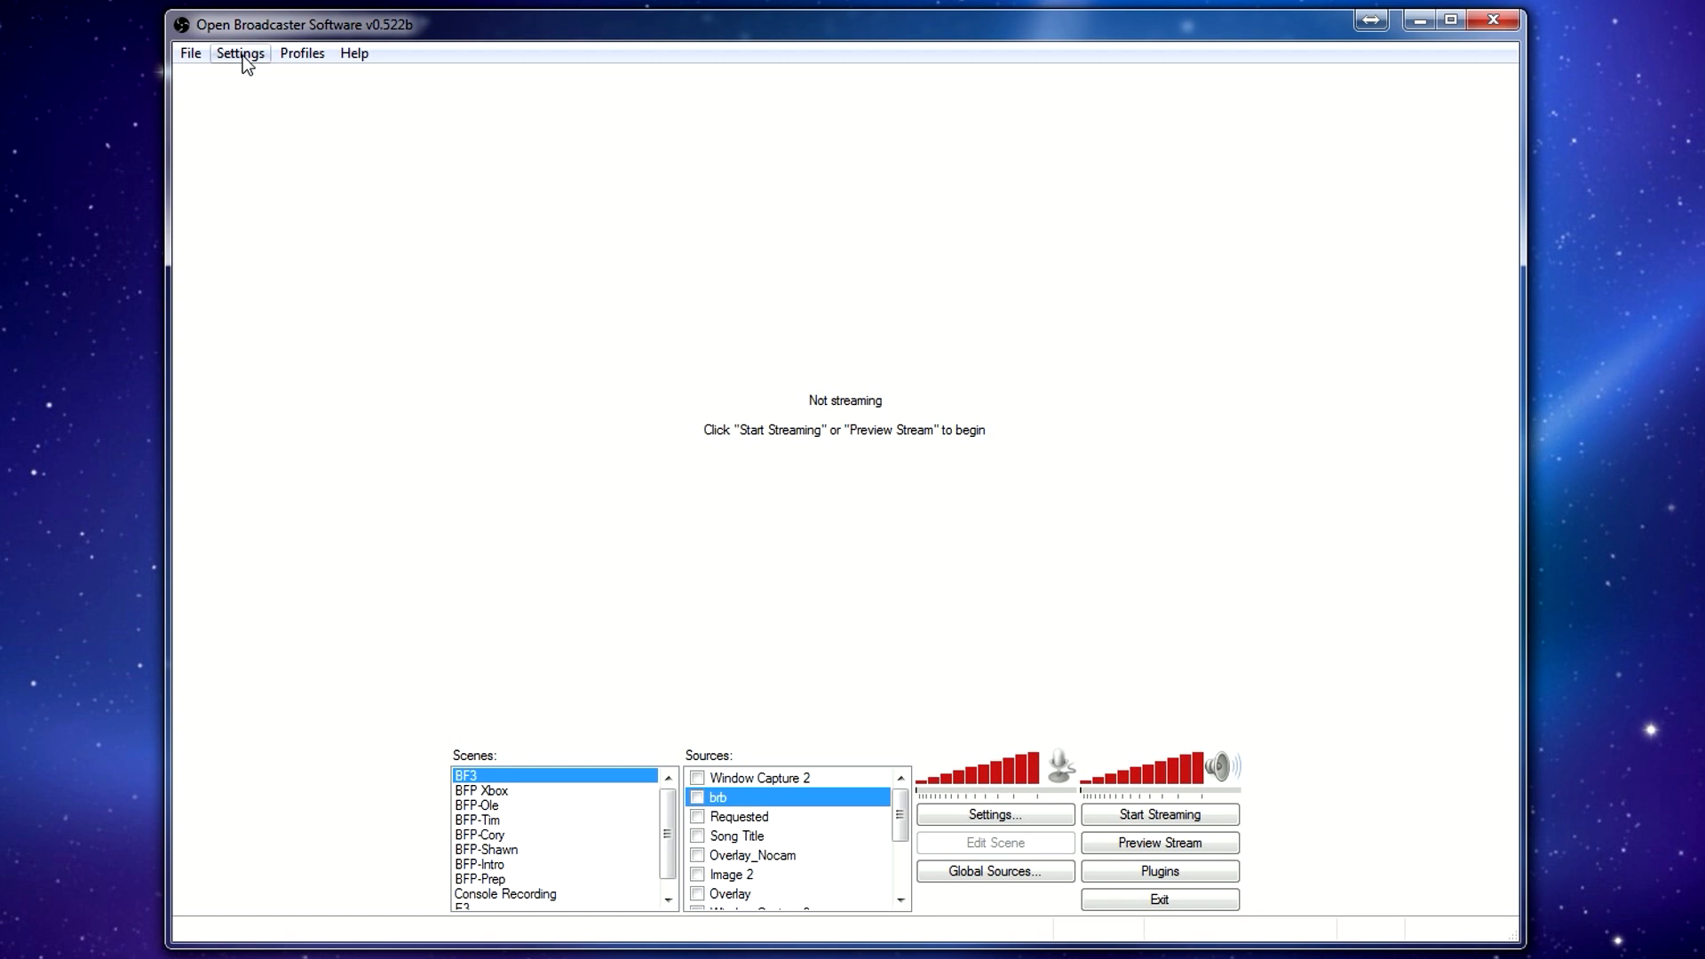
Open the Settings window and check the BFP Twitch 60fps profile on the General page.
click(239, 53)
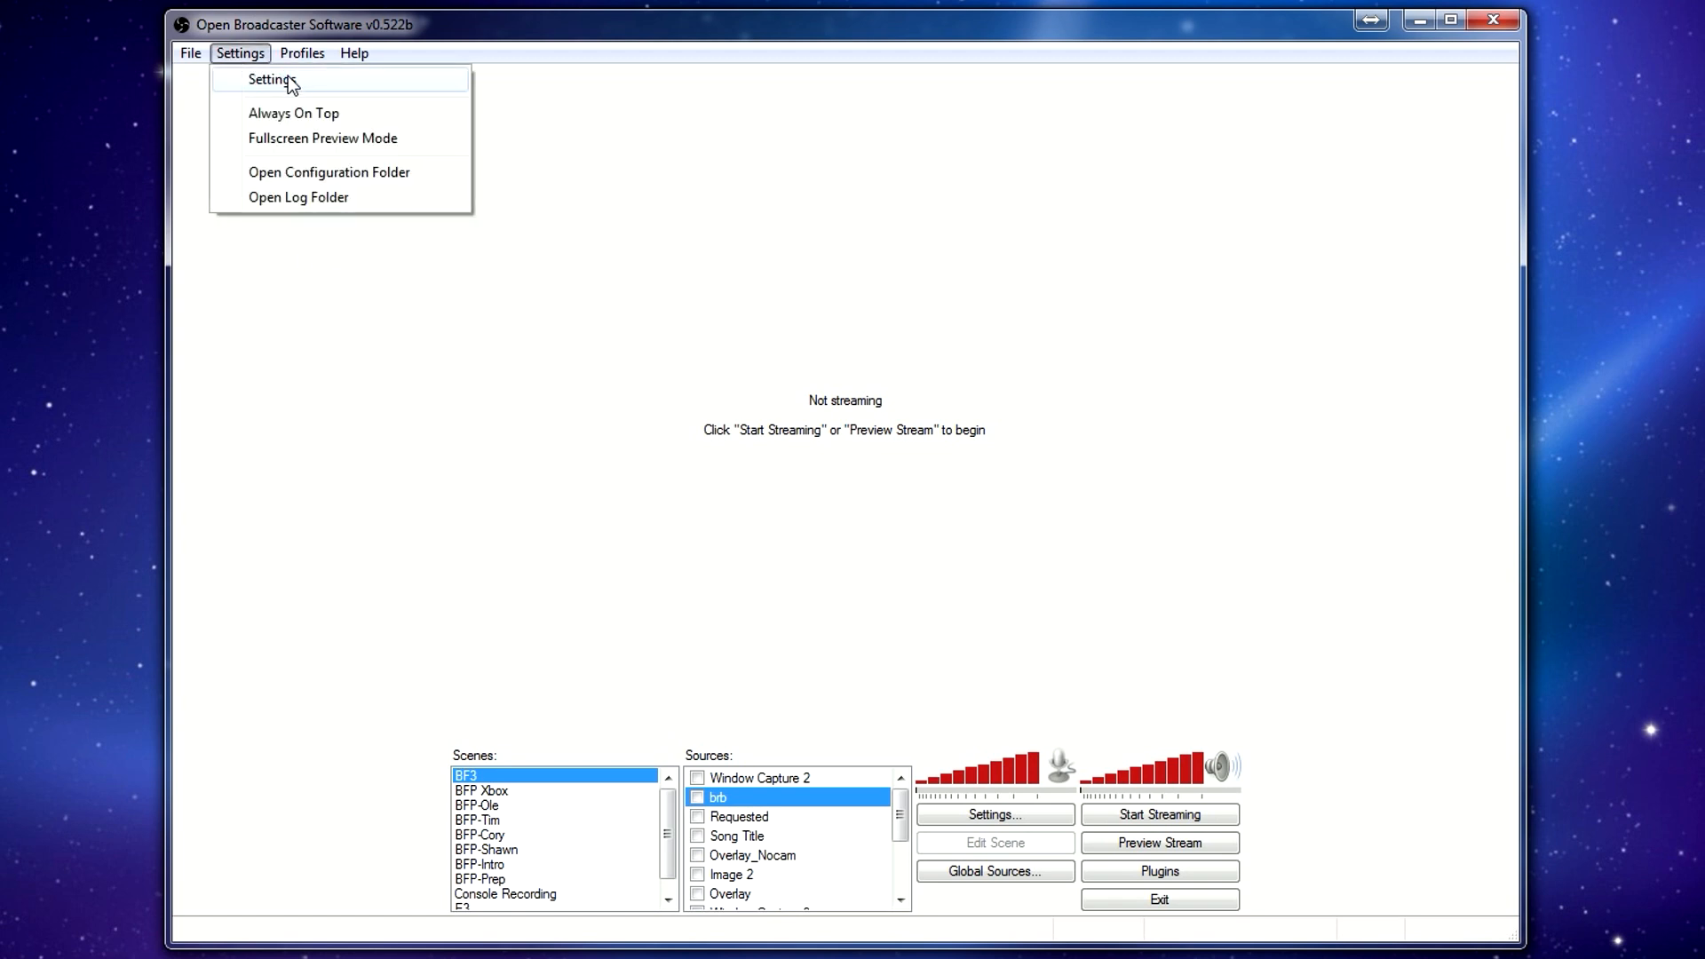
click(271, 78)
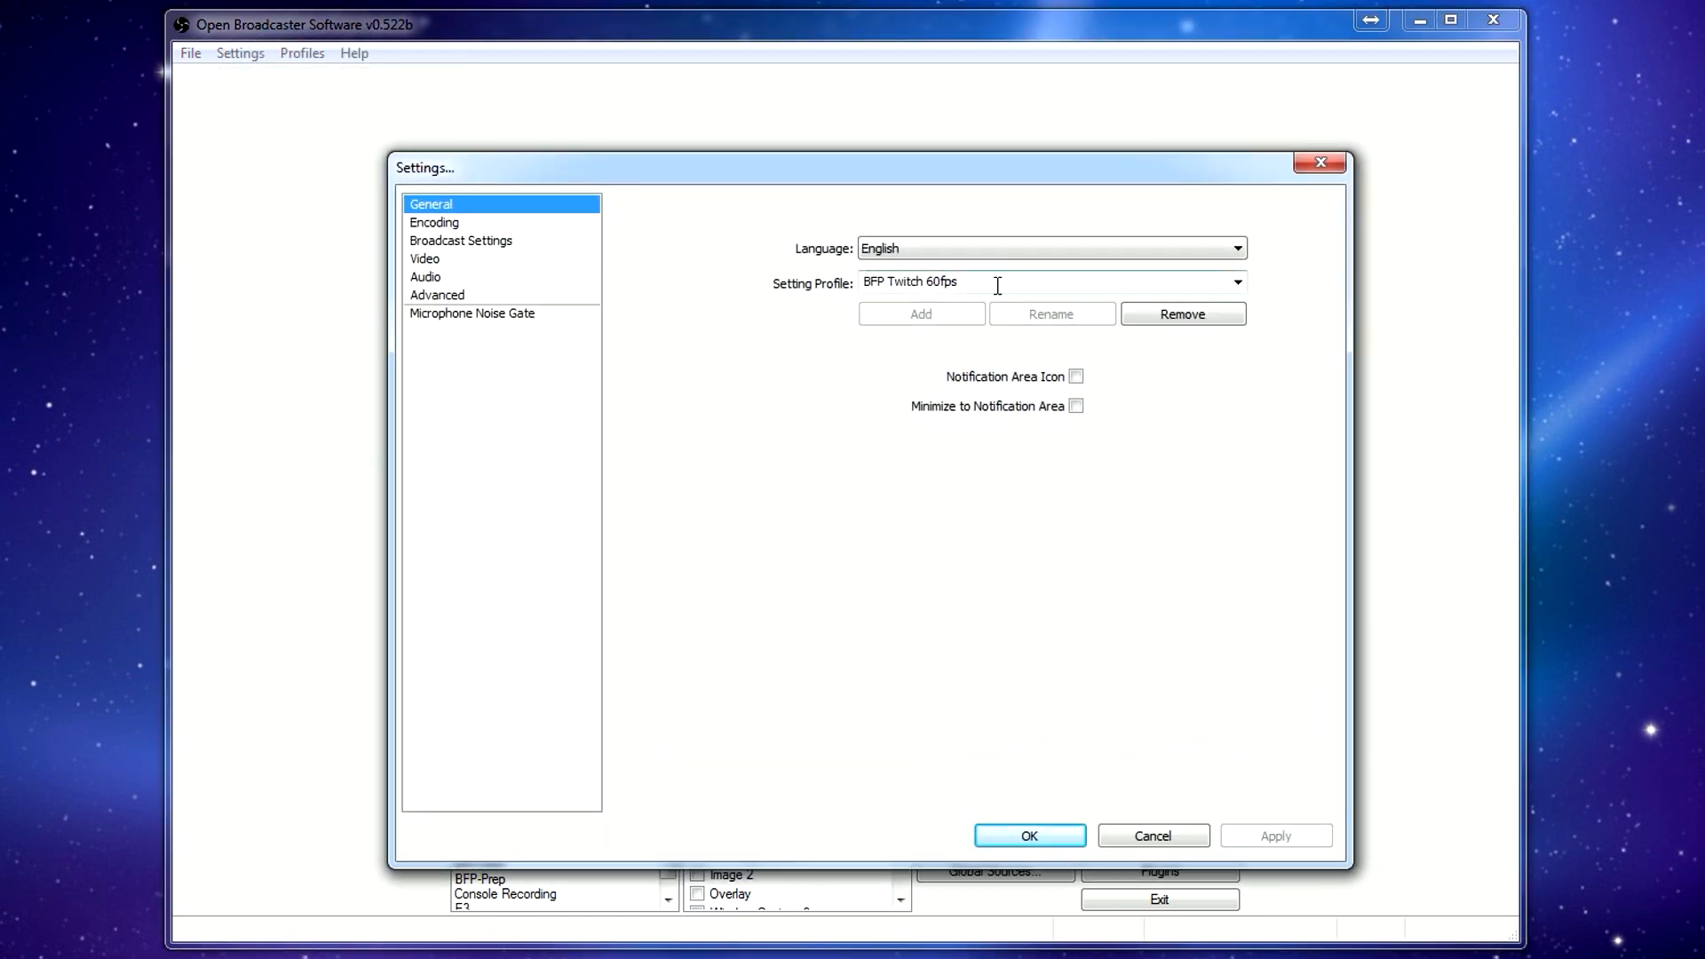
click(1239, 283)
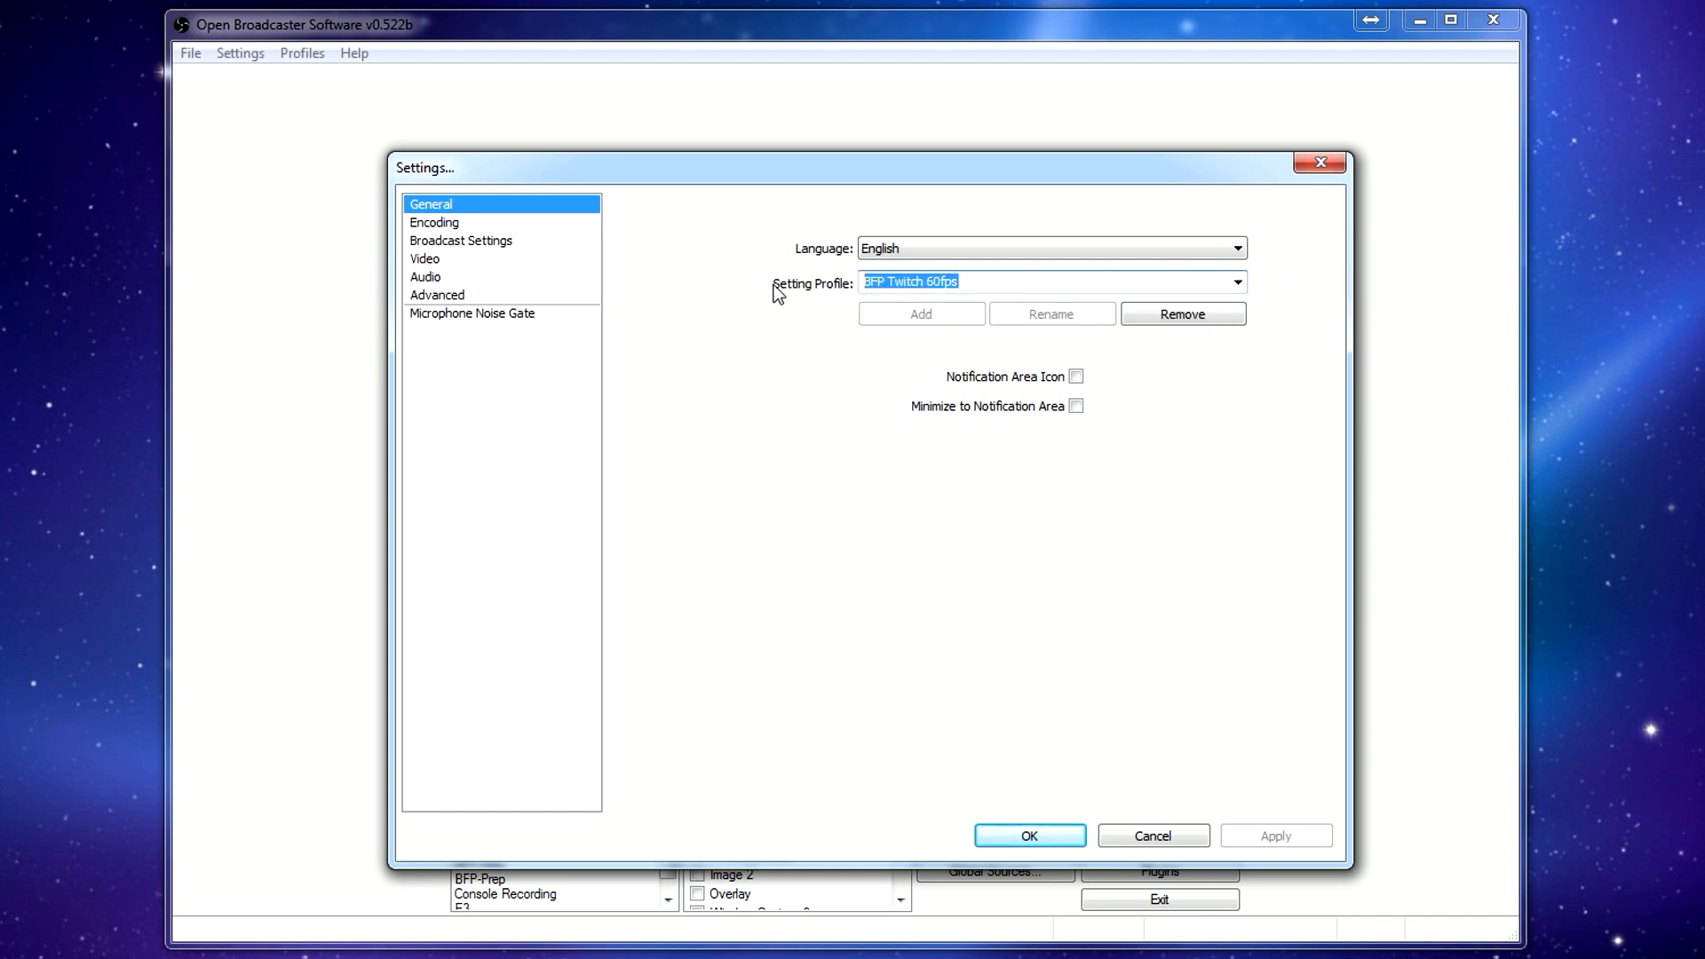
mouse_move(455, 234)
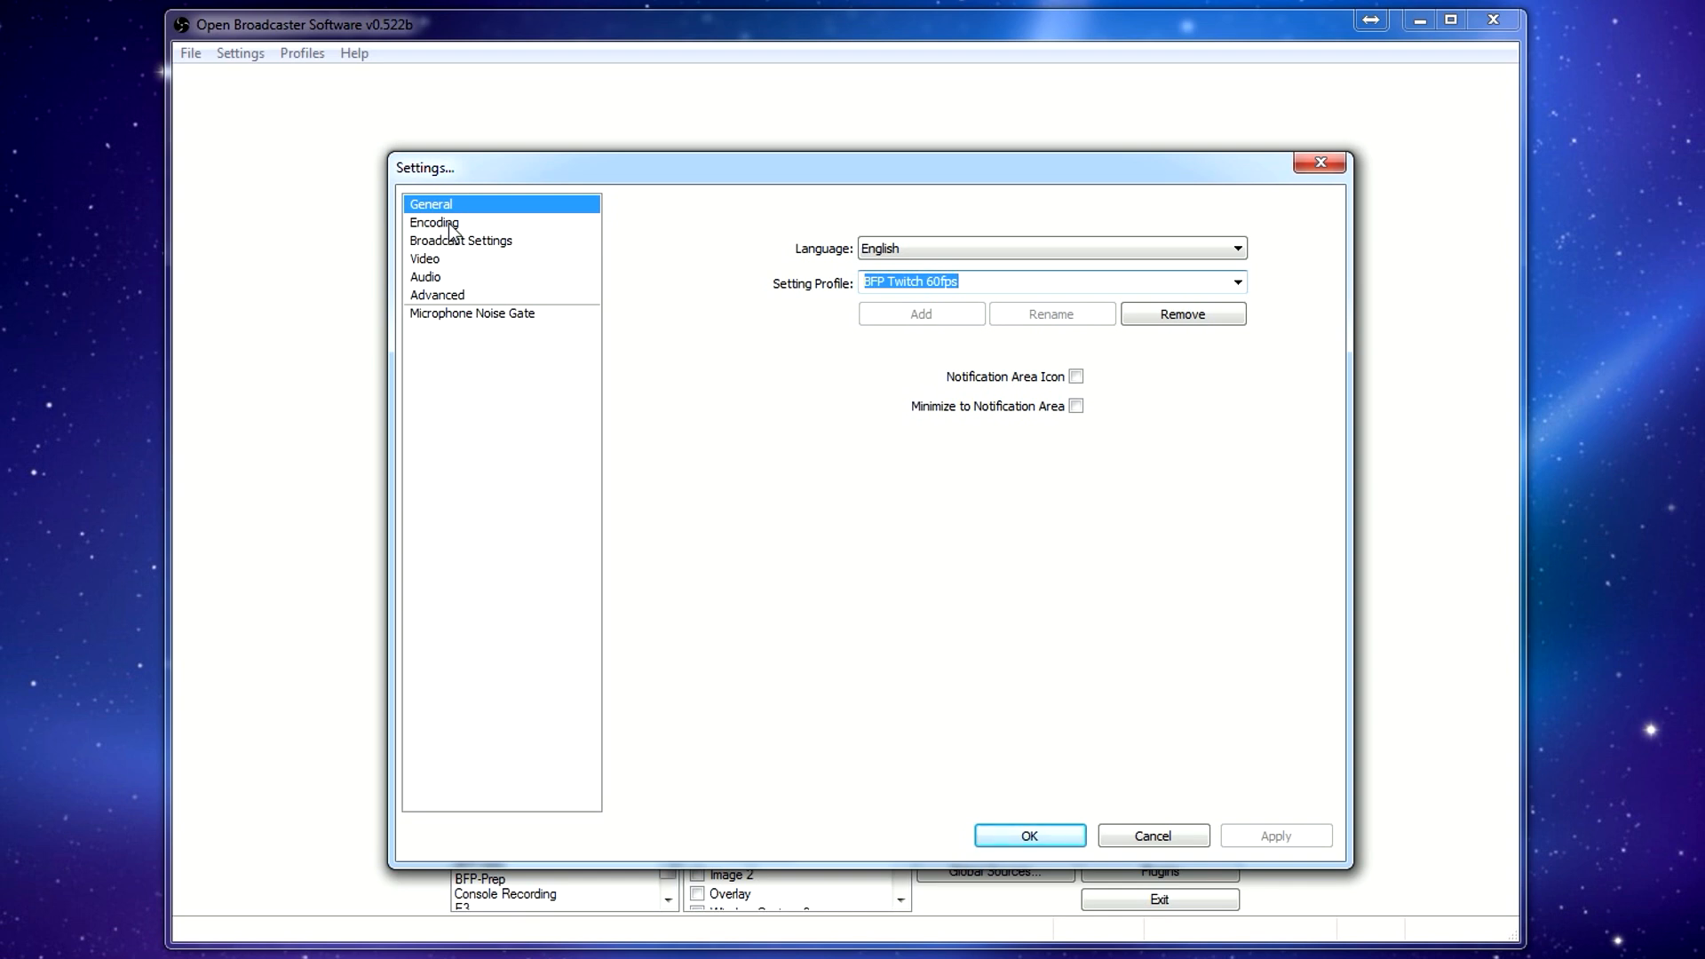
Review Encoding without changes: quality balance 10, 2000 kb/s max bitrate, AAC at 128.
click(435, 223)
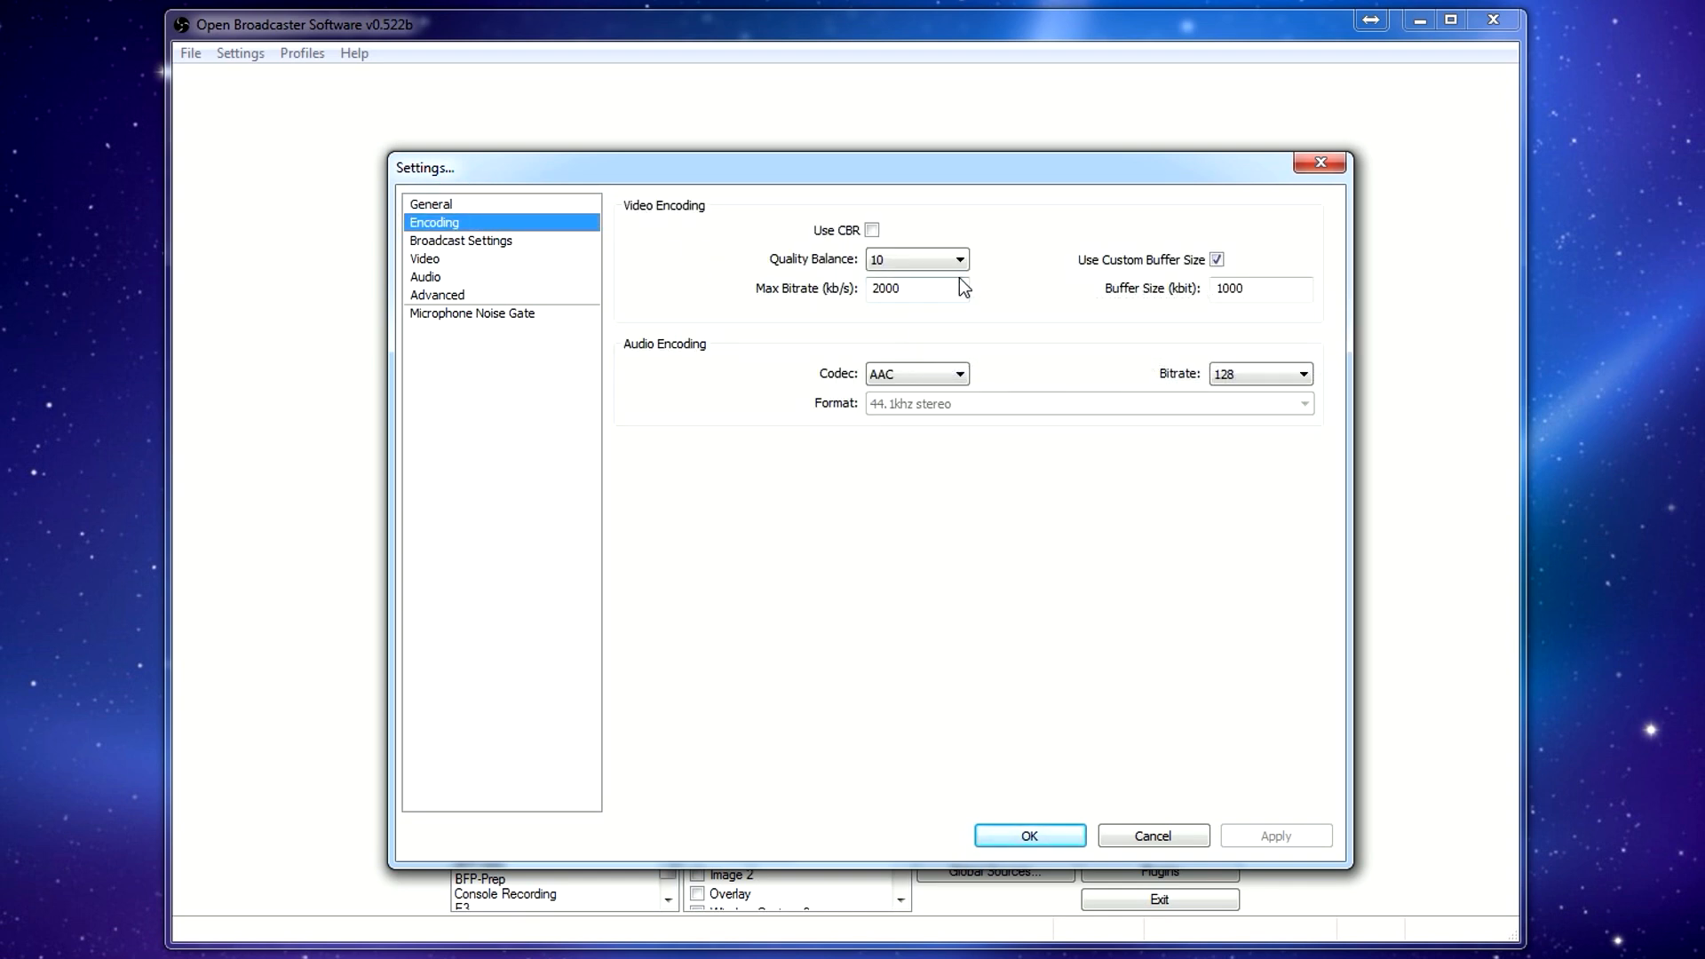
click(958, 259)
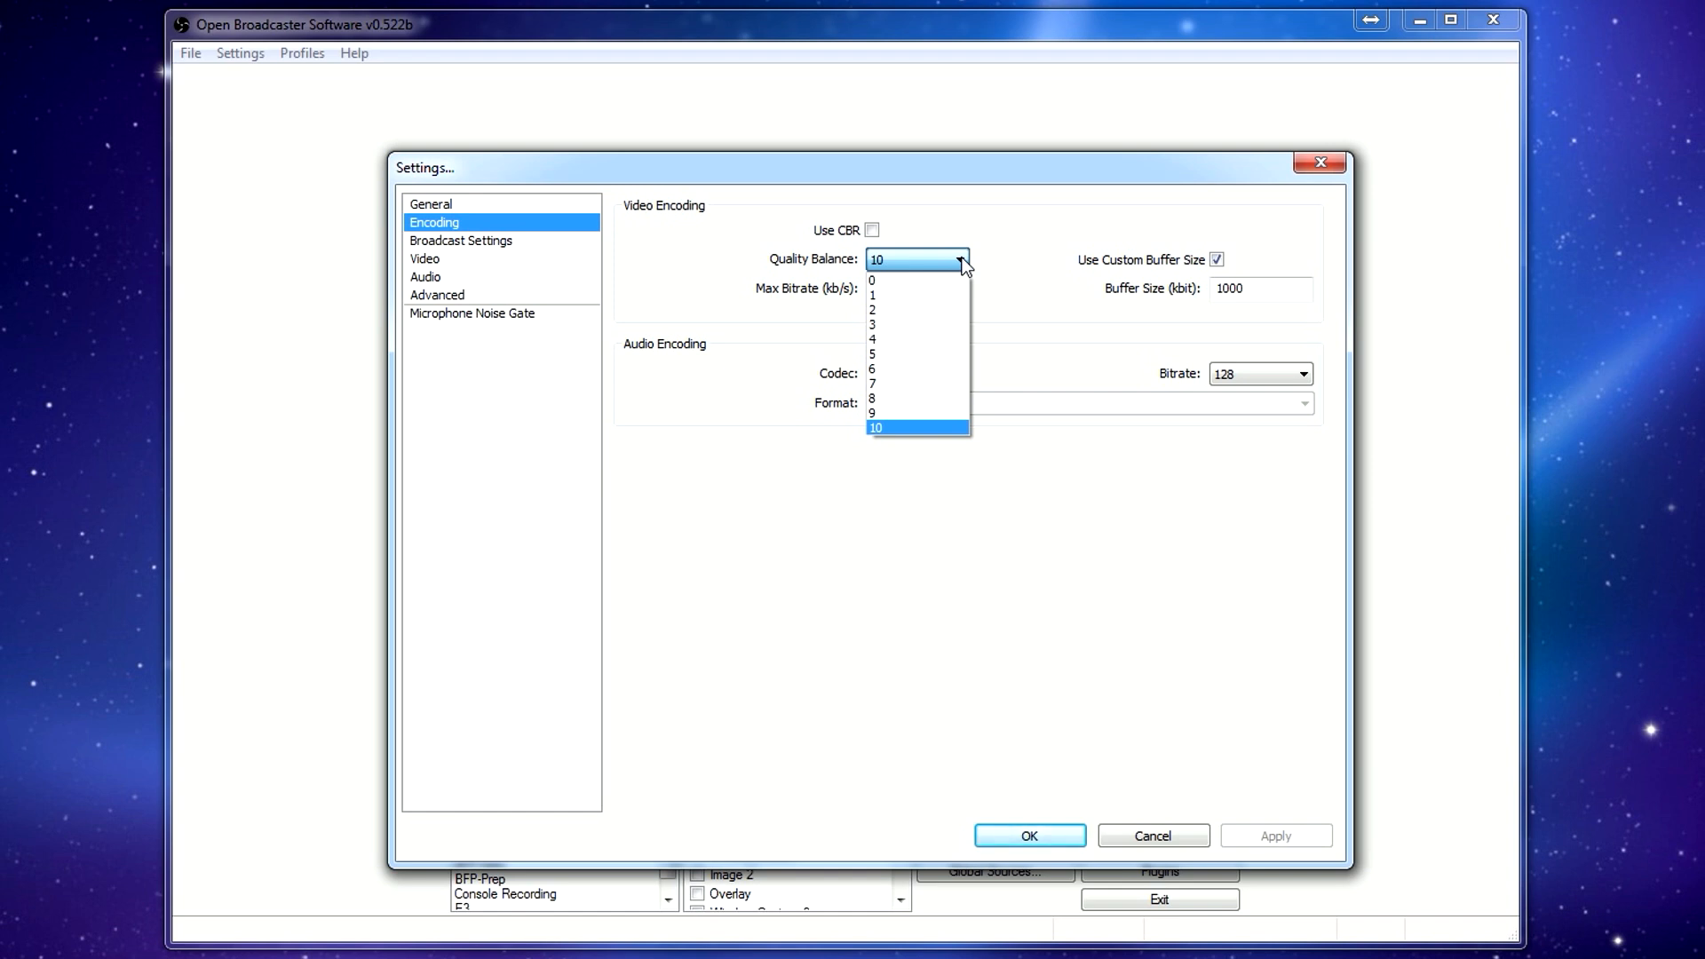
mouse_move(916, 354)
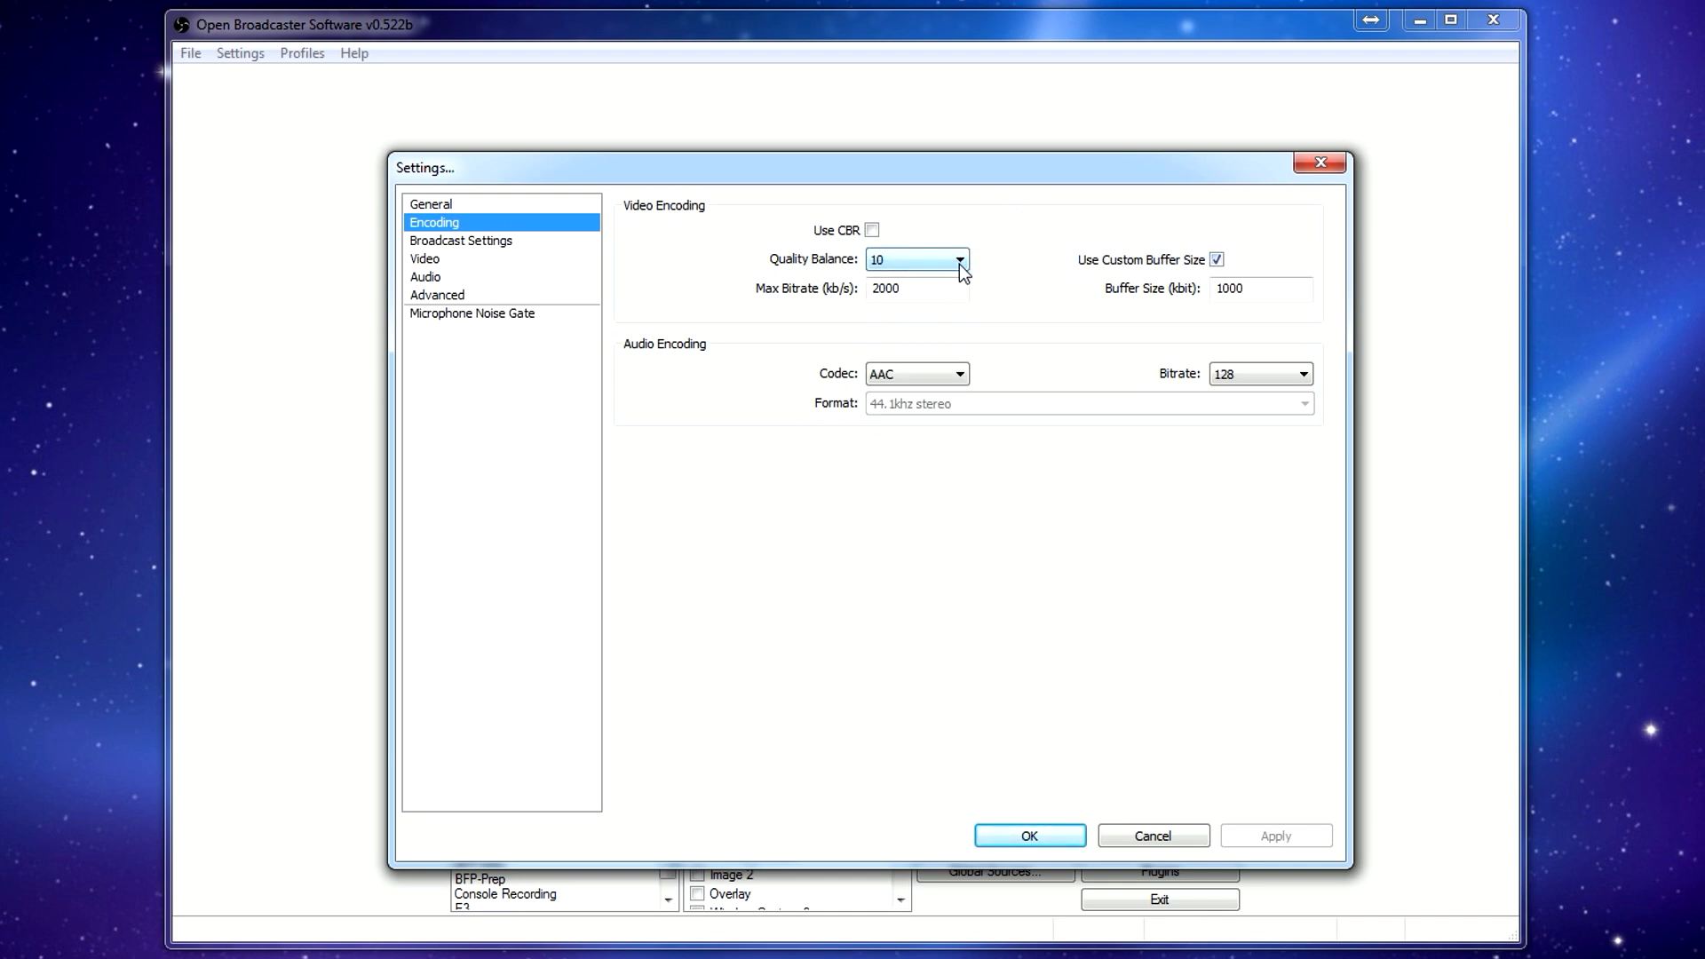
mouse_move(850, 310)
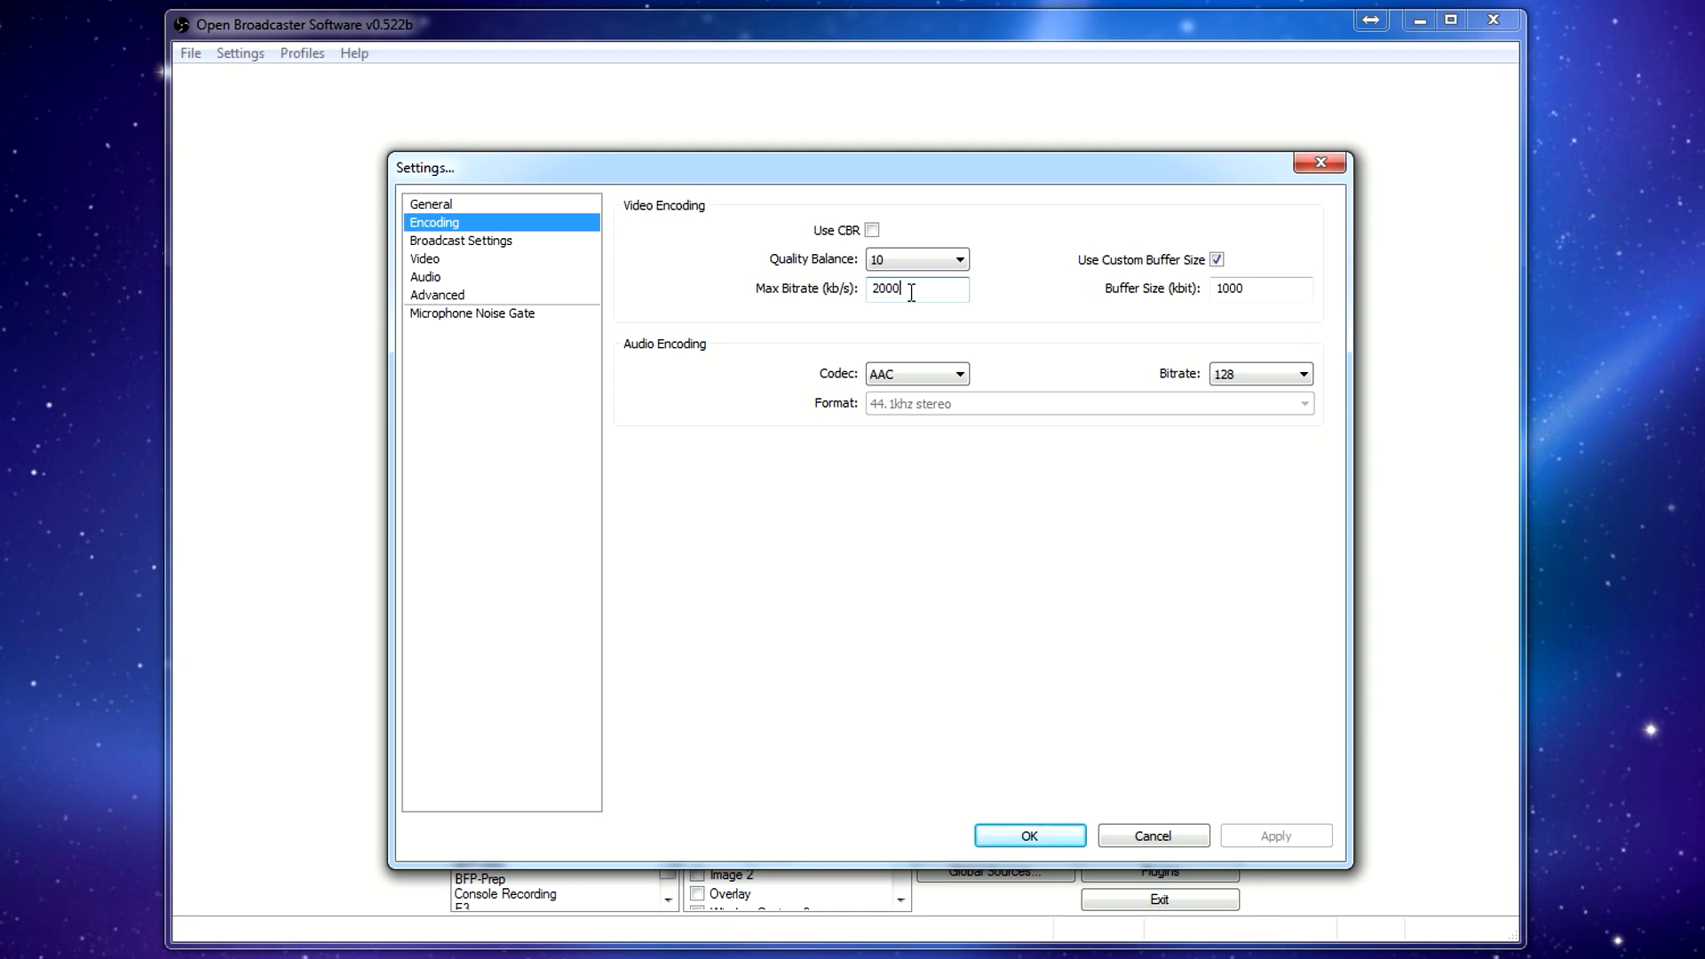
mouse_move(990, 301)
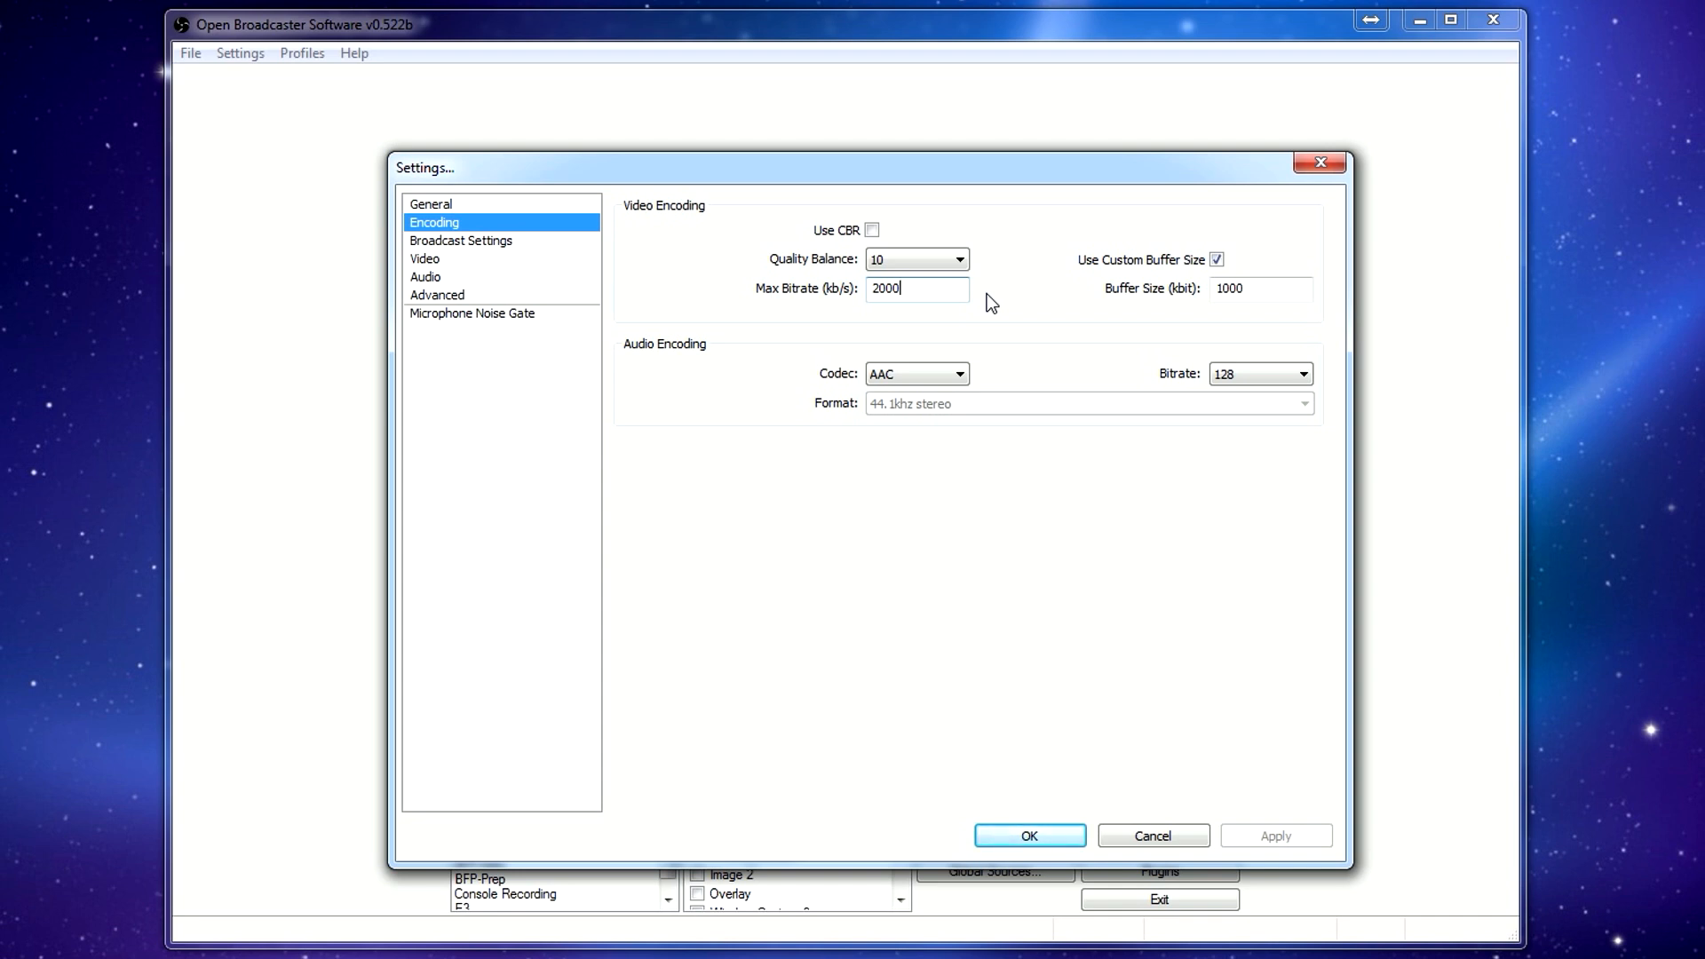
mouse_move(905, 300)
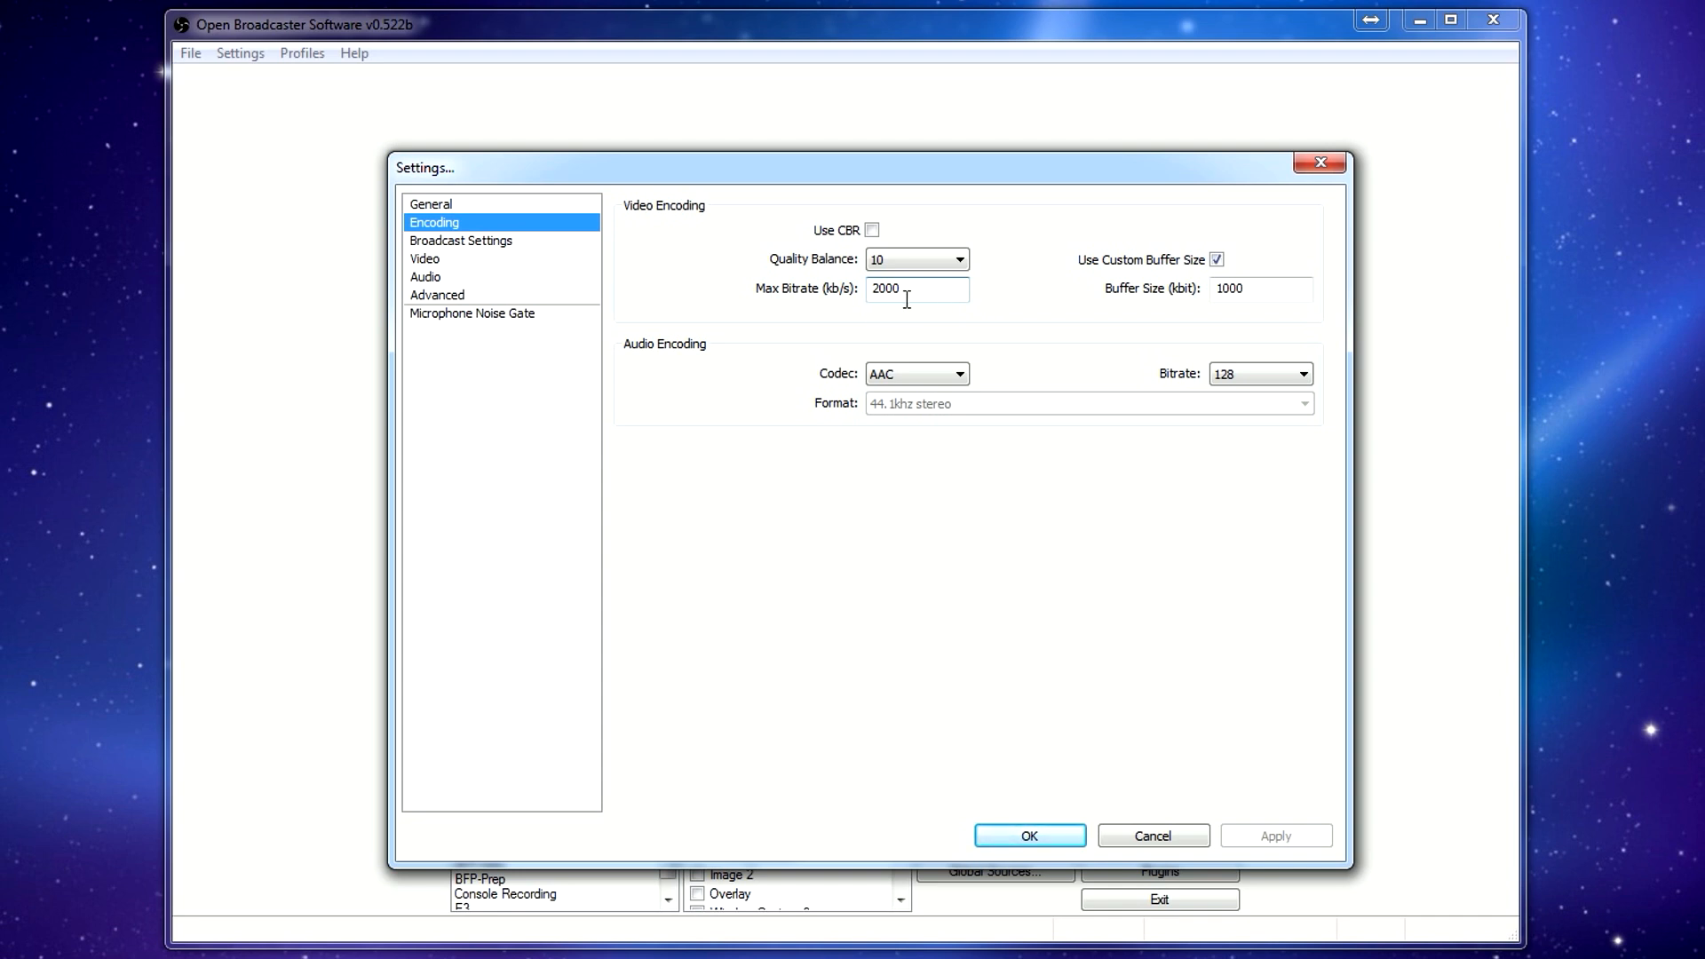
mouse_move(934, 295)
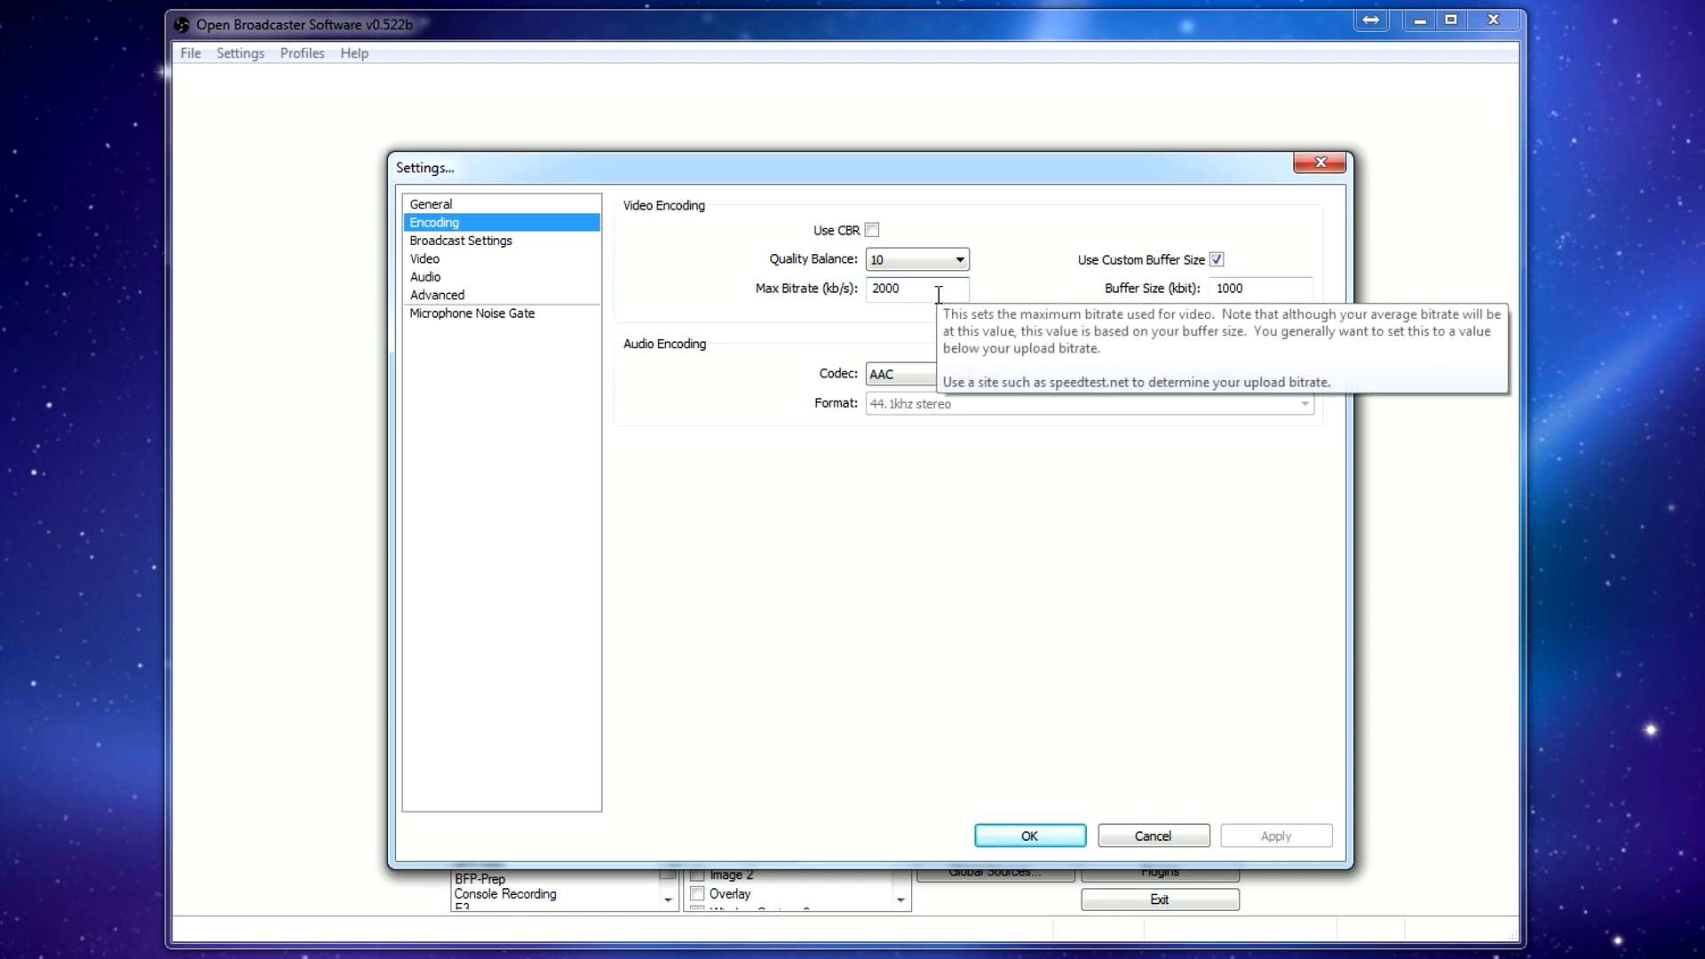
mouse_move(1229, 381)
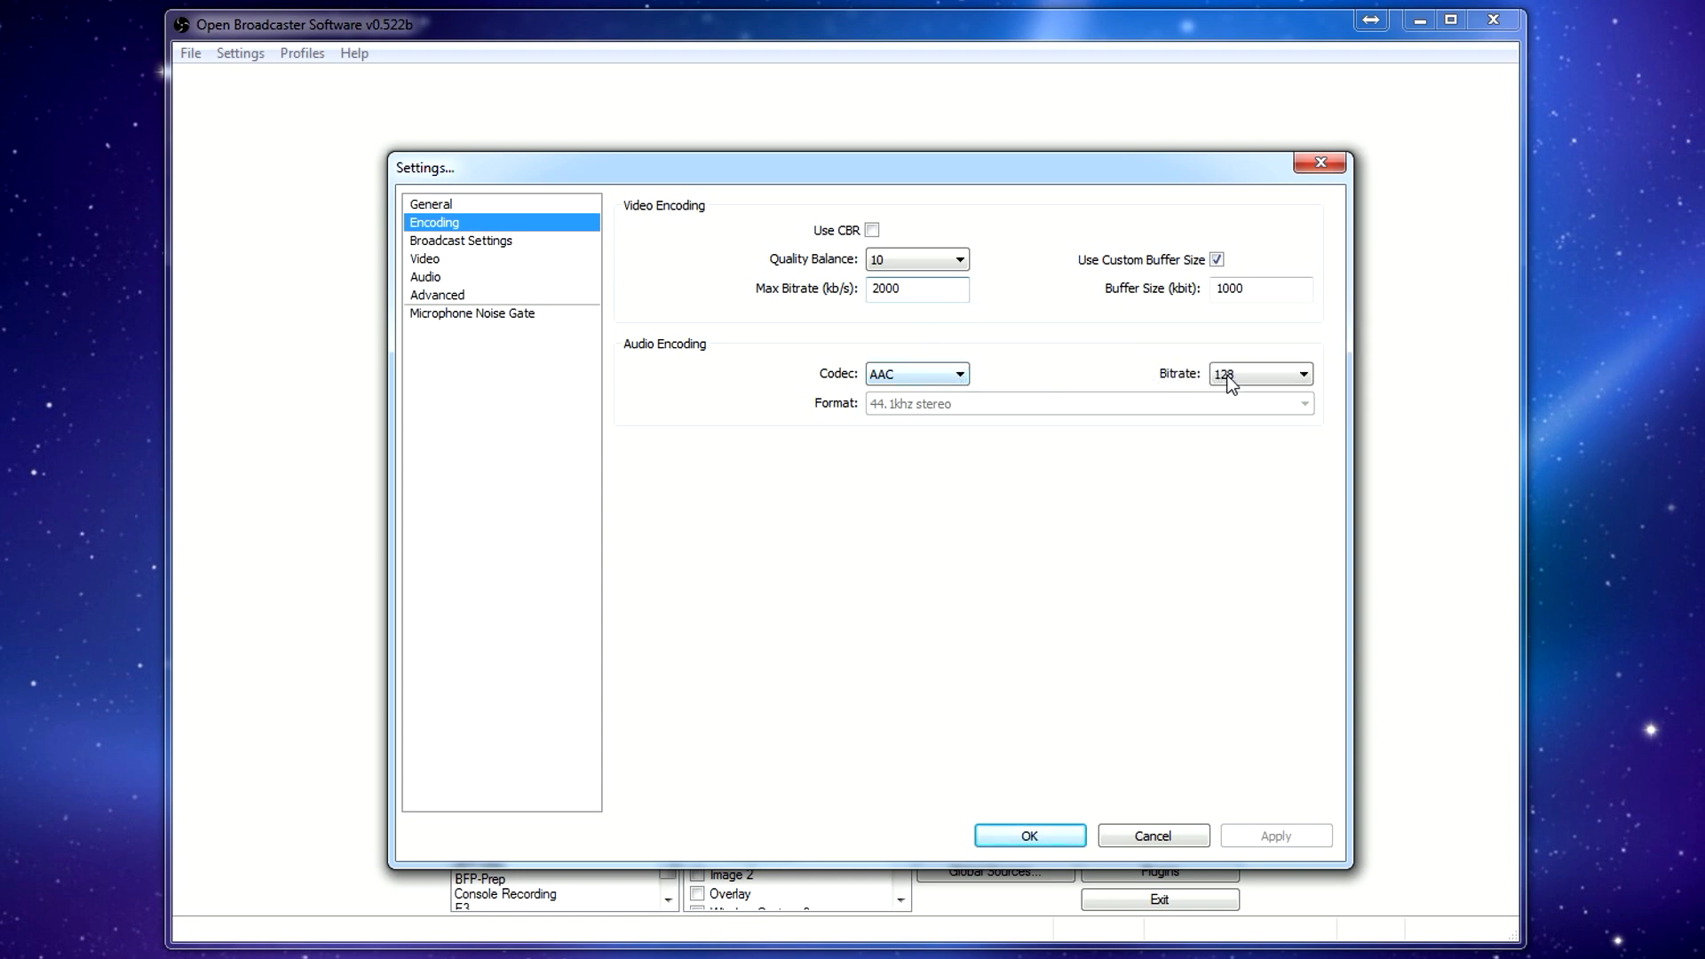
click(958, 374)
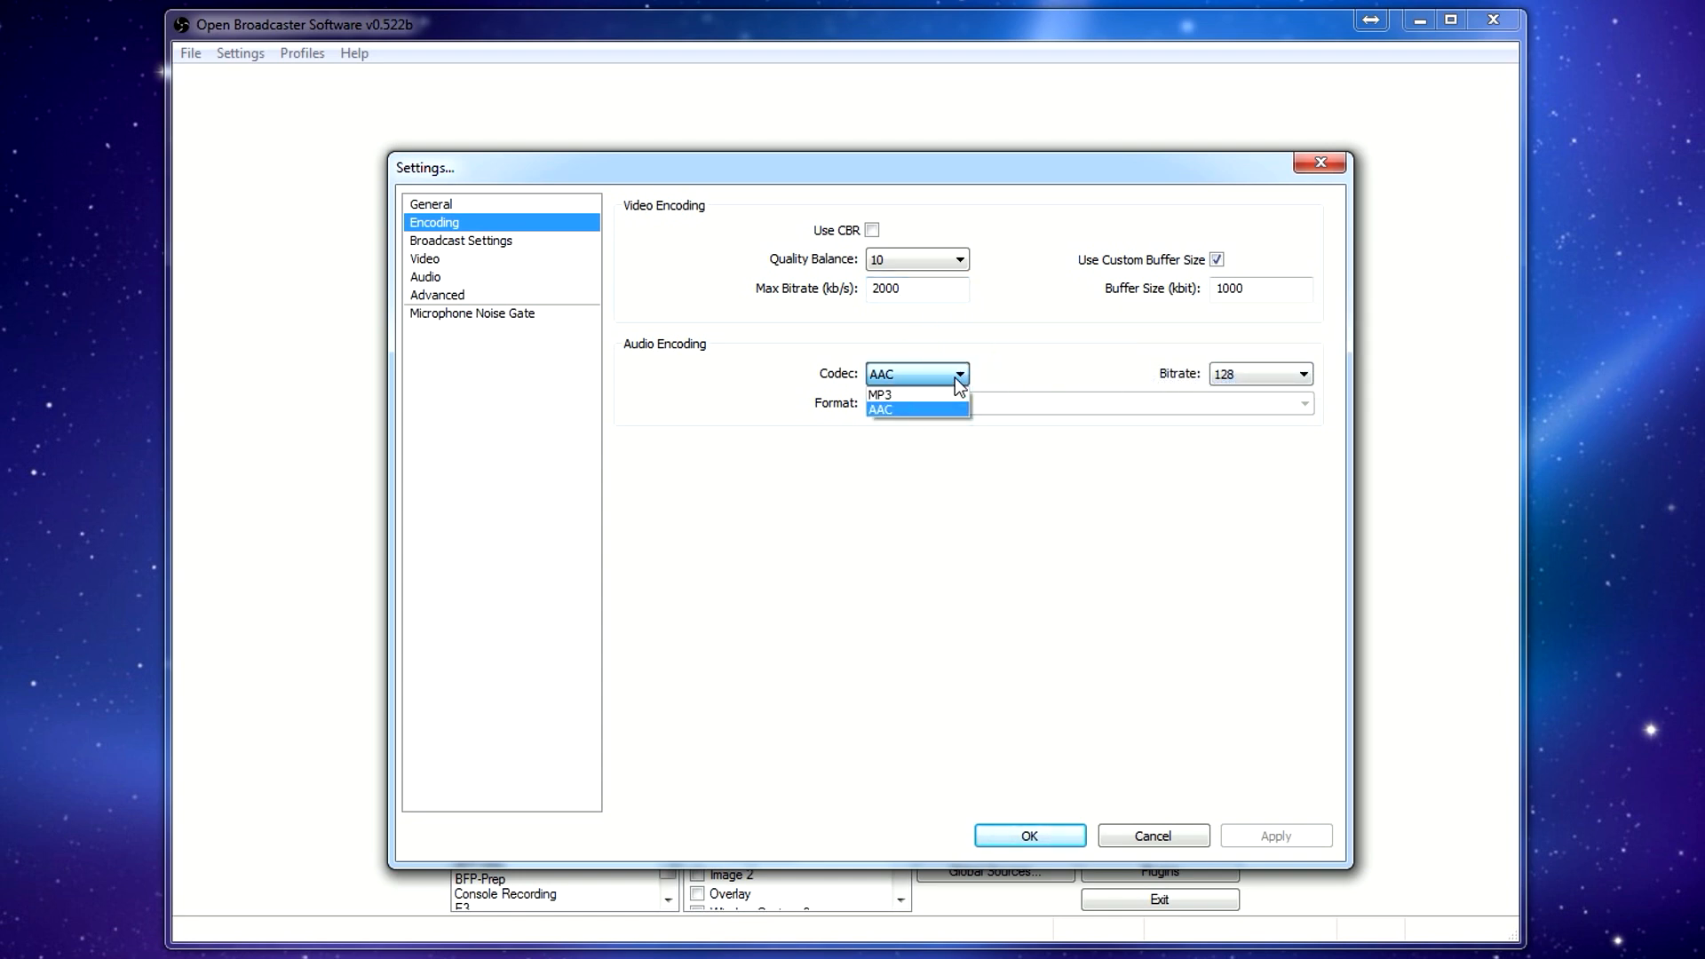
click(1302, 373)
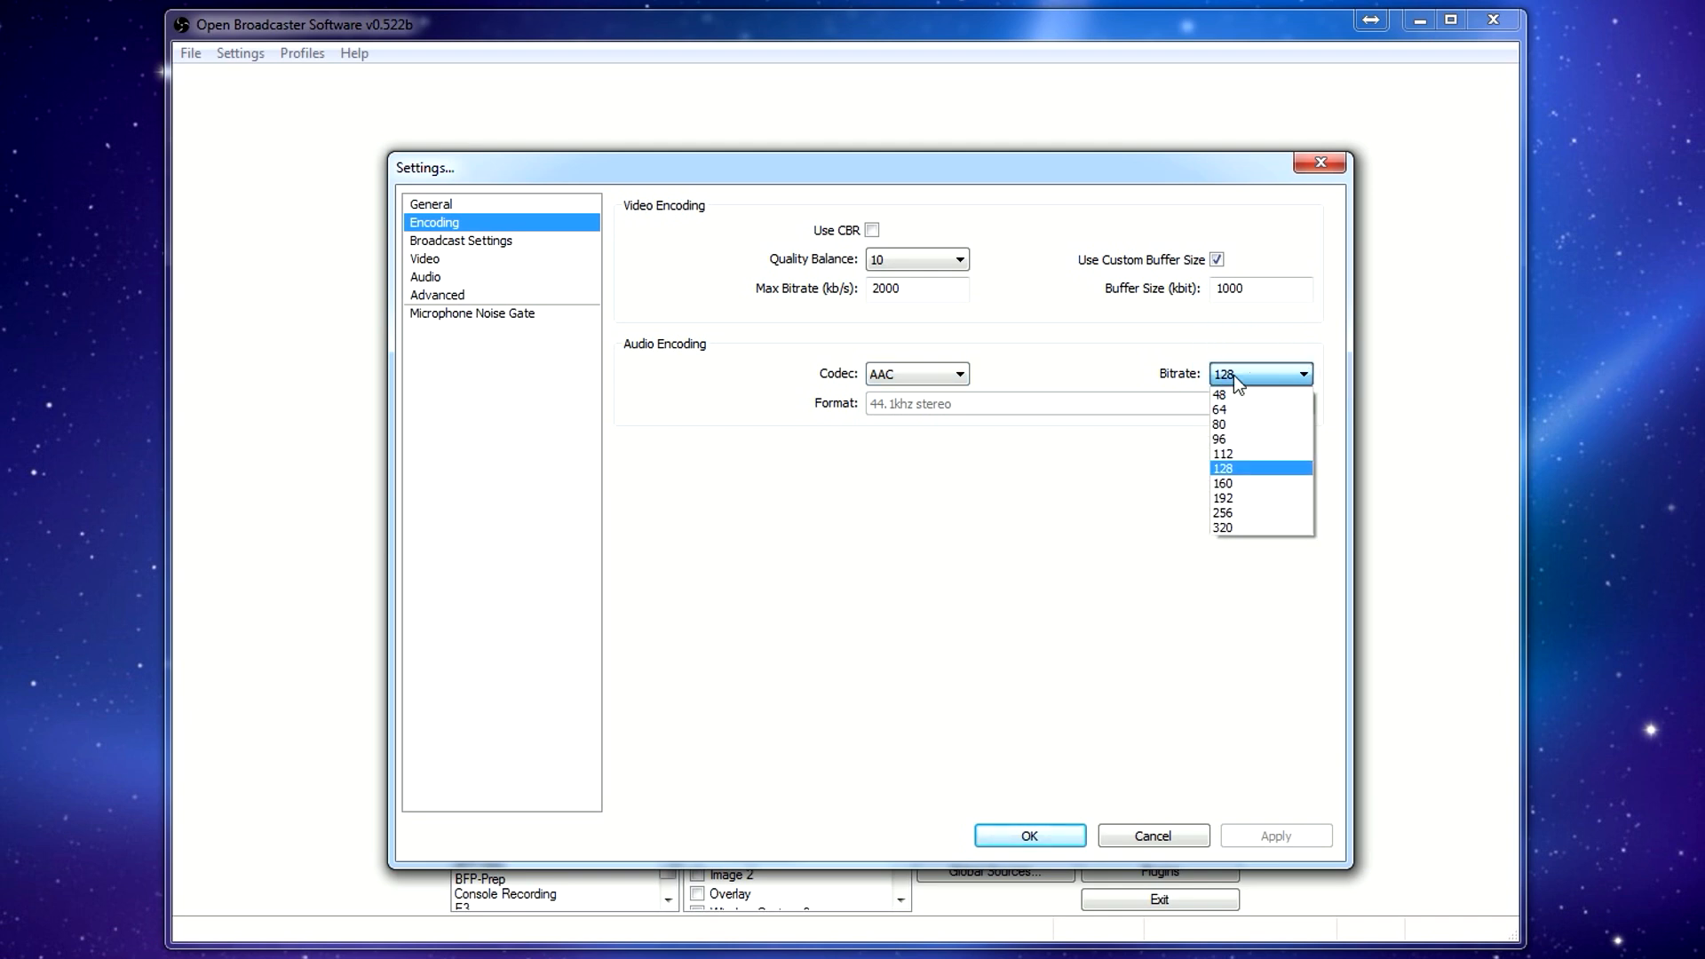
In Broadcast Settings, keep Live Stream mode and Twitch / Justin.tv as the streaming service.
click(460, 241)
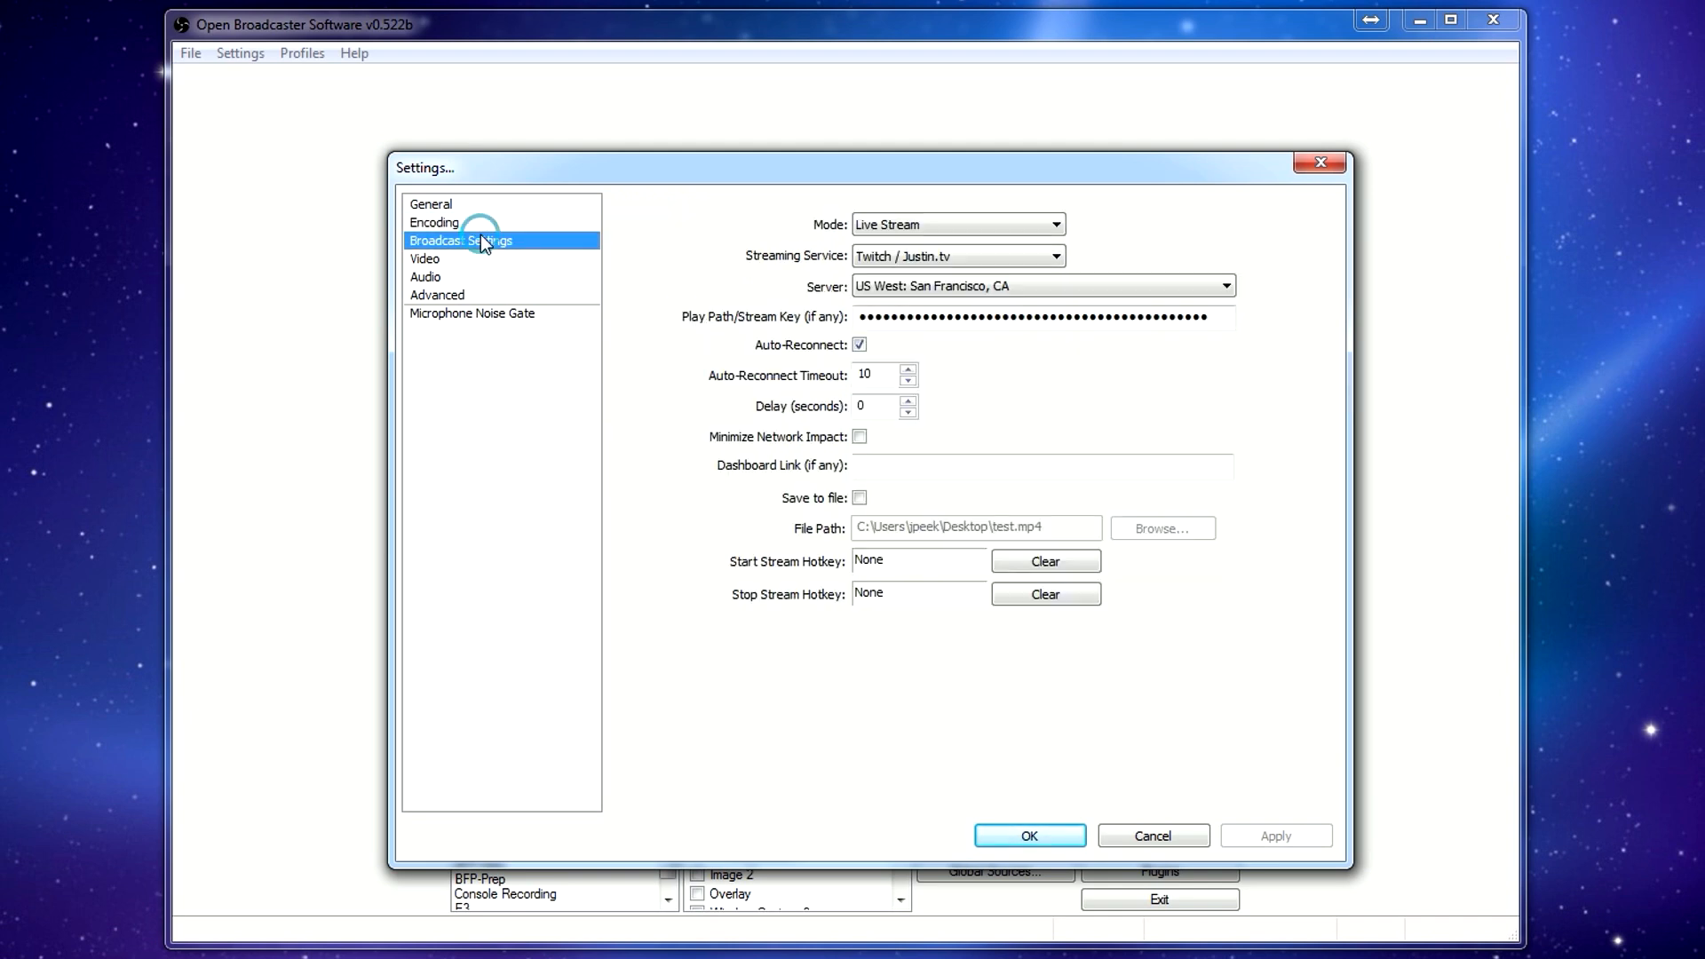
mouse_move(1071, 228)
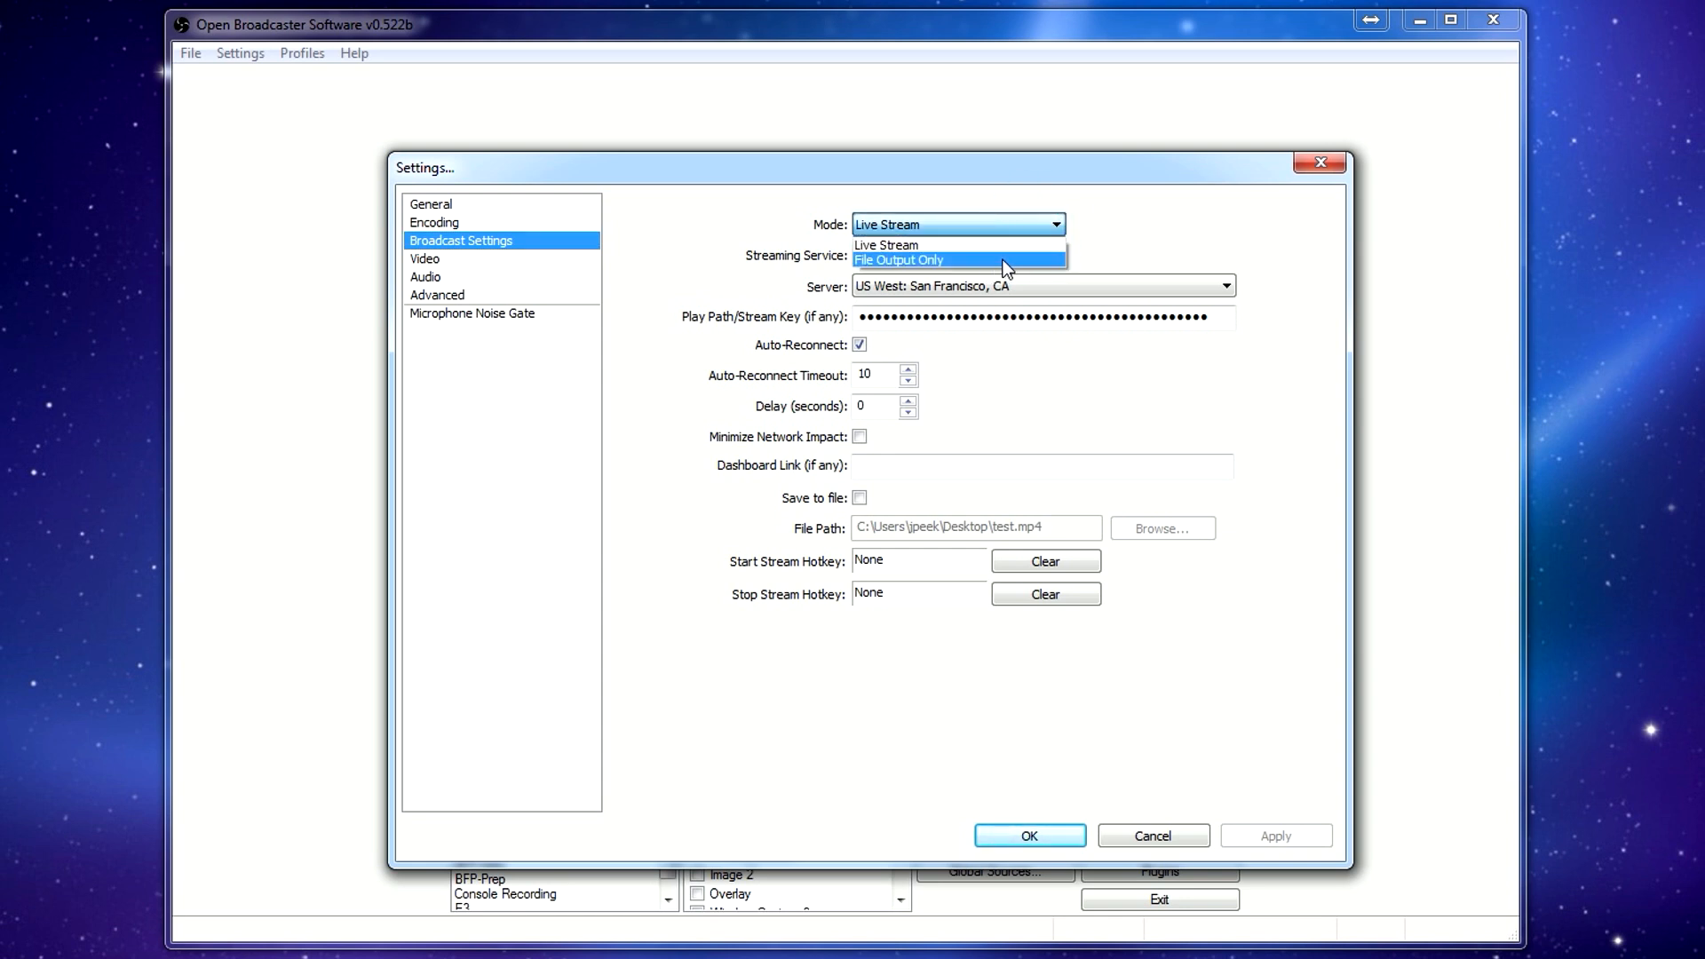
click(885, 245)
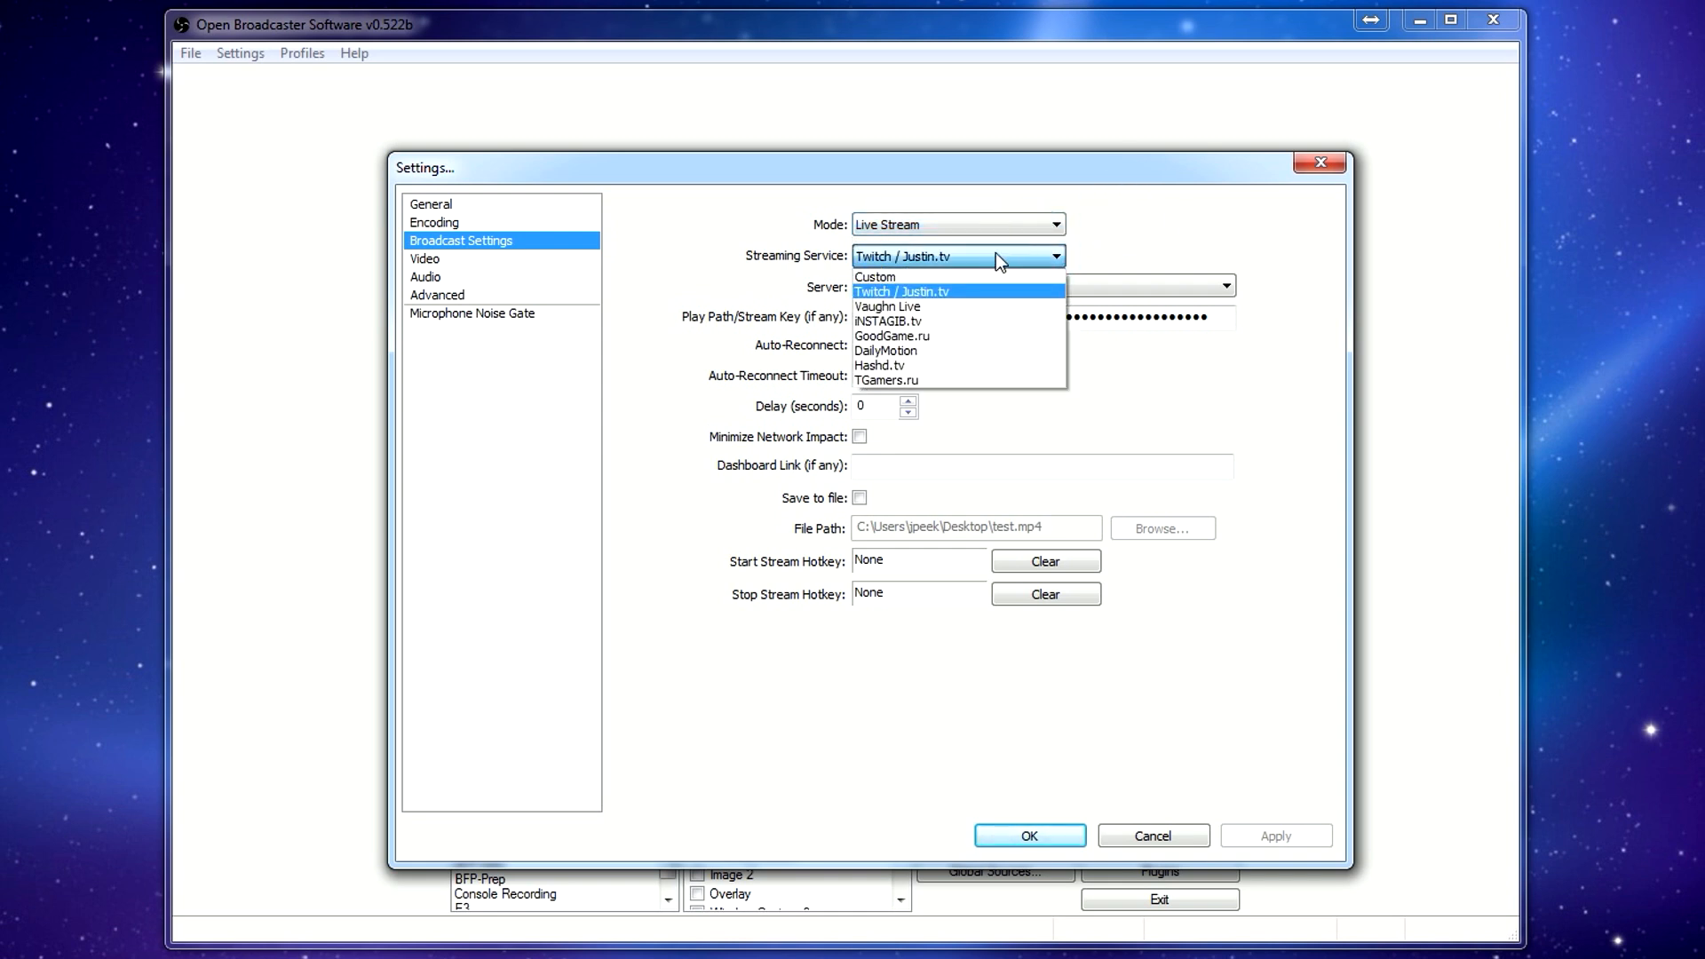
click(900, 291)
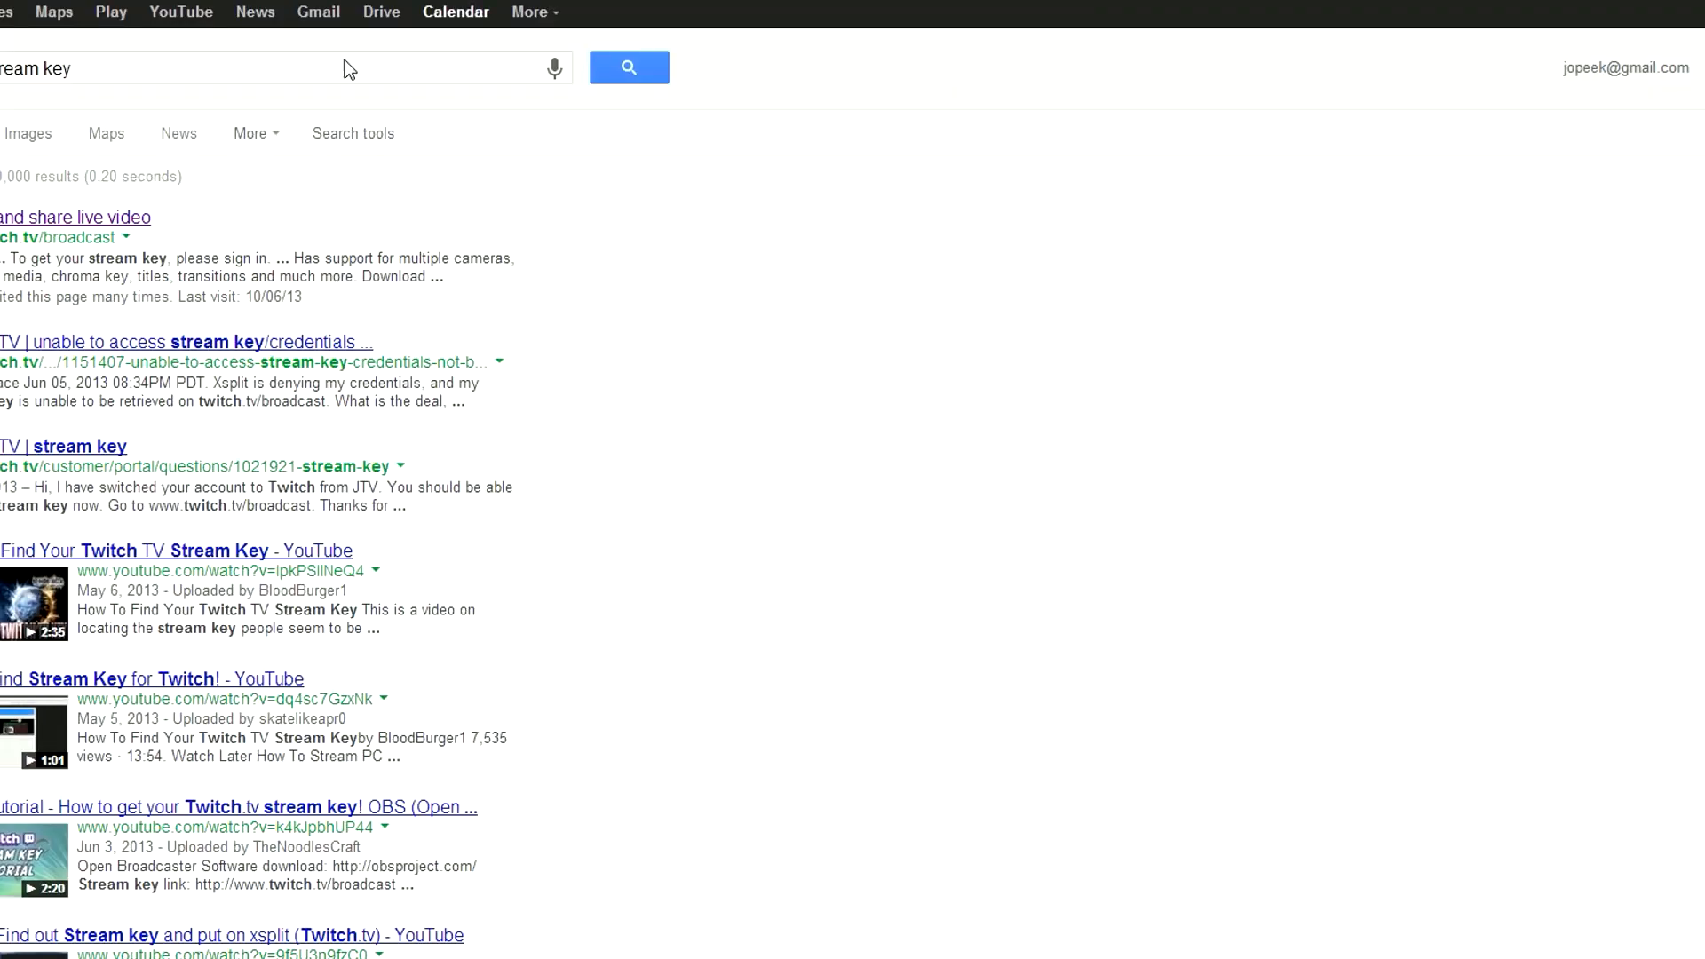
Look through Google results on finding a Twitch stream key.
click(65, 237)
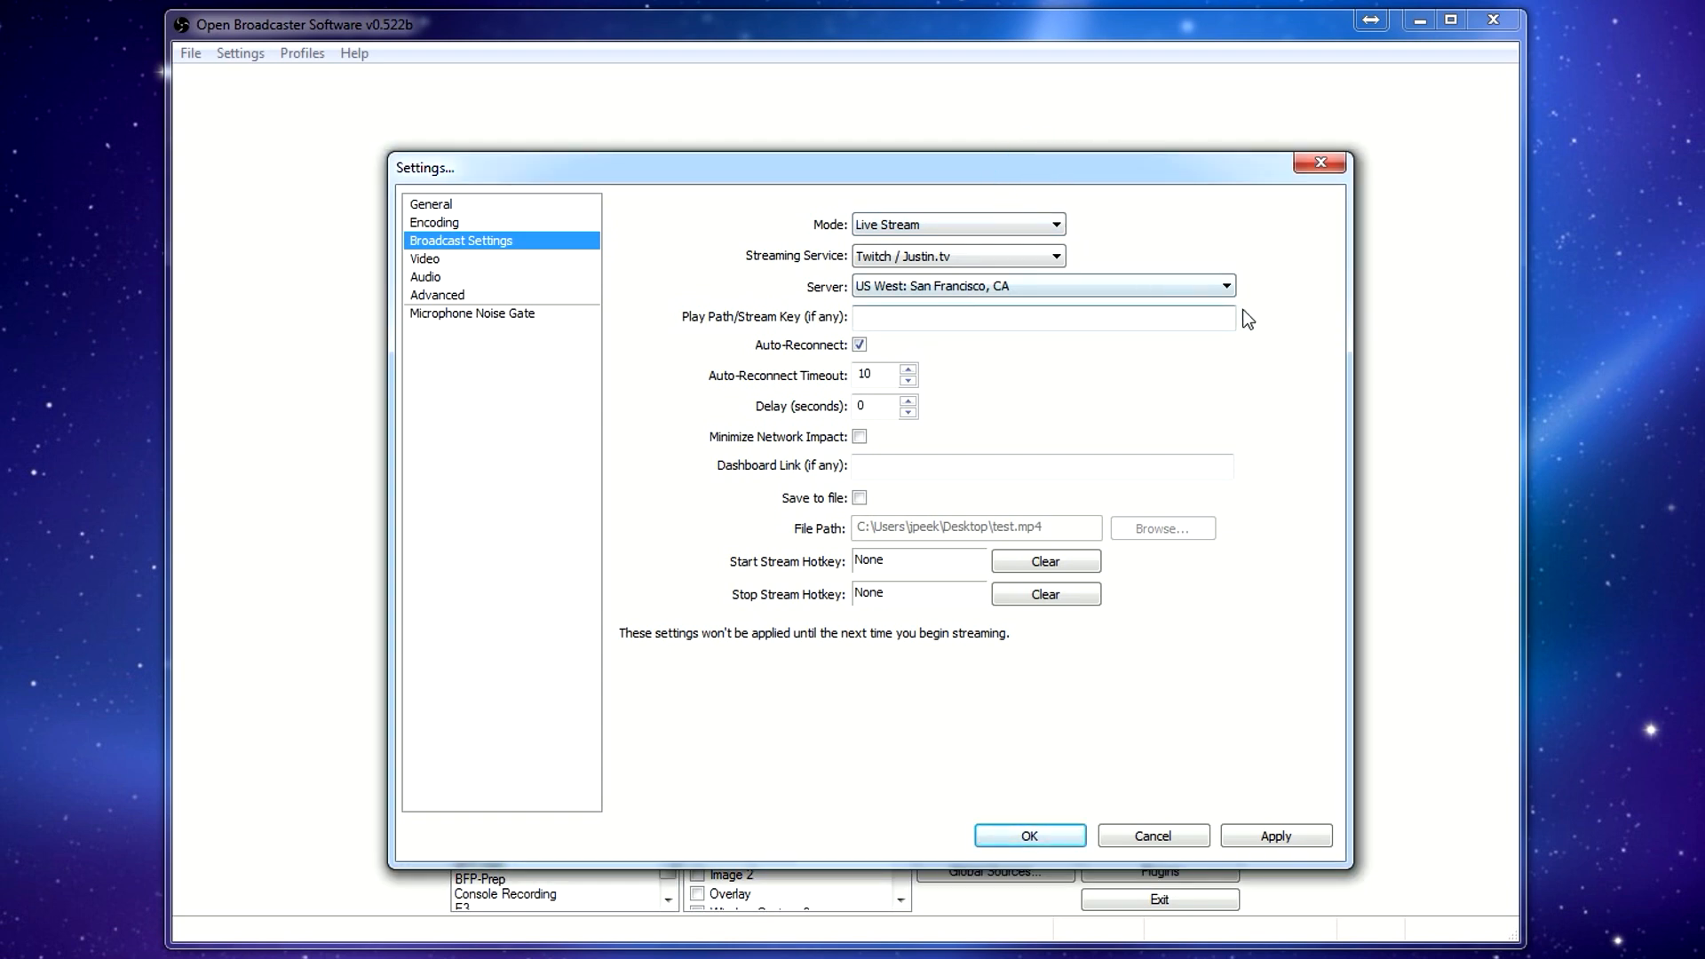
Review the Twitch server list and keep US West: San Francisco, CA.
click(1226, 286)
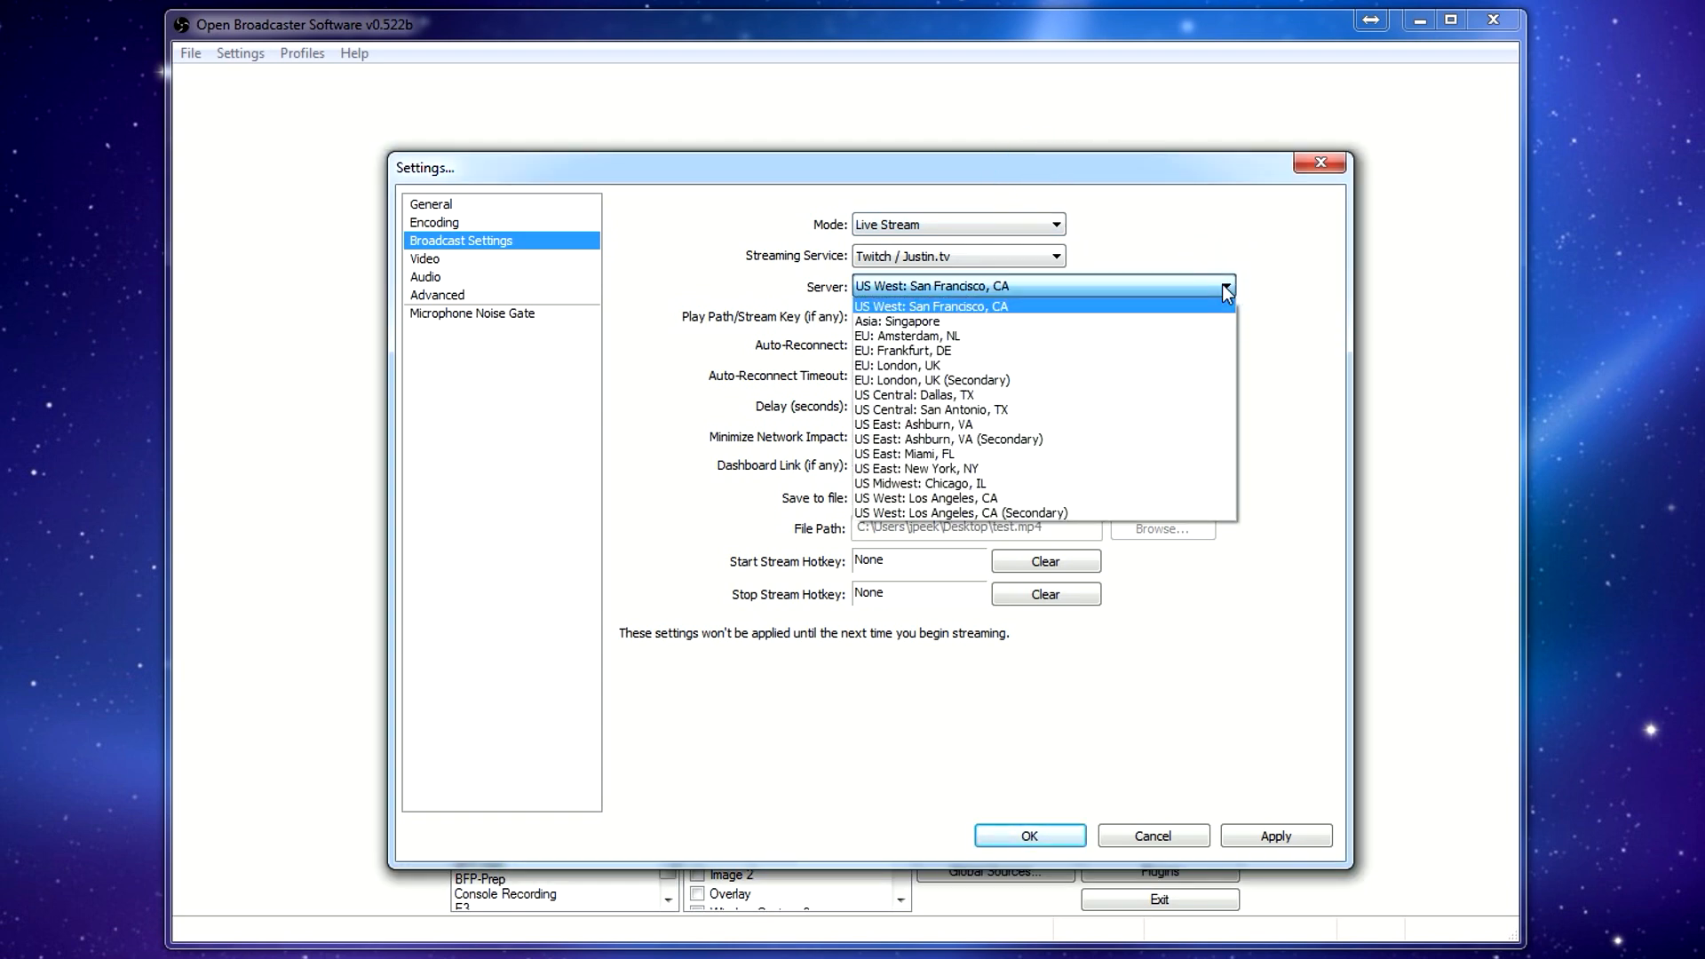
mouse_move(1280, 291)
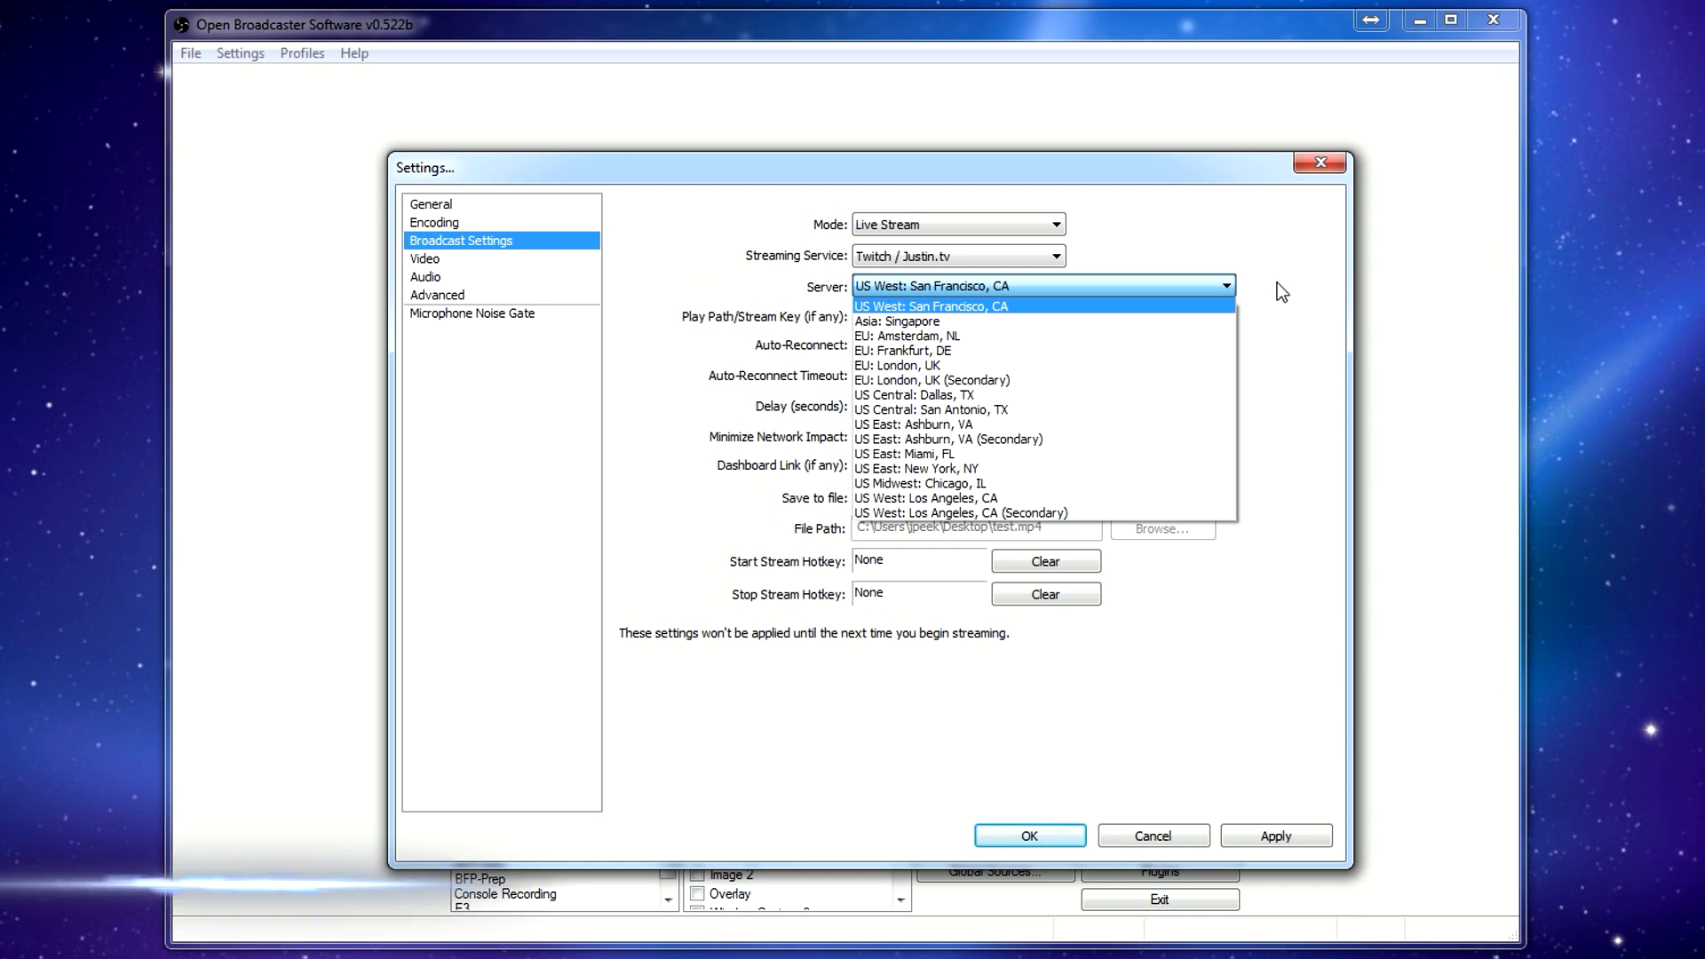
click(930, 305)
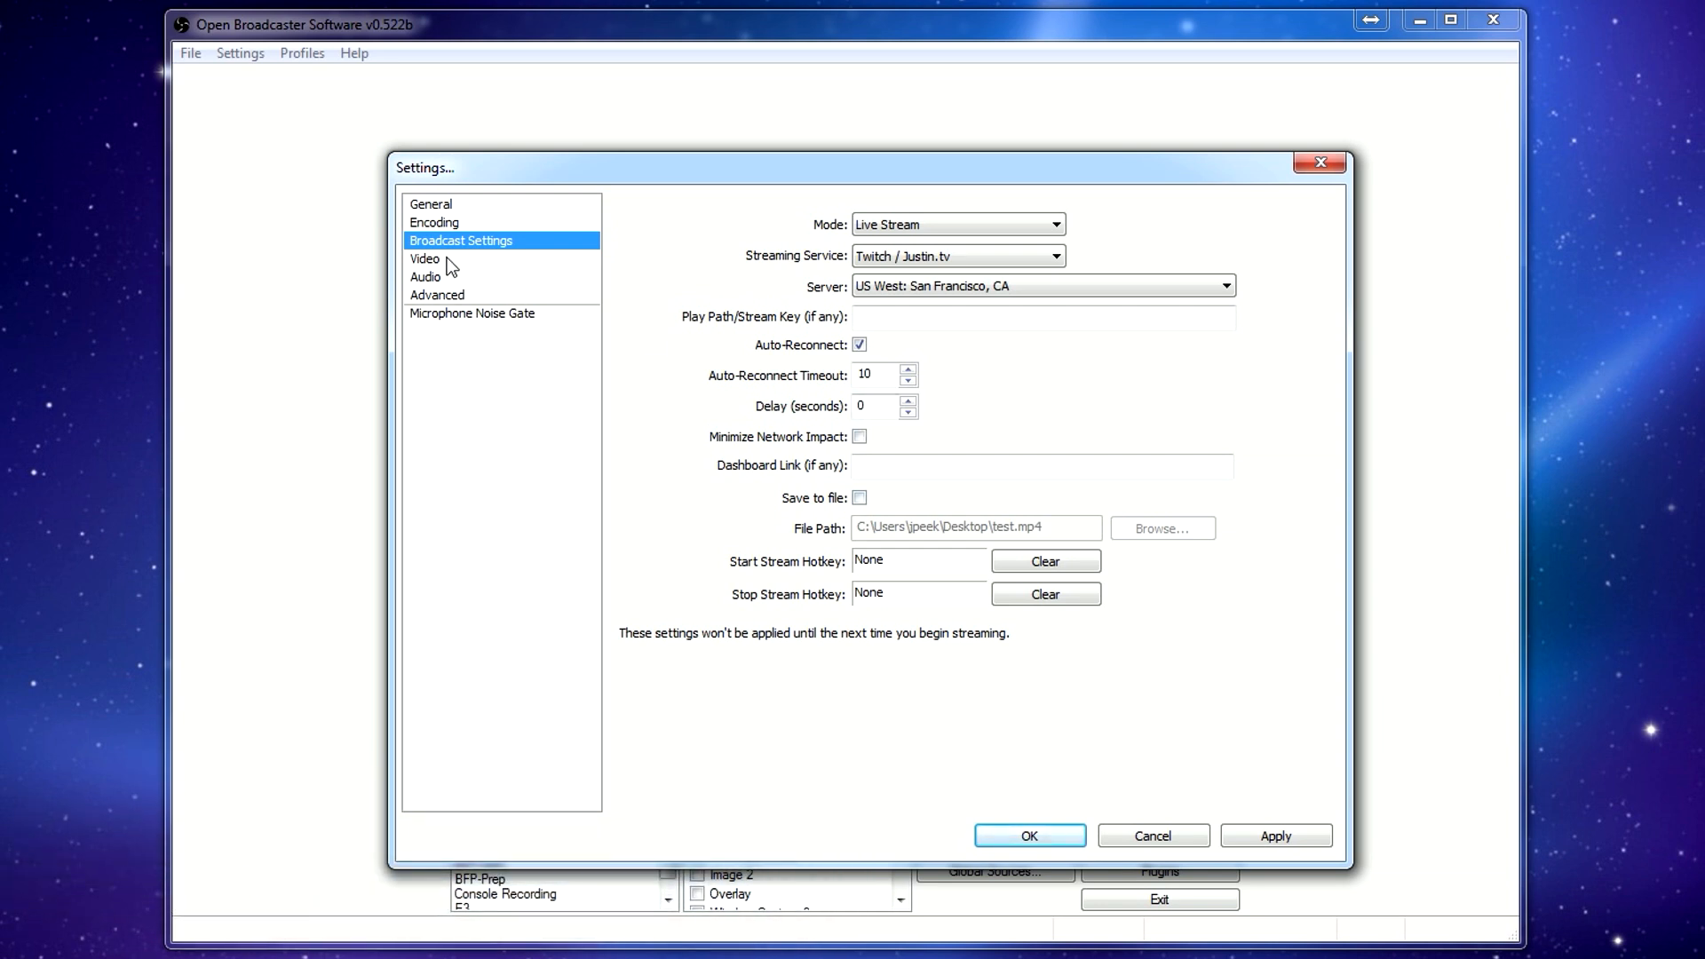
Review the Video page: 1280x720 base resolution, no downscale, 60 FPS.
click(425, 259)
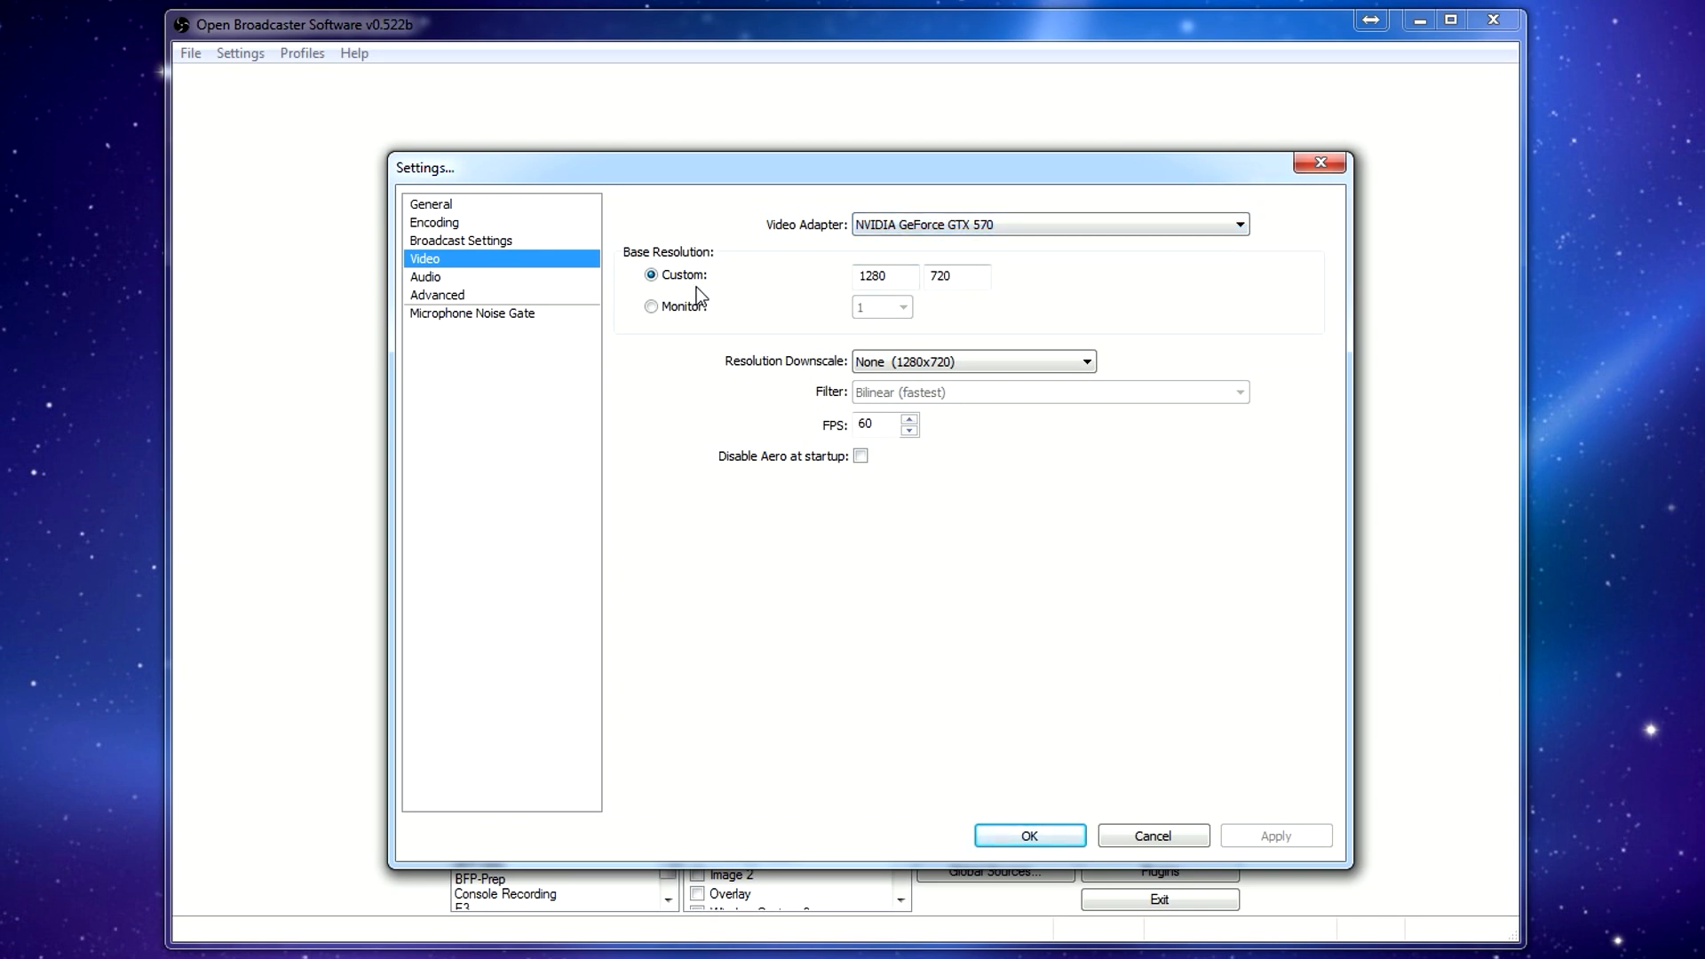
mouse_move(988, 314)
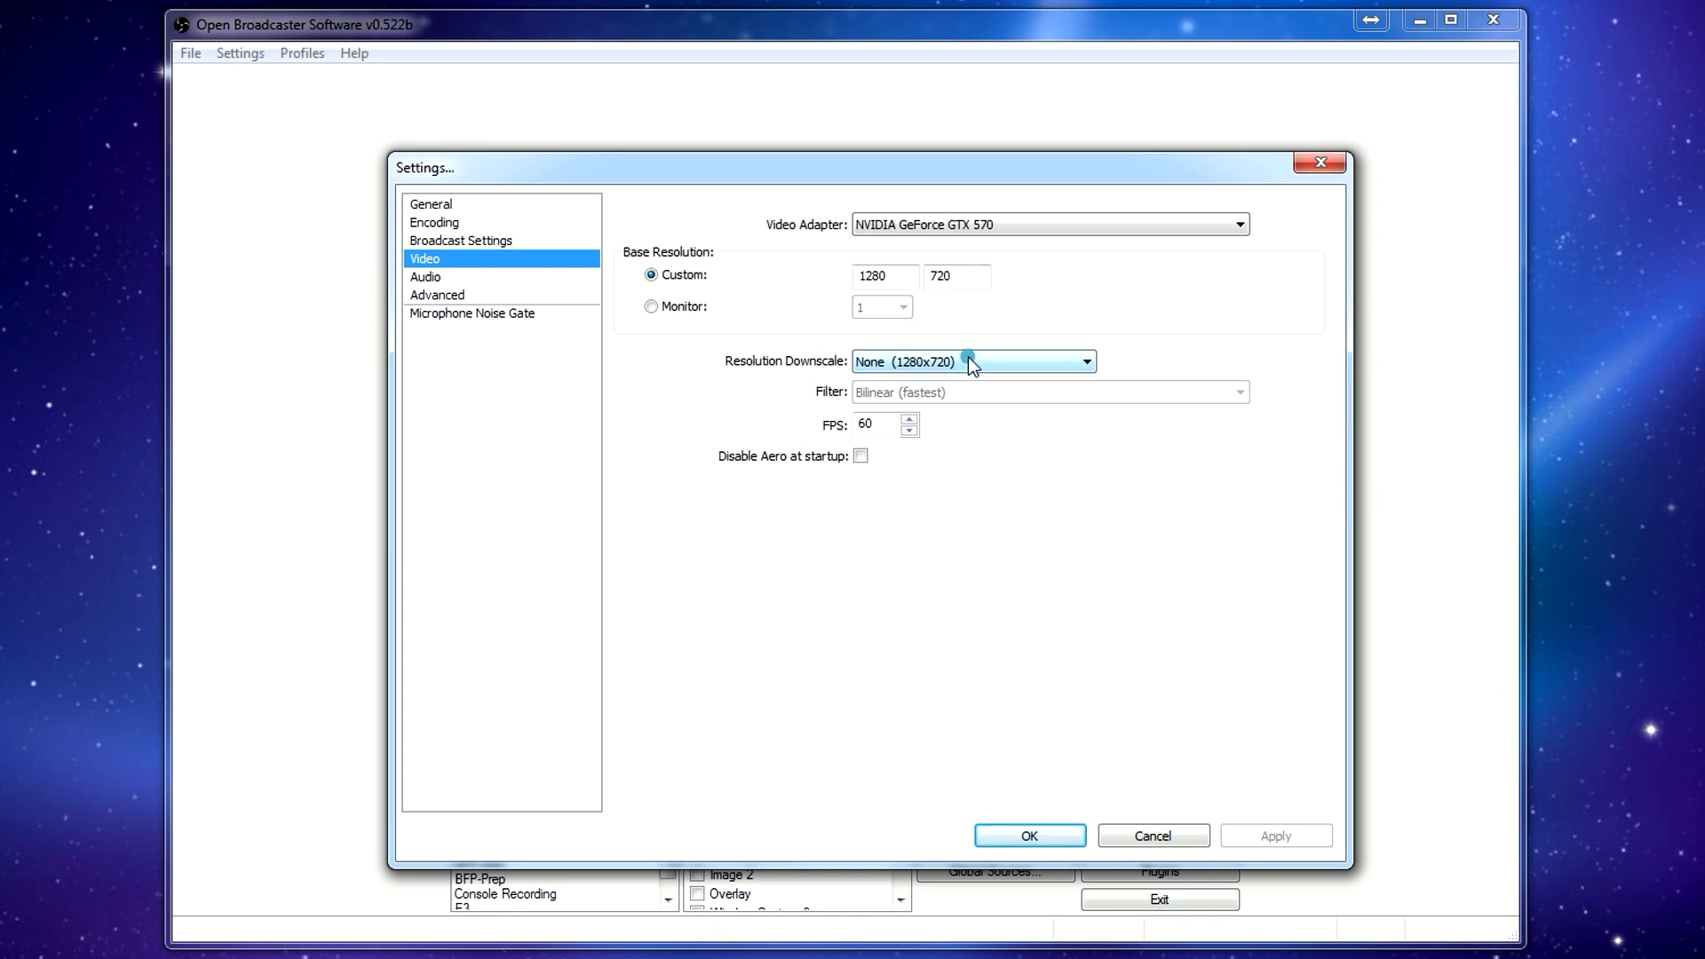
mouse_move(1134, 359)
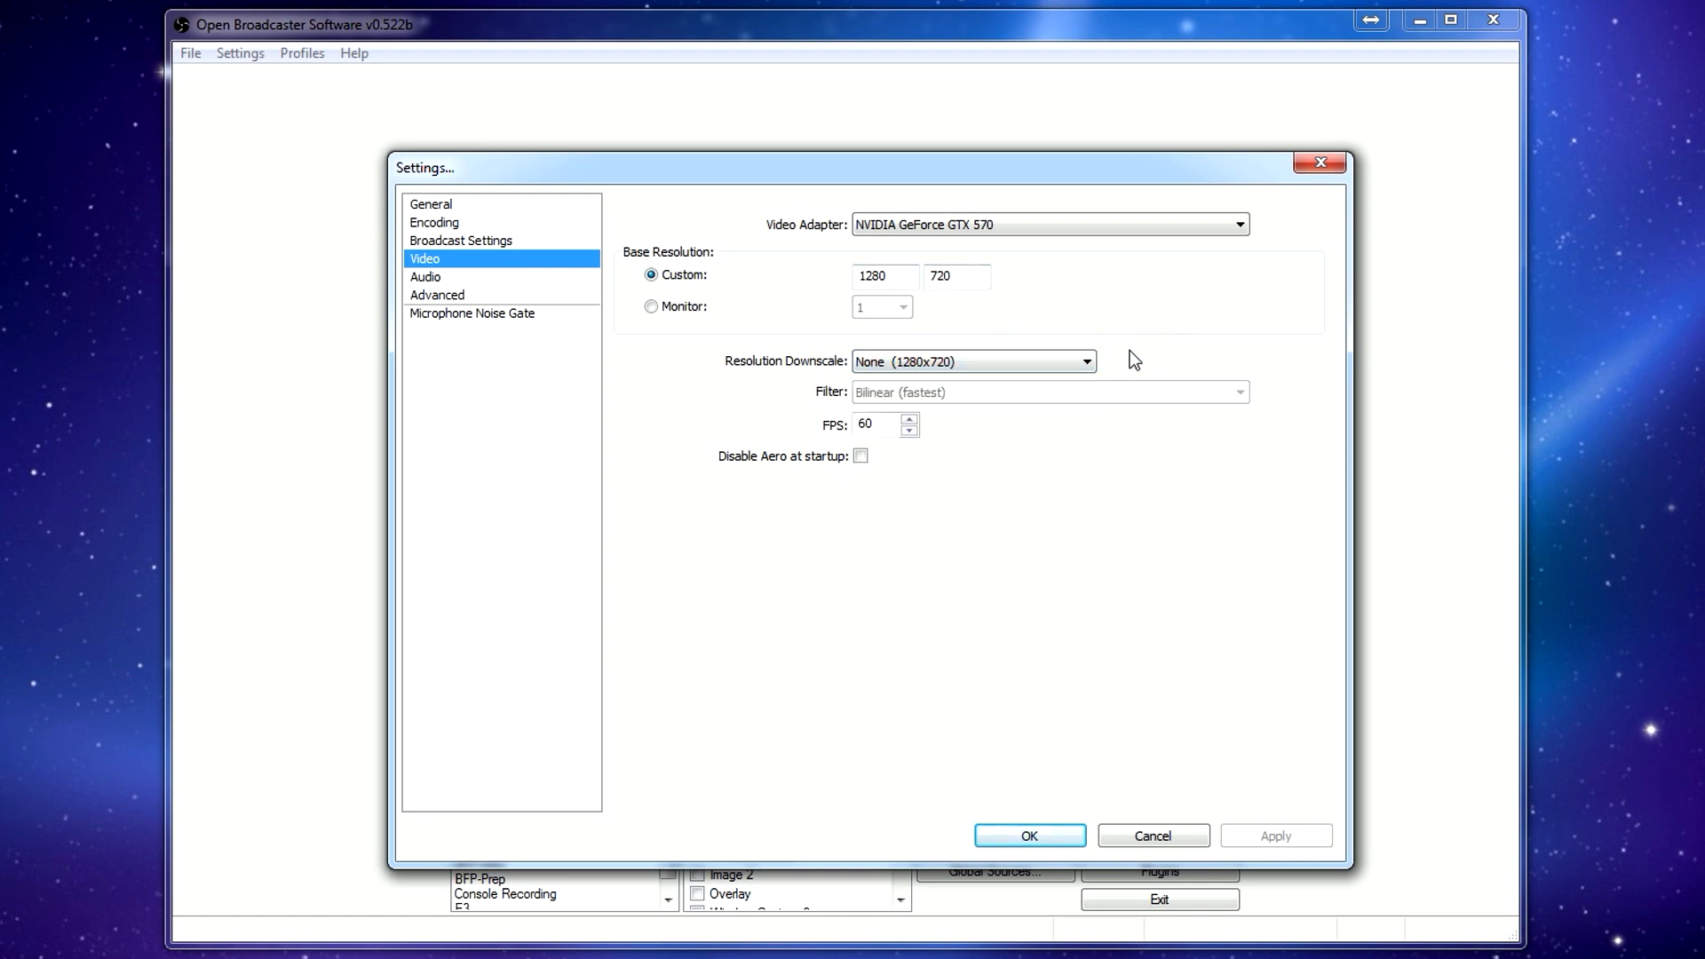
mouse_move(1006, 455)
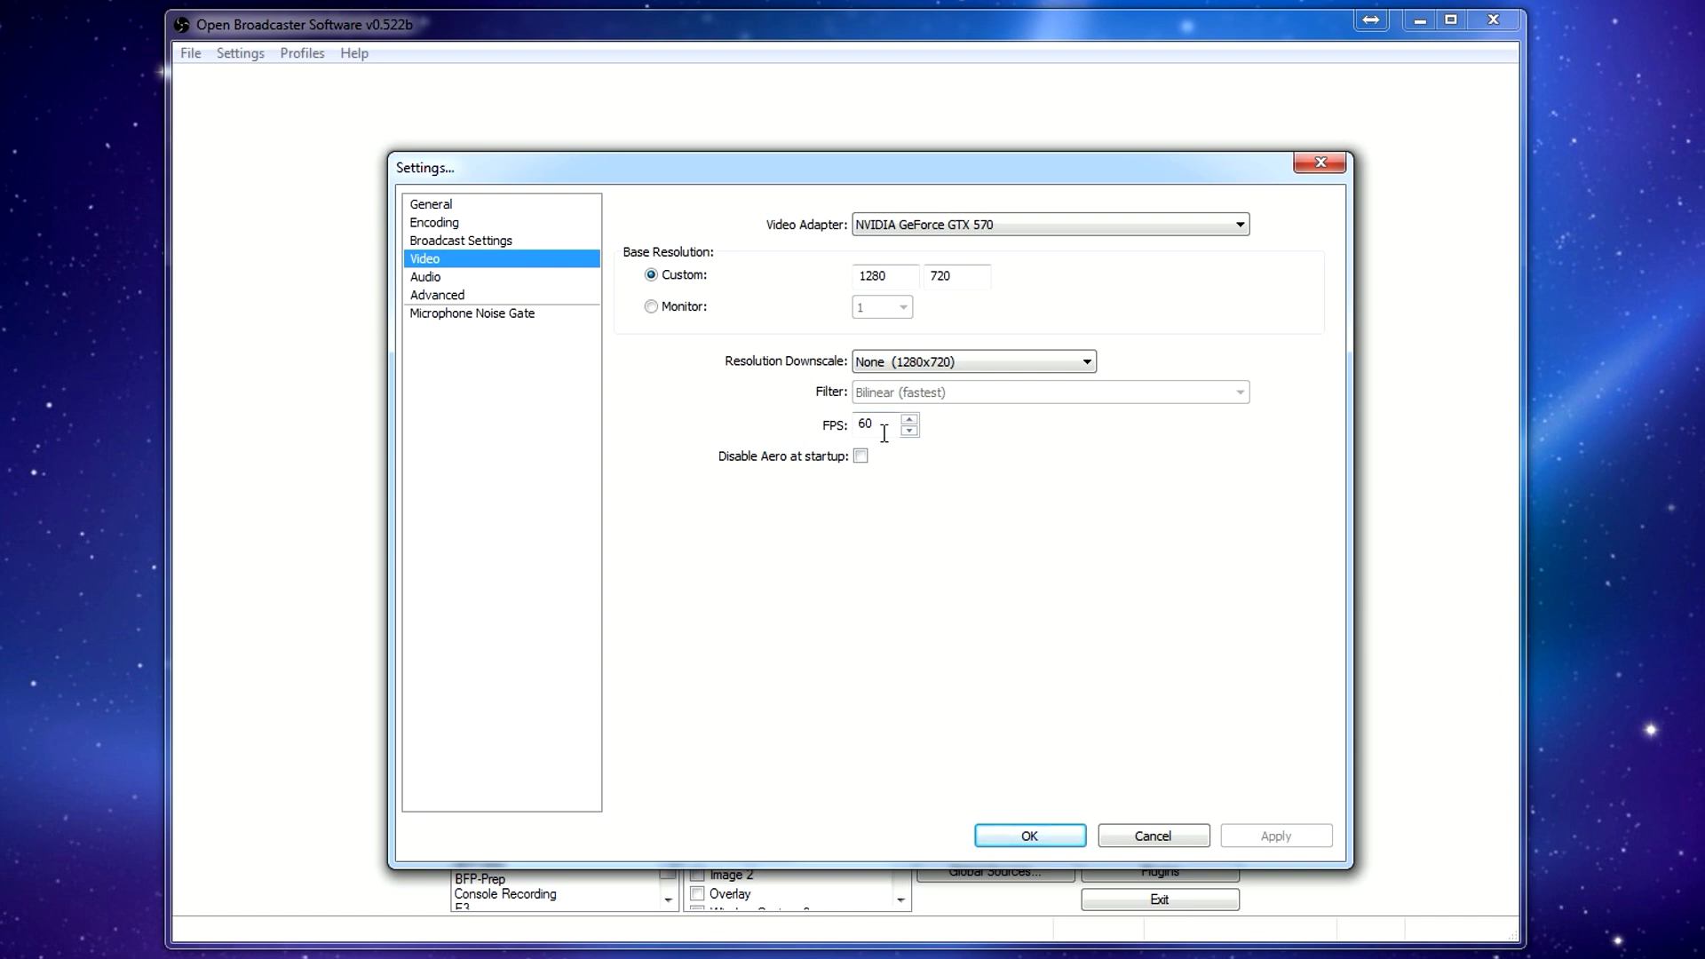
mouse_move(412, 276)
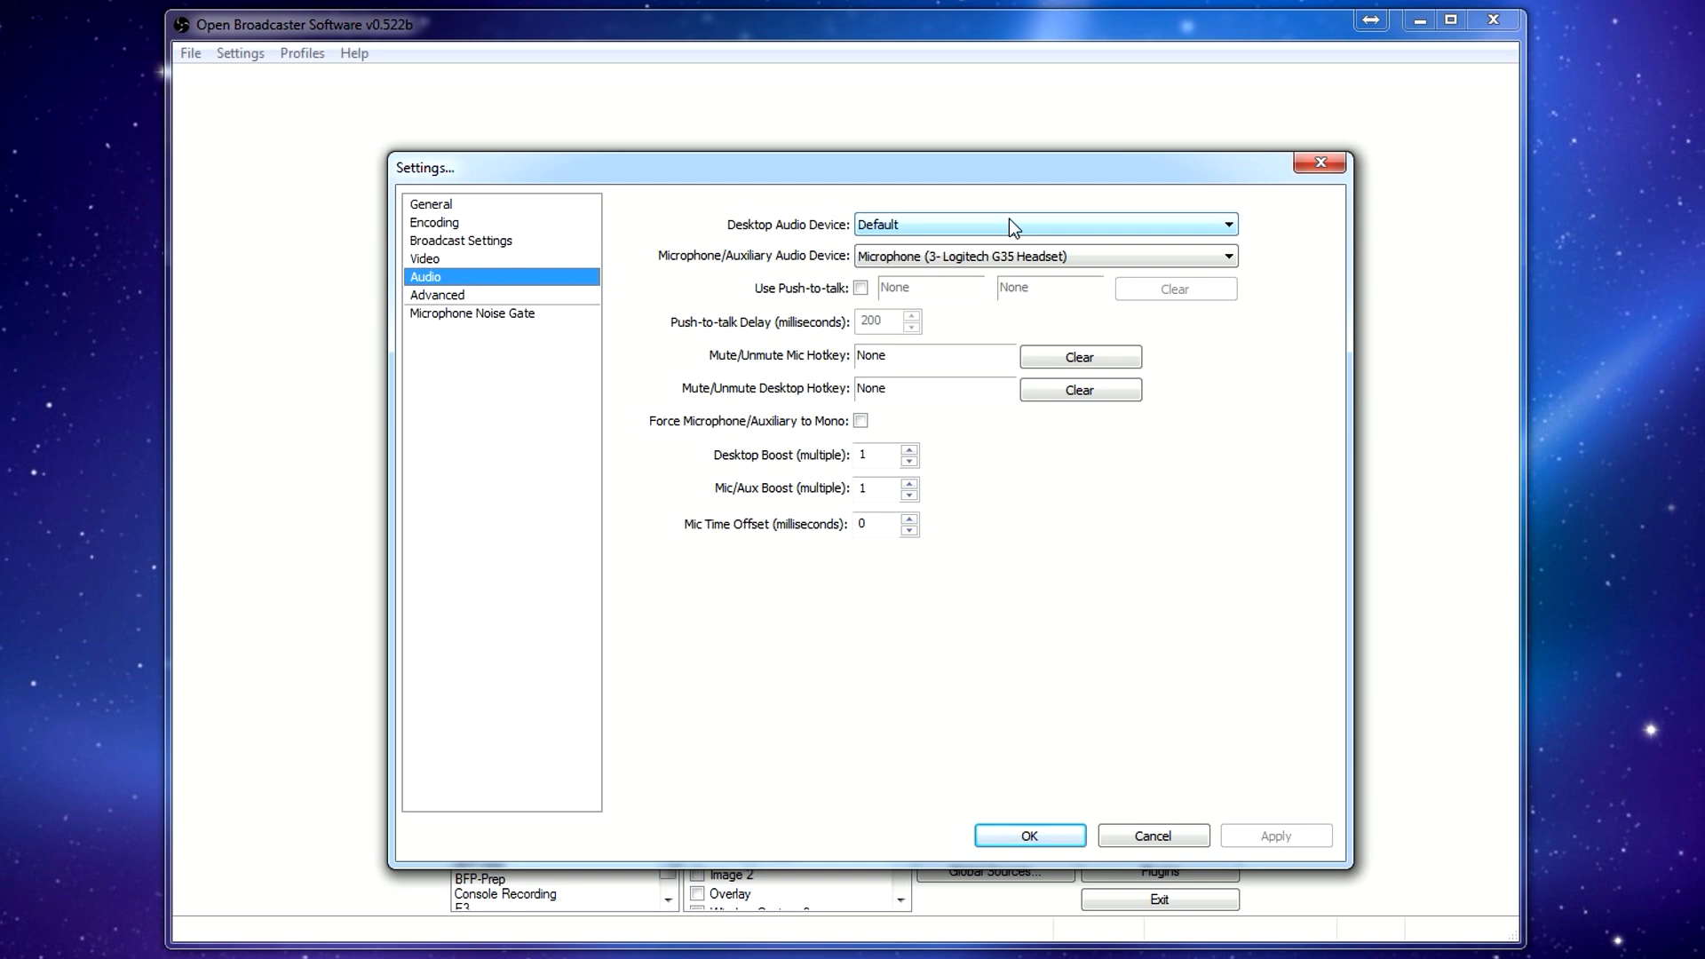
mouse_move(896, 234)
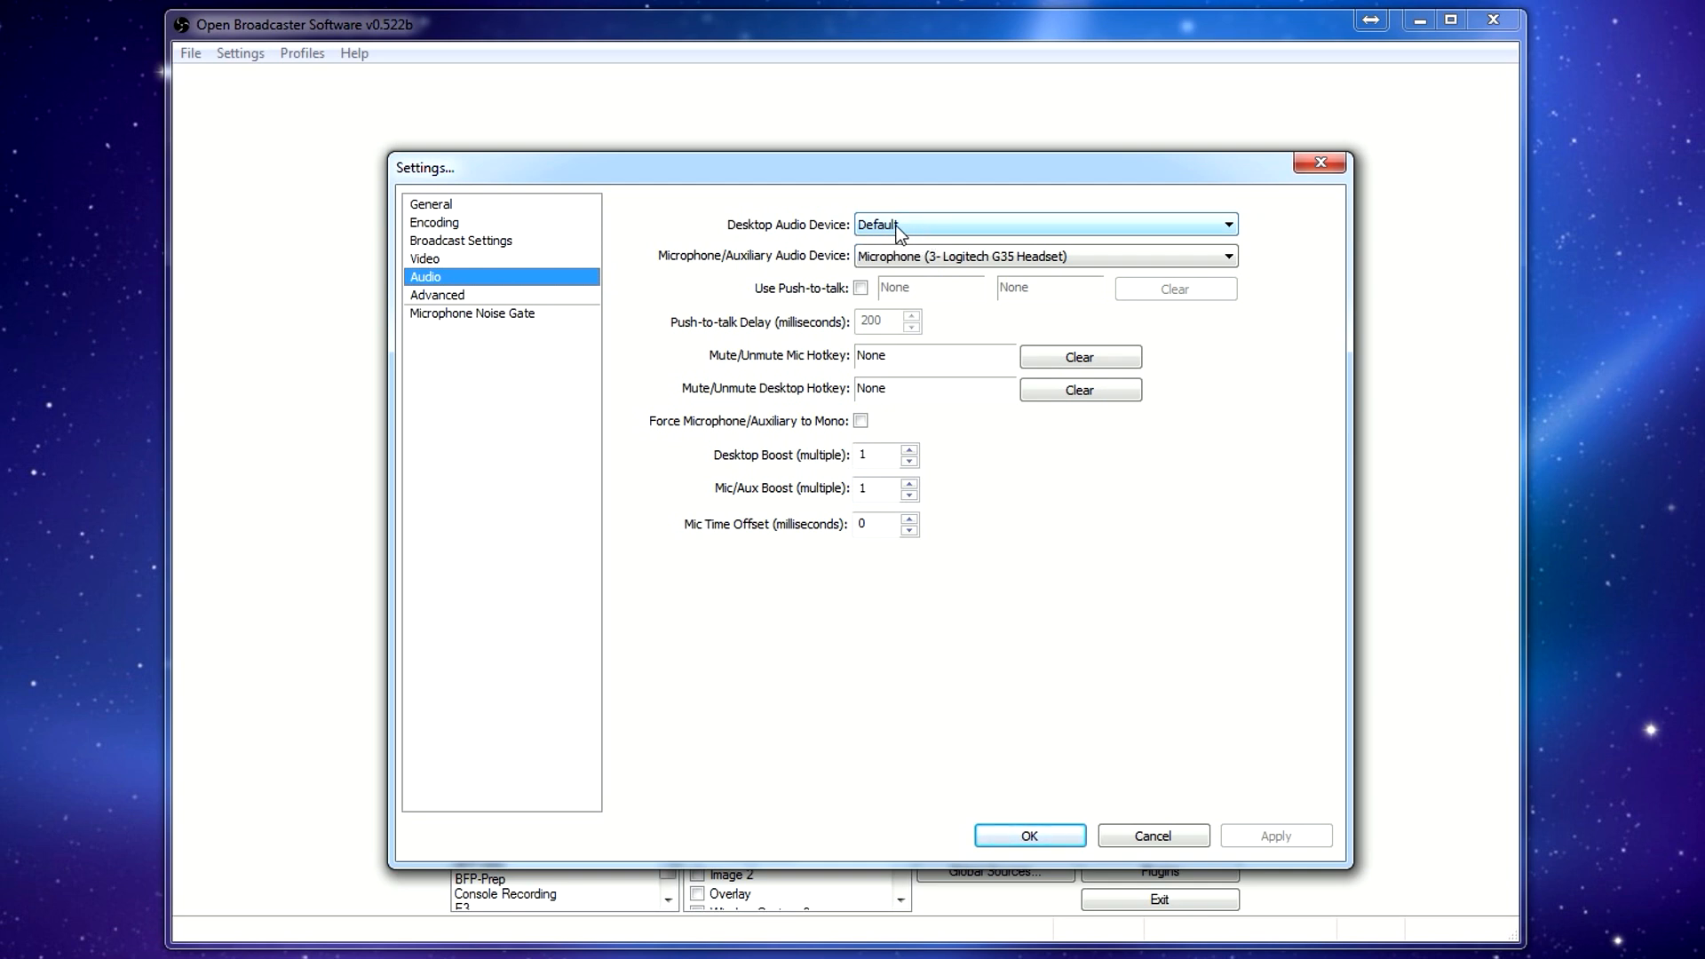
Check the Audio page: Default desktop device and Logitech G35 headset microphone.
click(1225, 224)
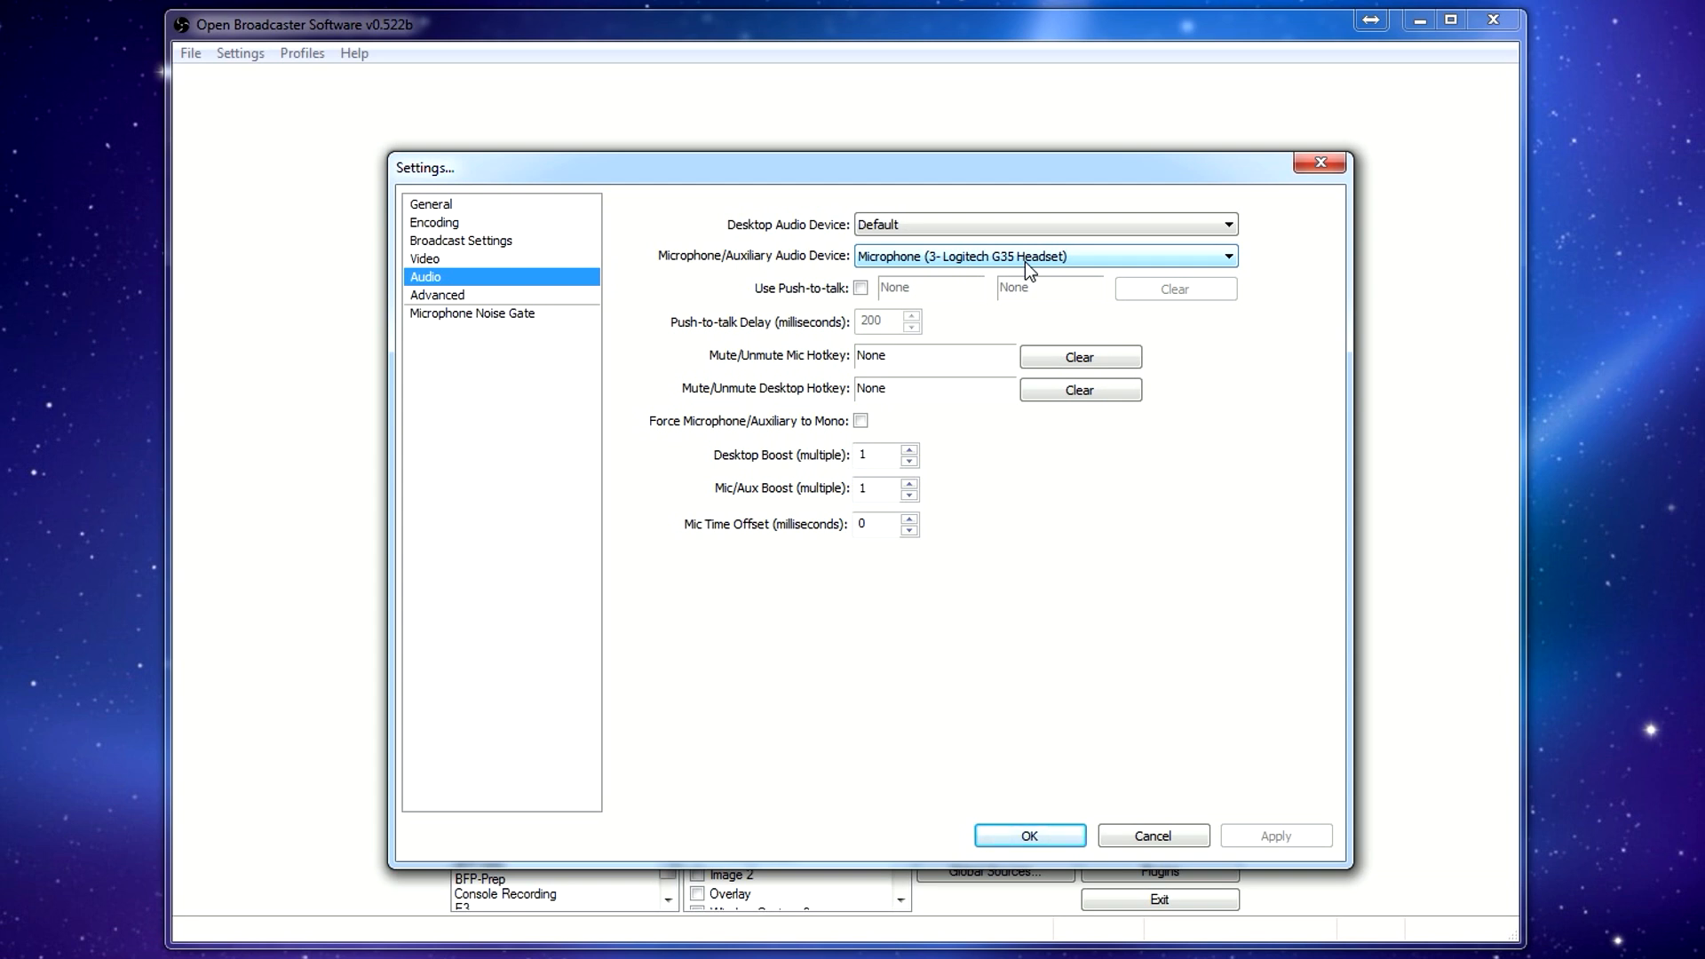
mouse_move(1012, 270)
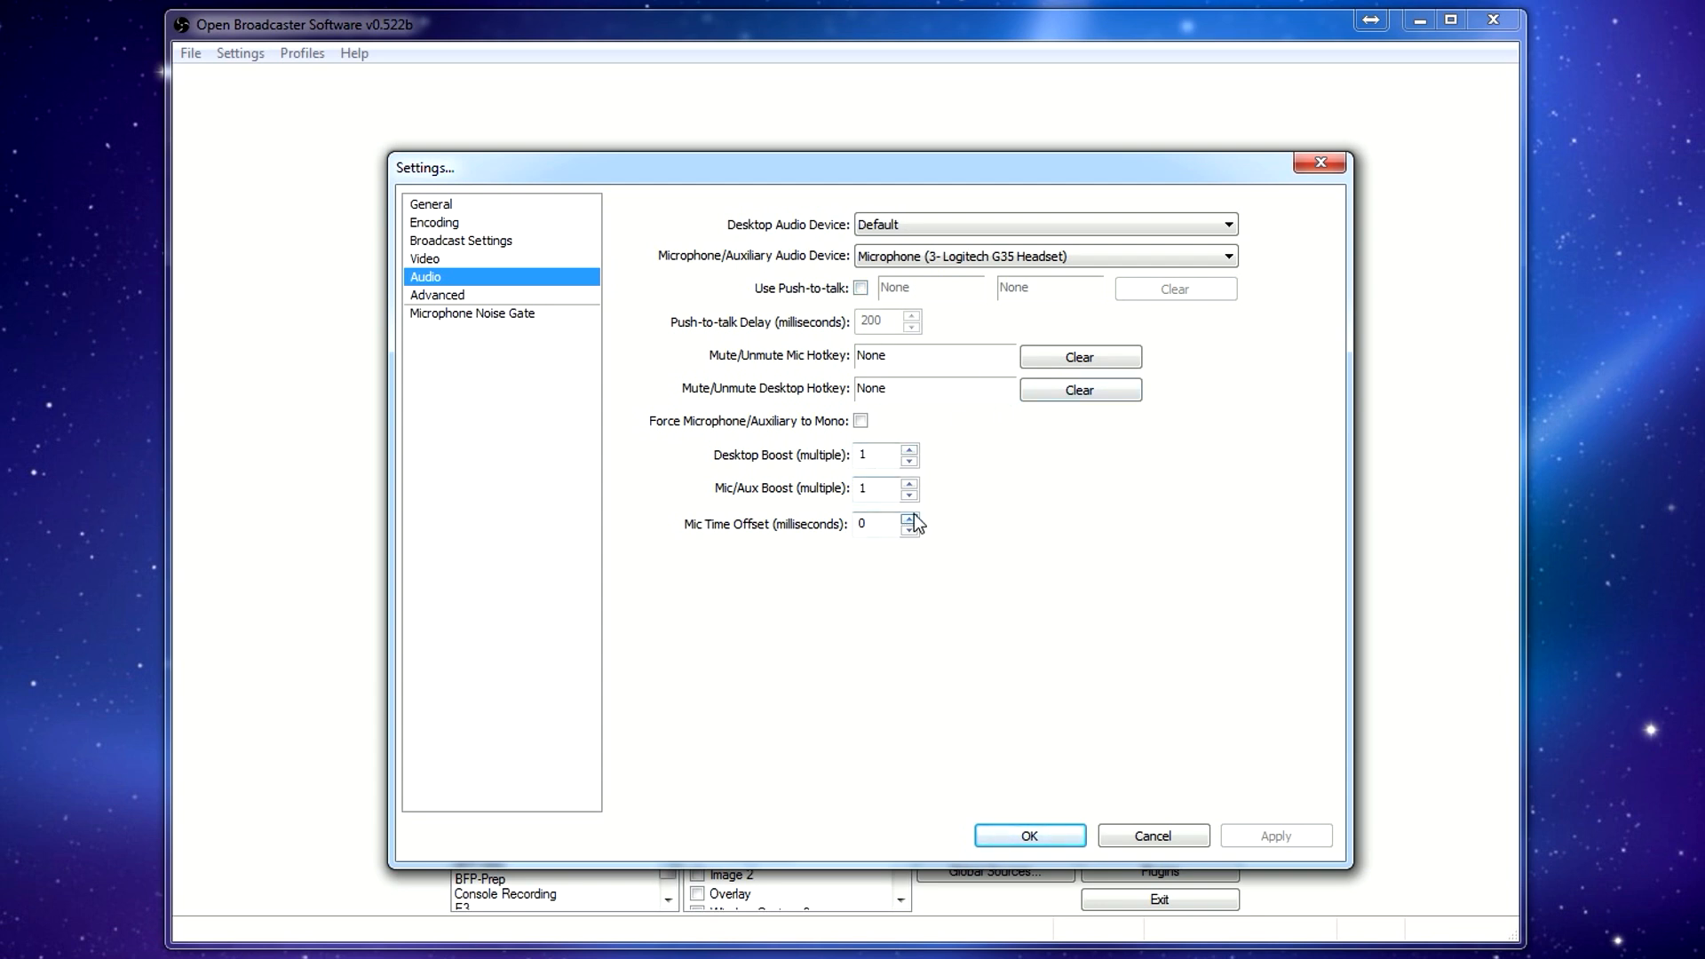
mouse_move(826, 435)
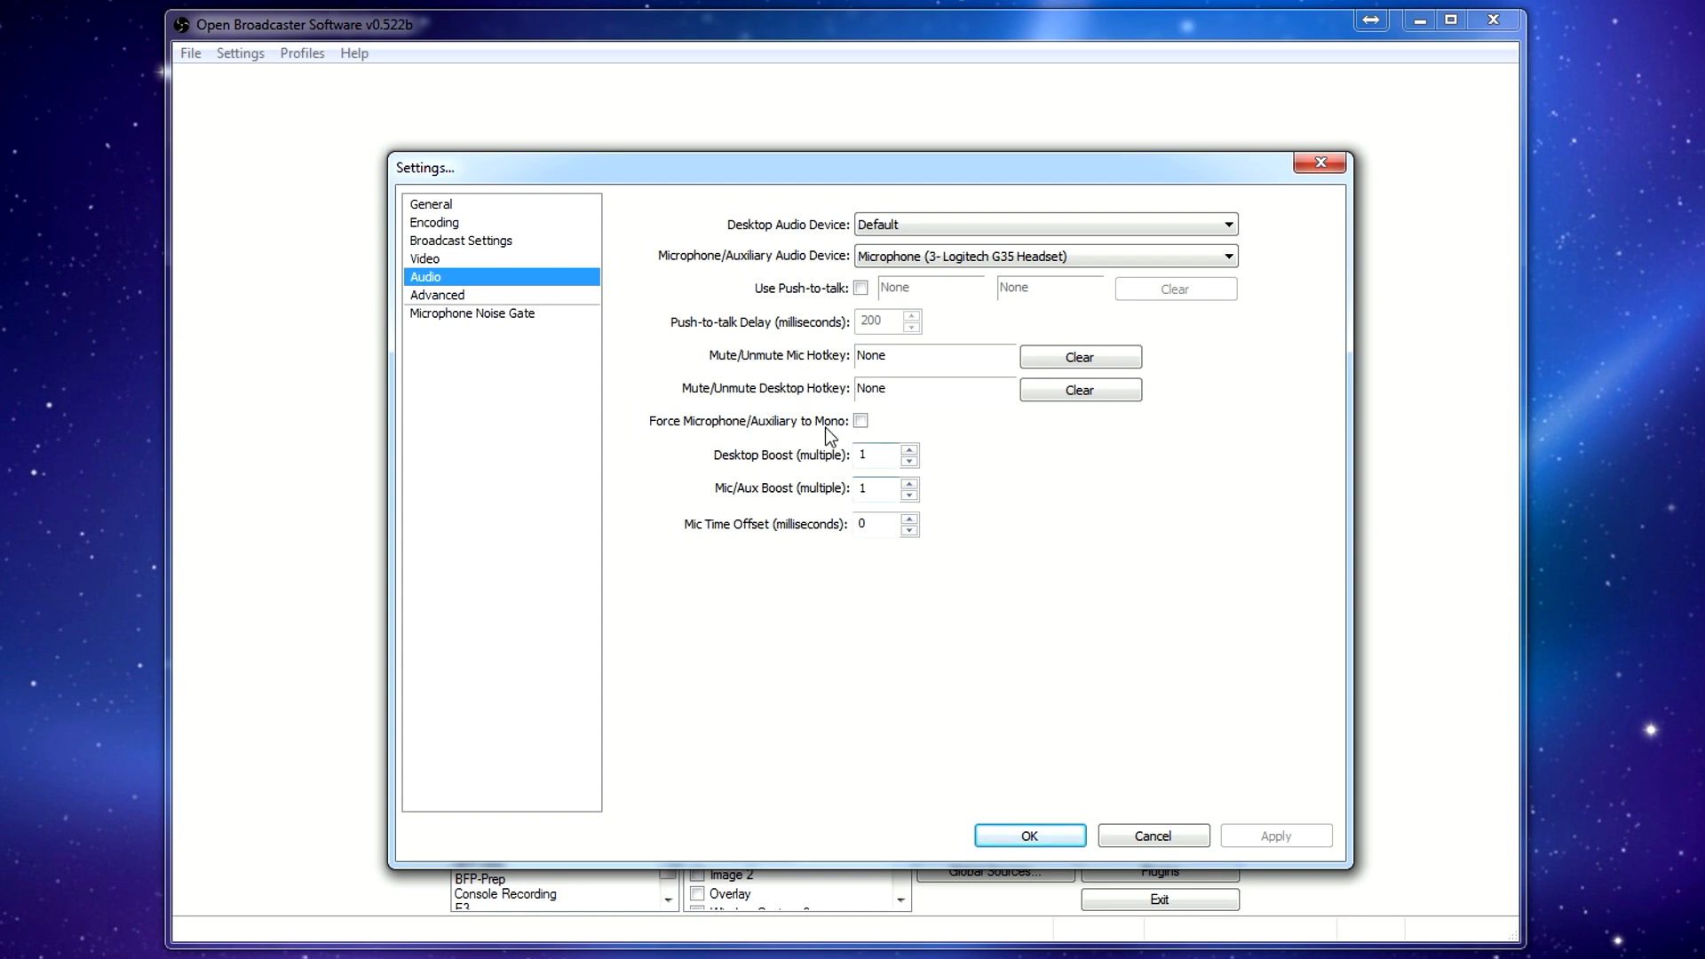
mouse_move(456, 302)
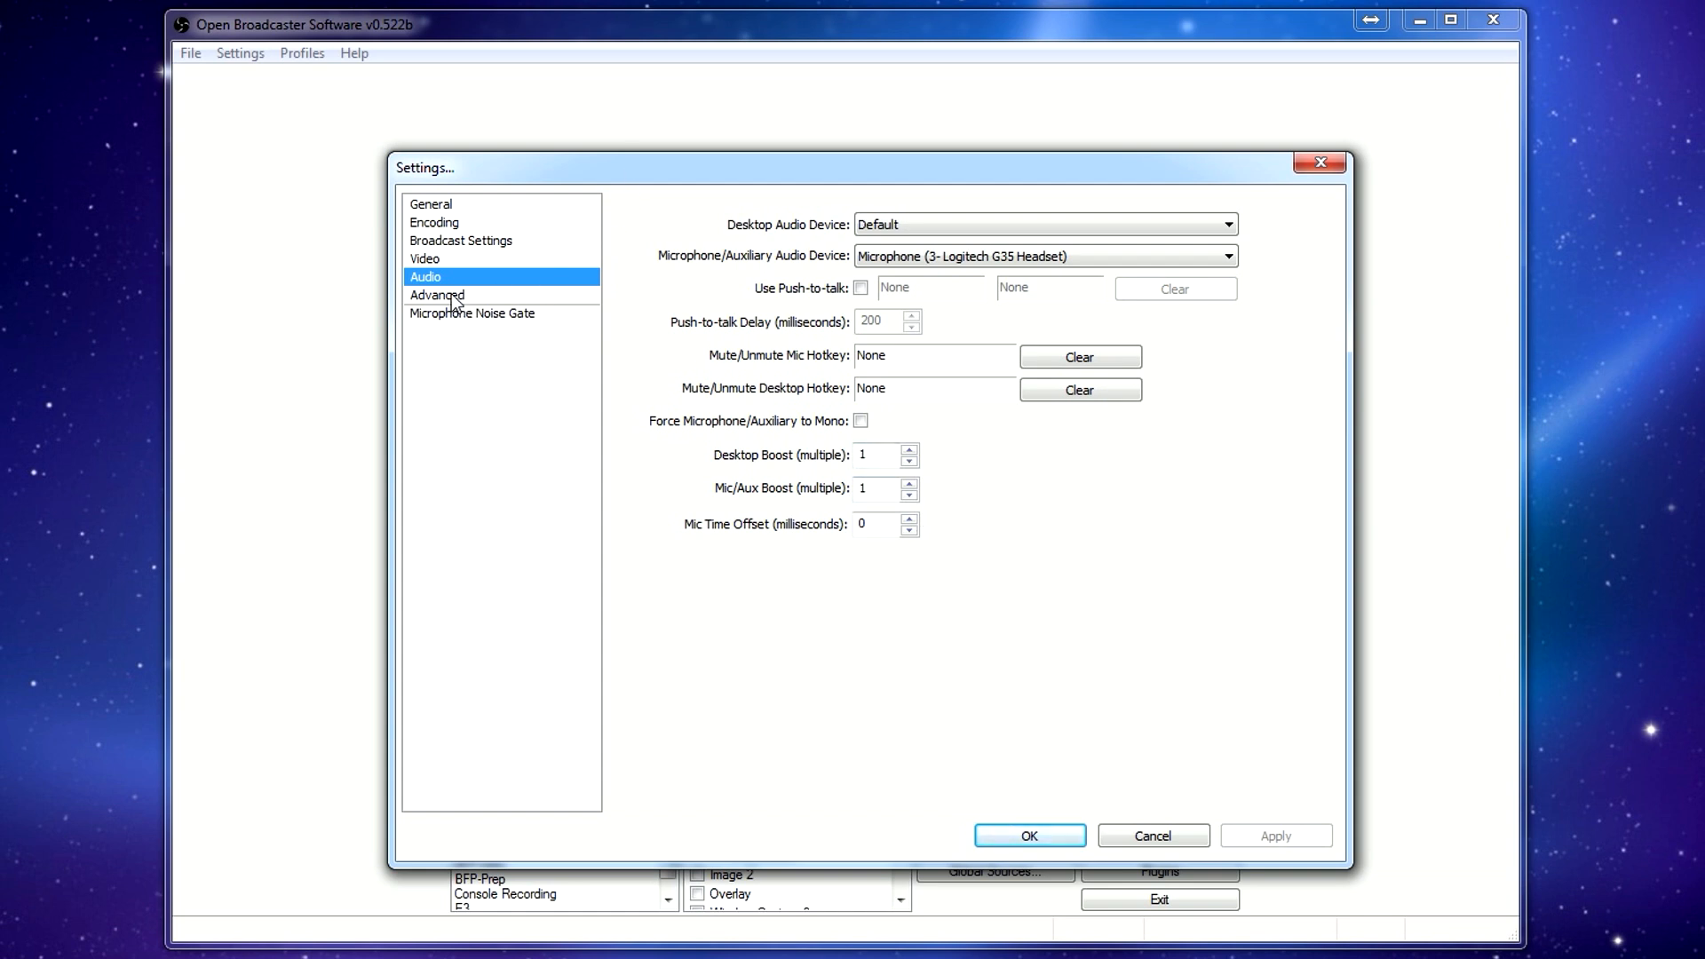
On the Advanced page, review the x264 CPU presets and leave veryfast selected.
click(436, 294)
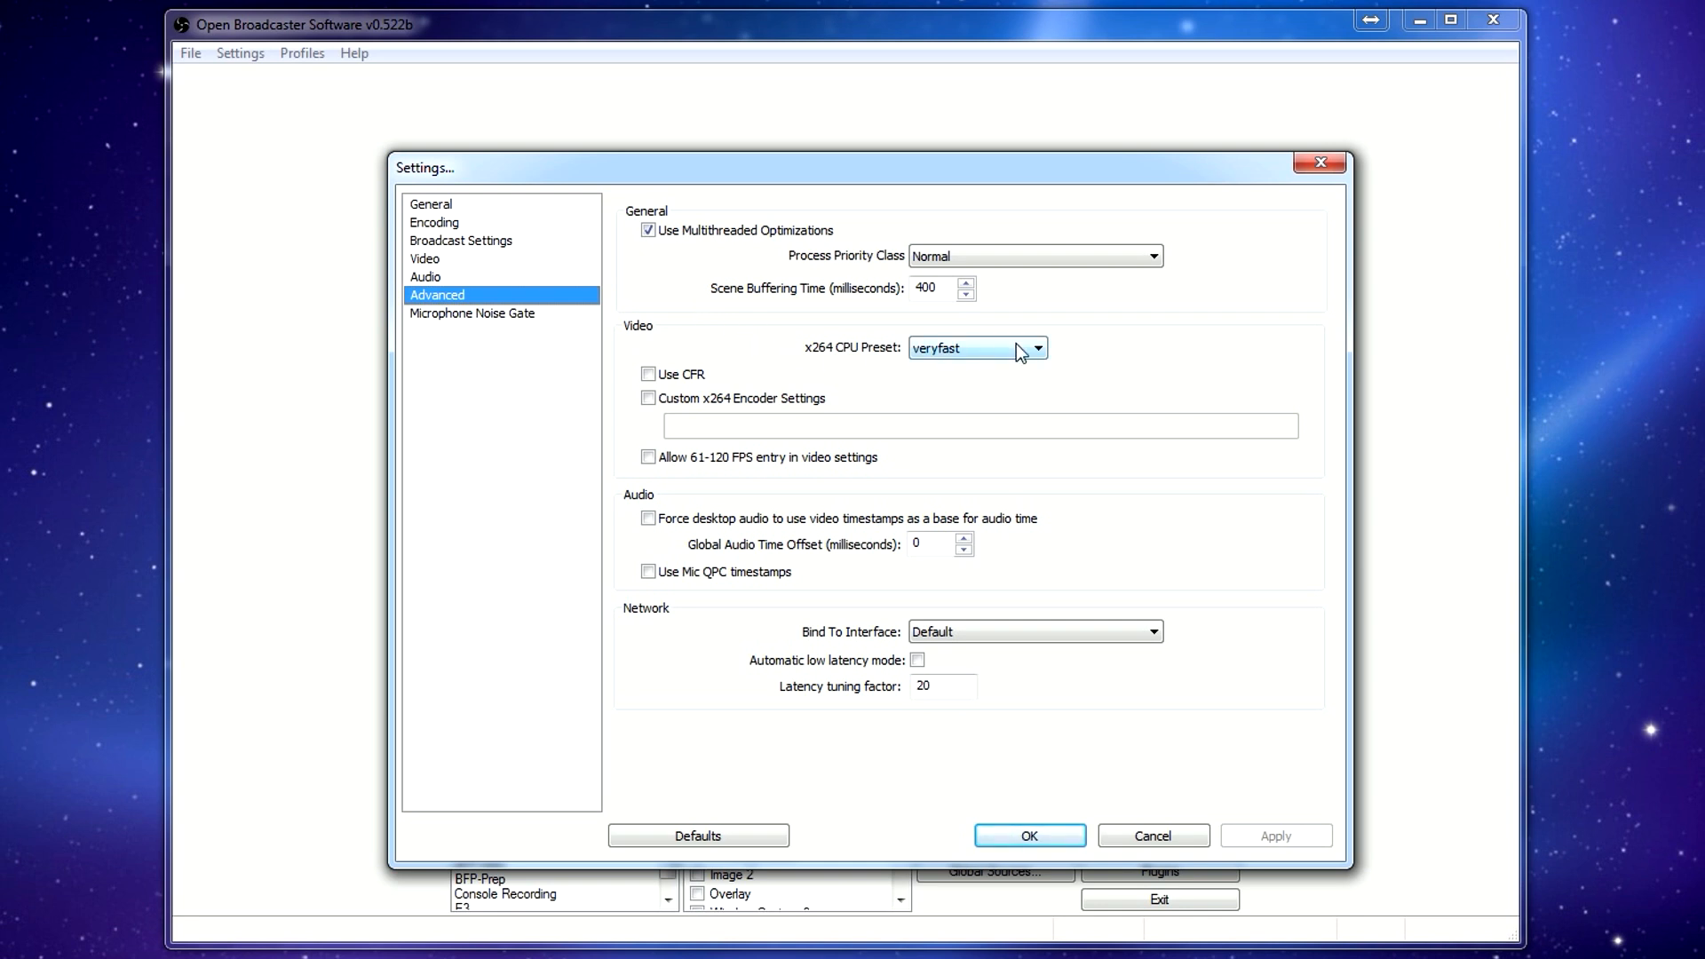
click(1034, 348)
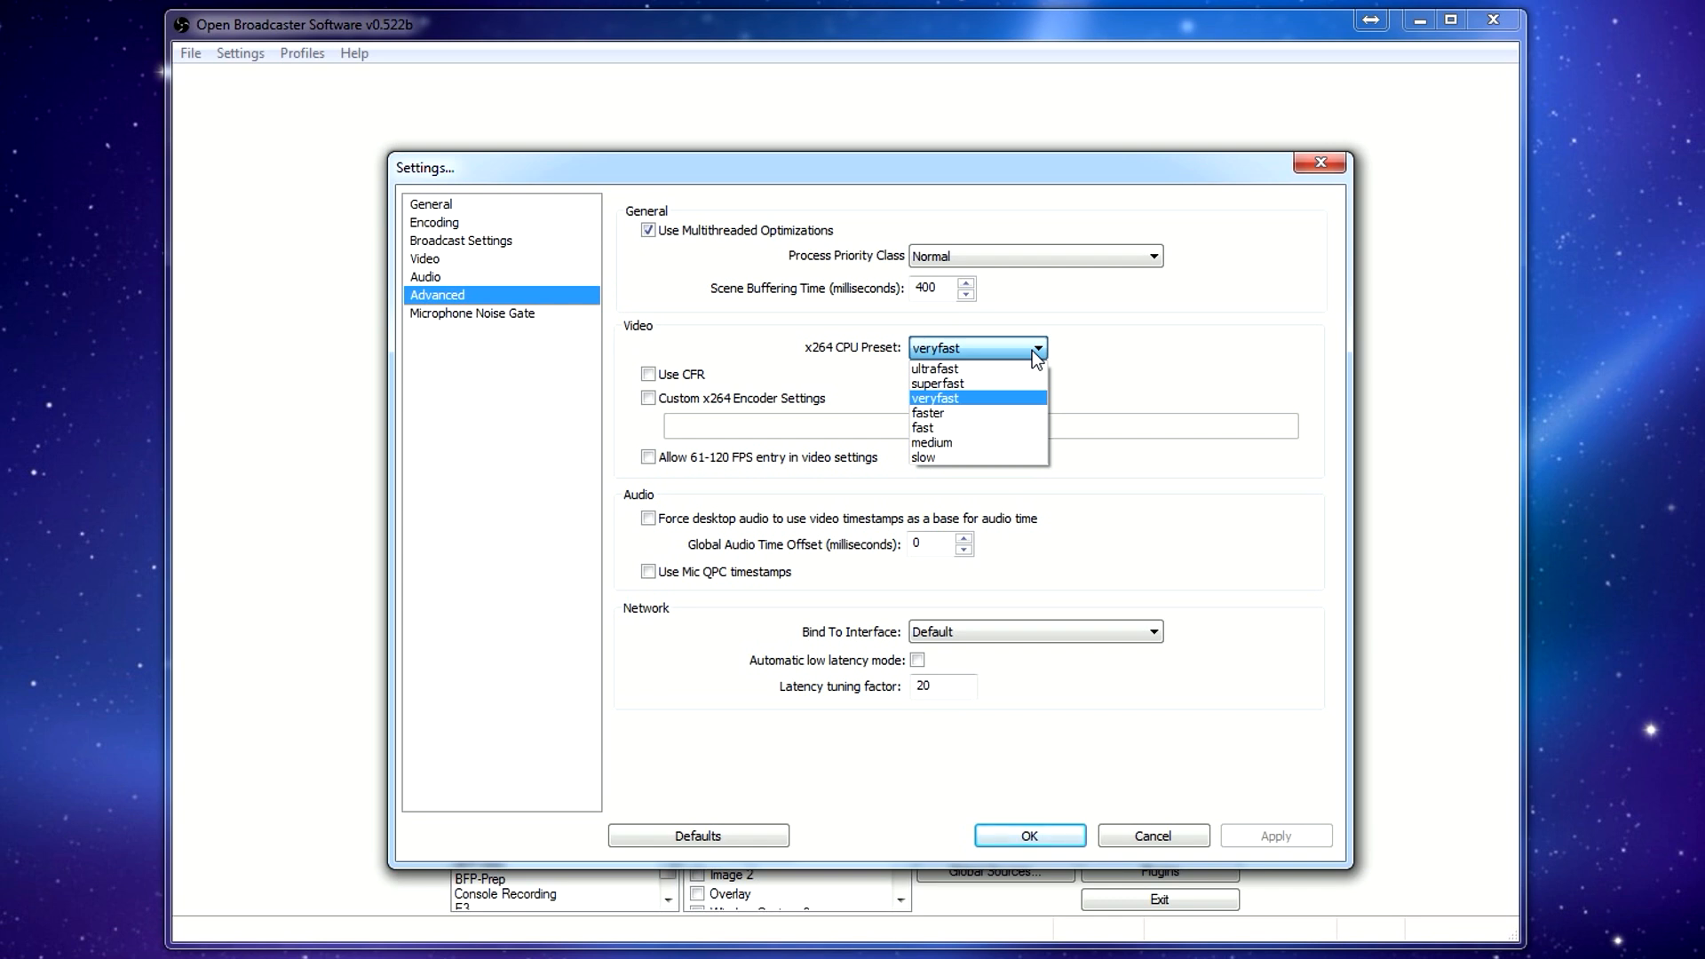
mouse_move(975, 405)
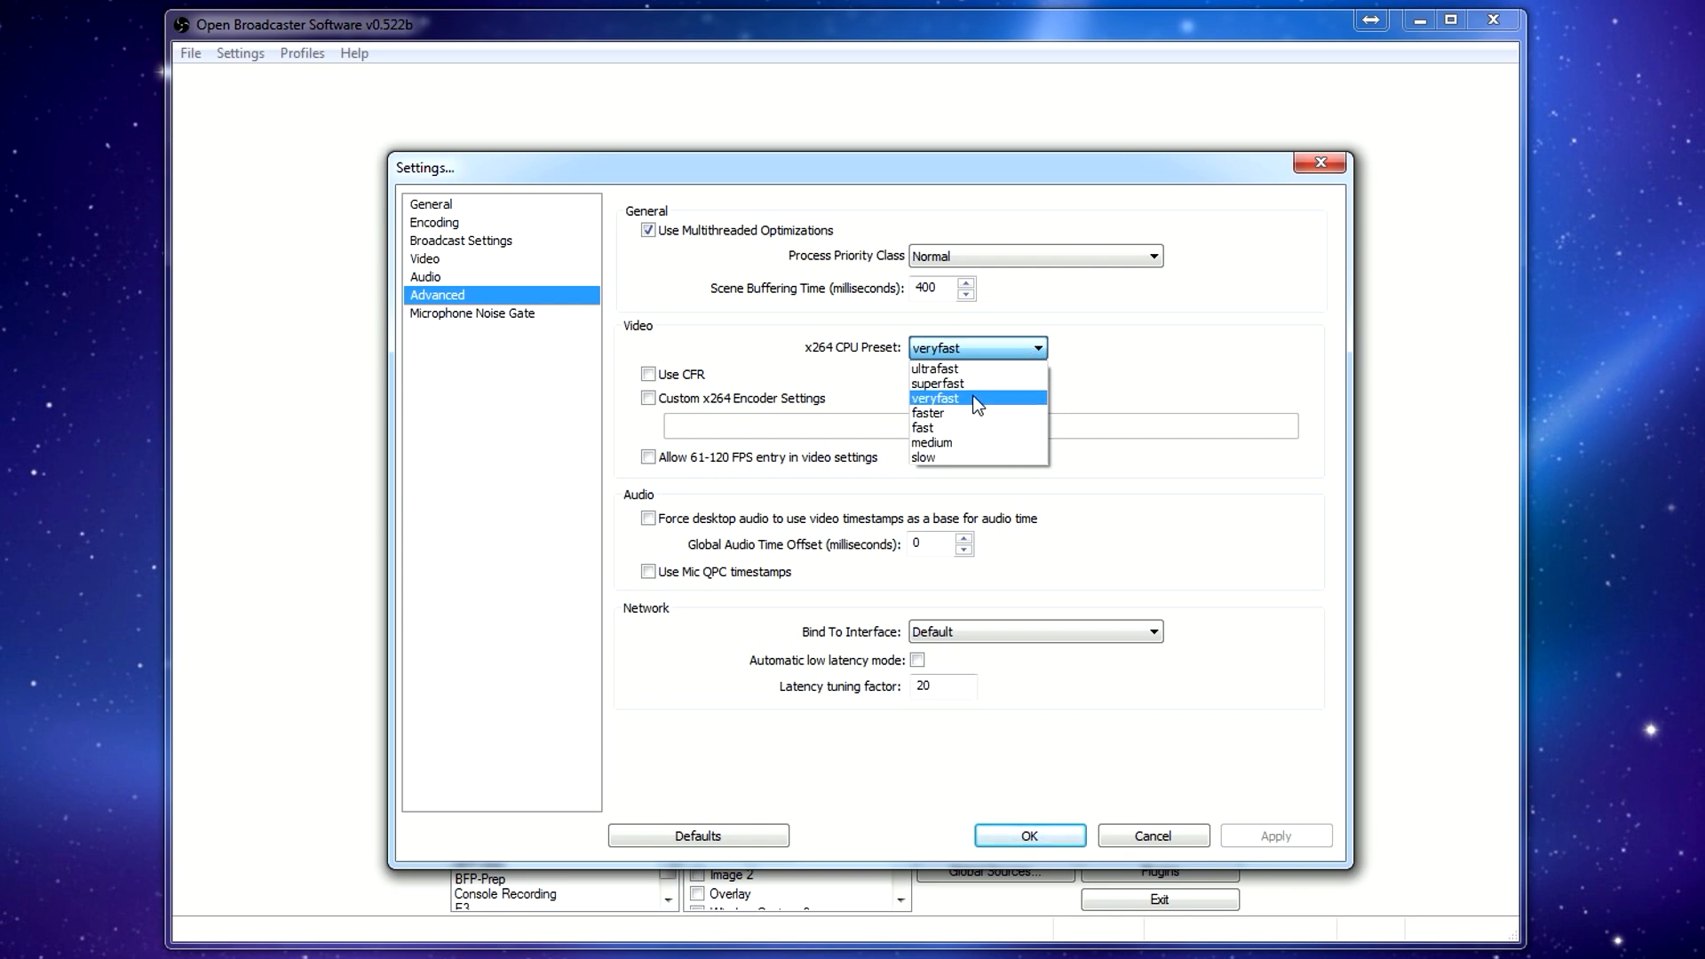
mouse_move(953, 444)
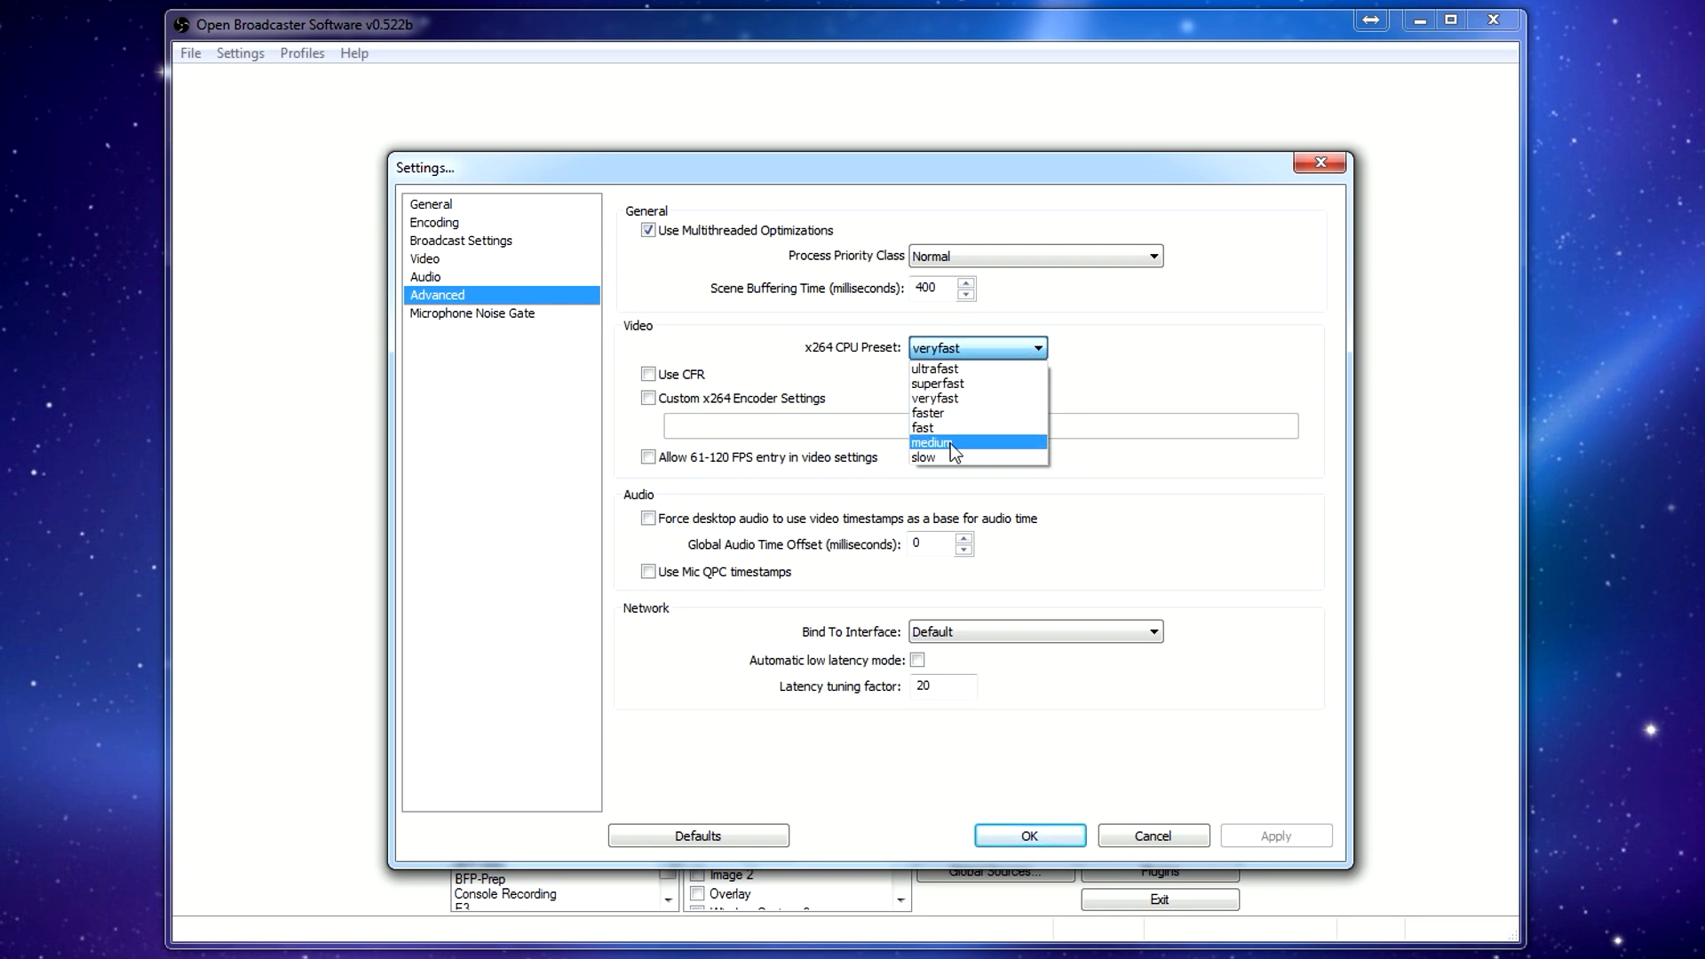
mouse_move(960, 401)
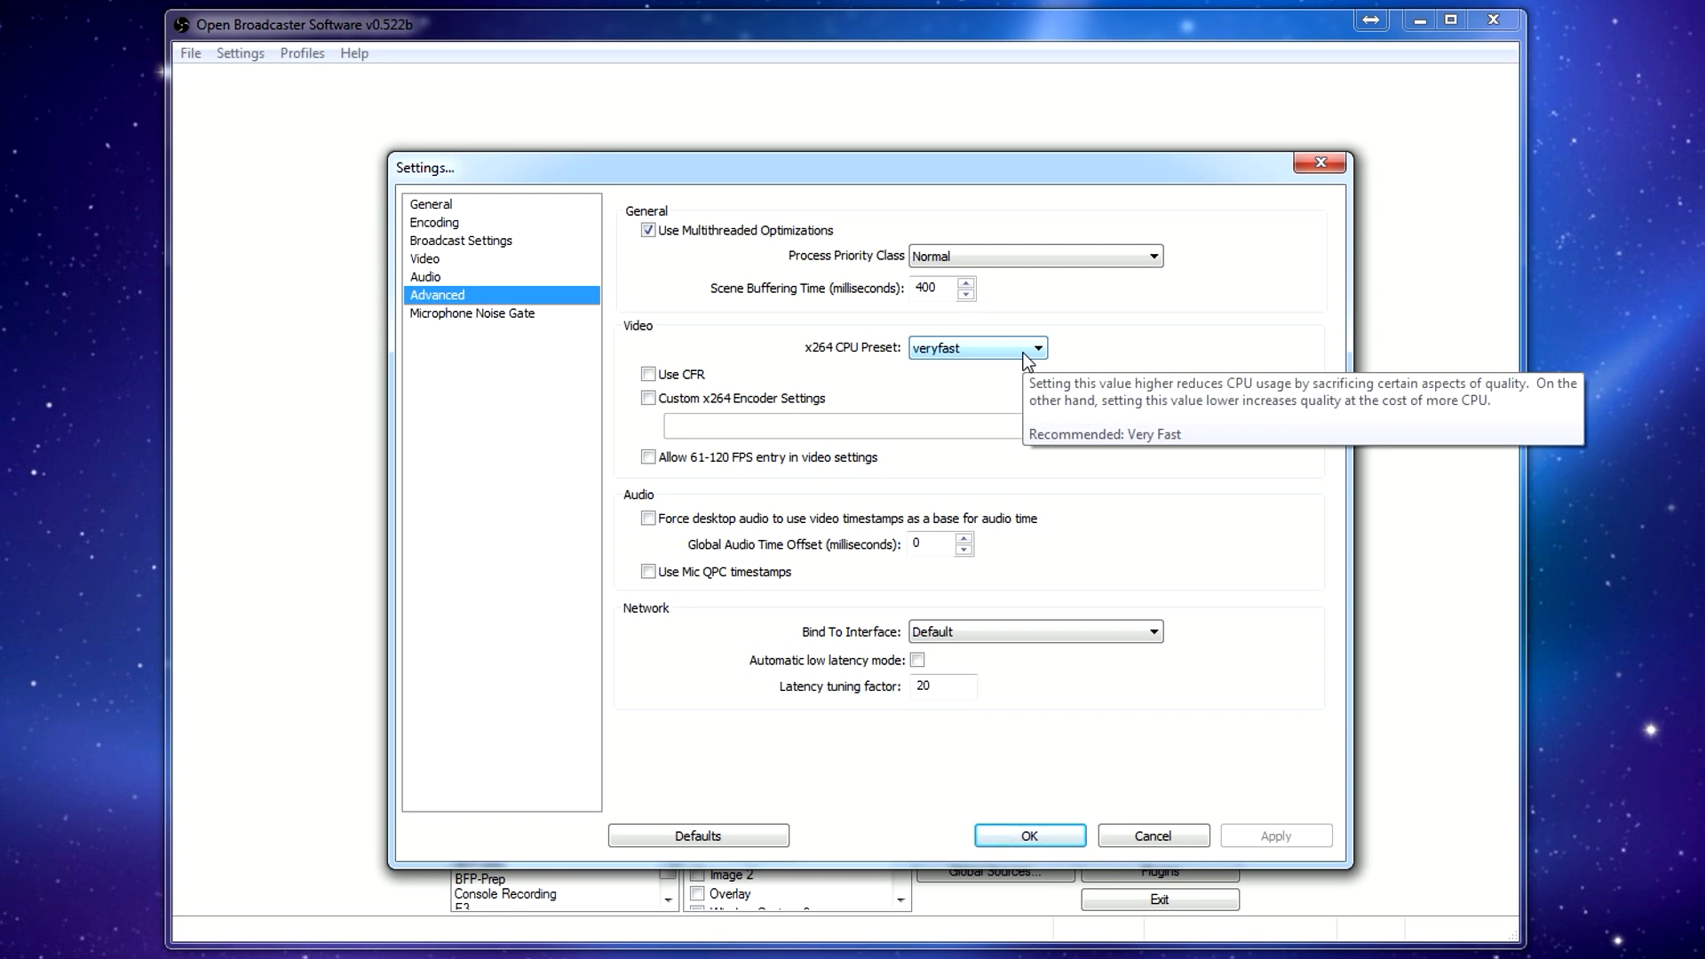
click(1036, 348)
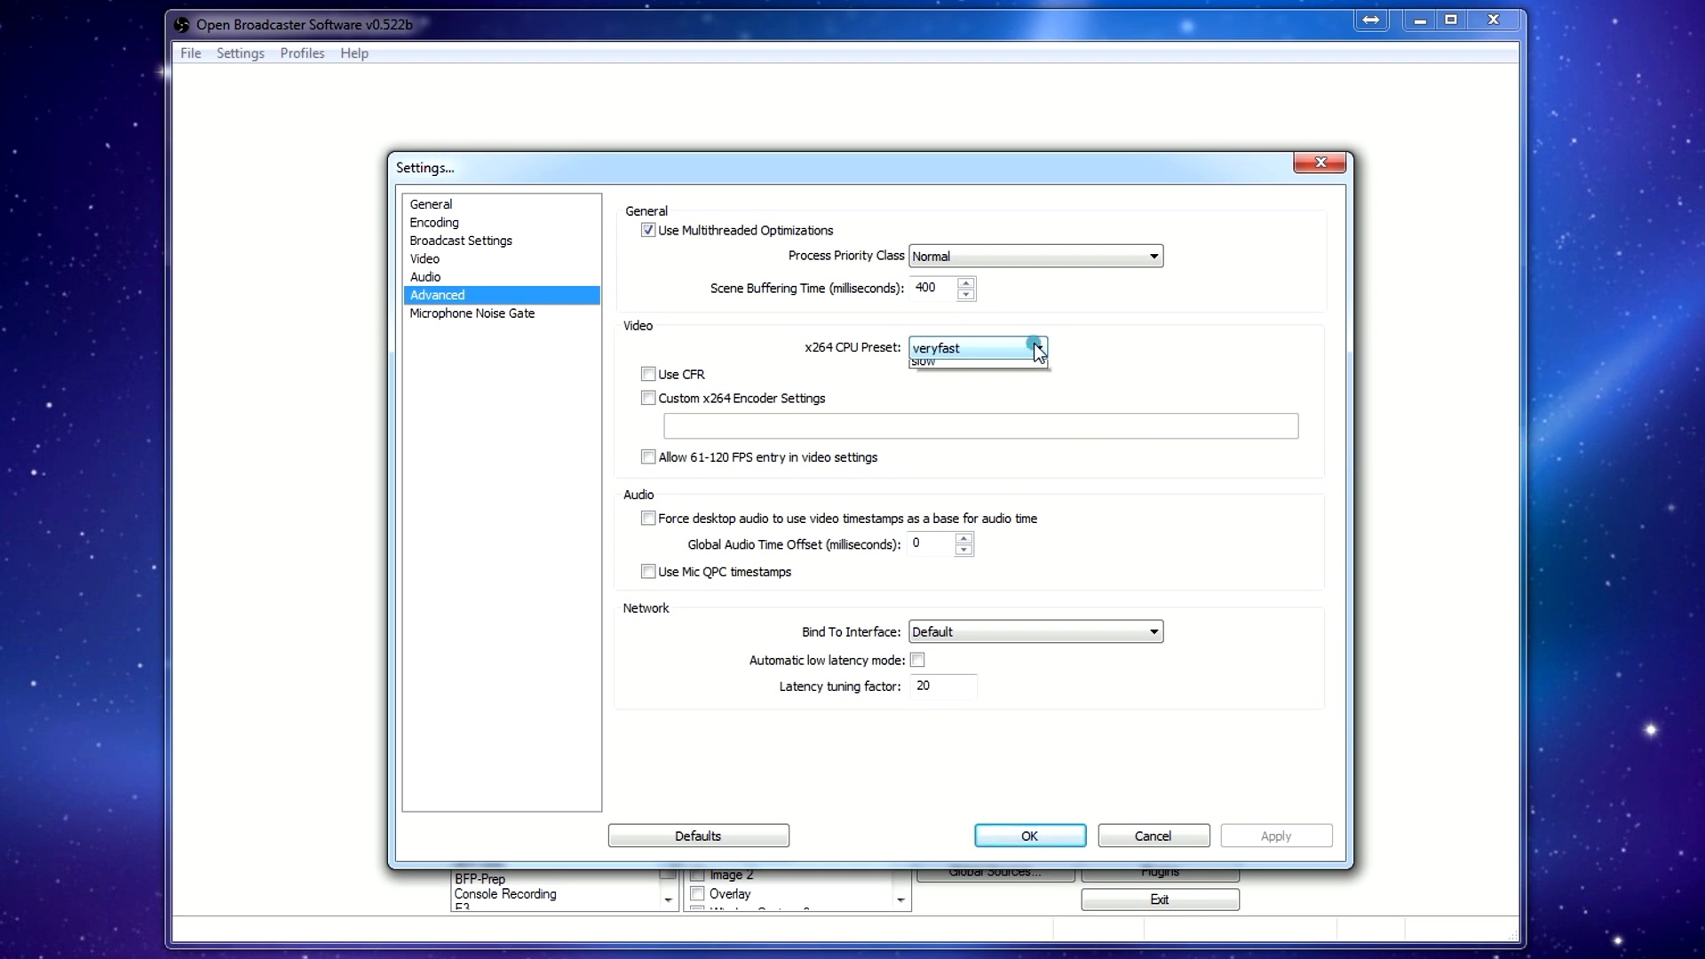
click(1035, 347)
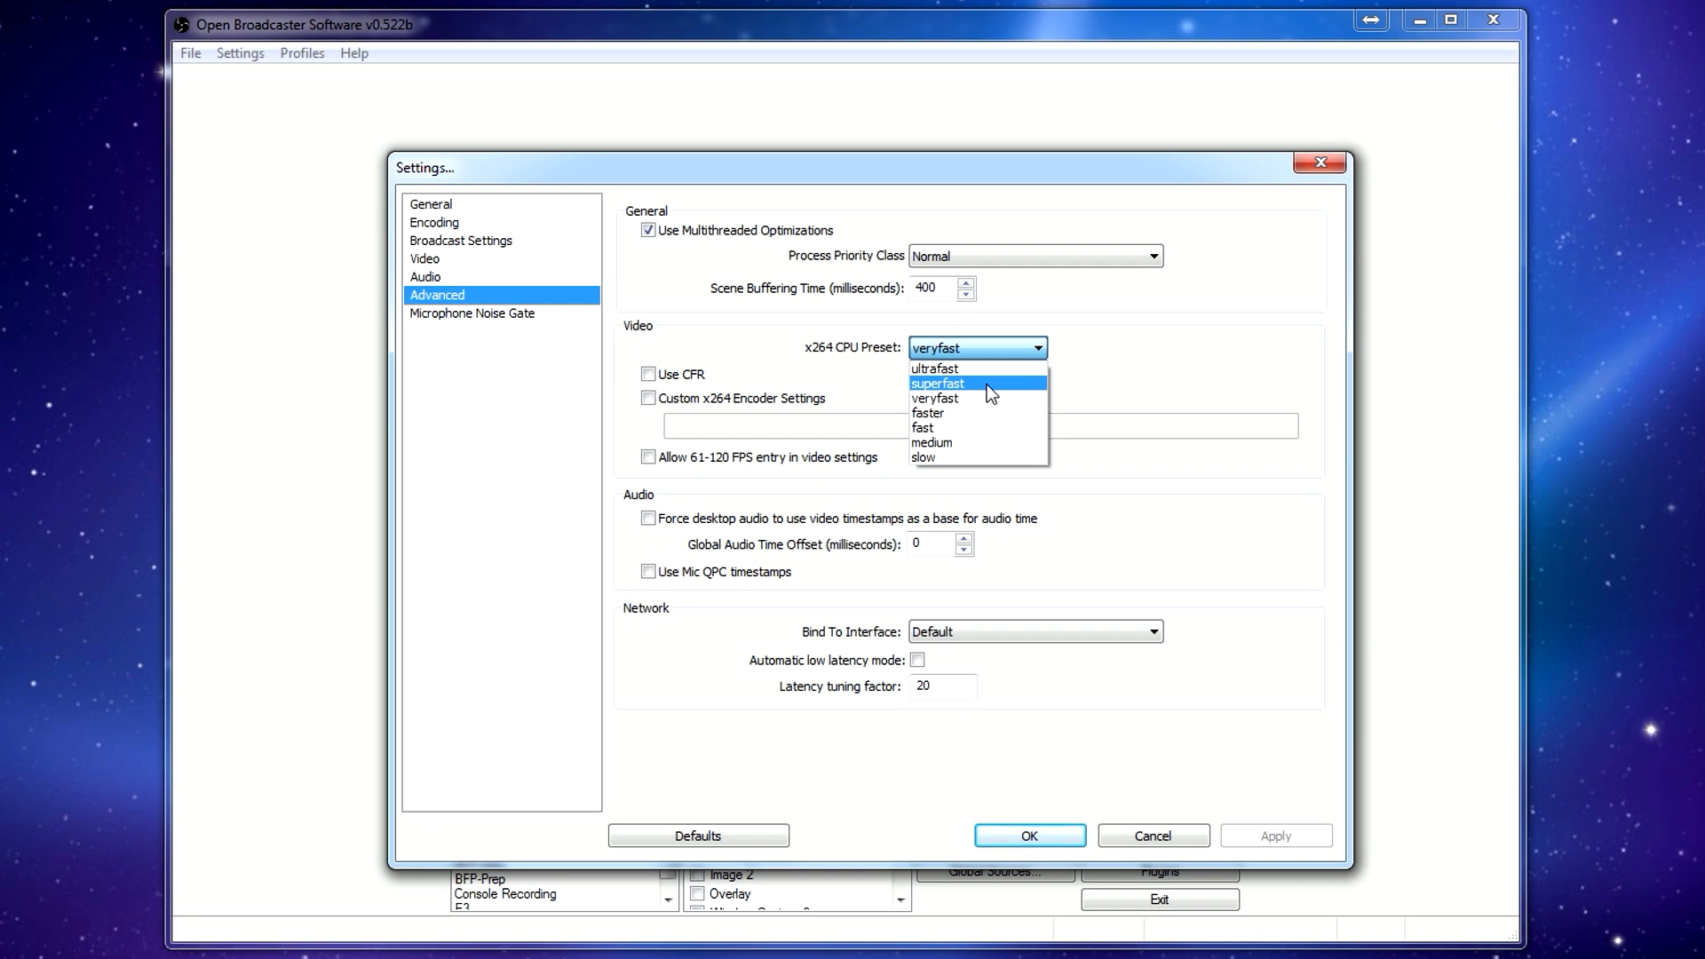
mouse_move(1132, 371)
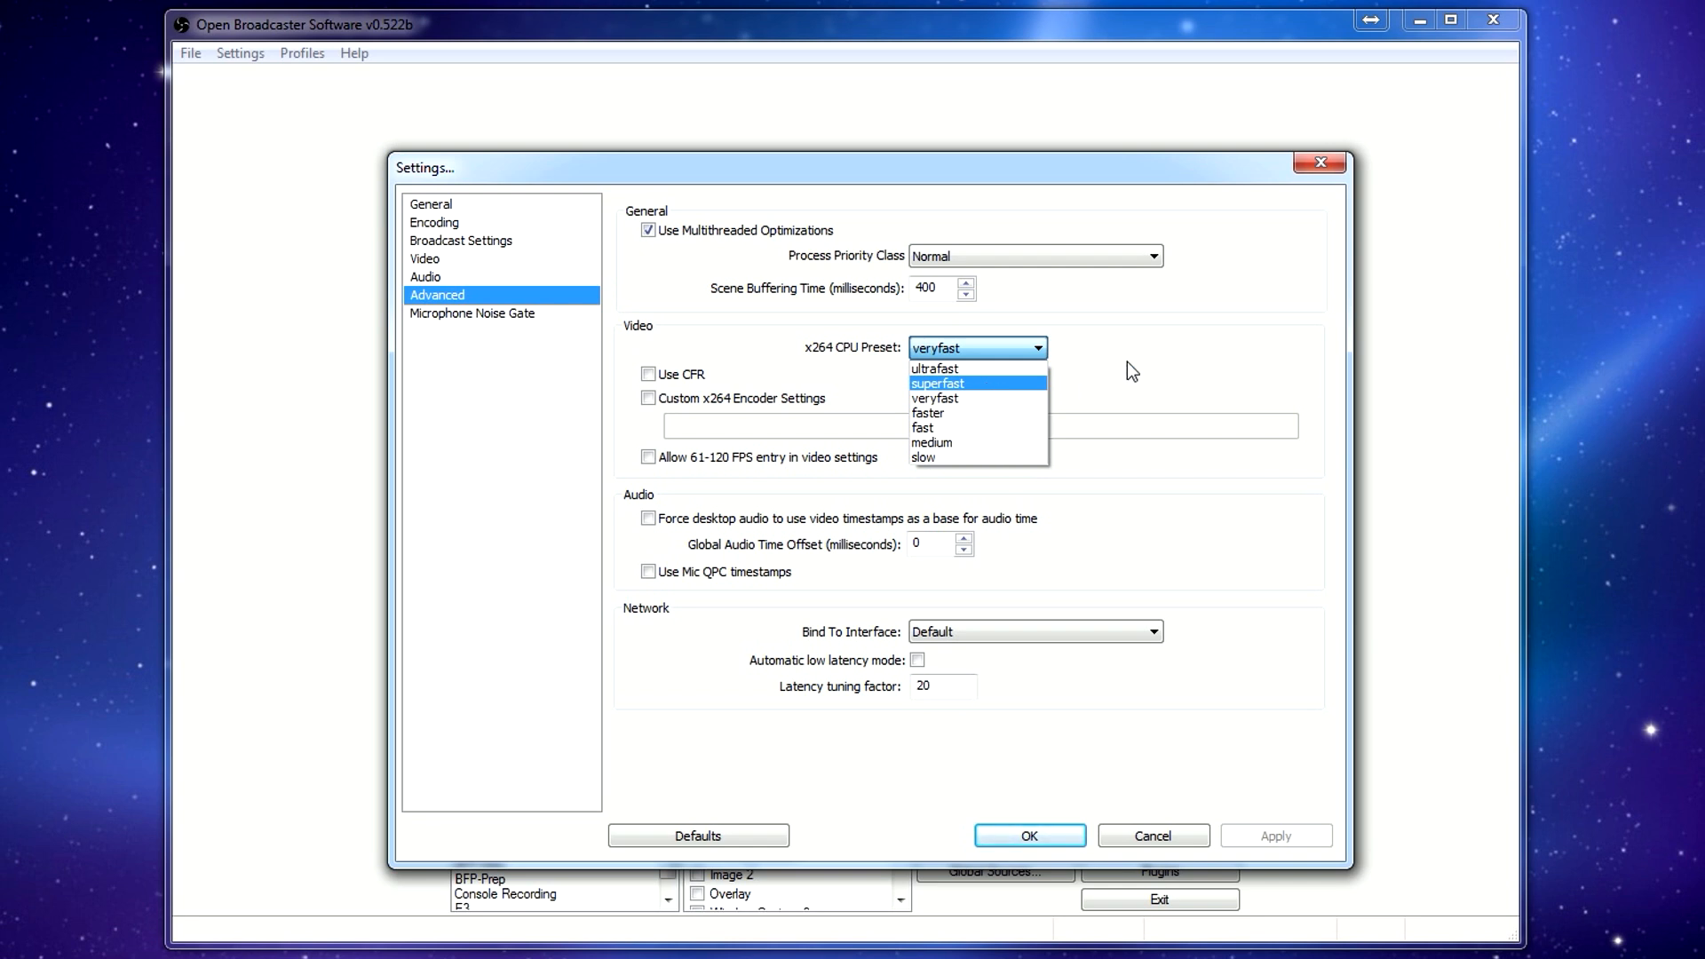
click(933, 397)
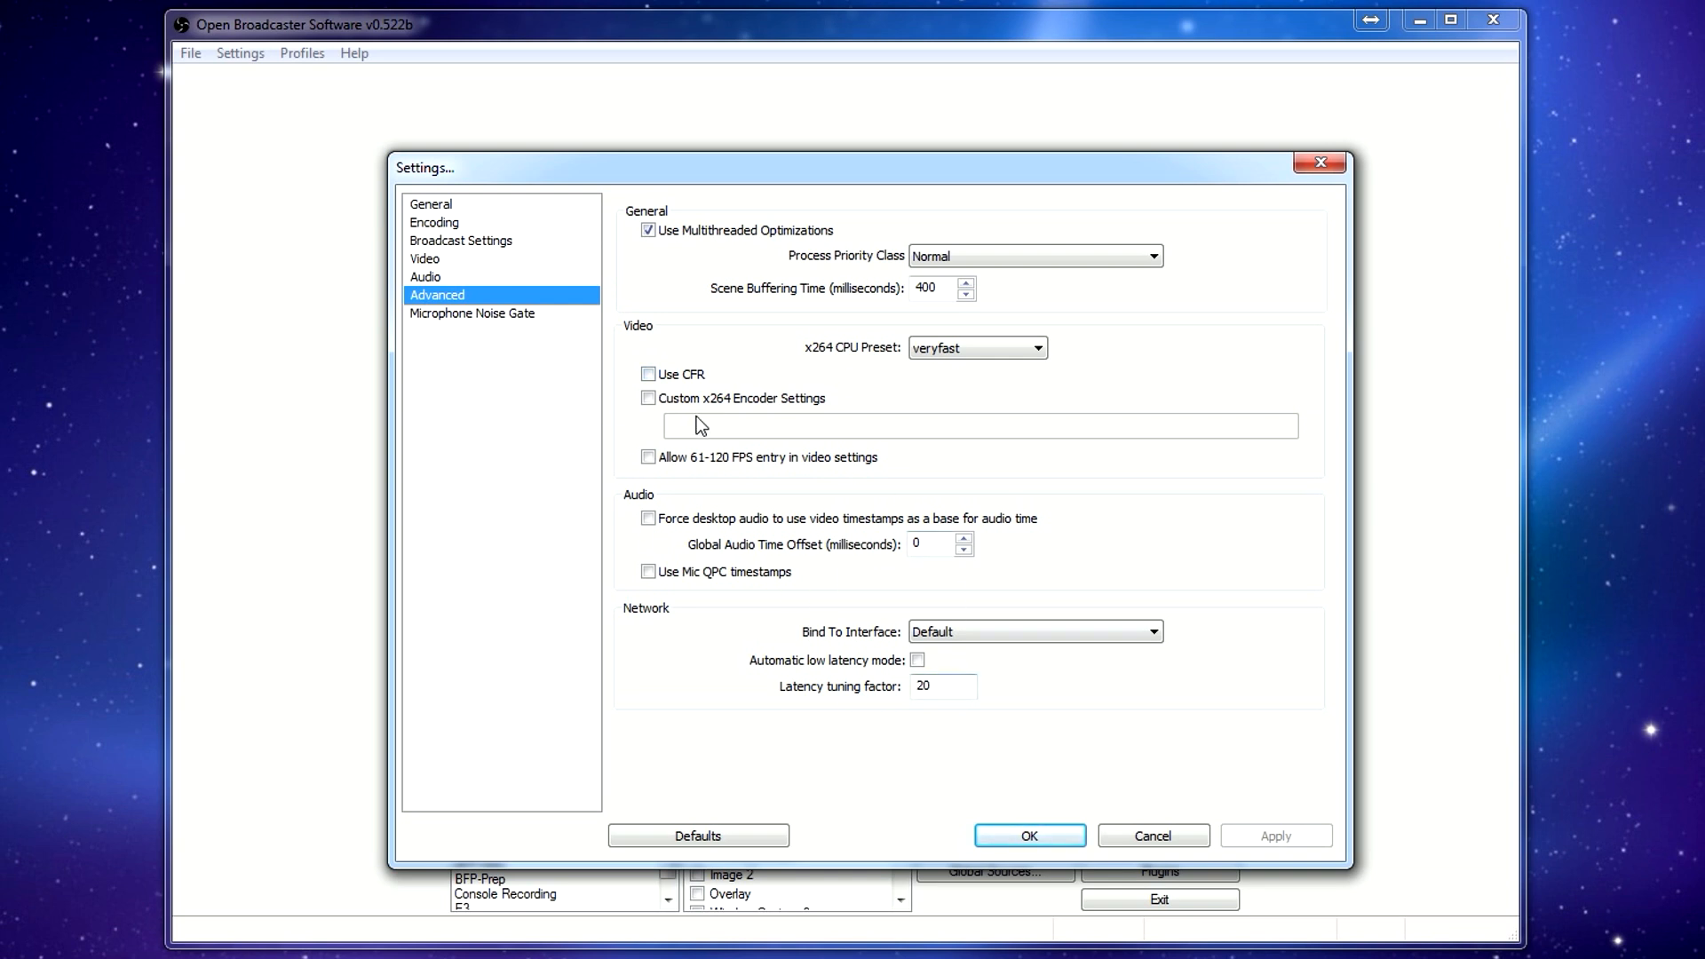
mouse_move(639, 394)
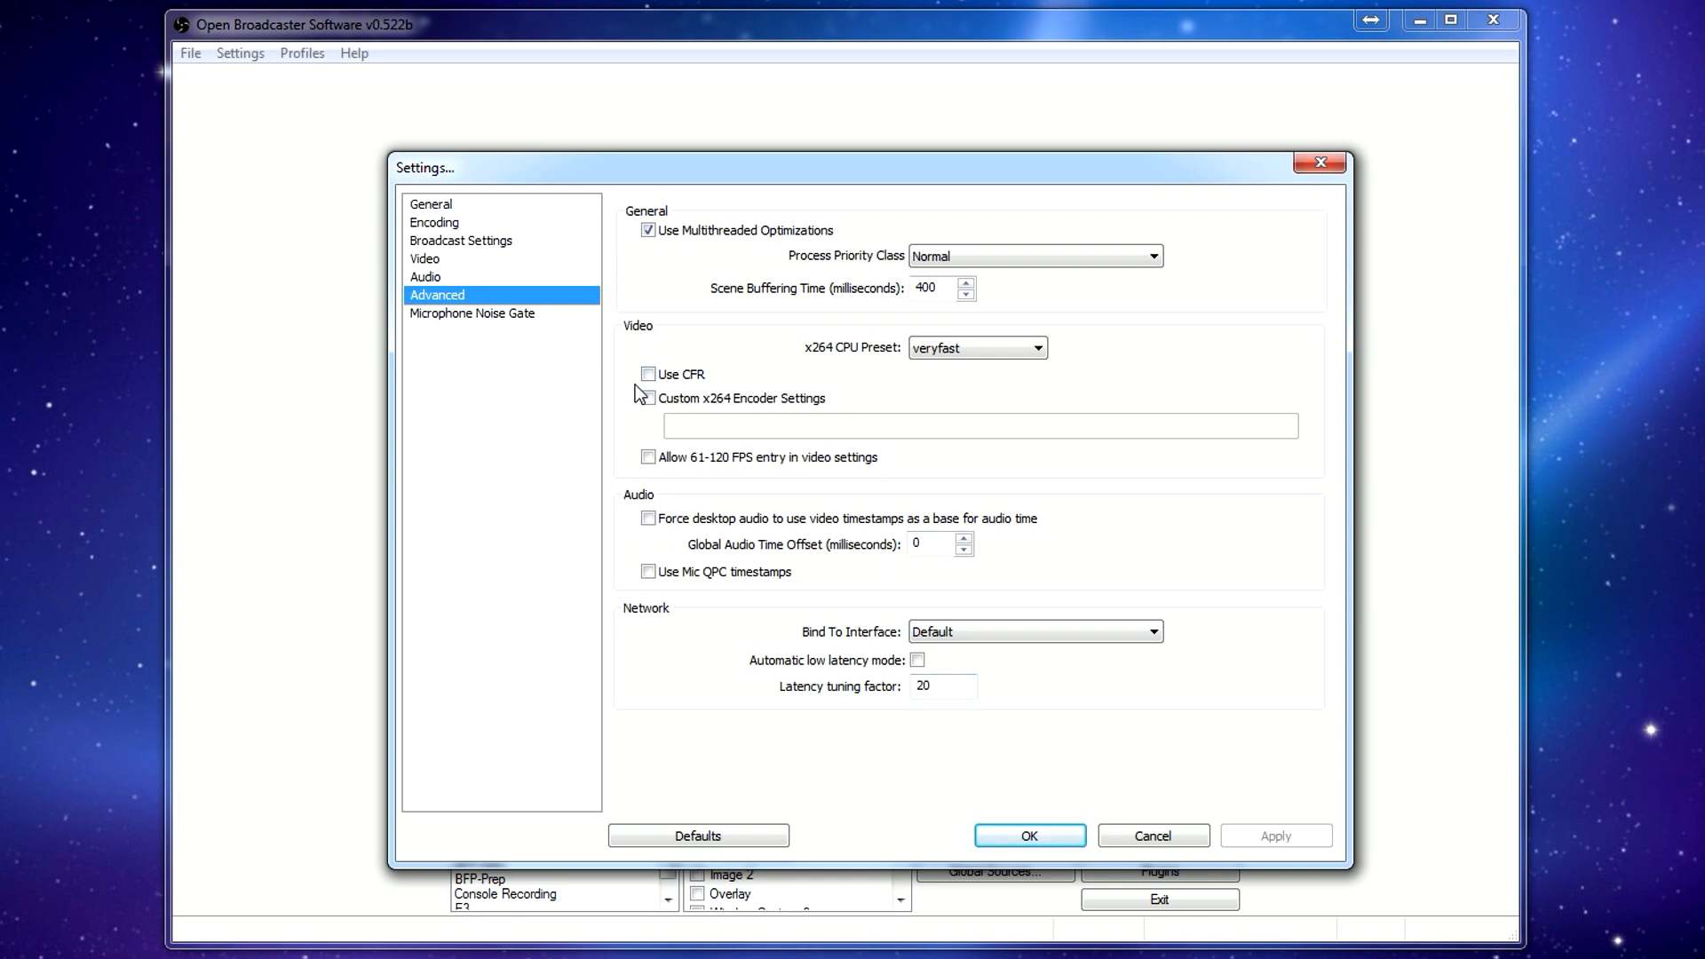
mouse_move(485, 323)
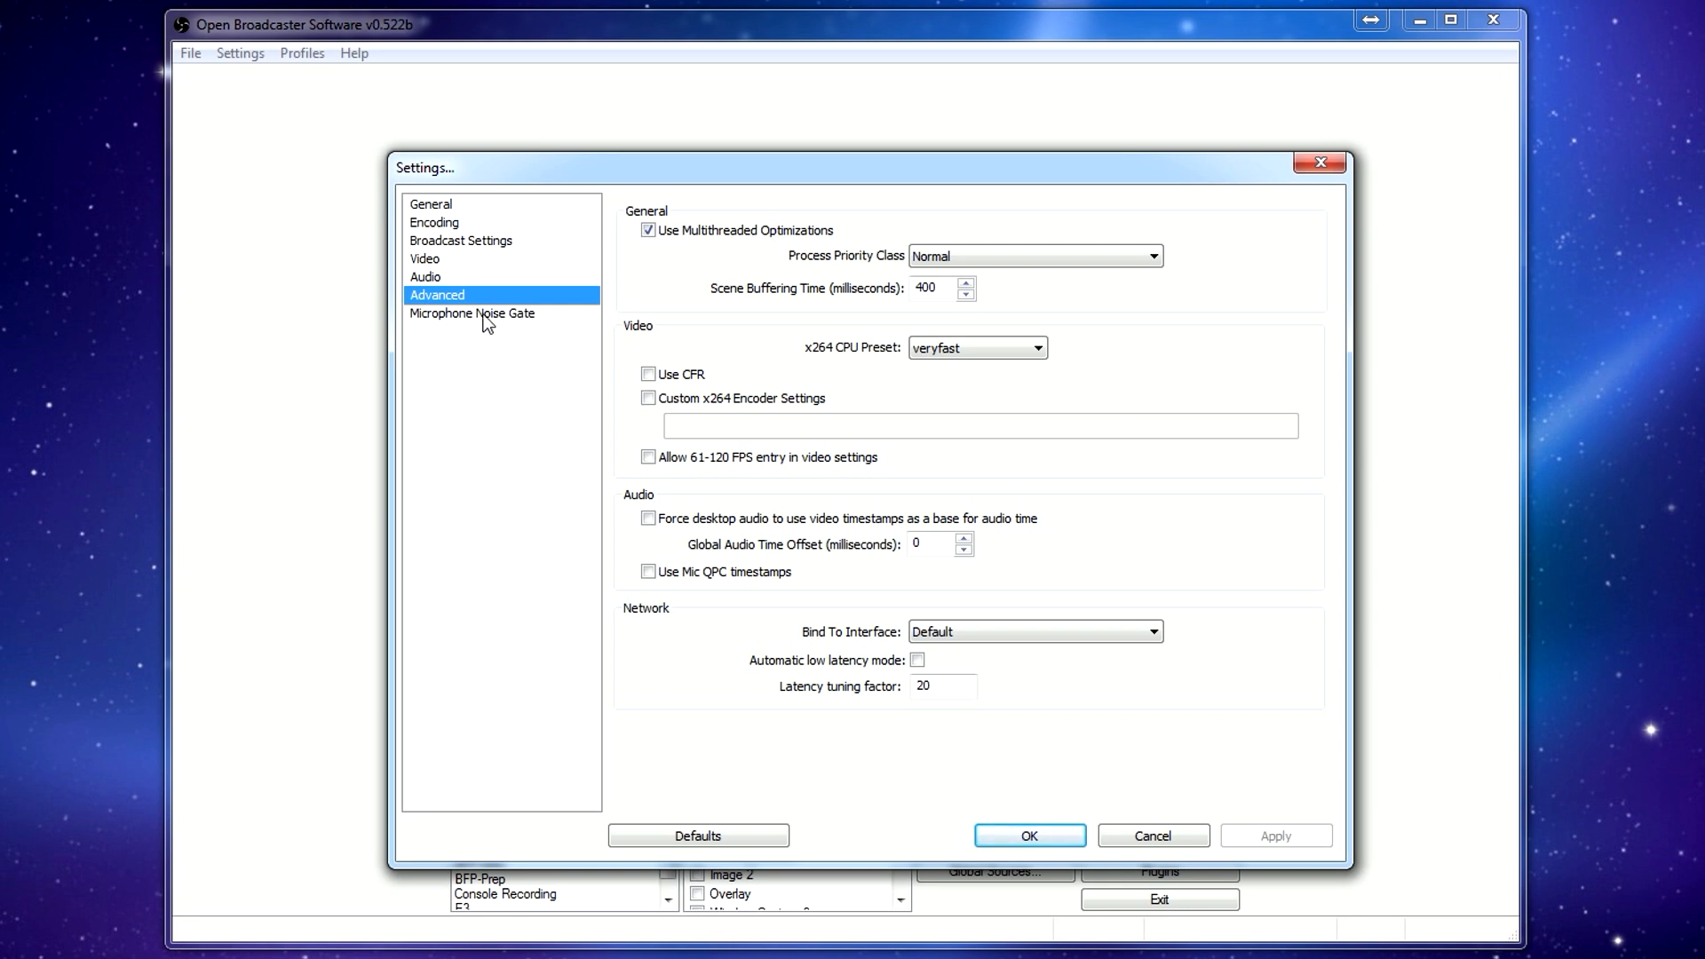
Review the Microphone Noise Gate page: gate disabled, thresholds -32/-26 dB.
click(471, 314)
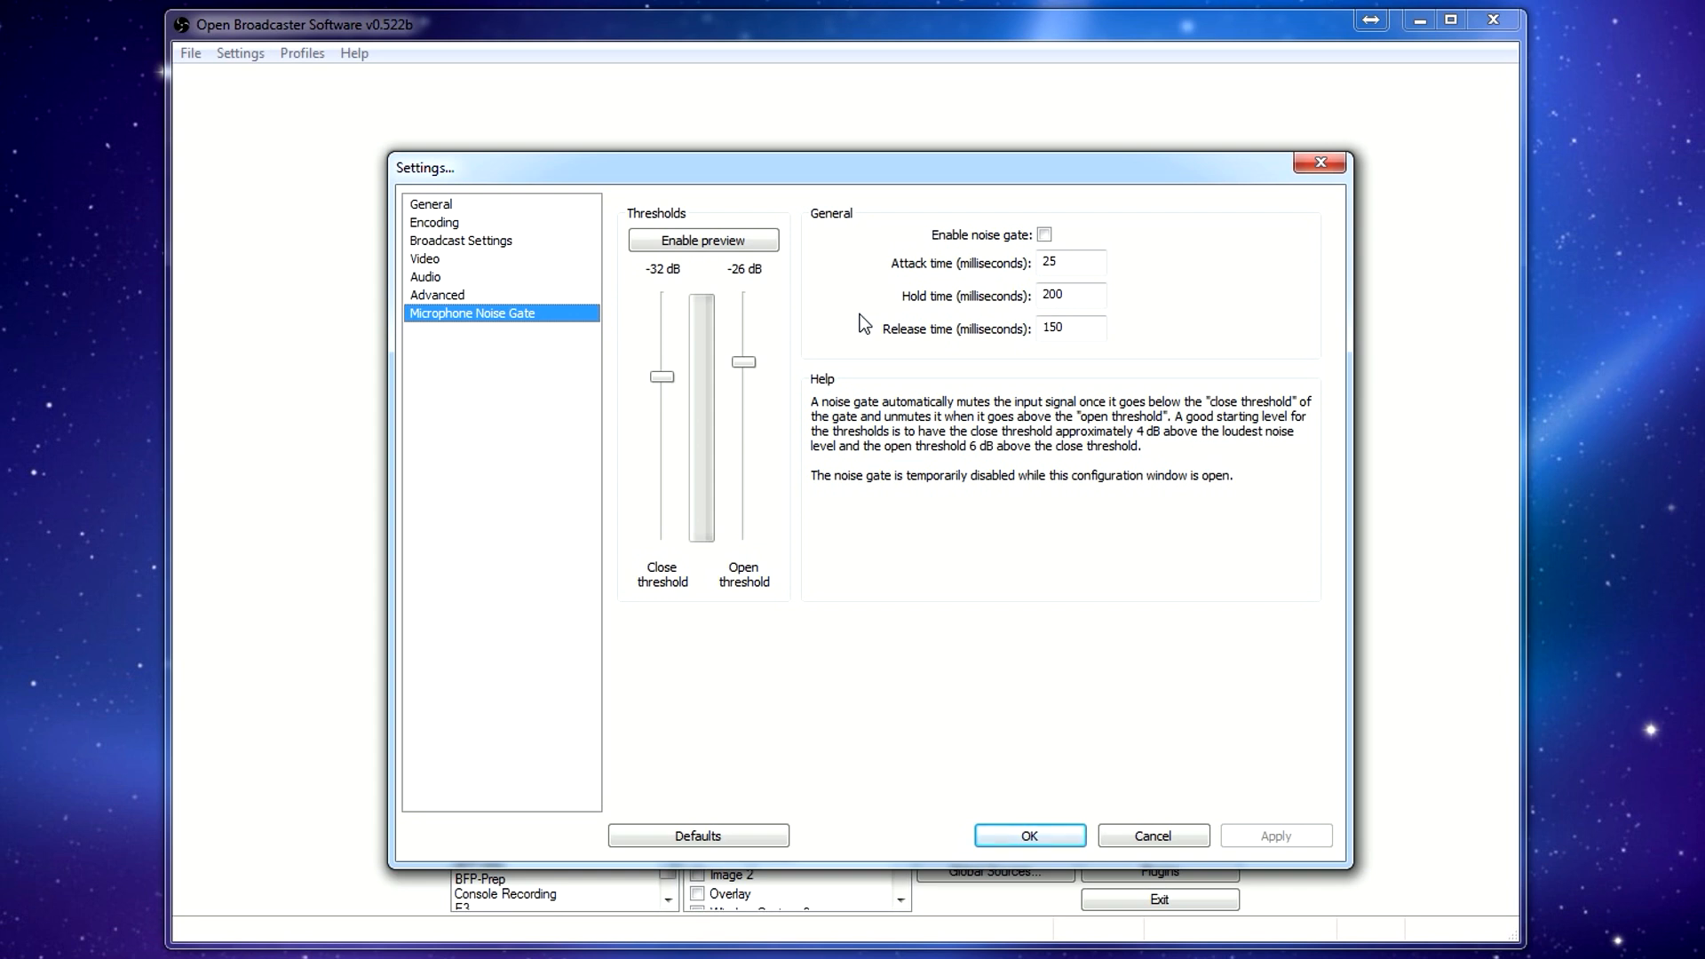
mouse_move(1054, 360)
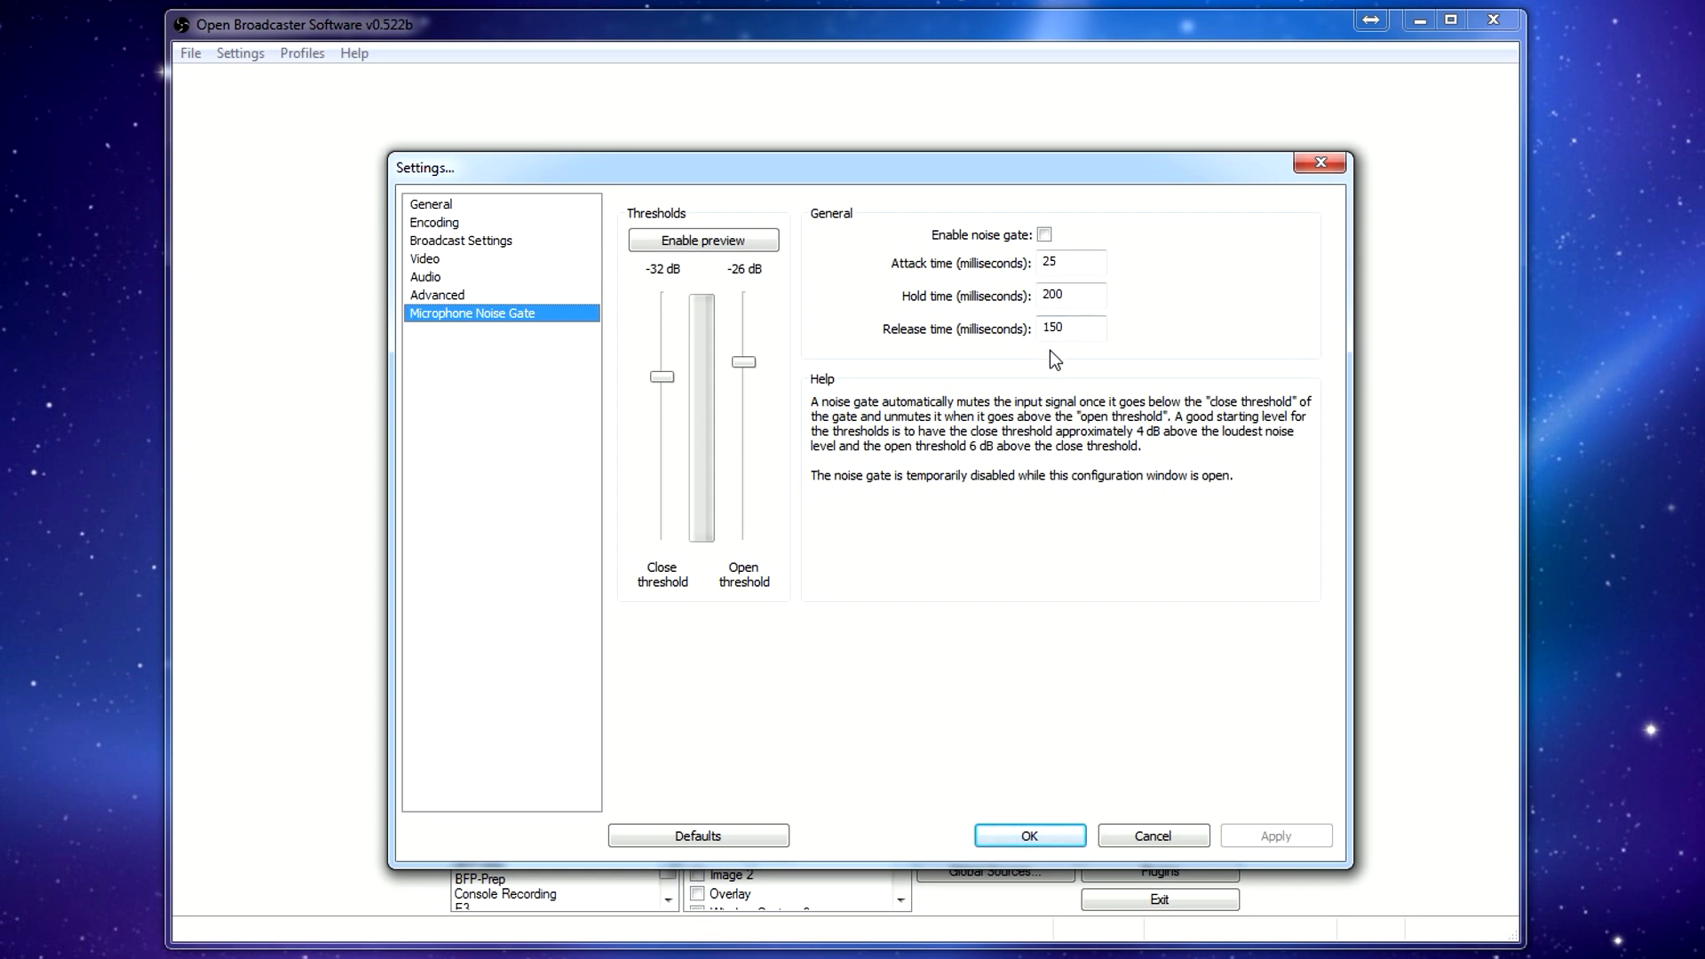
Close Settings and add an empty scene named 'New Scene' to the scenes list.
click(1027, 834)
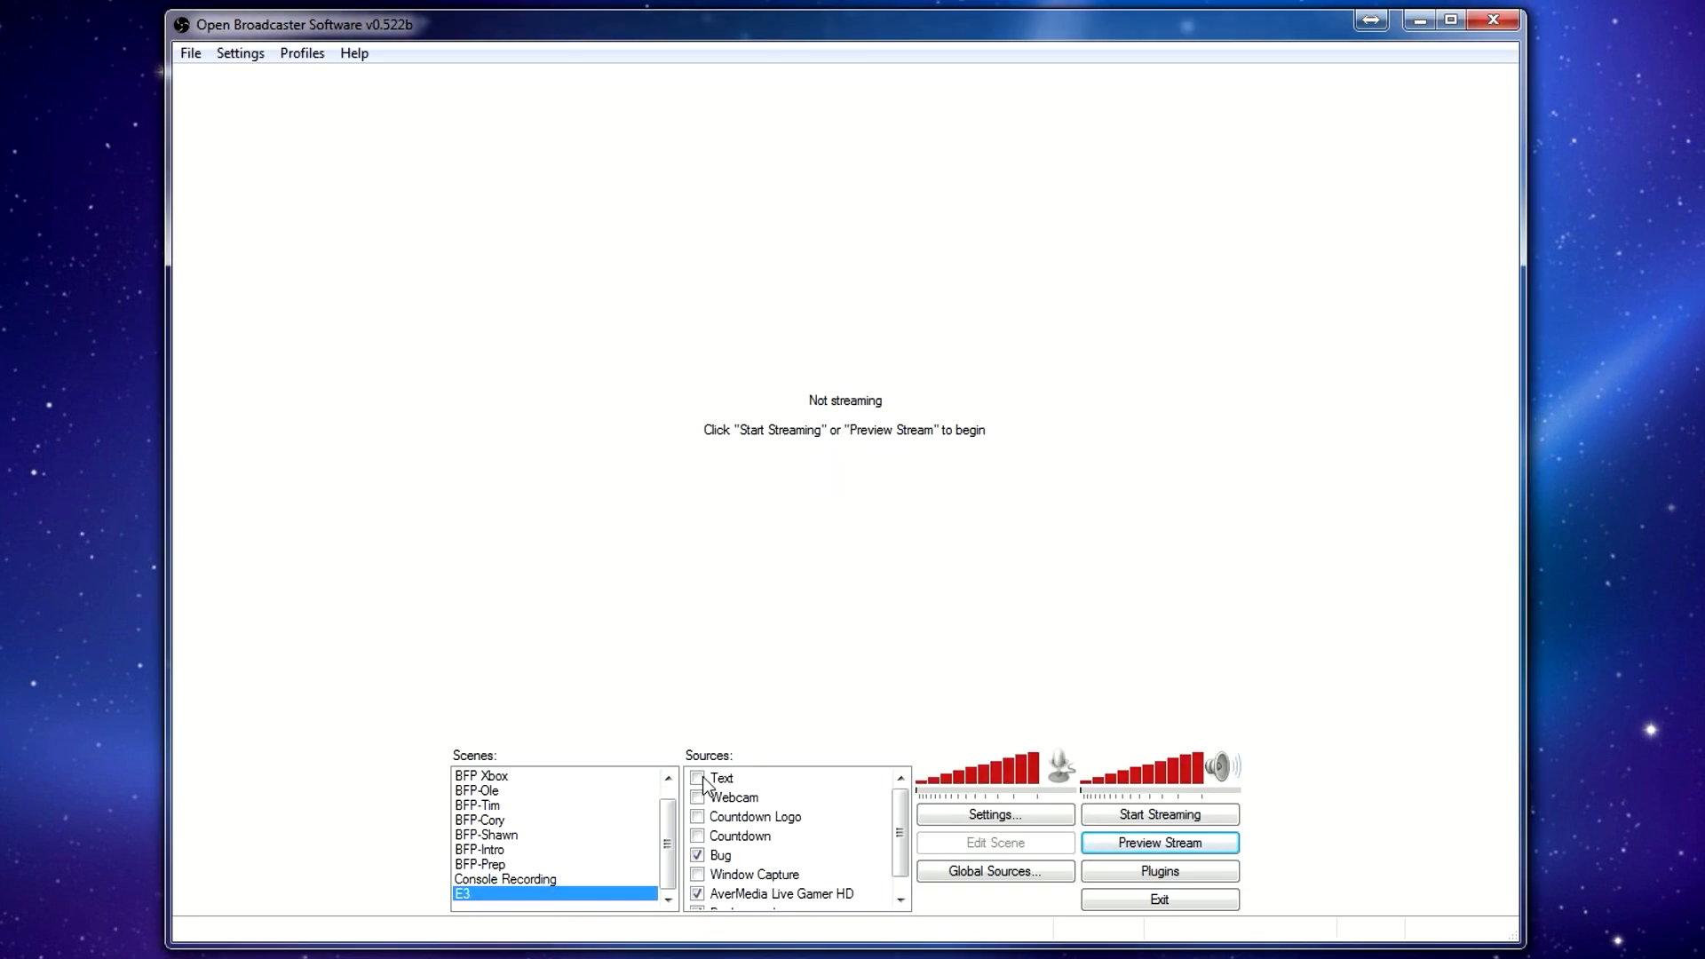
mouse_move(843, 847)
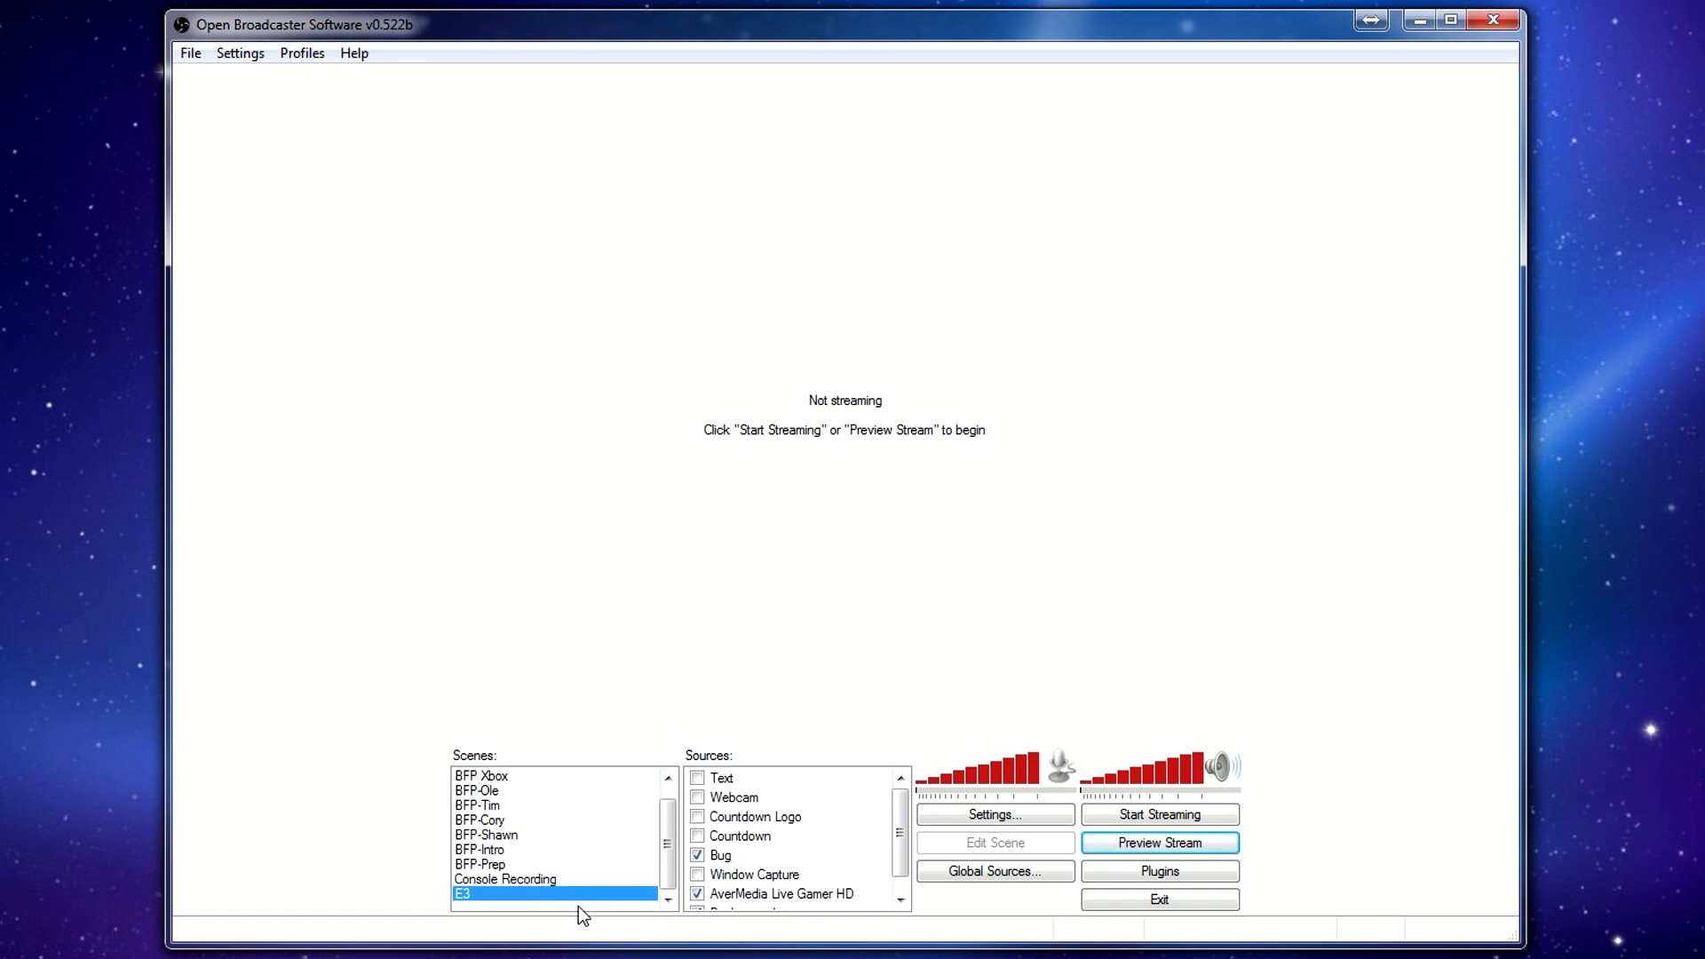
right_click(582, 894)
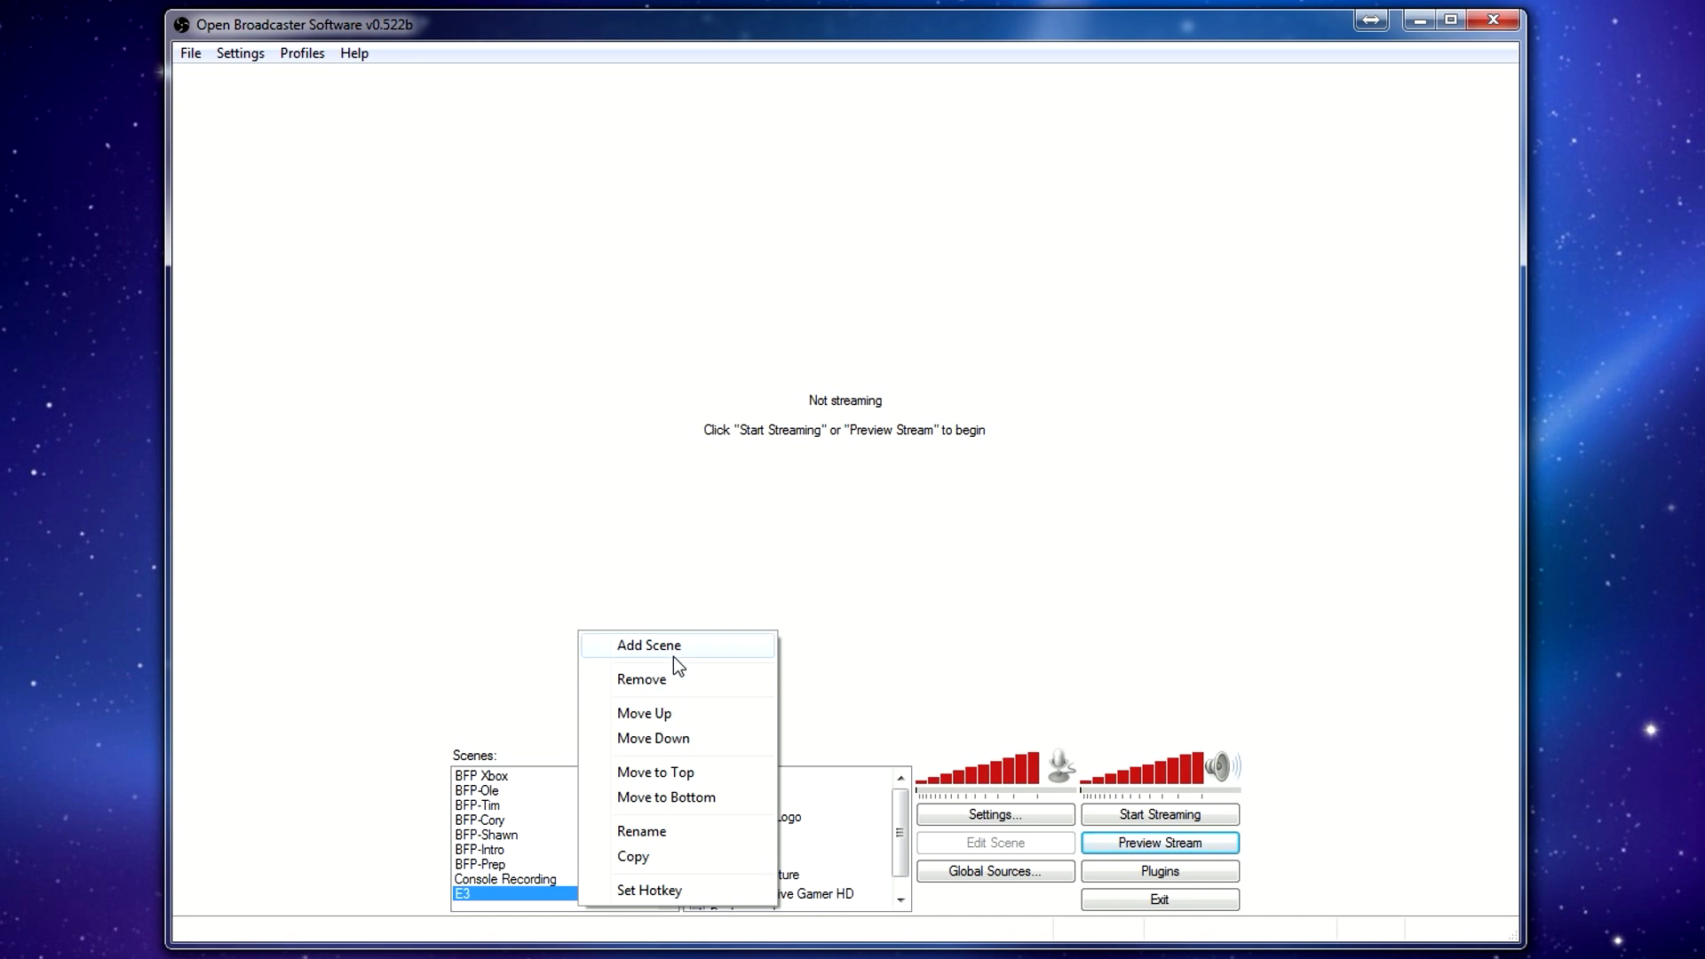
mouse_move(779, 674)
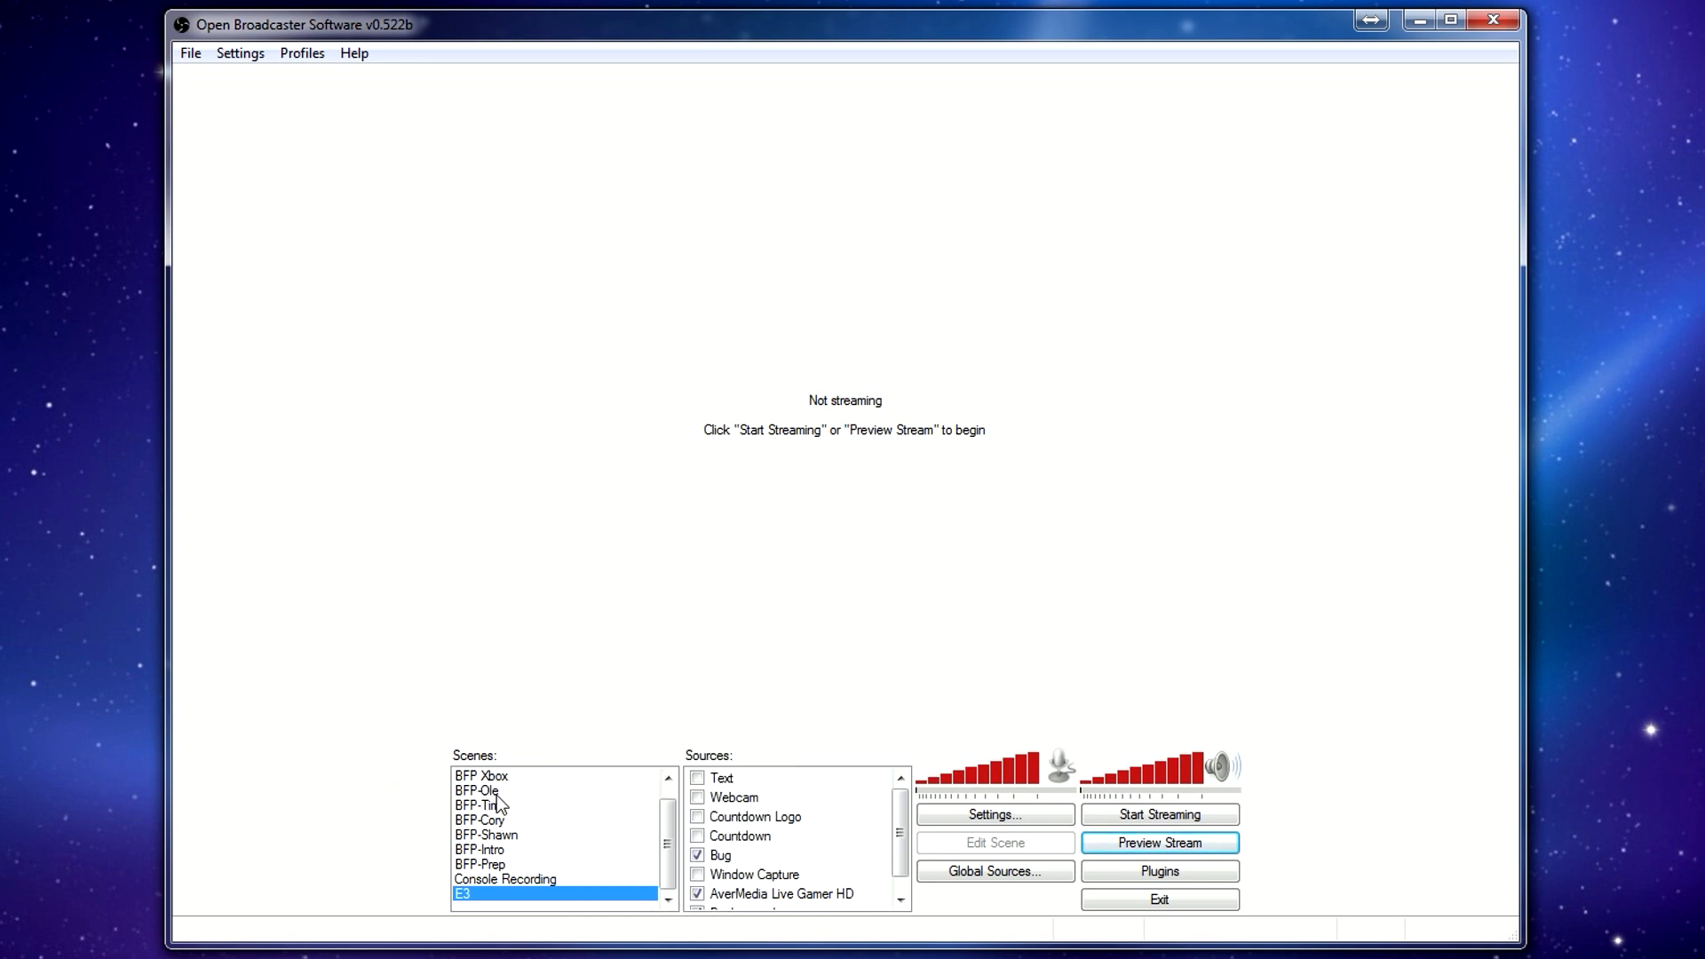
mouse_move(518, 819)
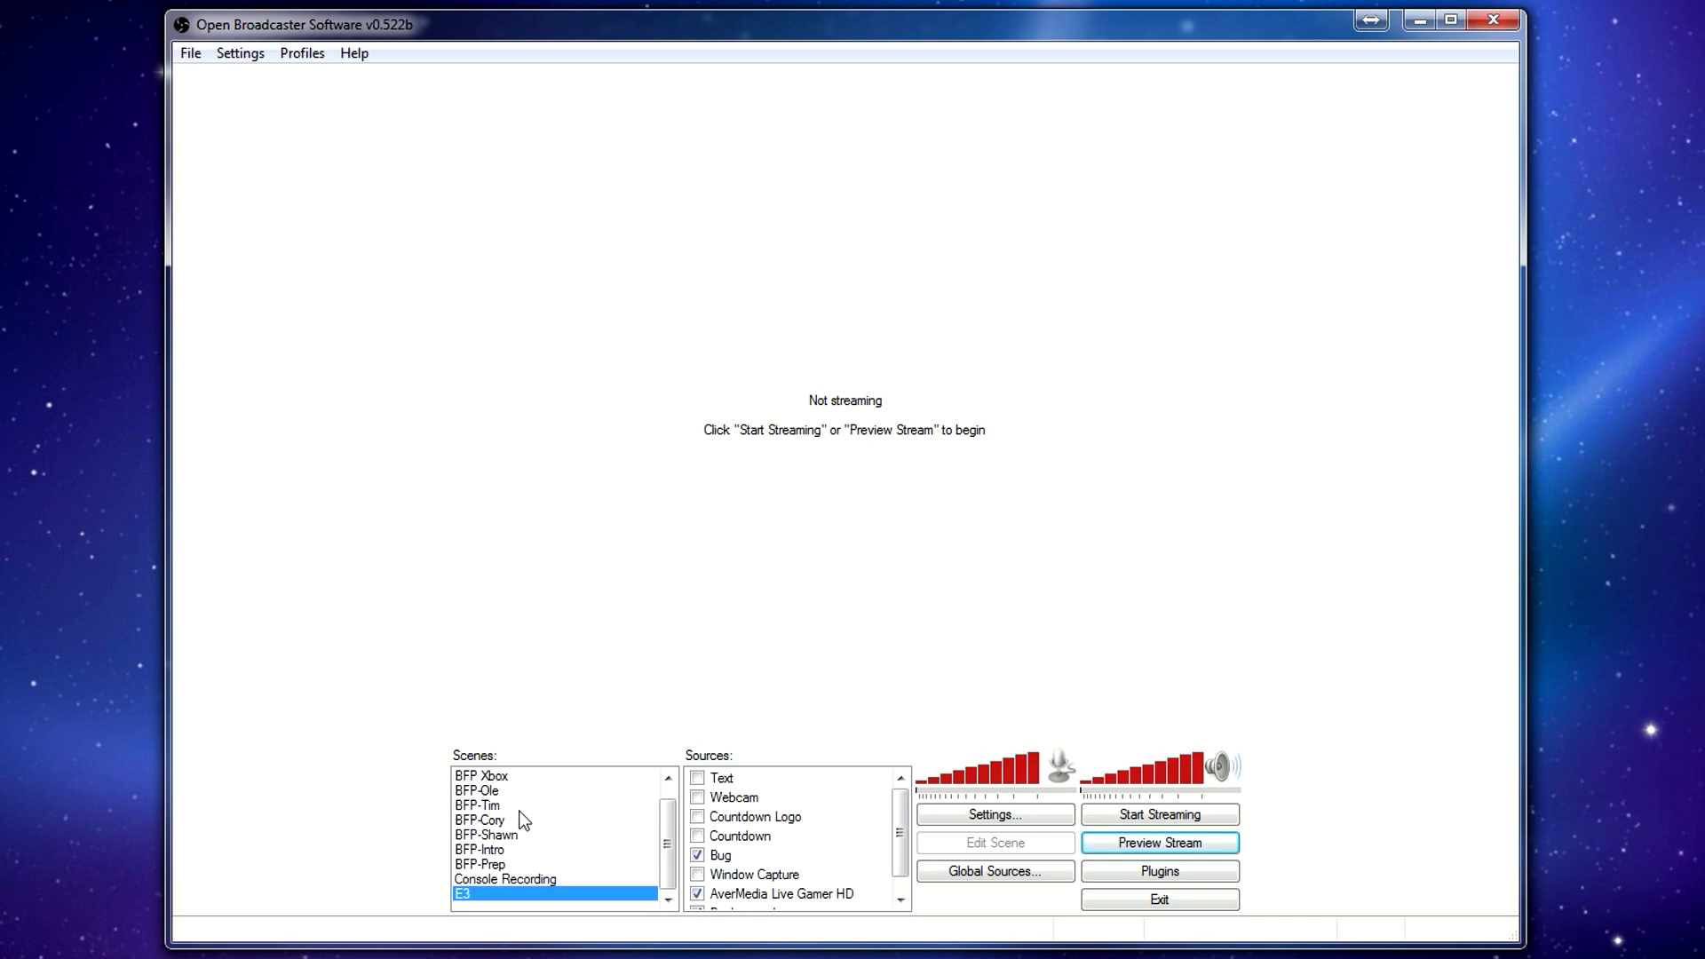
mouse_move(511, 827)
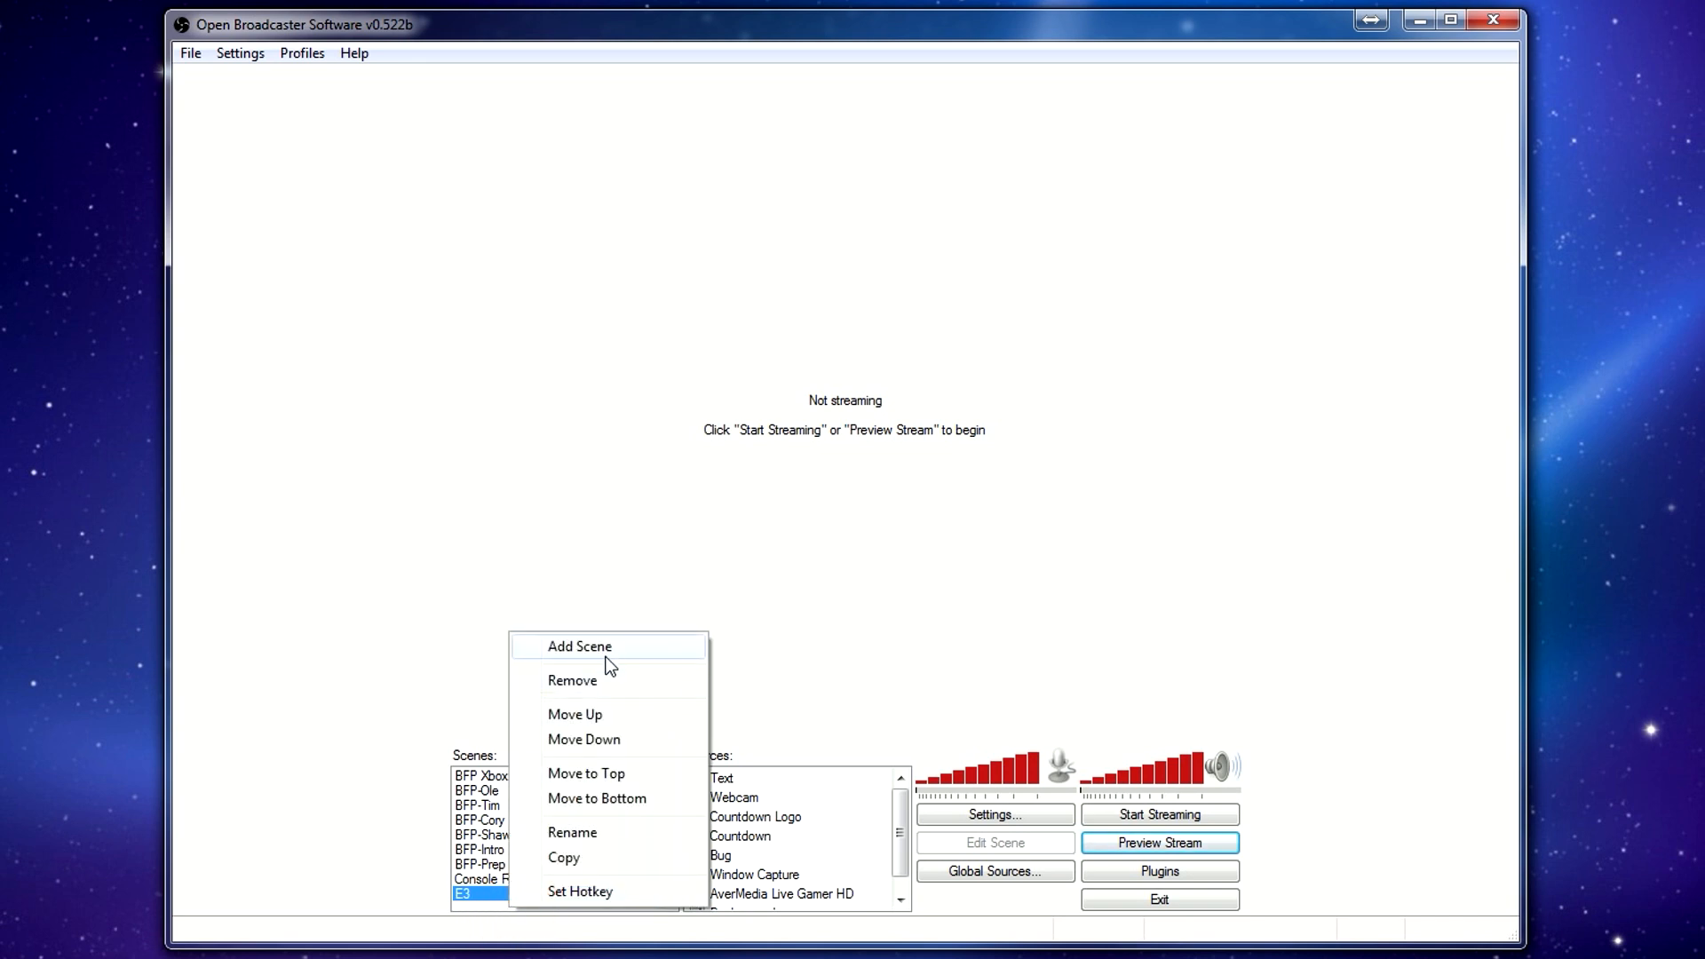
click(578, 645)
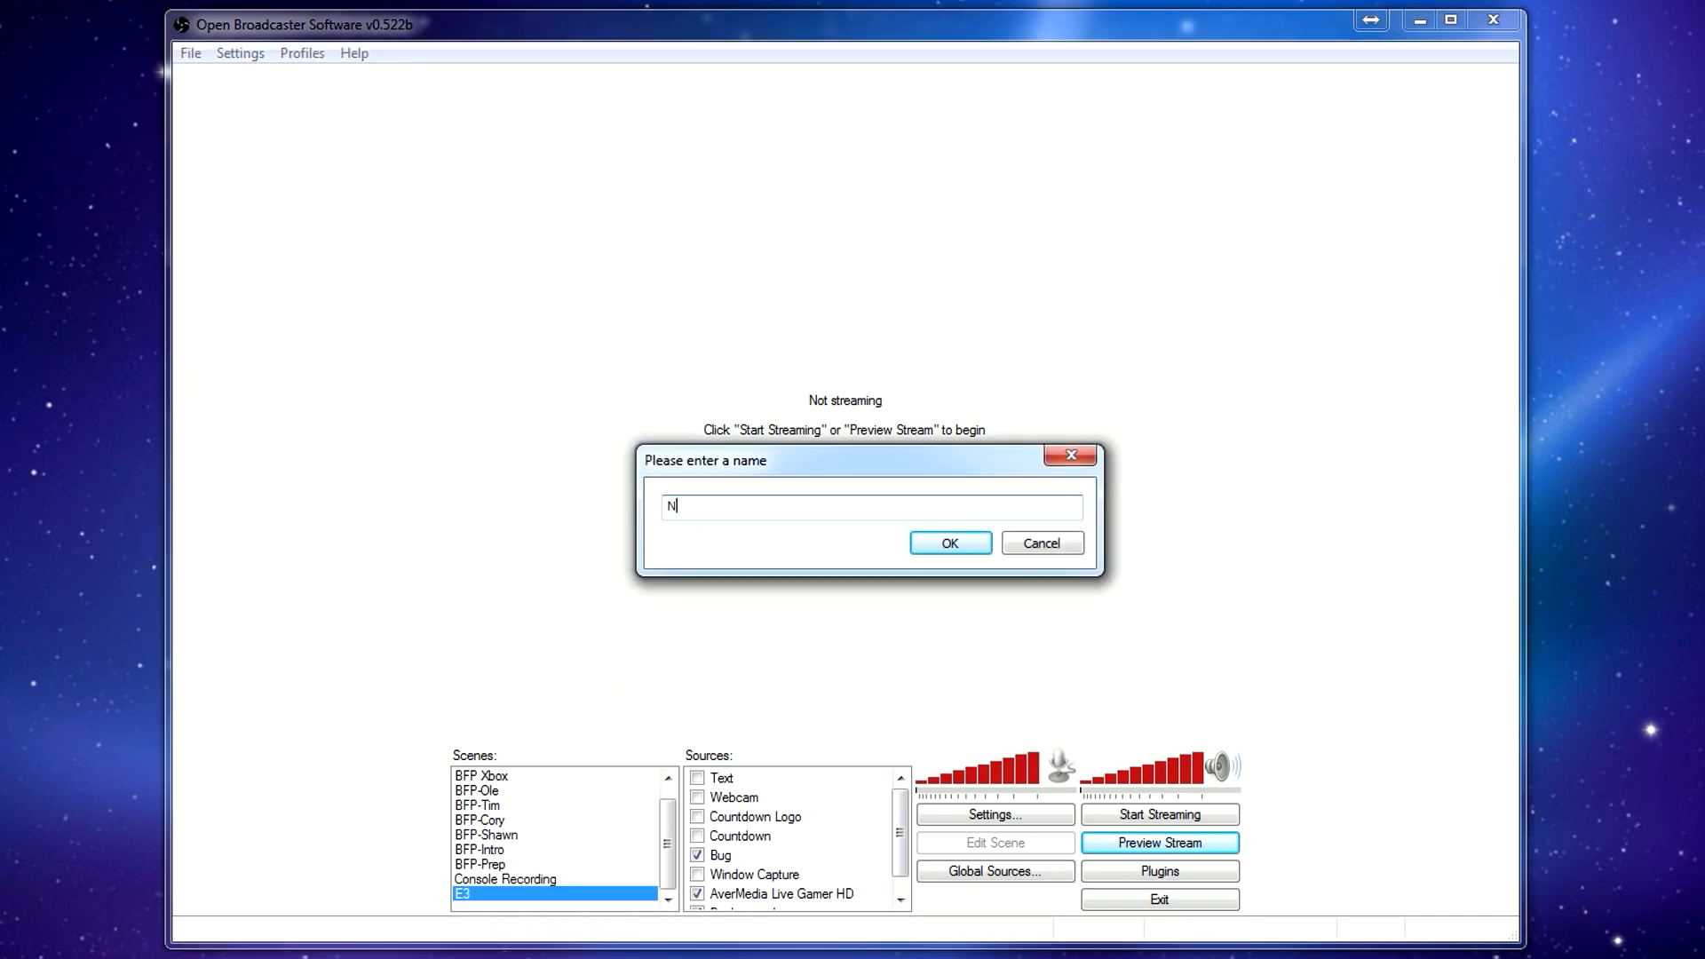
click(947, 542)
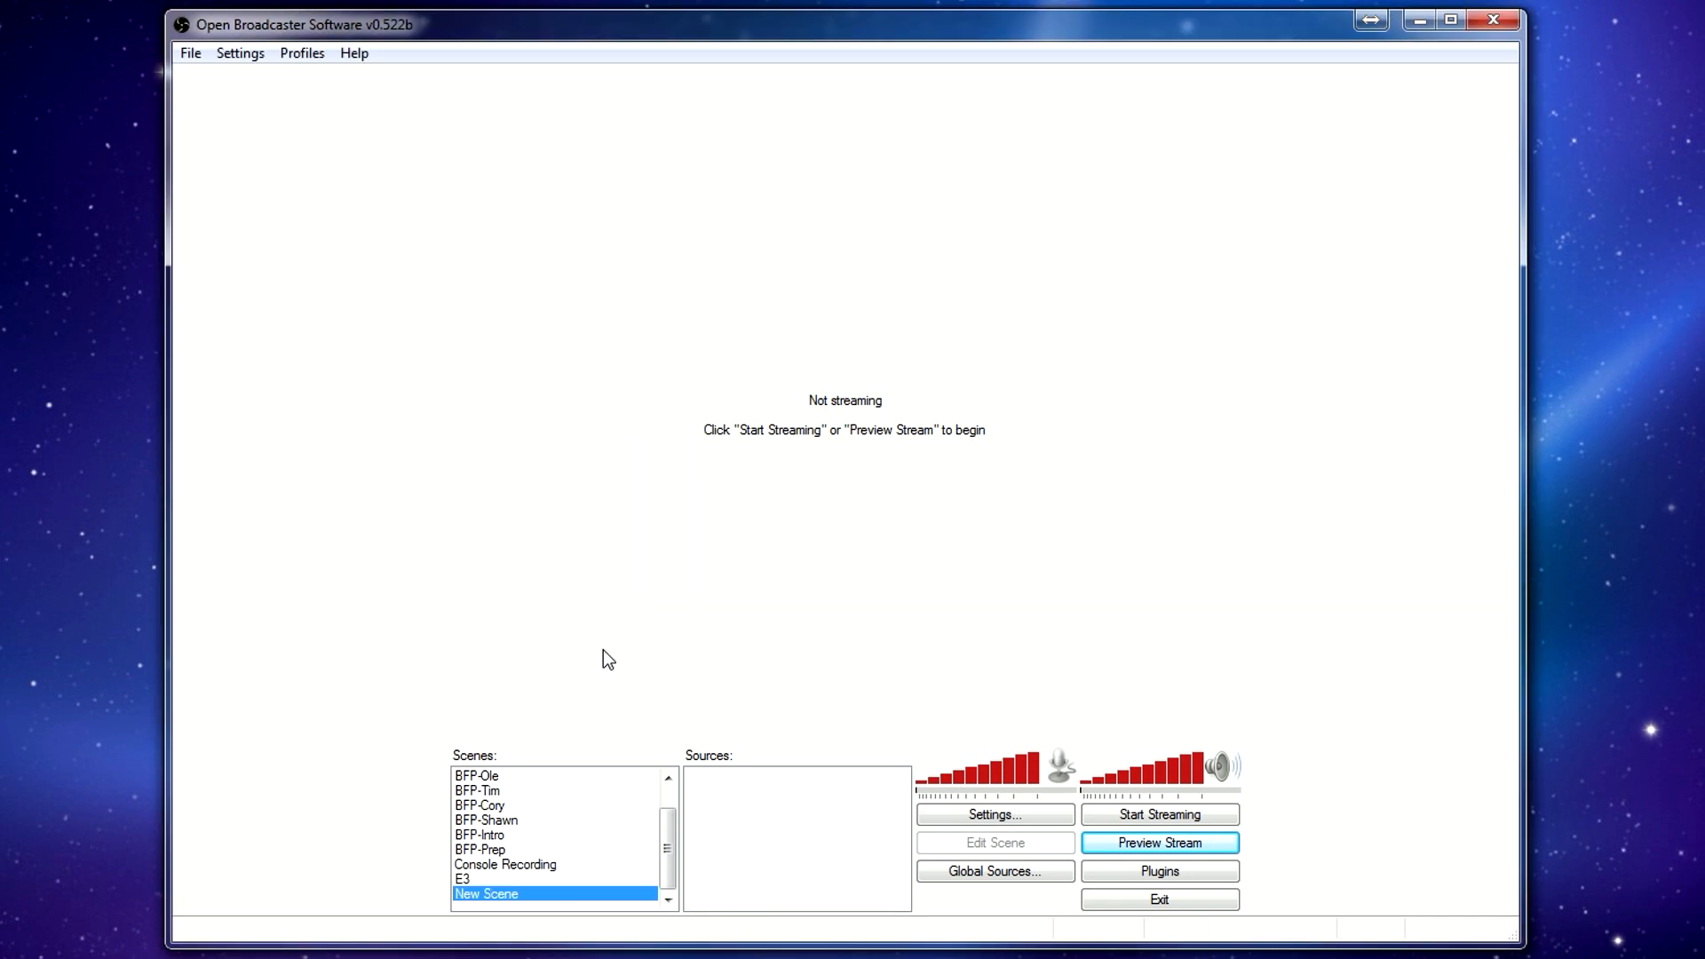
mouse_move(750, 828)
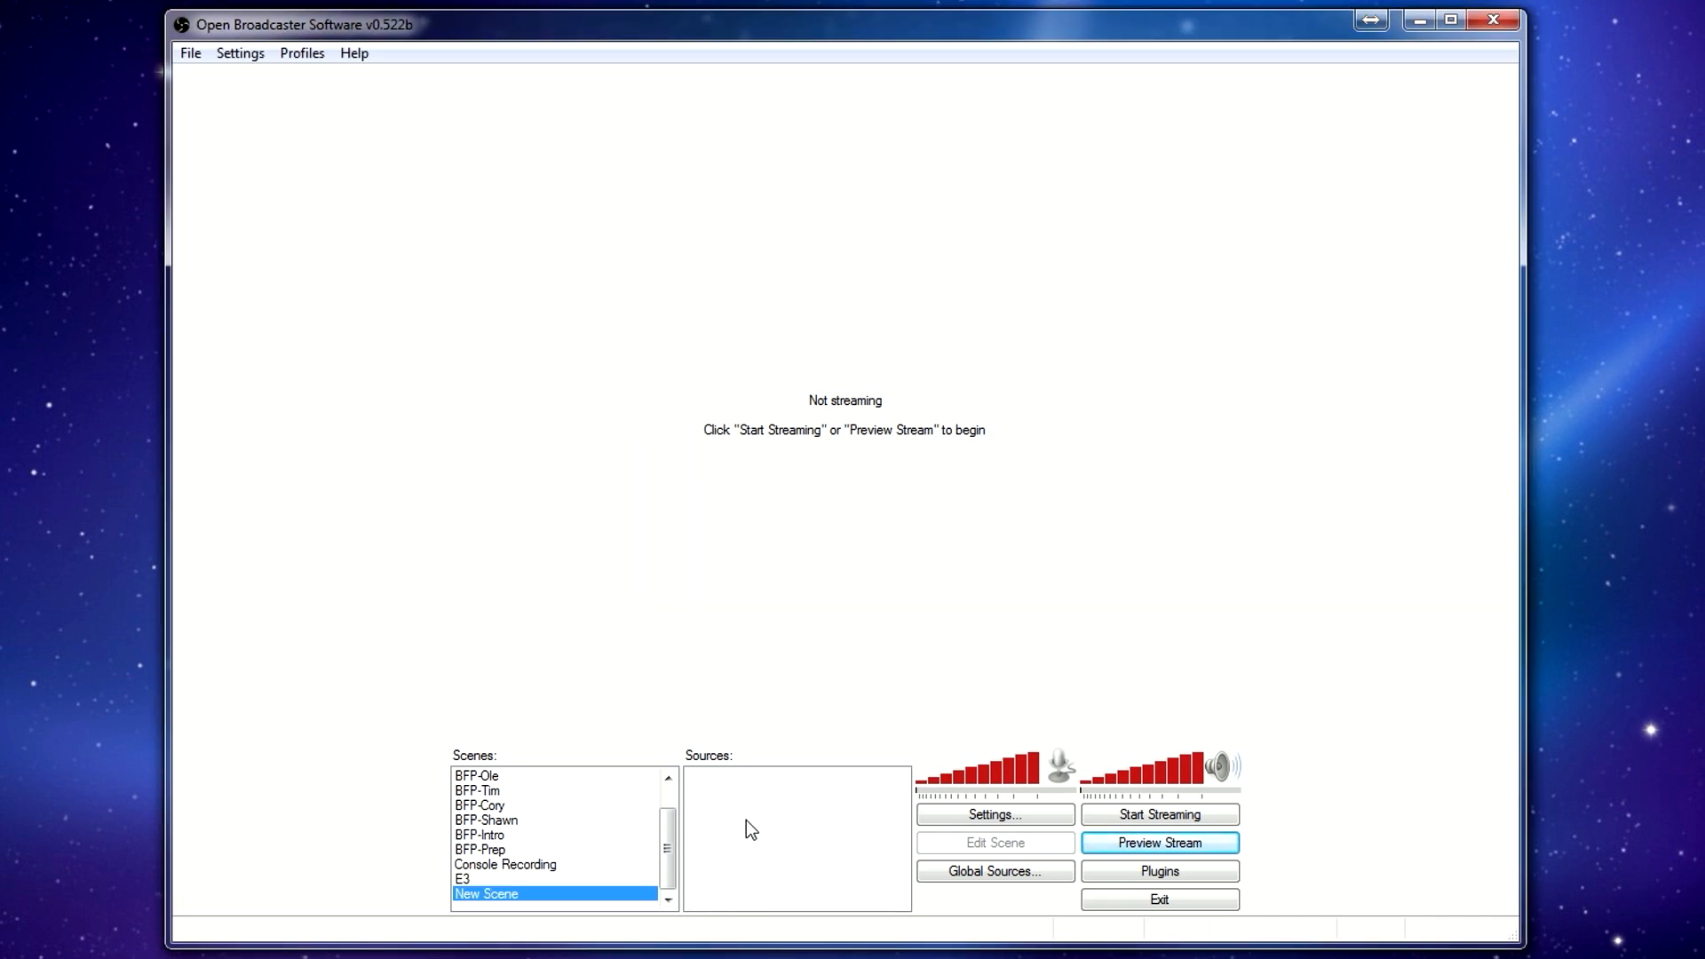
Add the BFP lower-third Image source and start the preview, dismissing Game Capture.
right_click(797, 832)
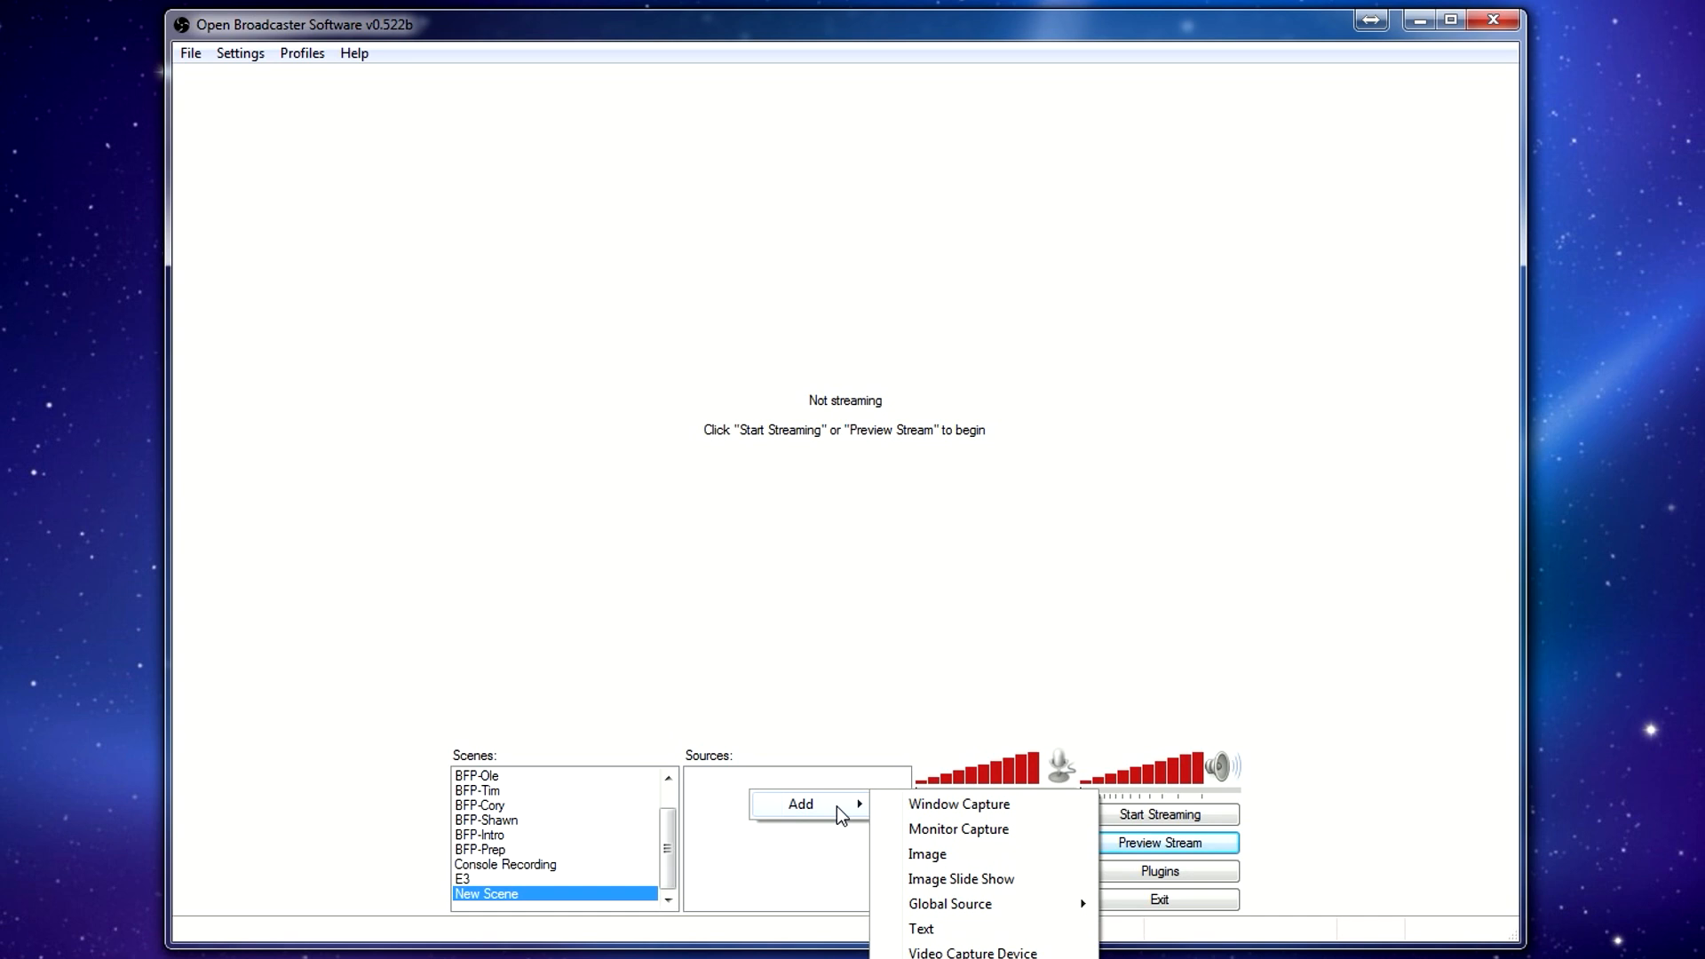
mouse_move(909, 828)
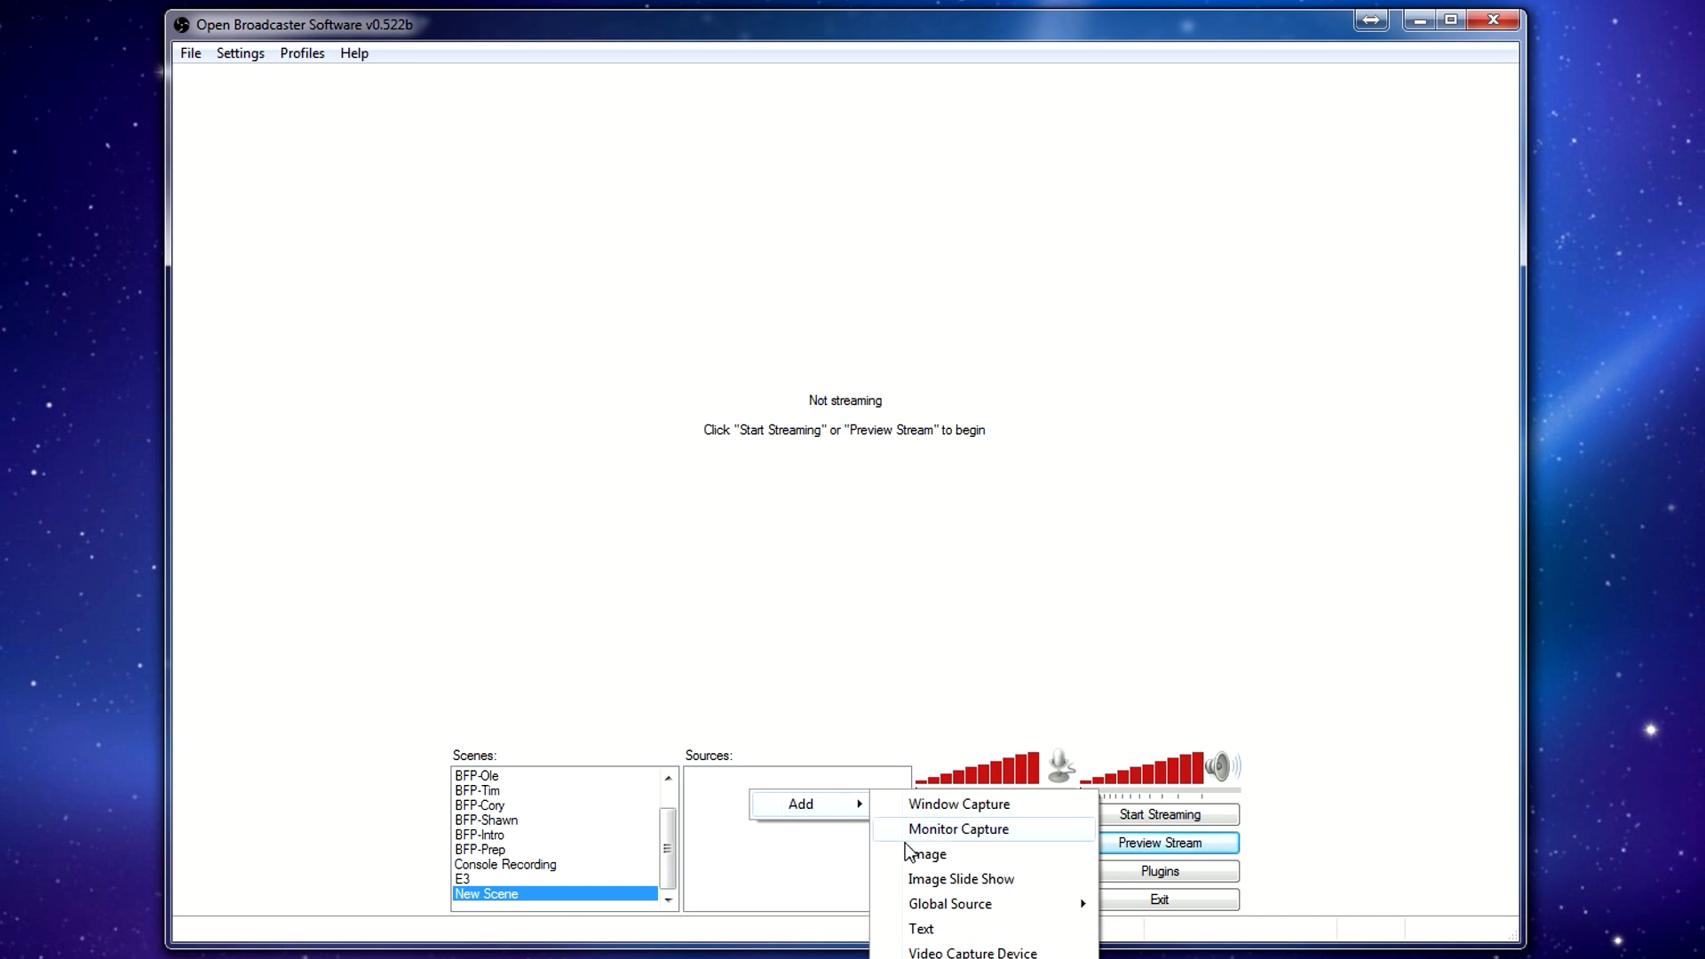
click(929, 853)
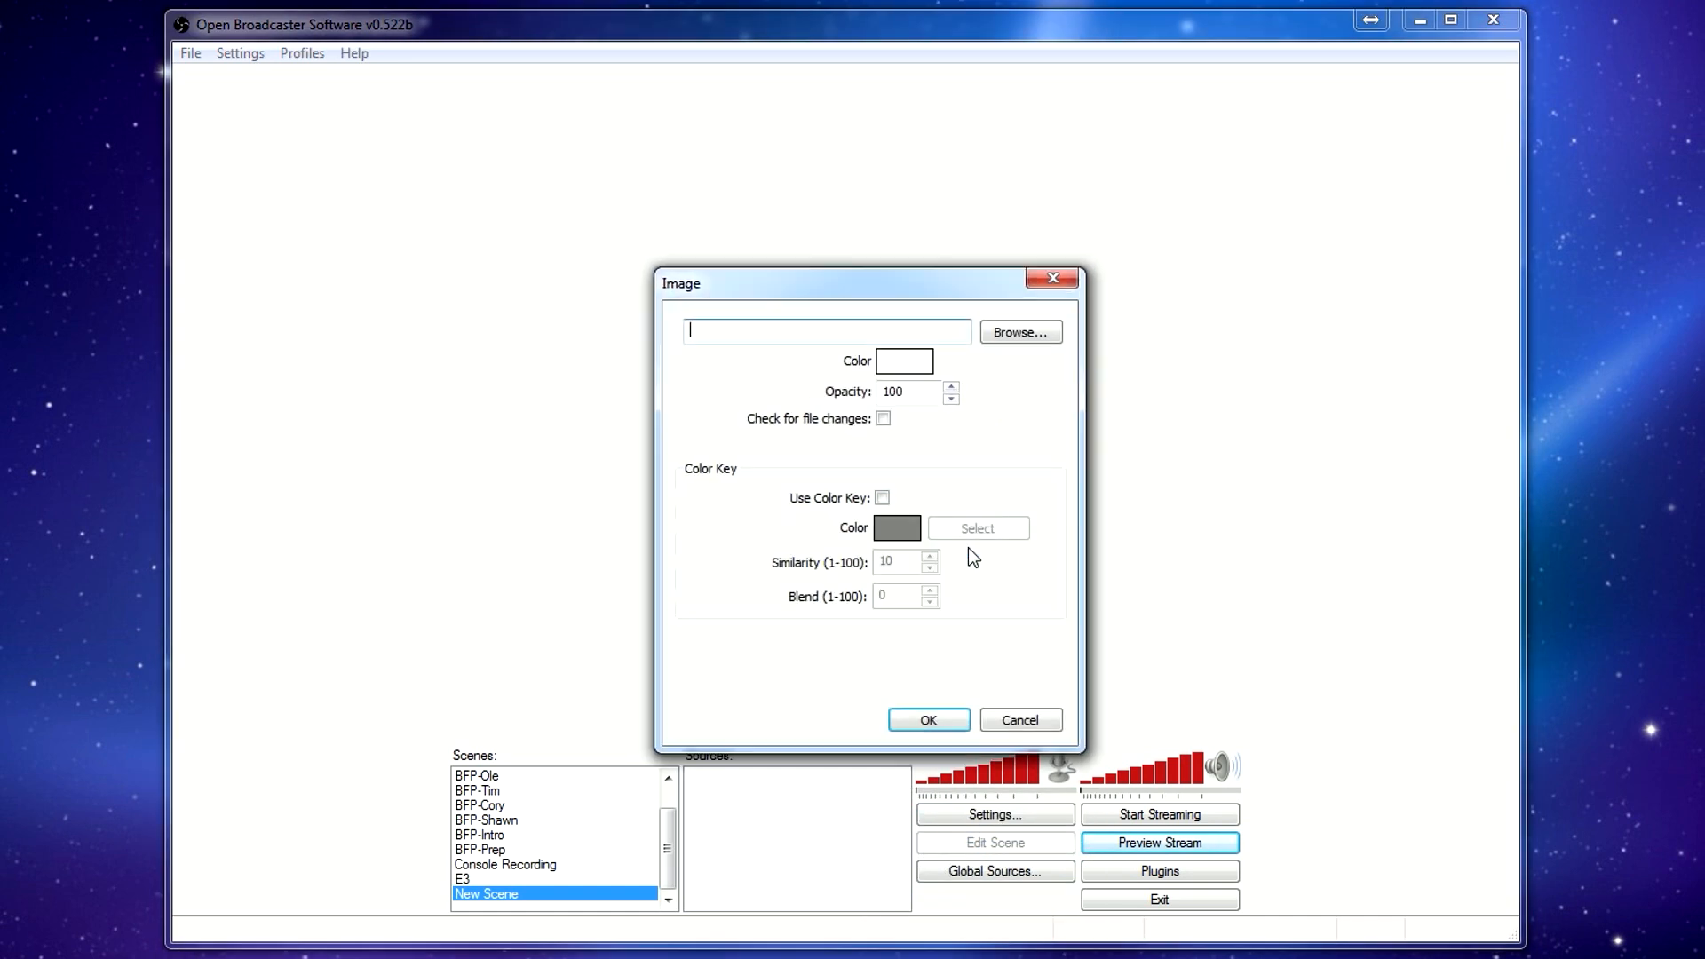
click(1018, 331)
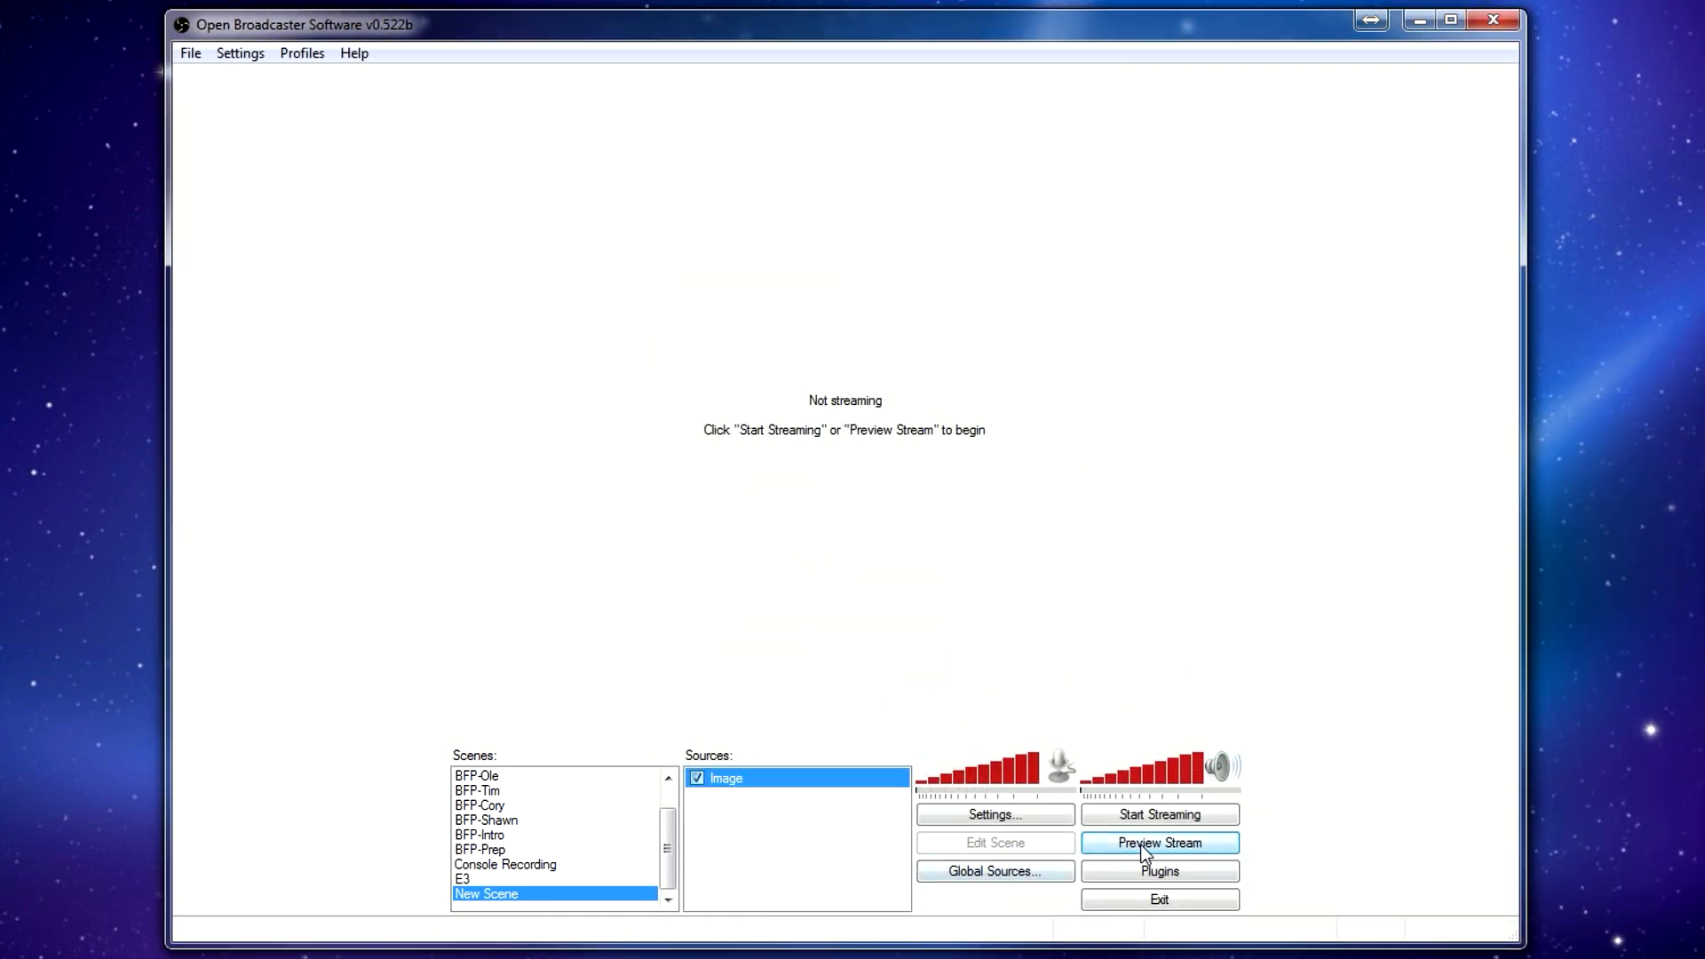
click(1157, 843)
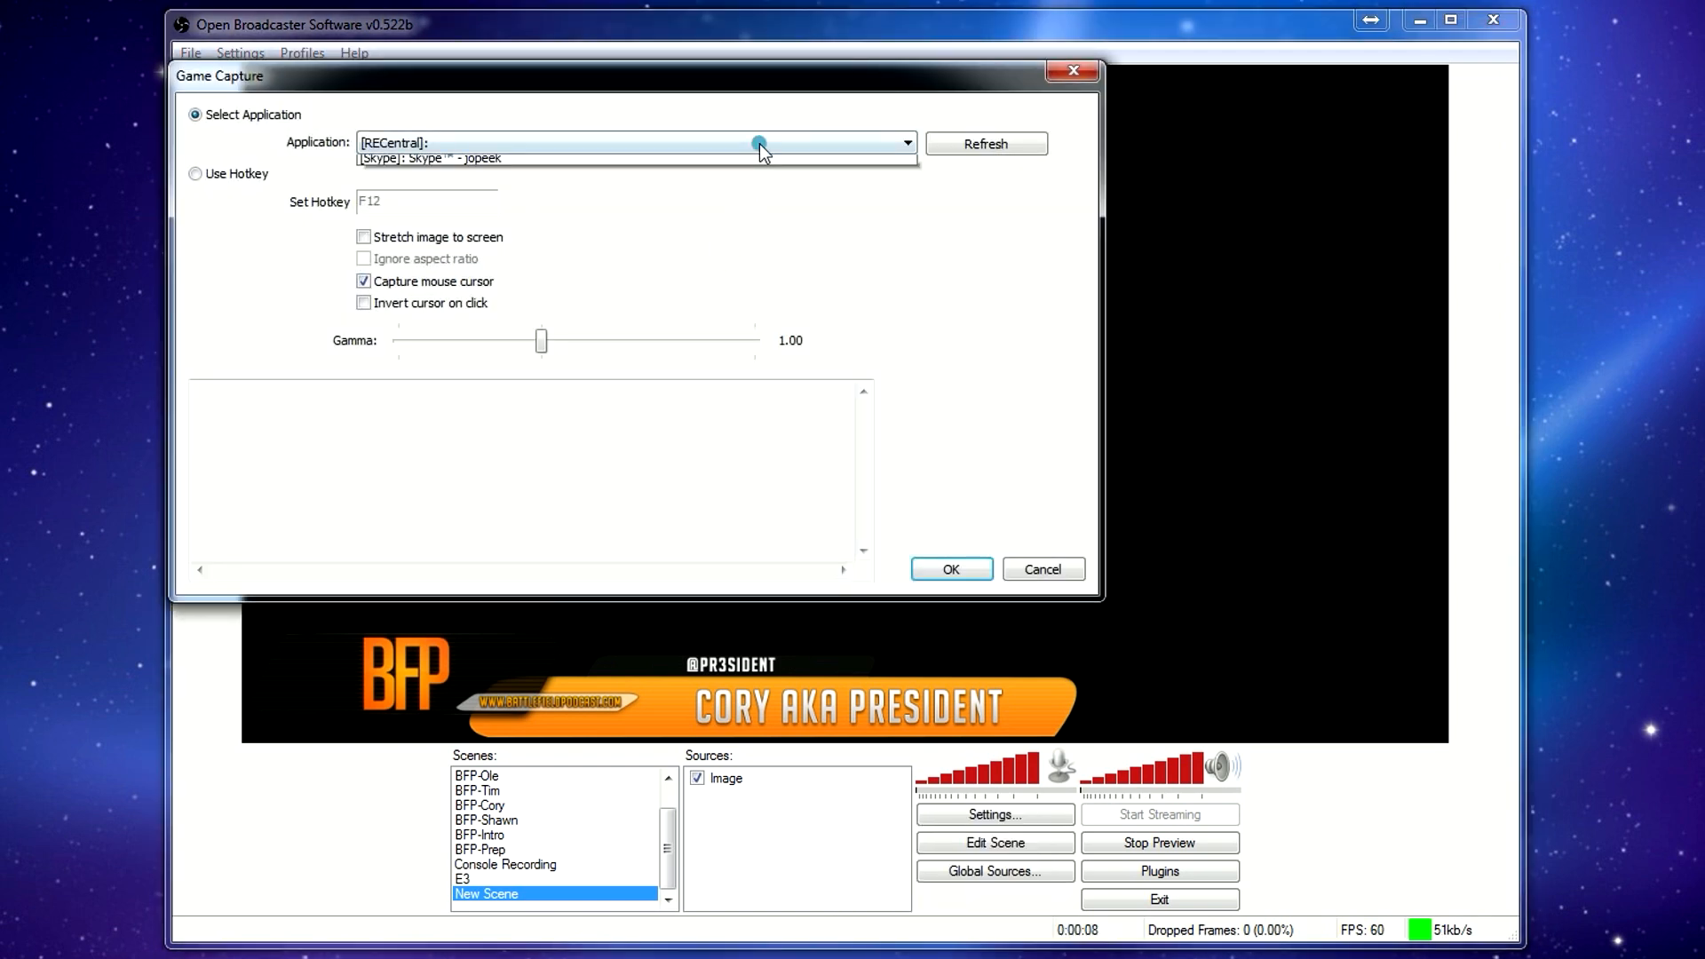
click(907, 143)
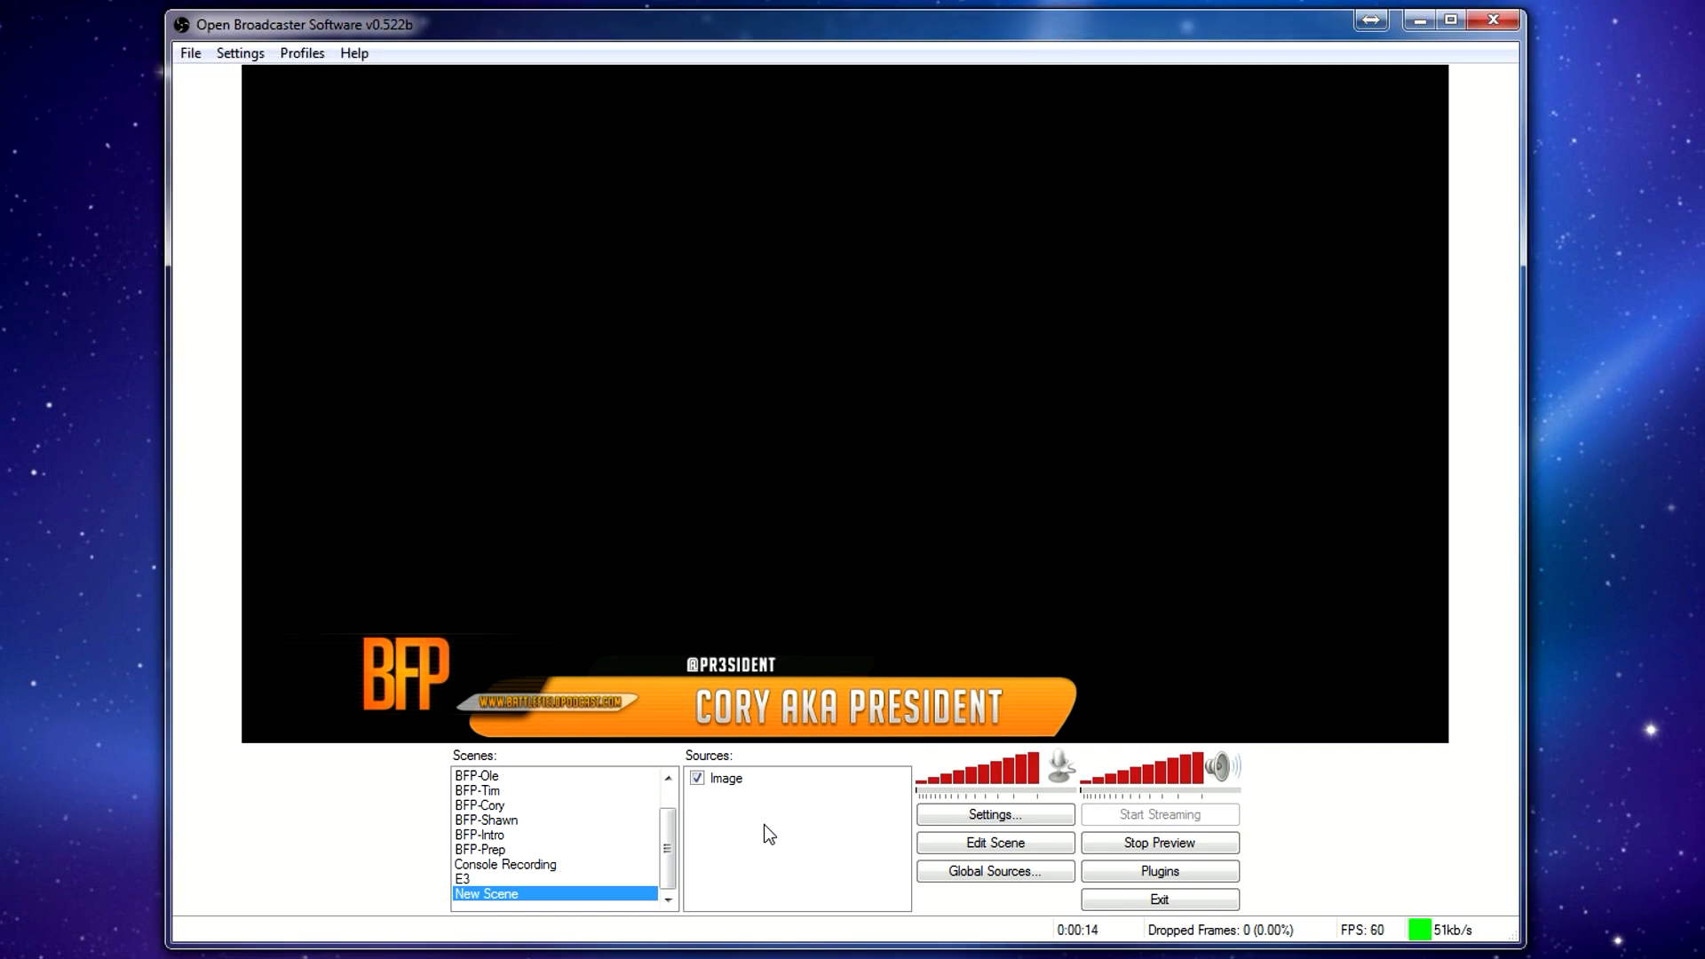
Try adding the AVerMedia HD Capture C985 Bus 2 device and dismiss the duplicate-device error.
right_click(769, 833)
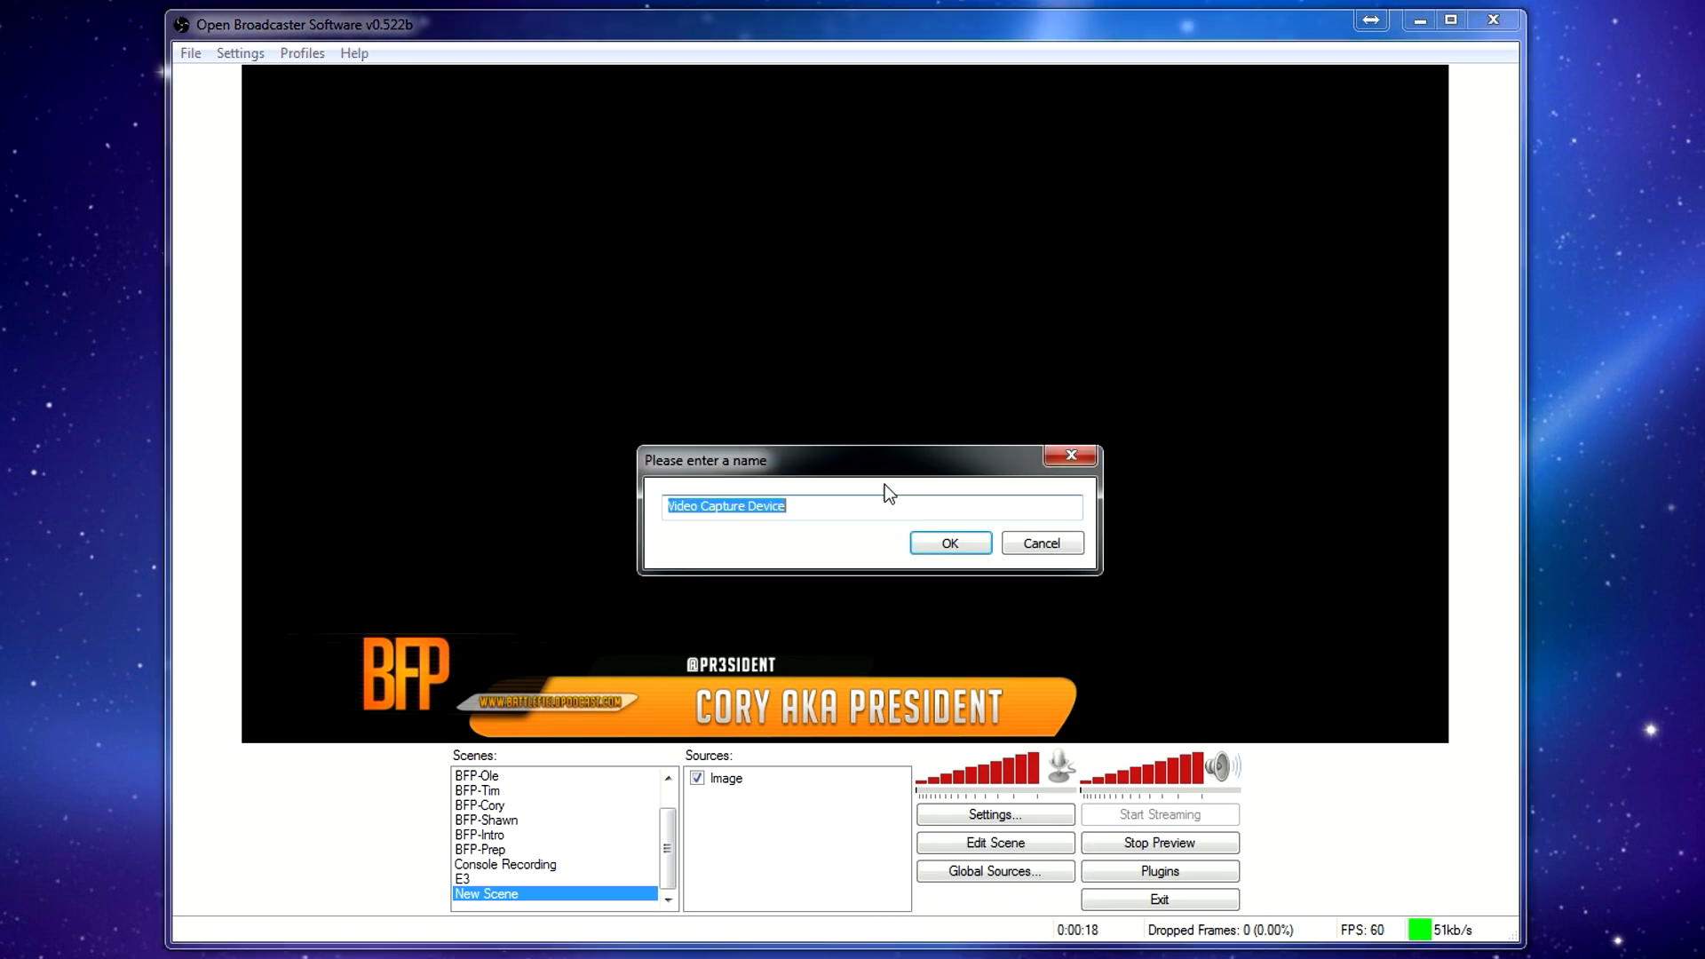
click(947, 543)
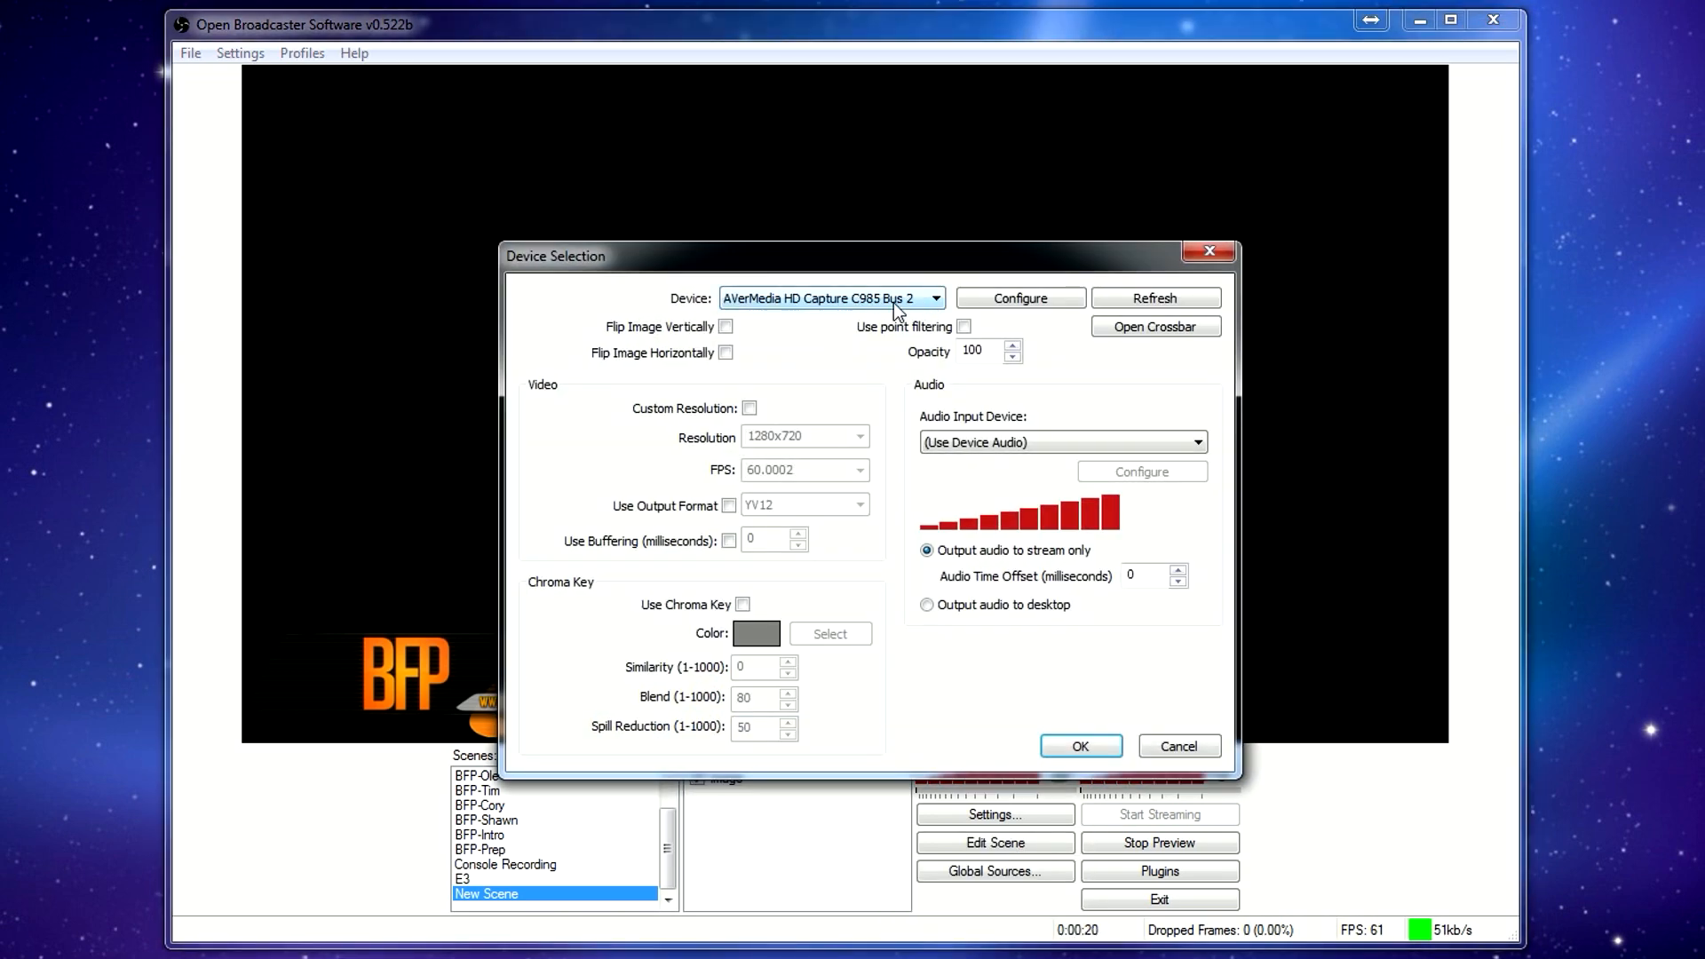
click(934, 298)
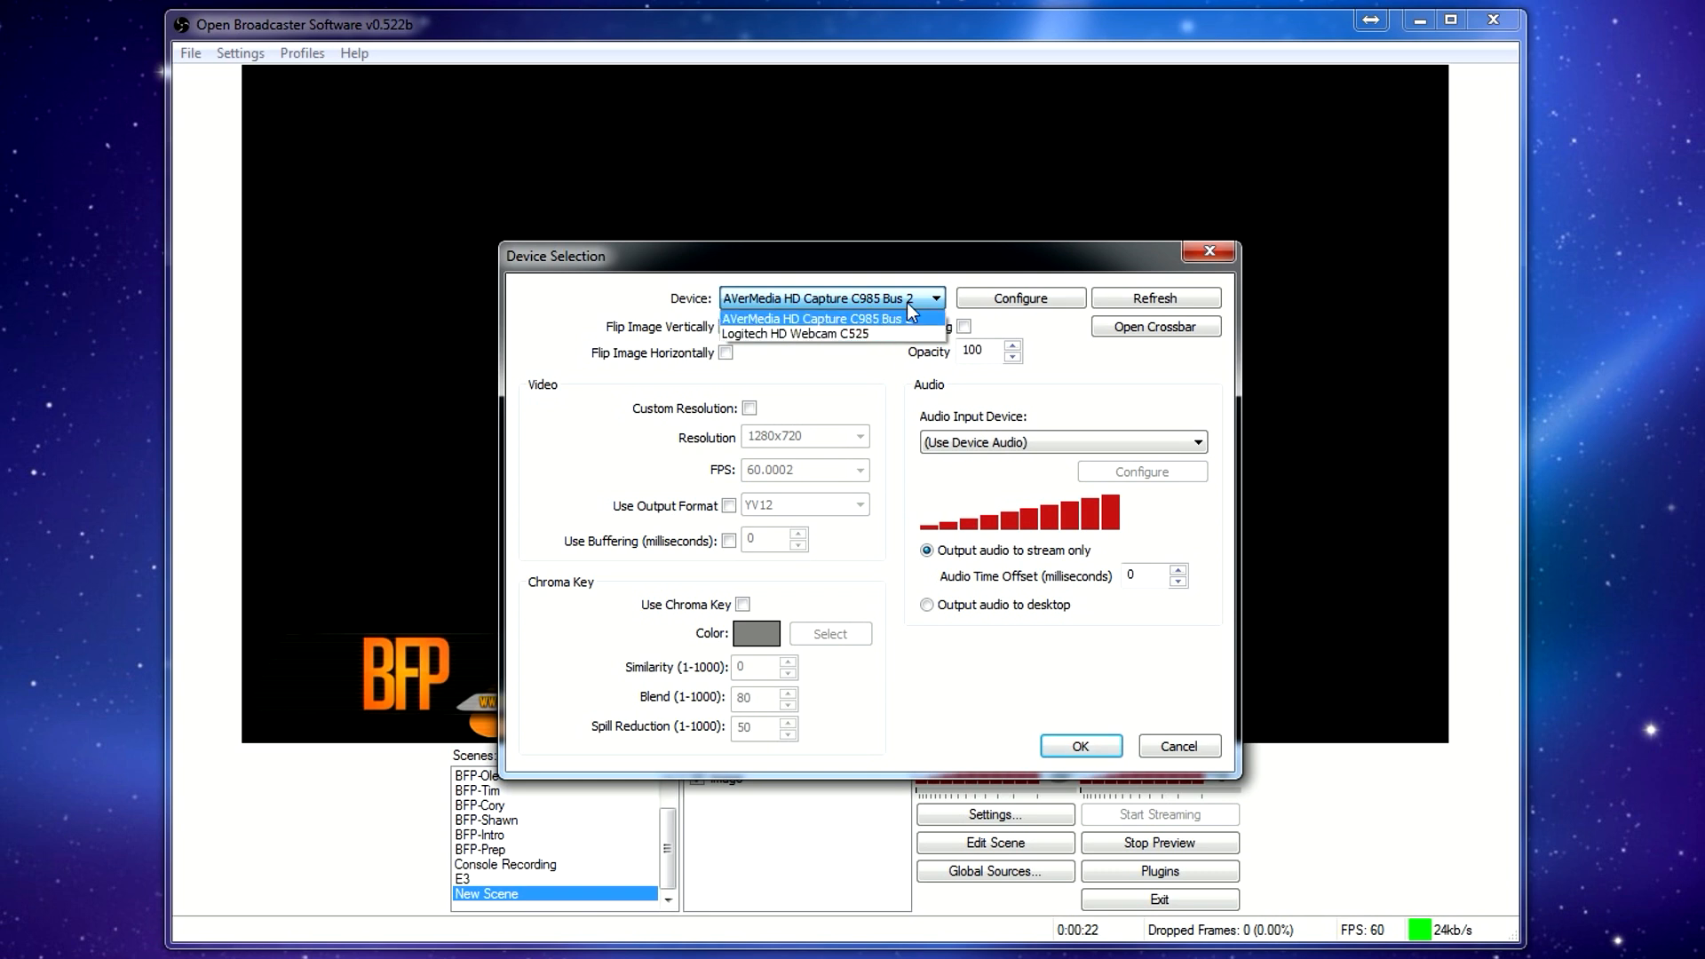
click(827, 299)
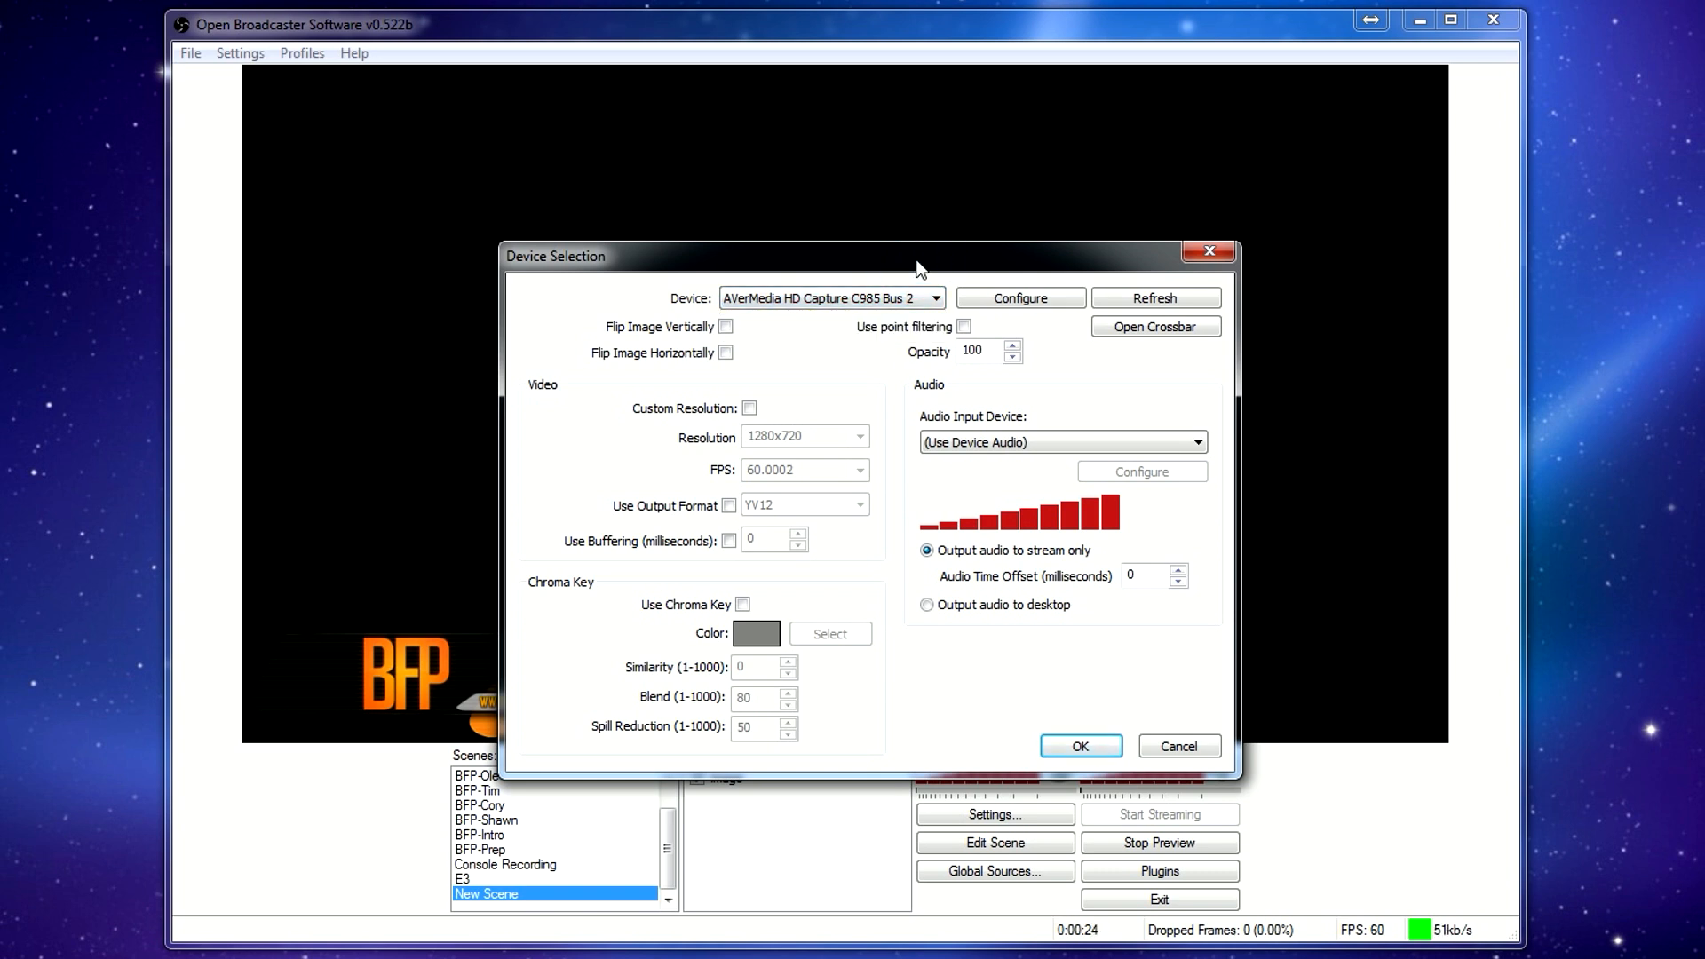
mouse_move(925, 478)
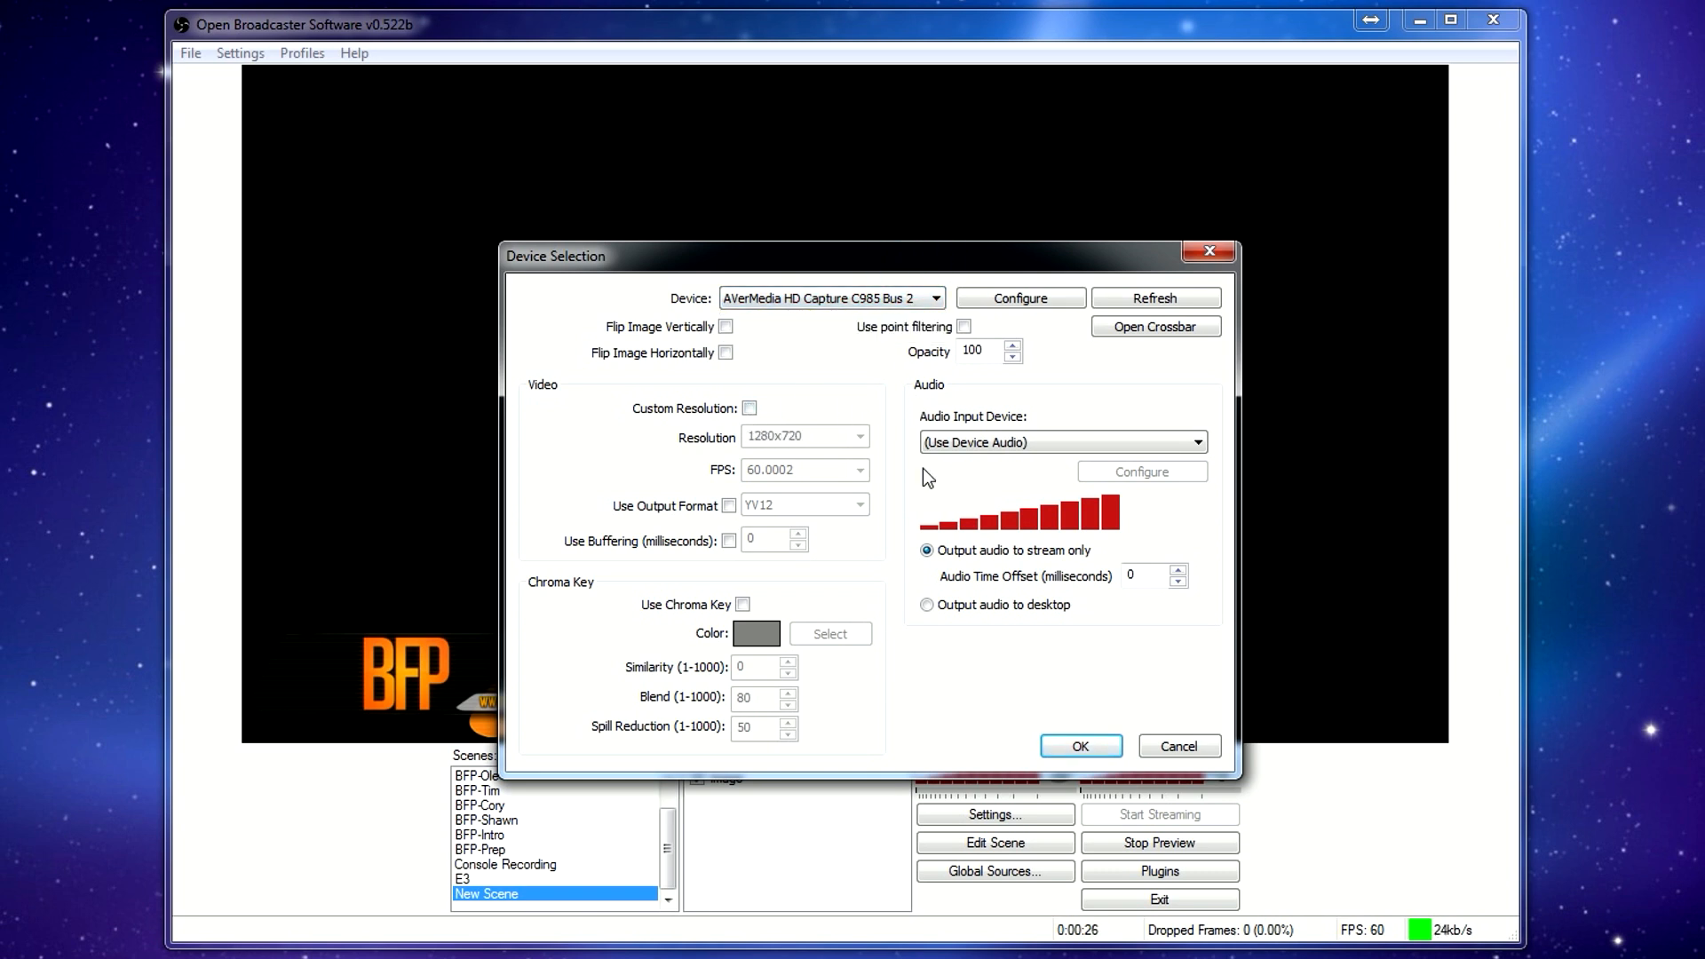
click(1079, 745)
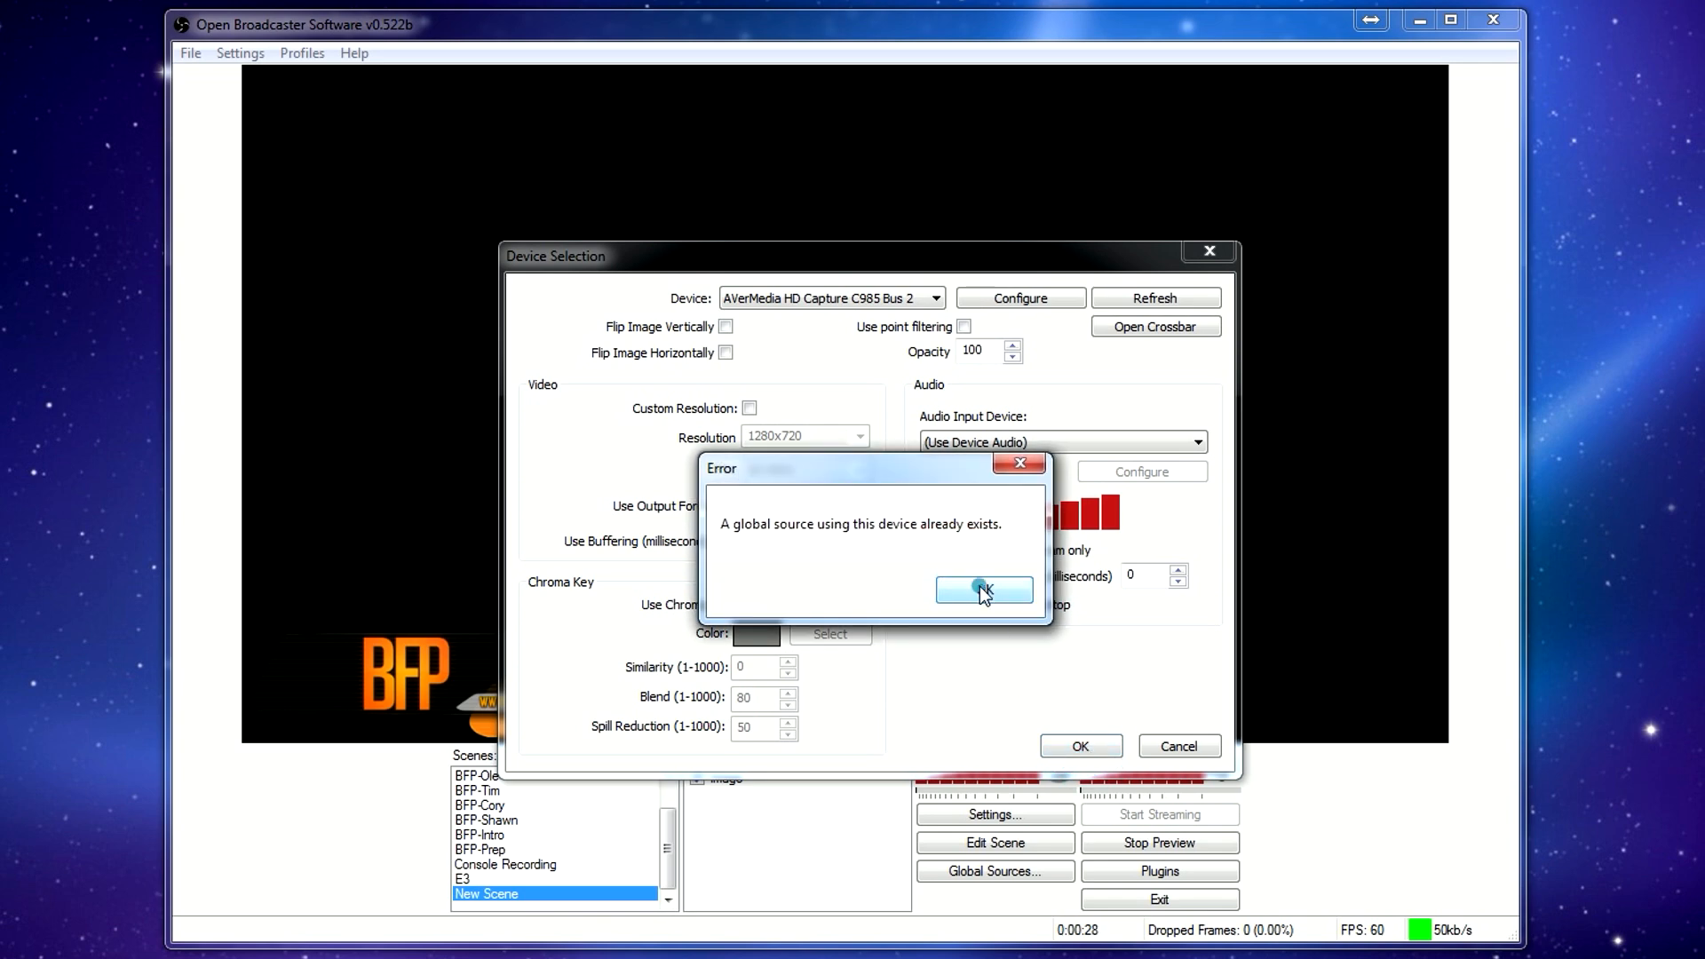
click(982, 589)
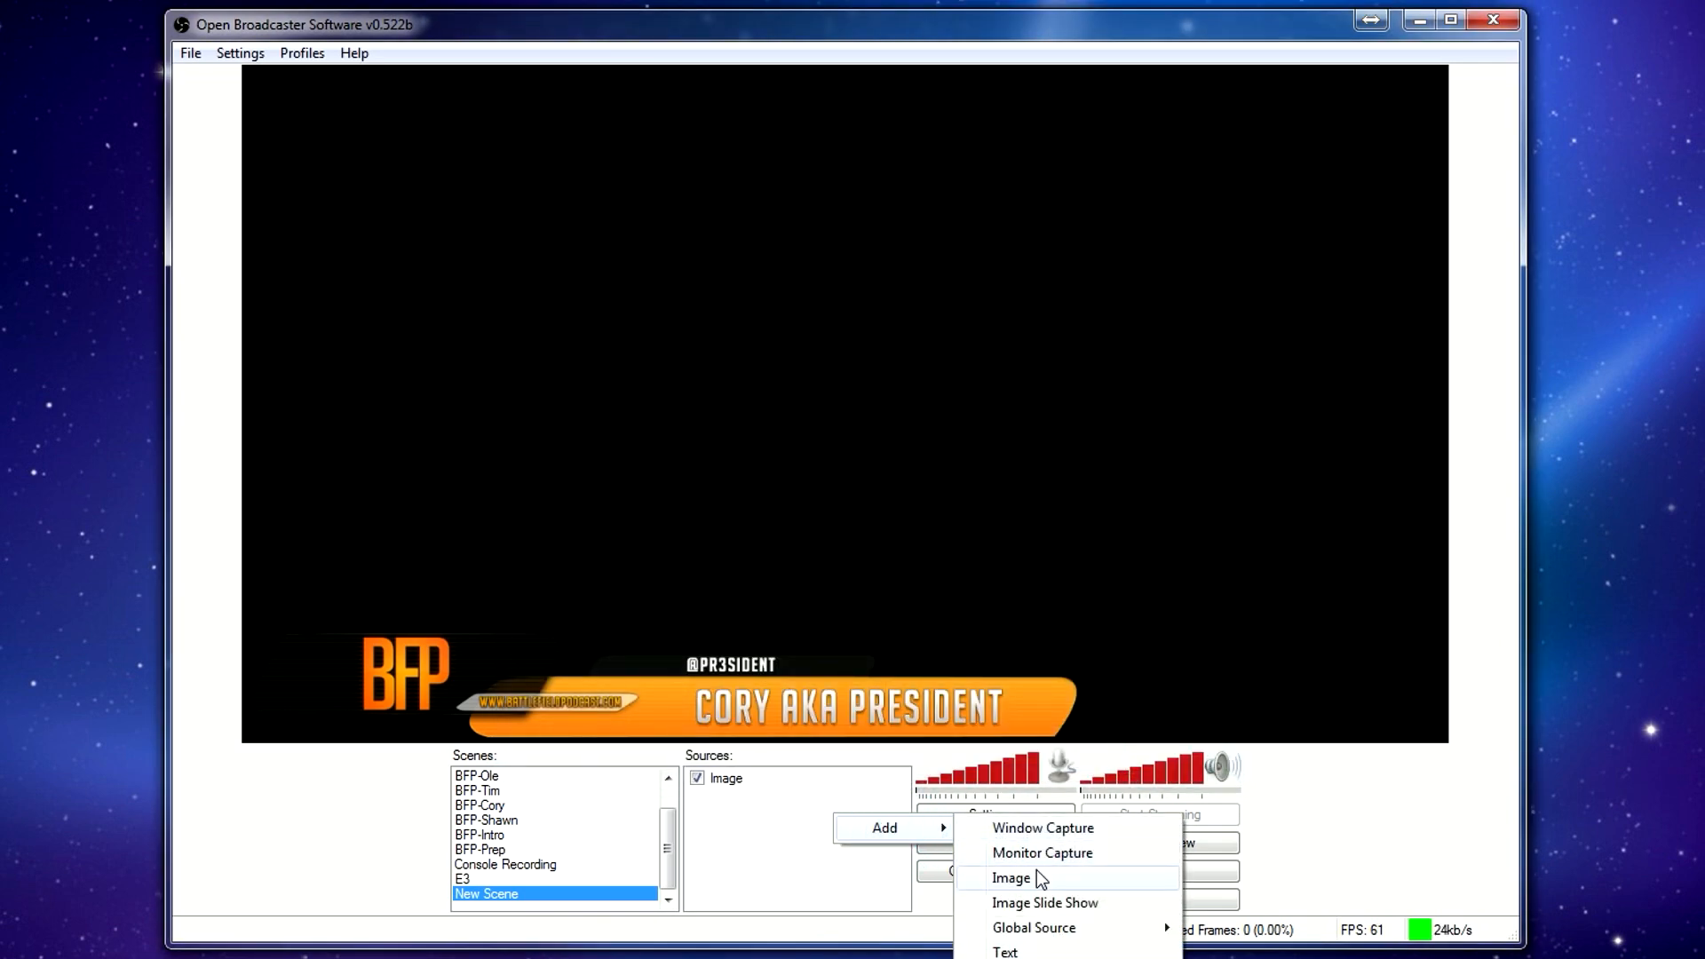
Add the AverMedia Live Gamer HD global source, then select the Image source.
click(1011, 877)
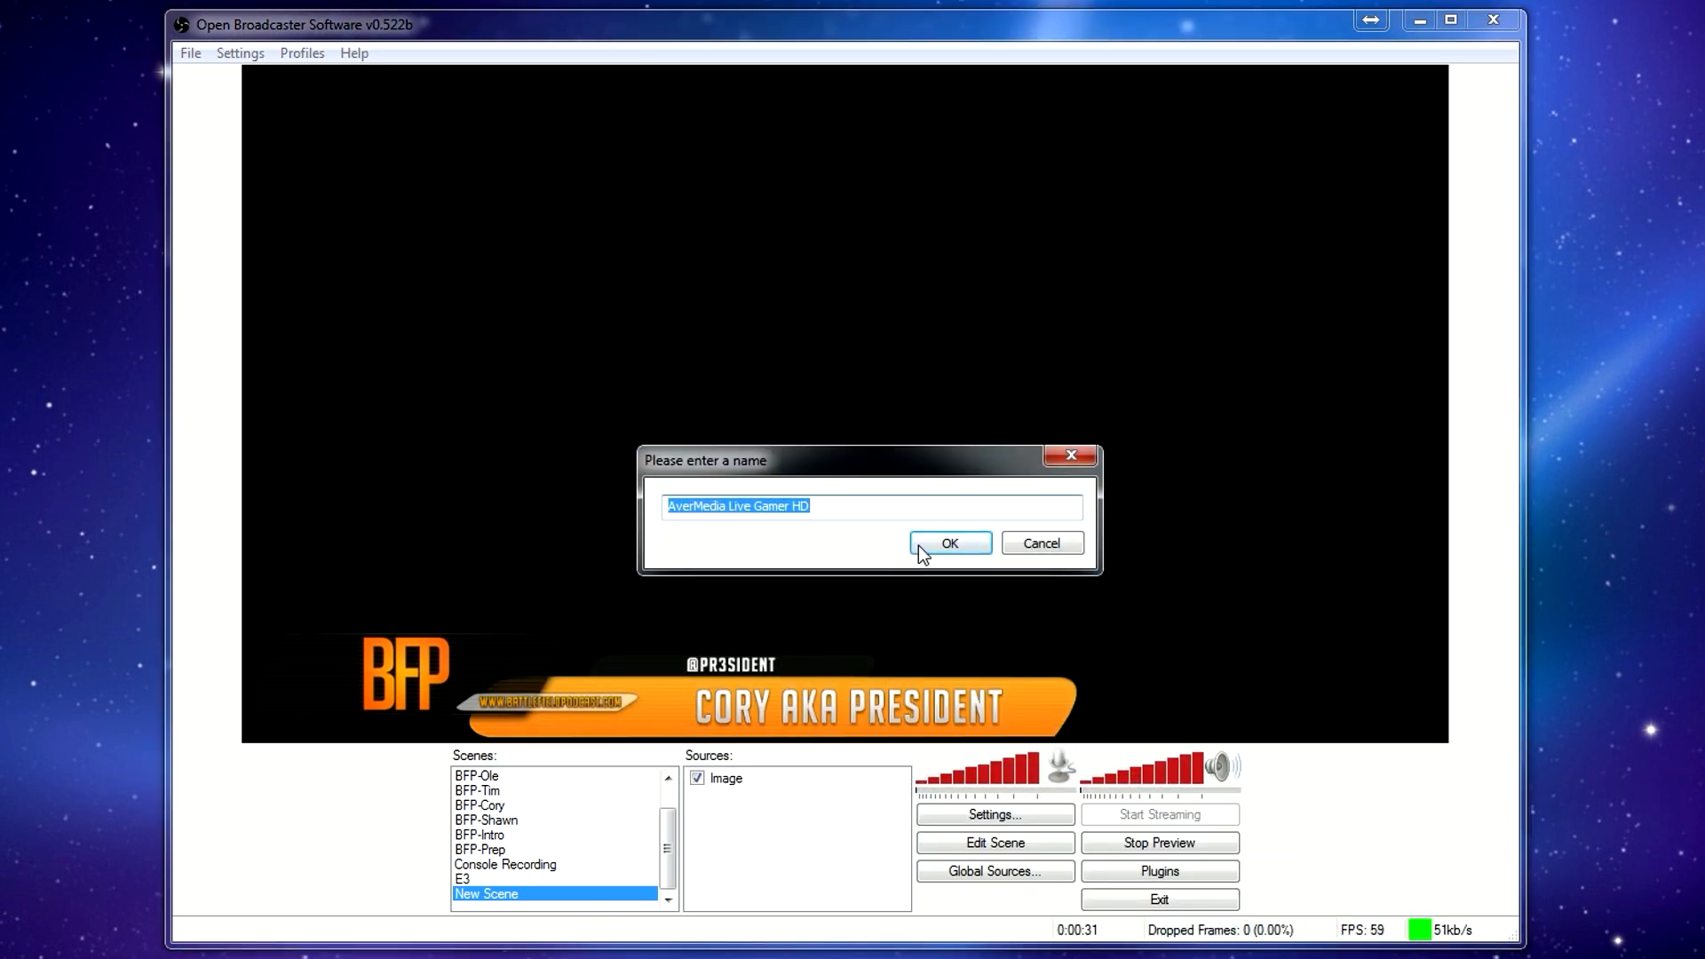
click(947, 543)
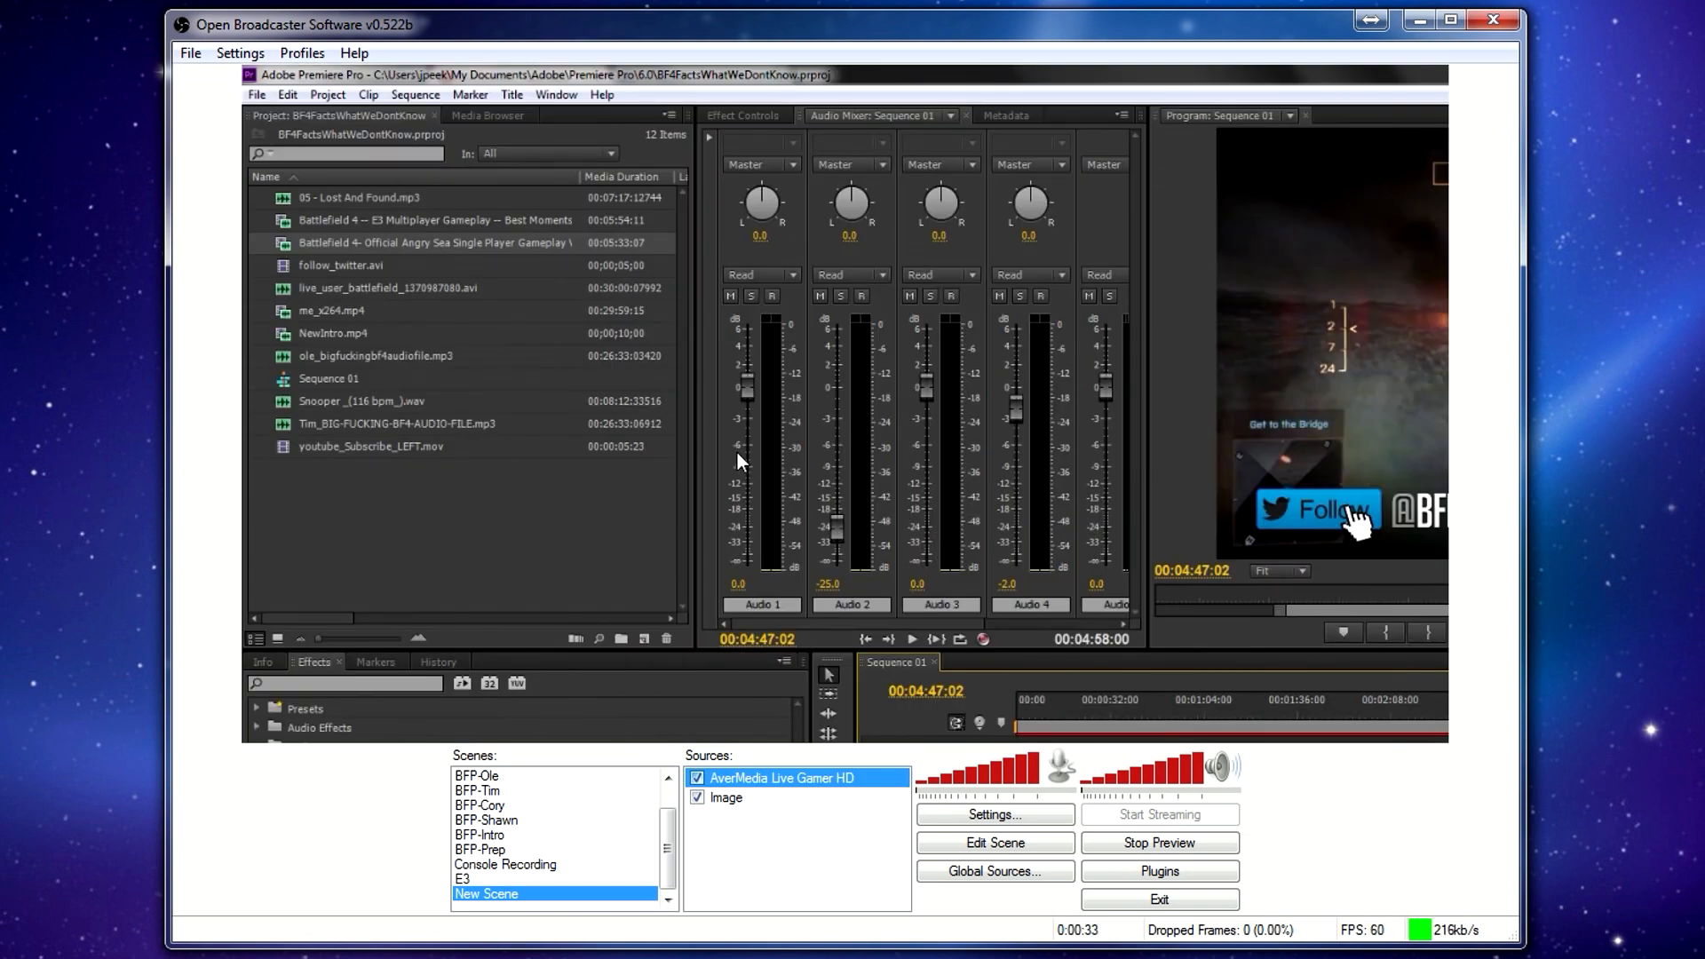
mouse_move(712, 353)
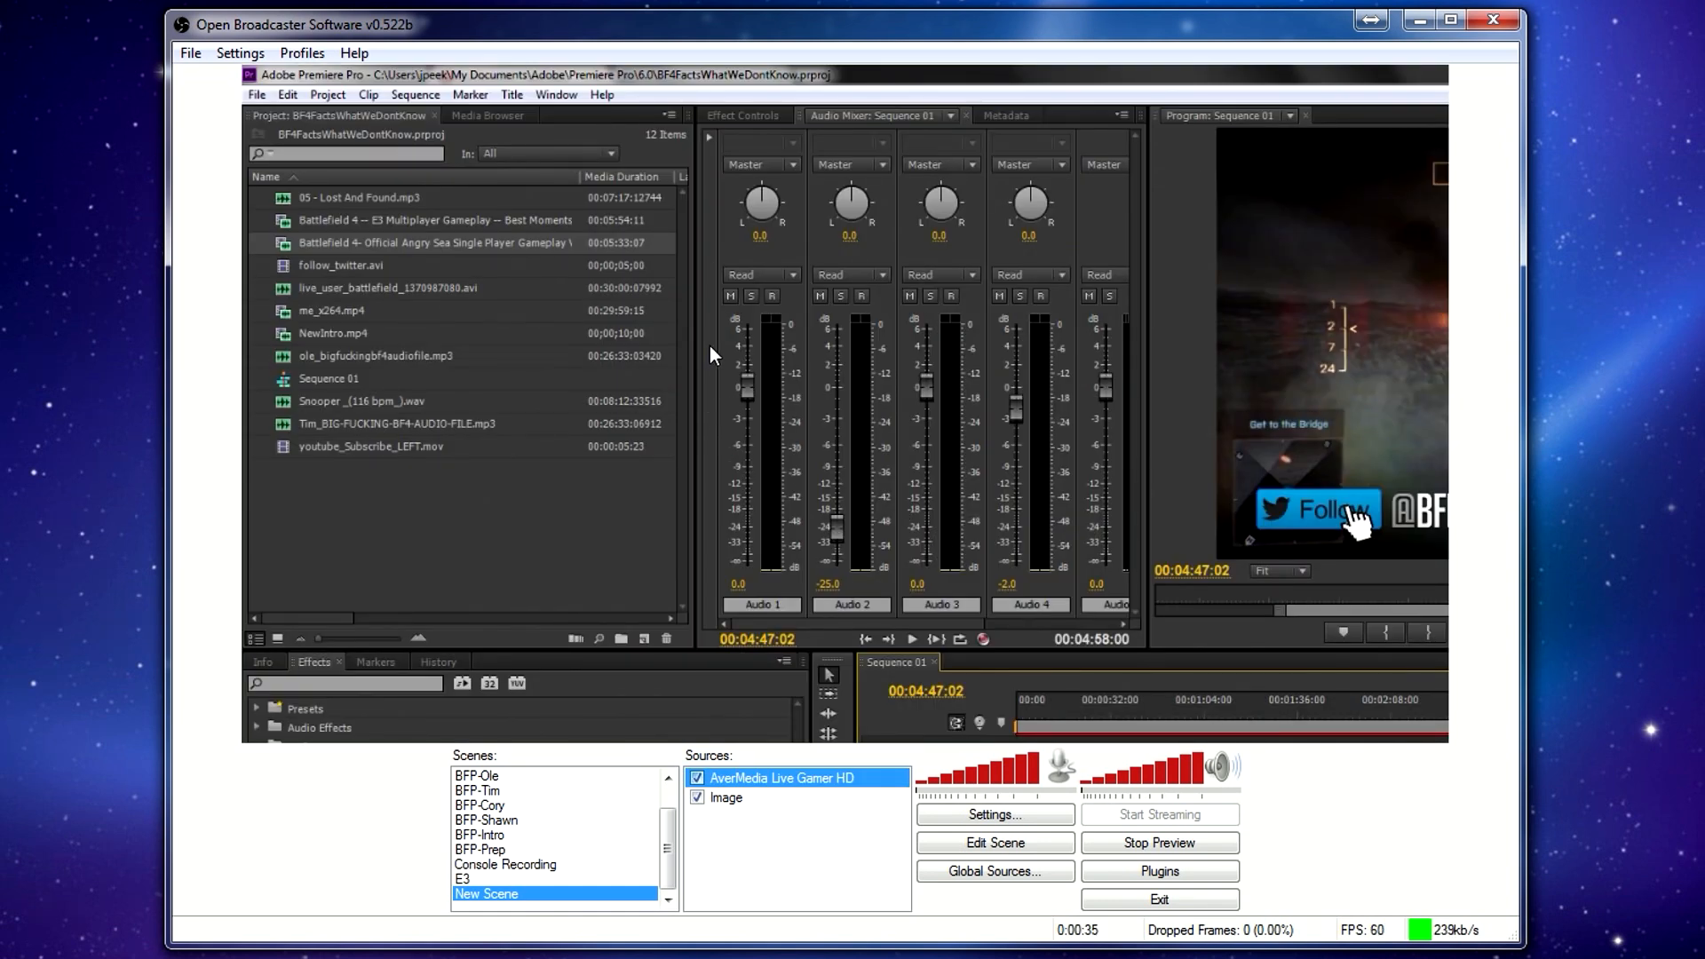
mouse_move(728, 406)
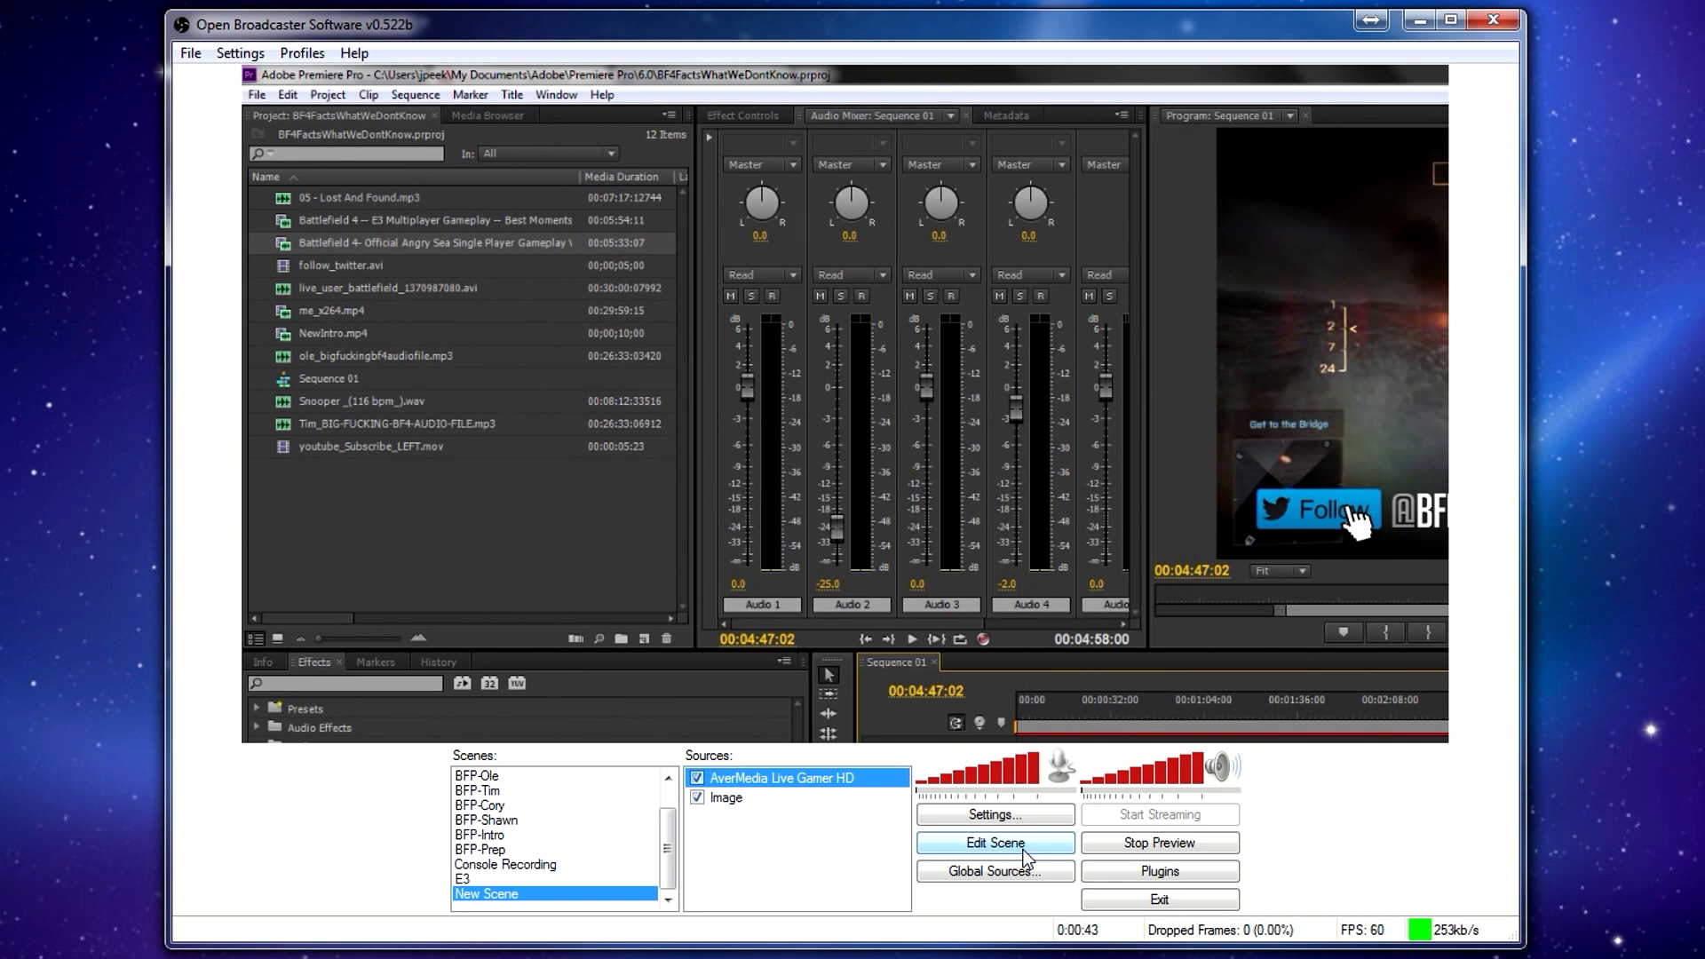
mouse_move(894, 810)
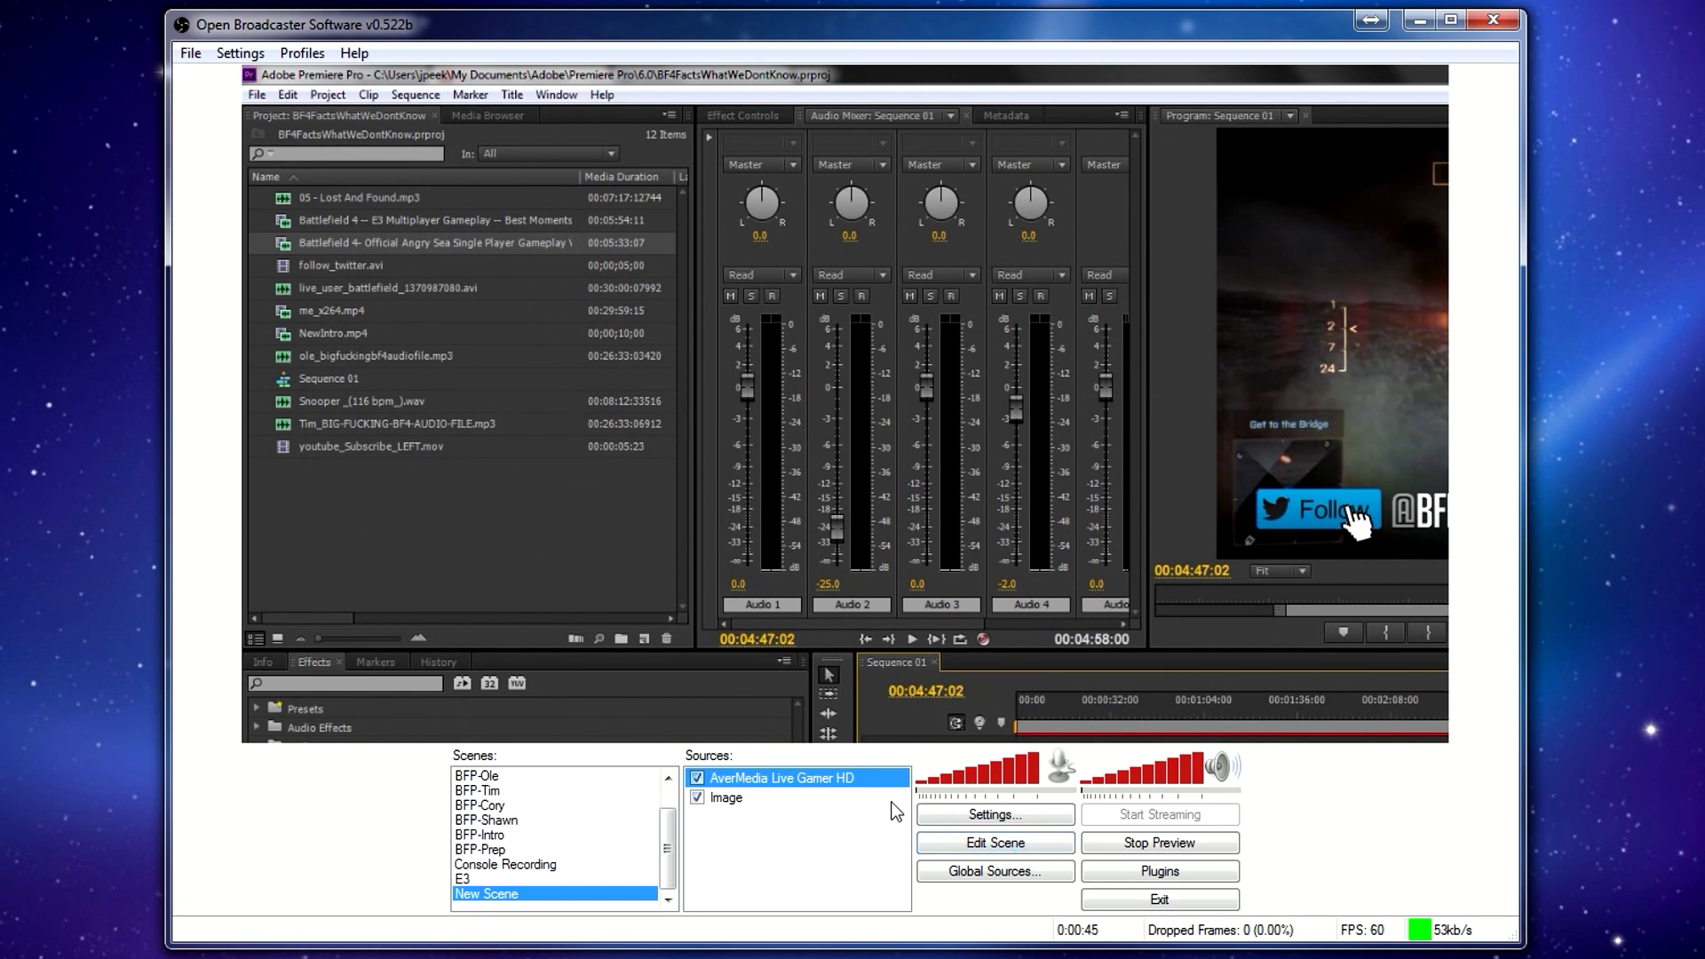
mouse_move(799, 228)
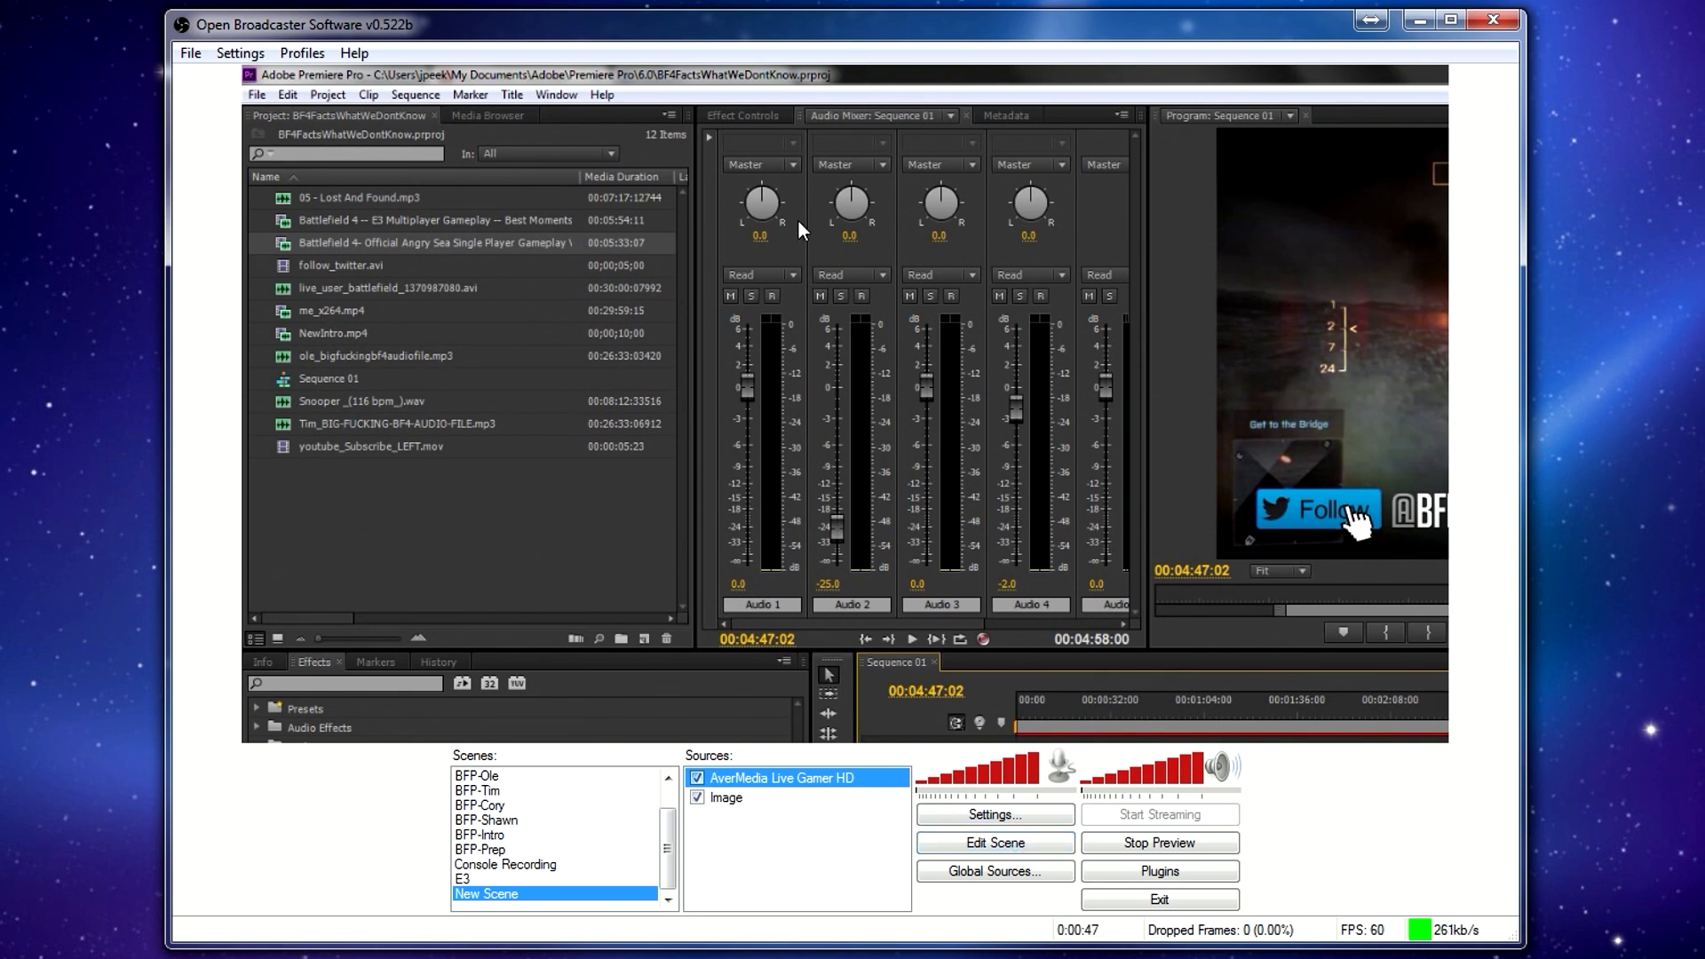
mouse_move(940, 843)
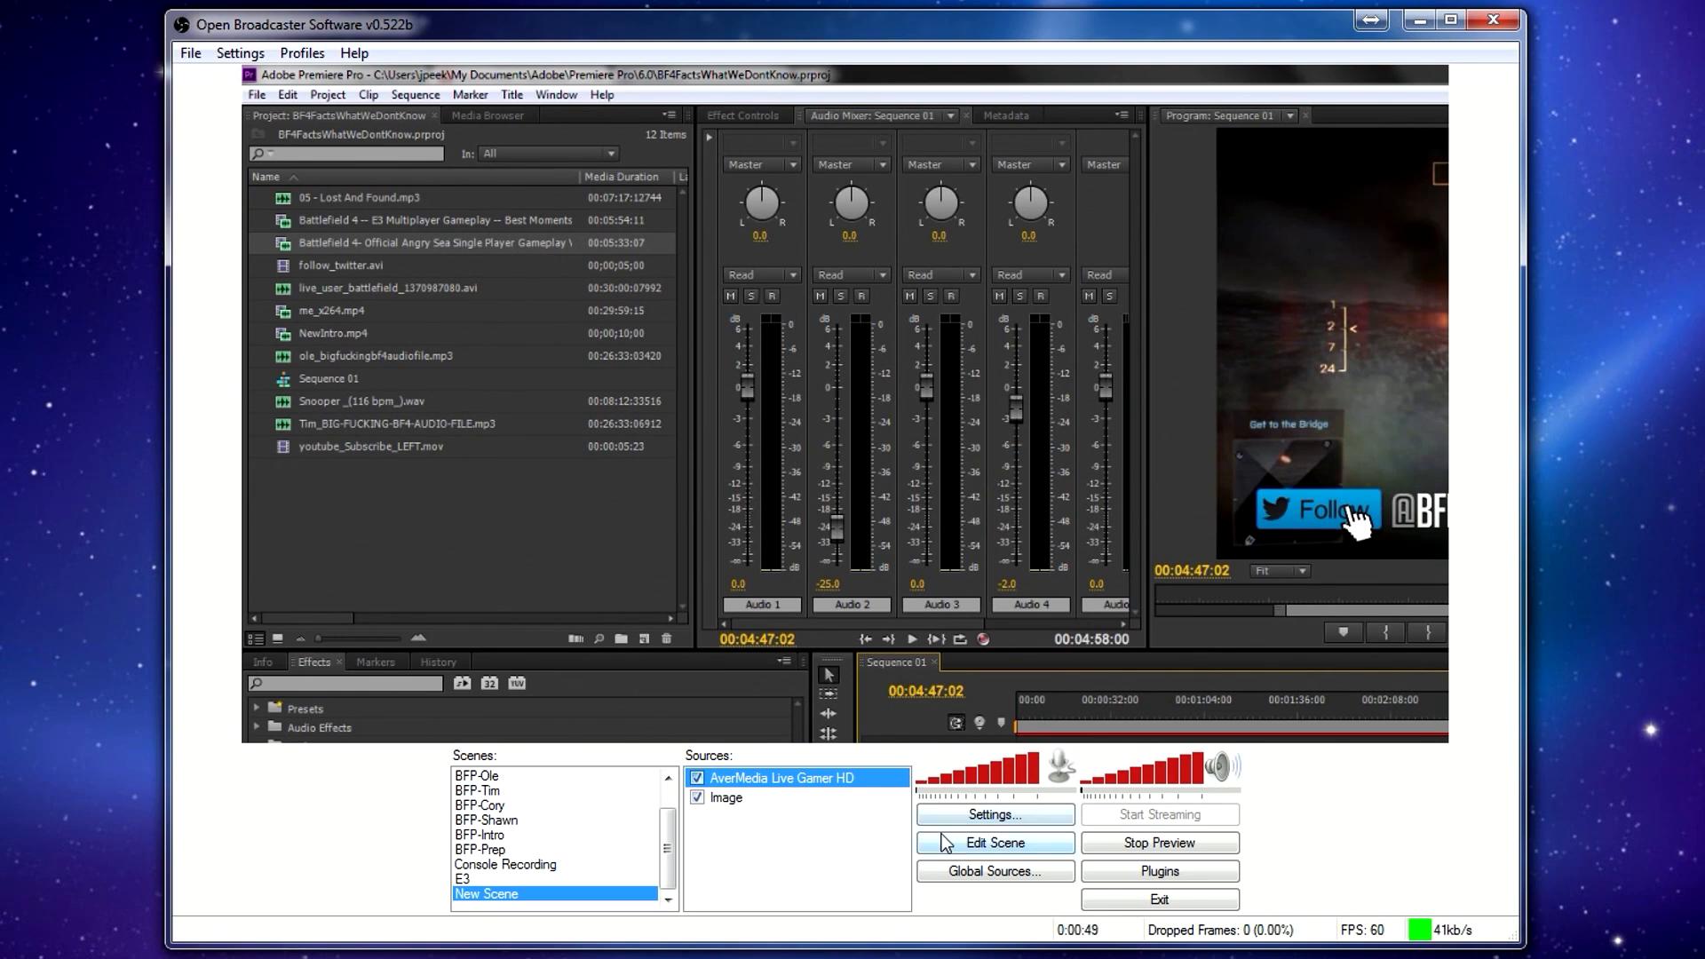
right_click(795, 776)
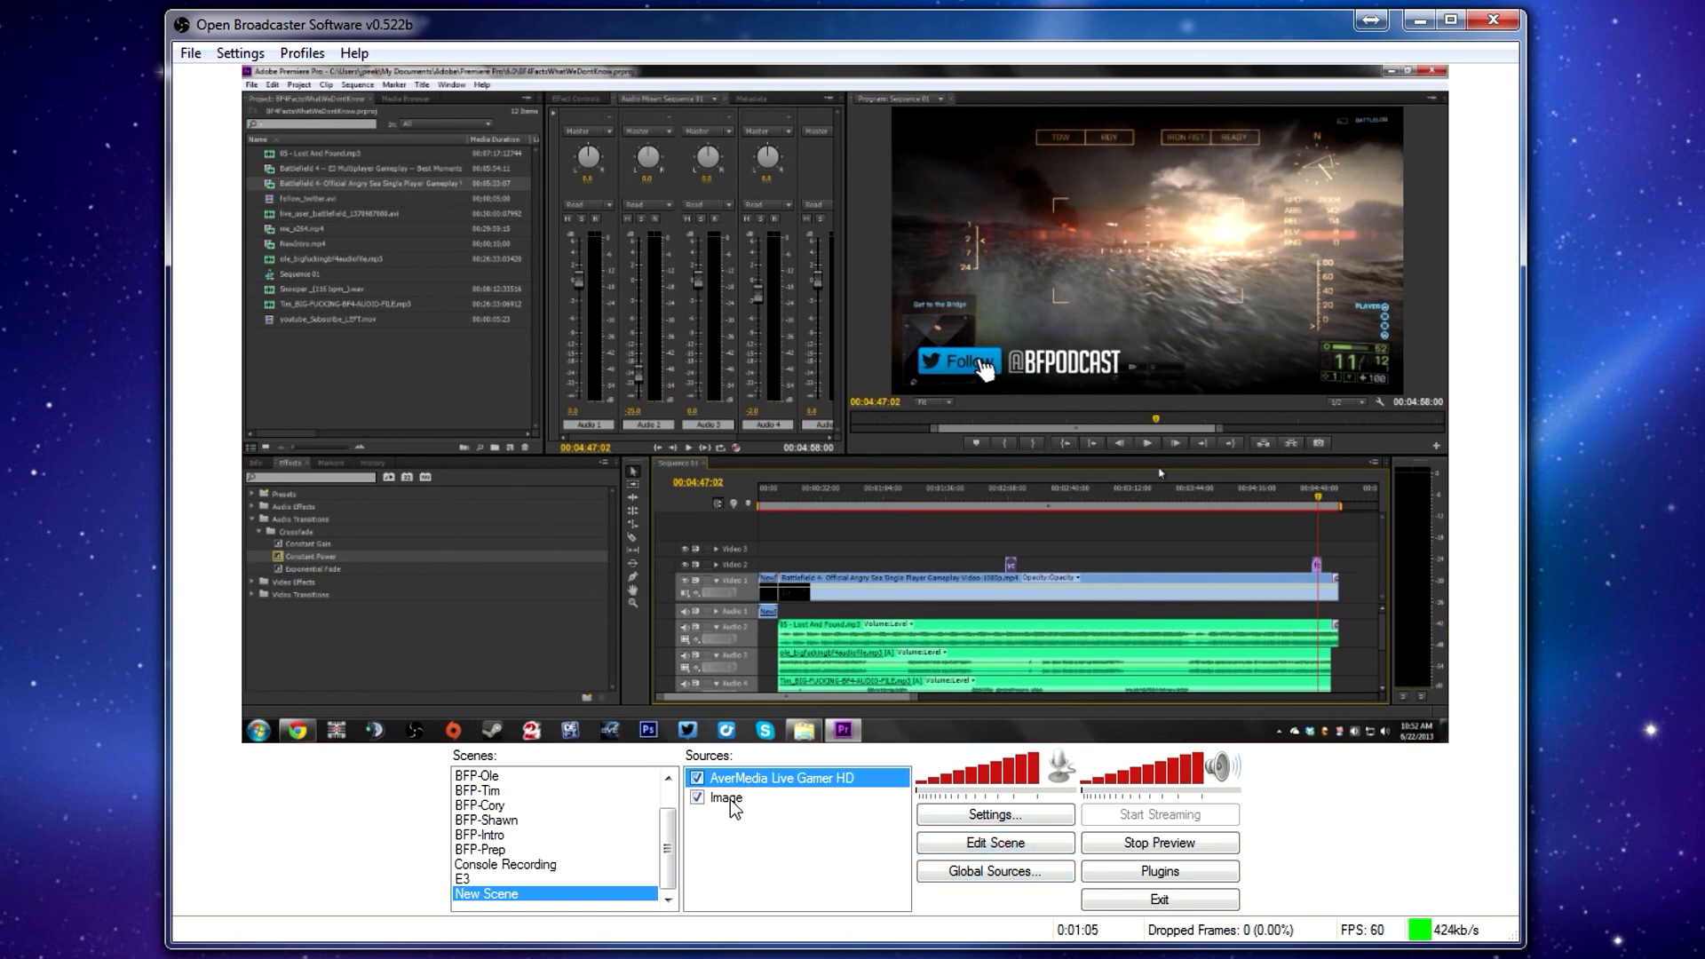
click(726, 797)
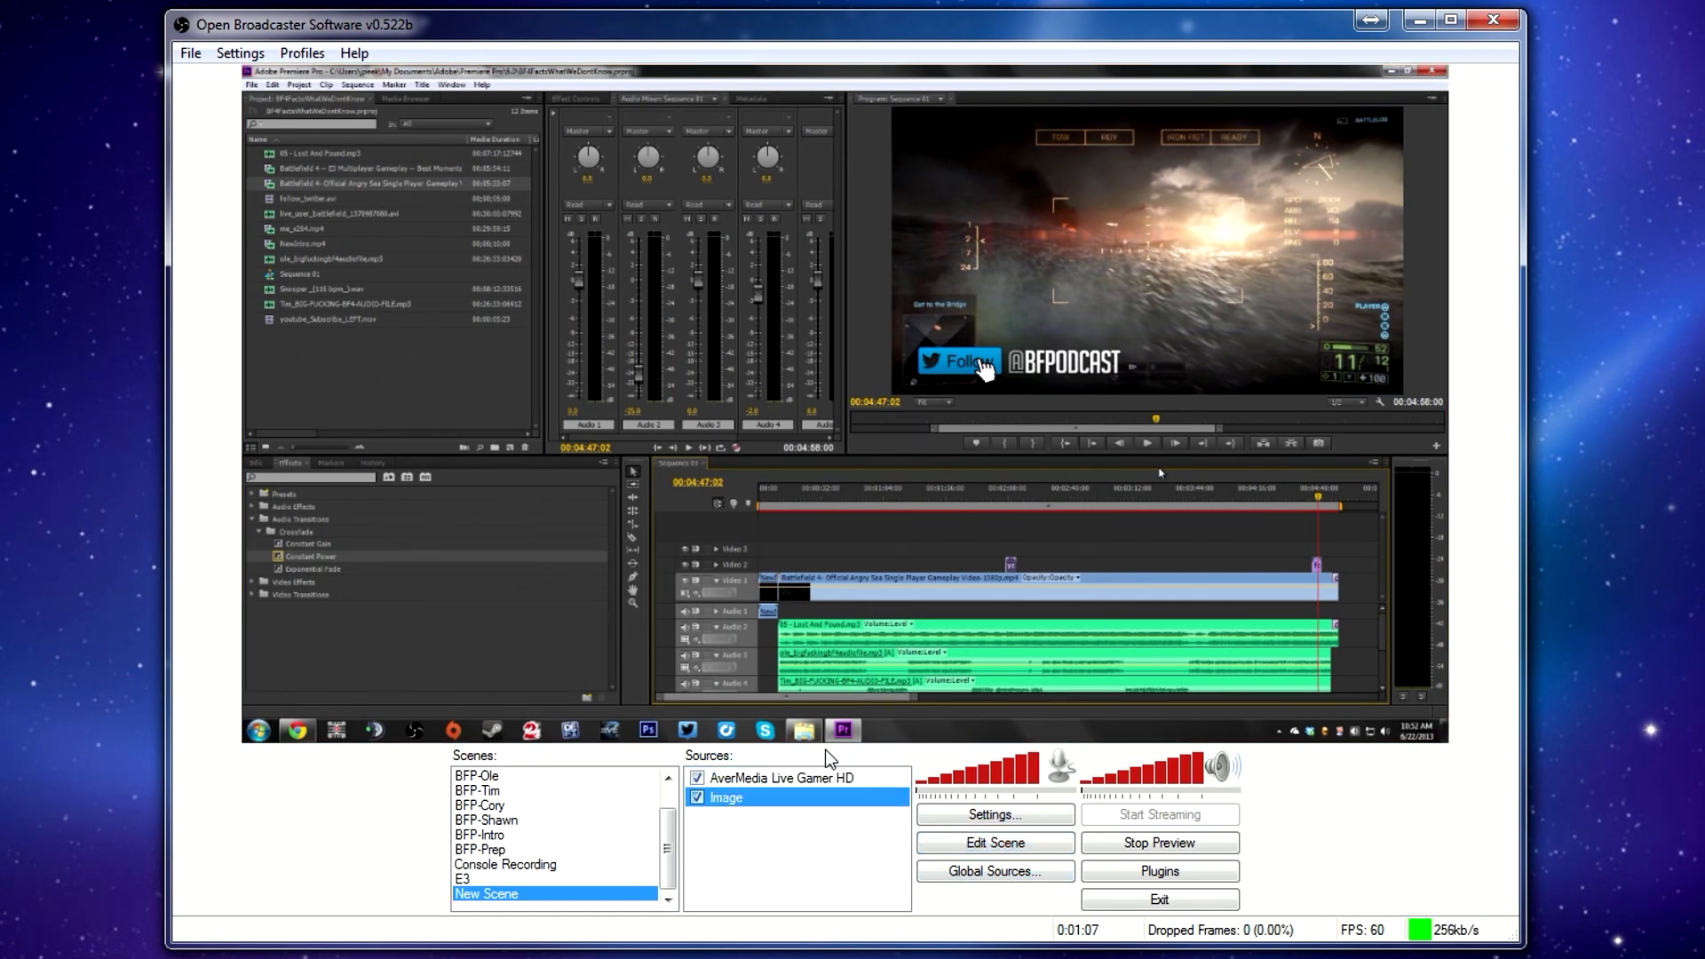
Move the Image overlay to the top of the Sources list.
right_click(726, 797)
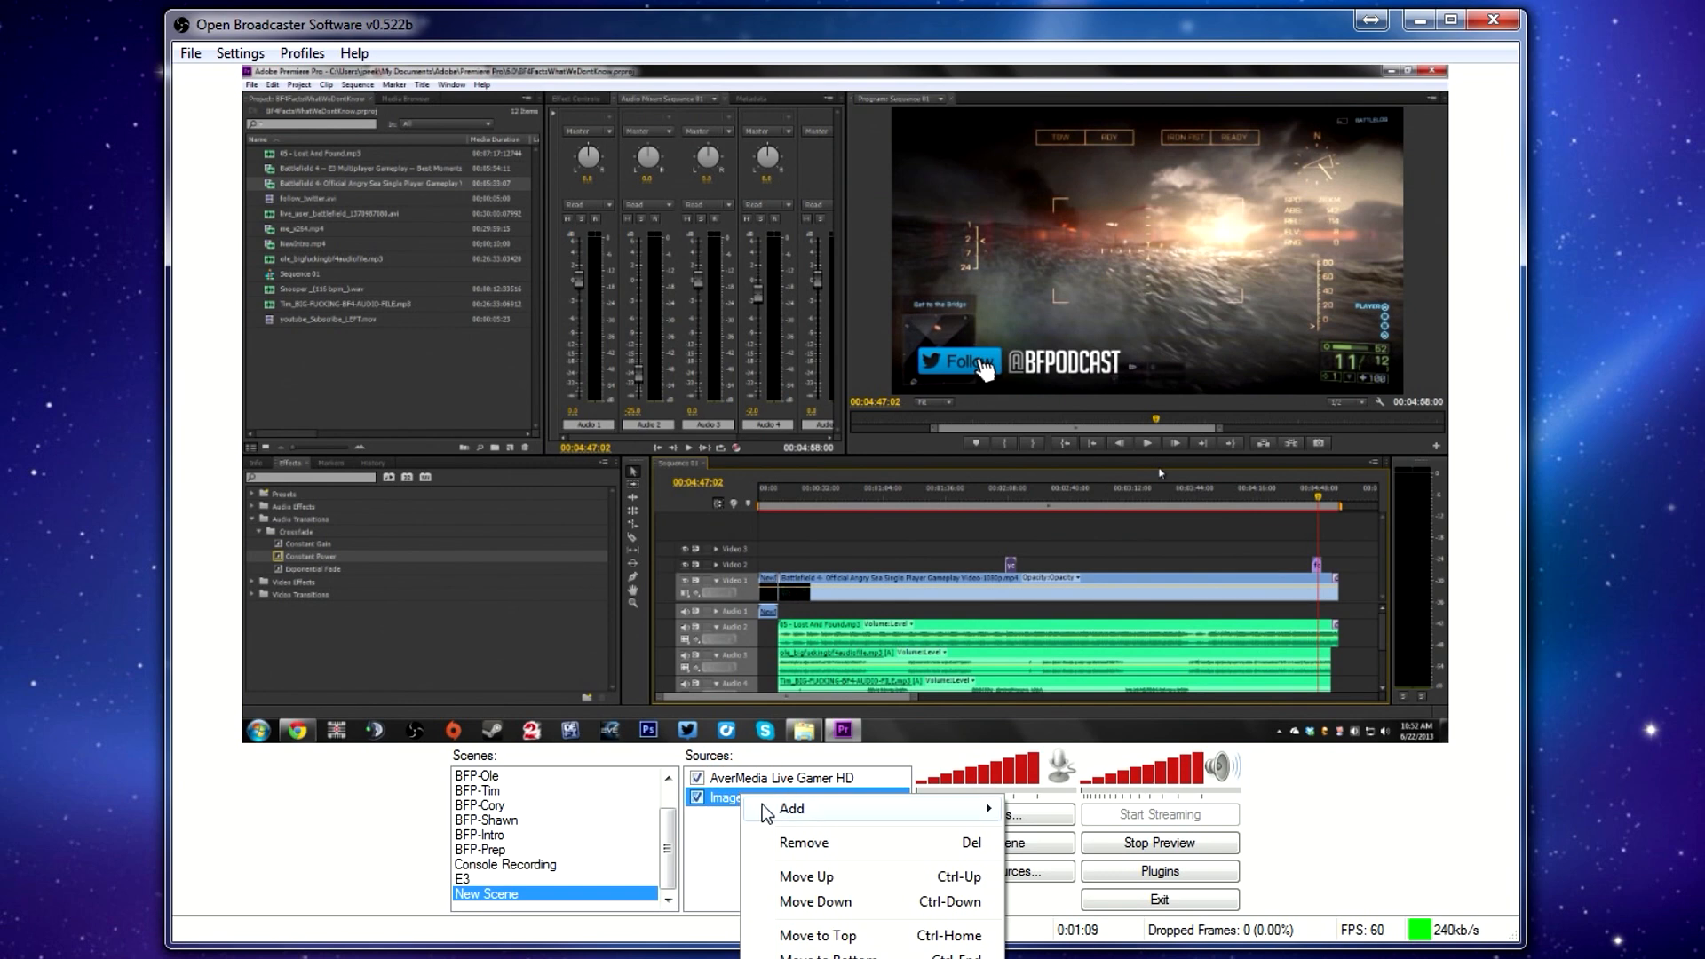
mouse_move(842, 935)
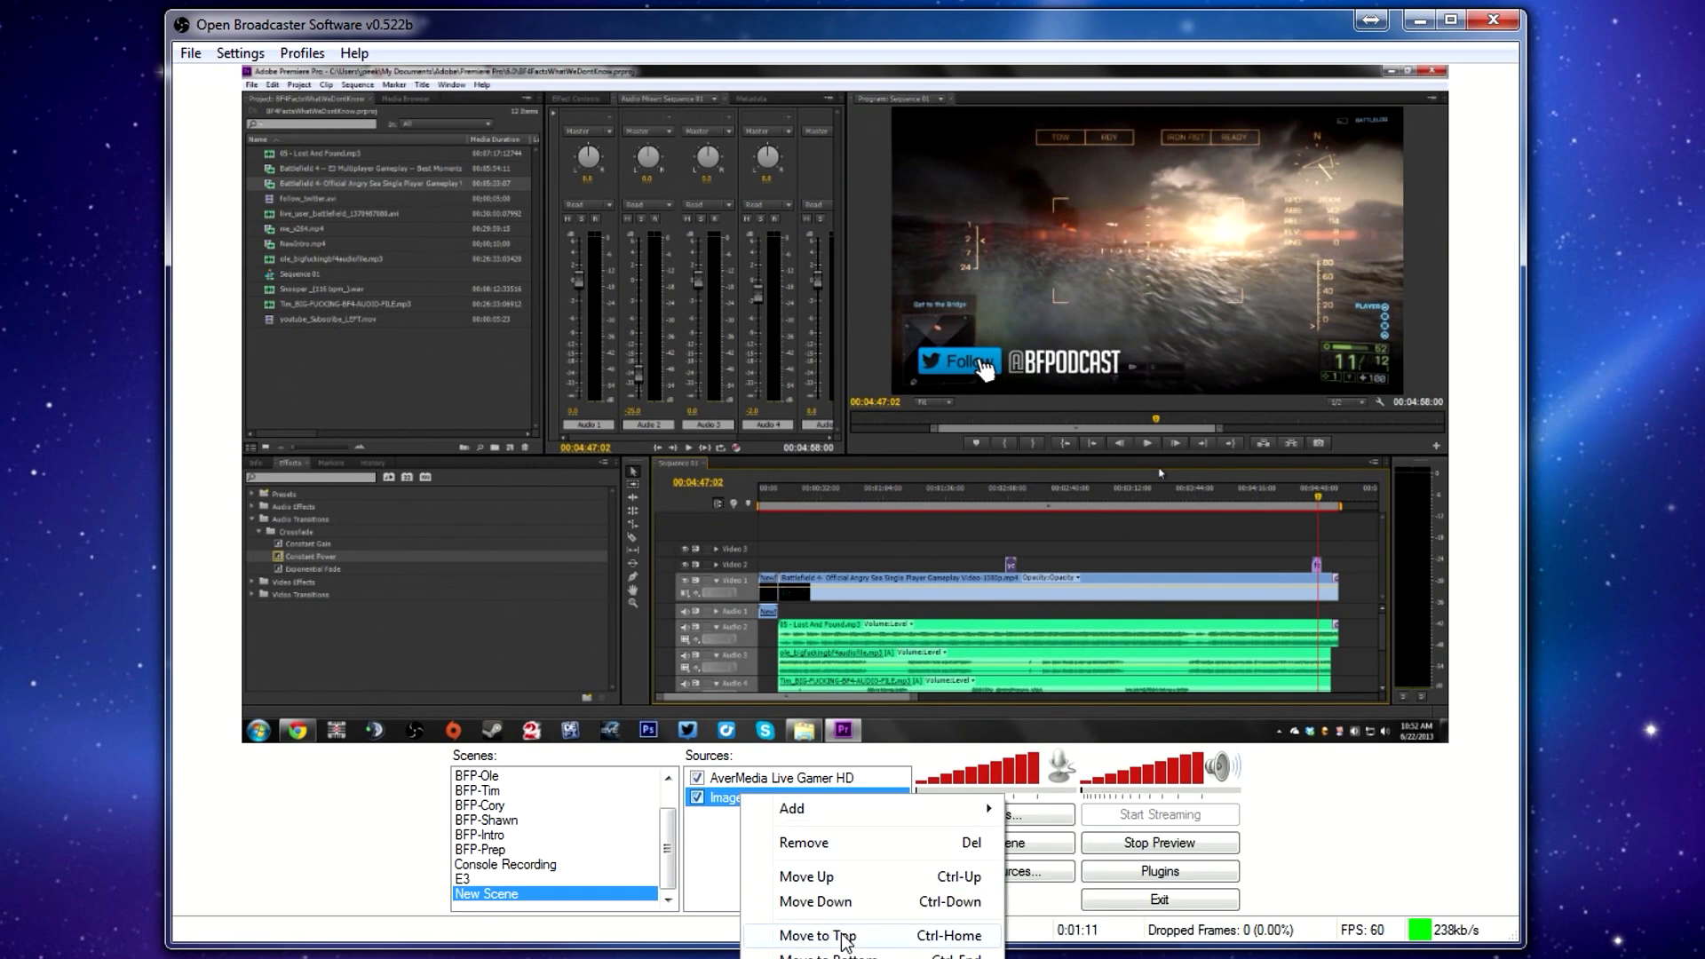
click(816, 934)
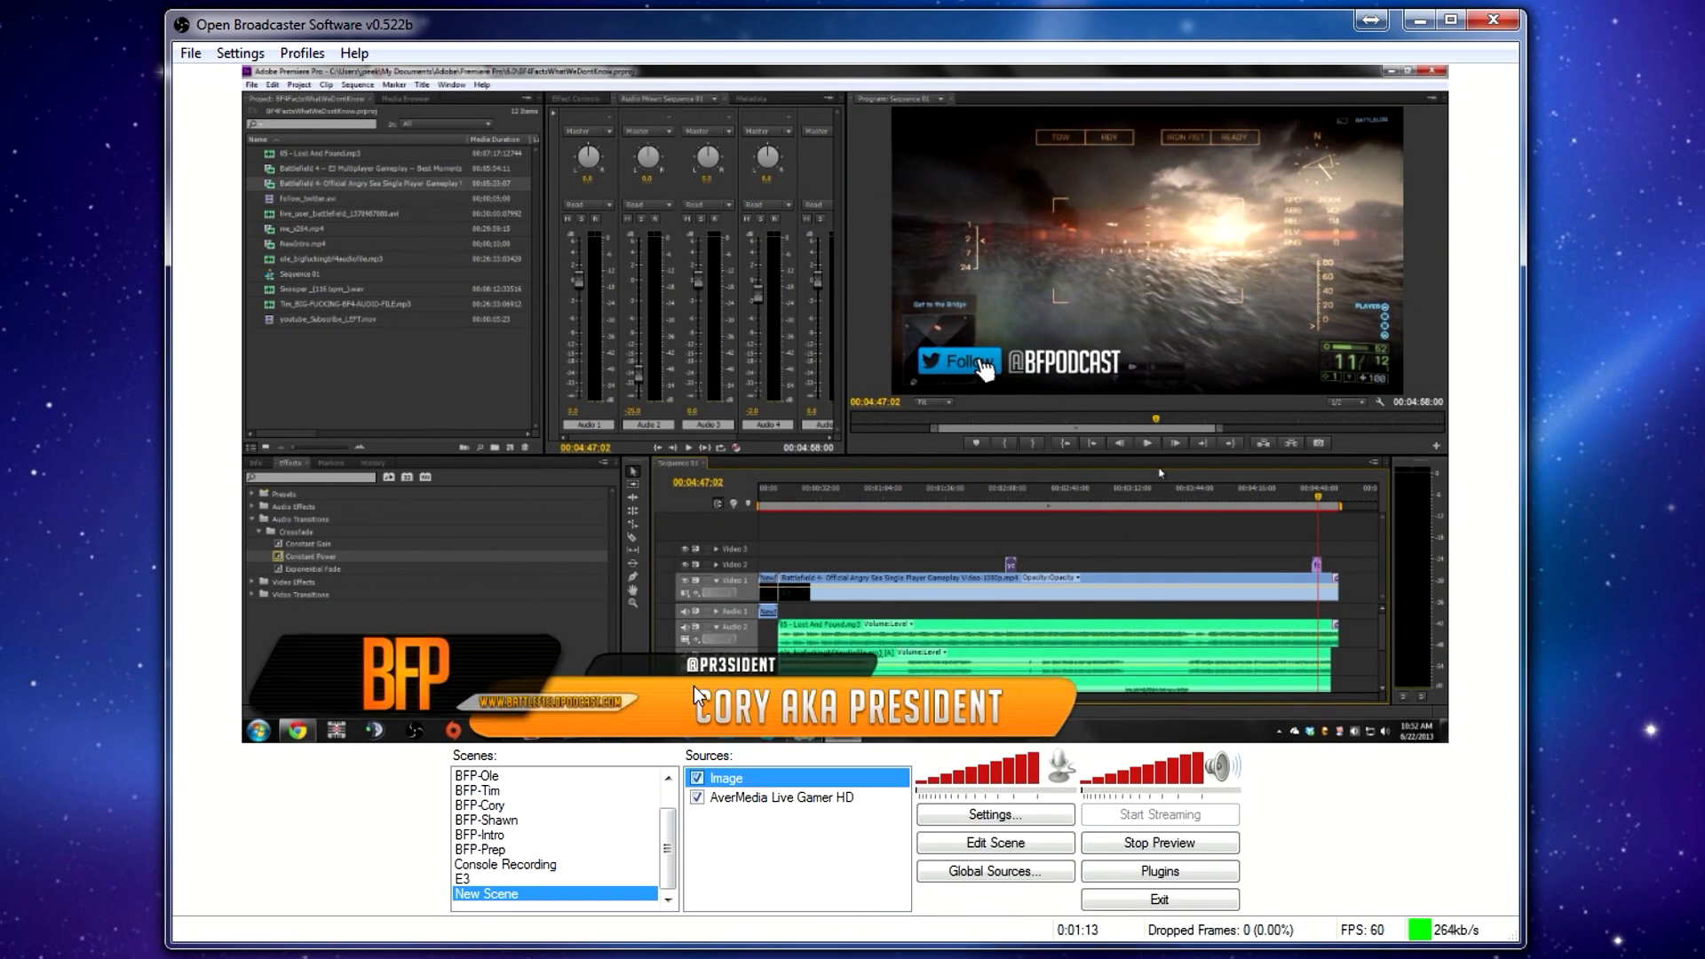
mouse_move(1049, 297)
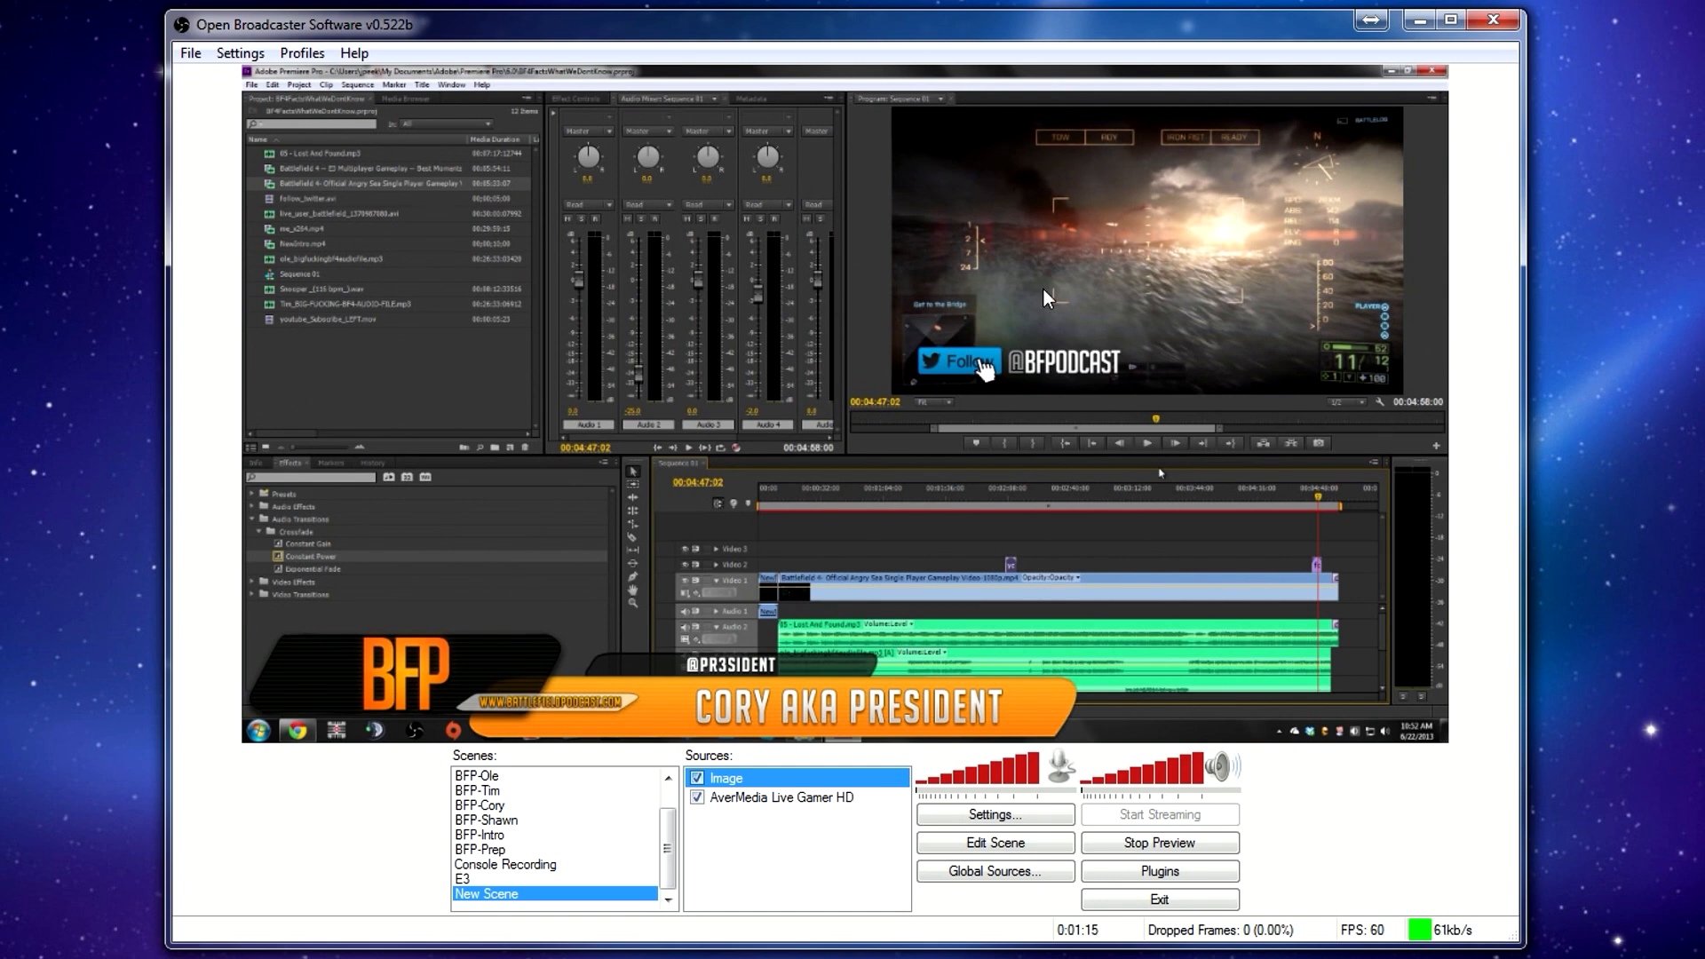
mouse_move(989, 410)
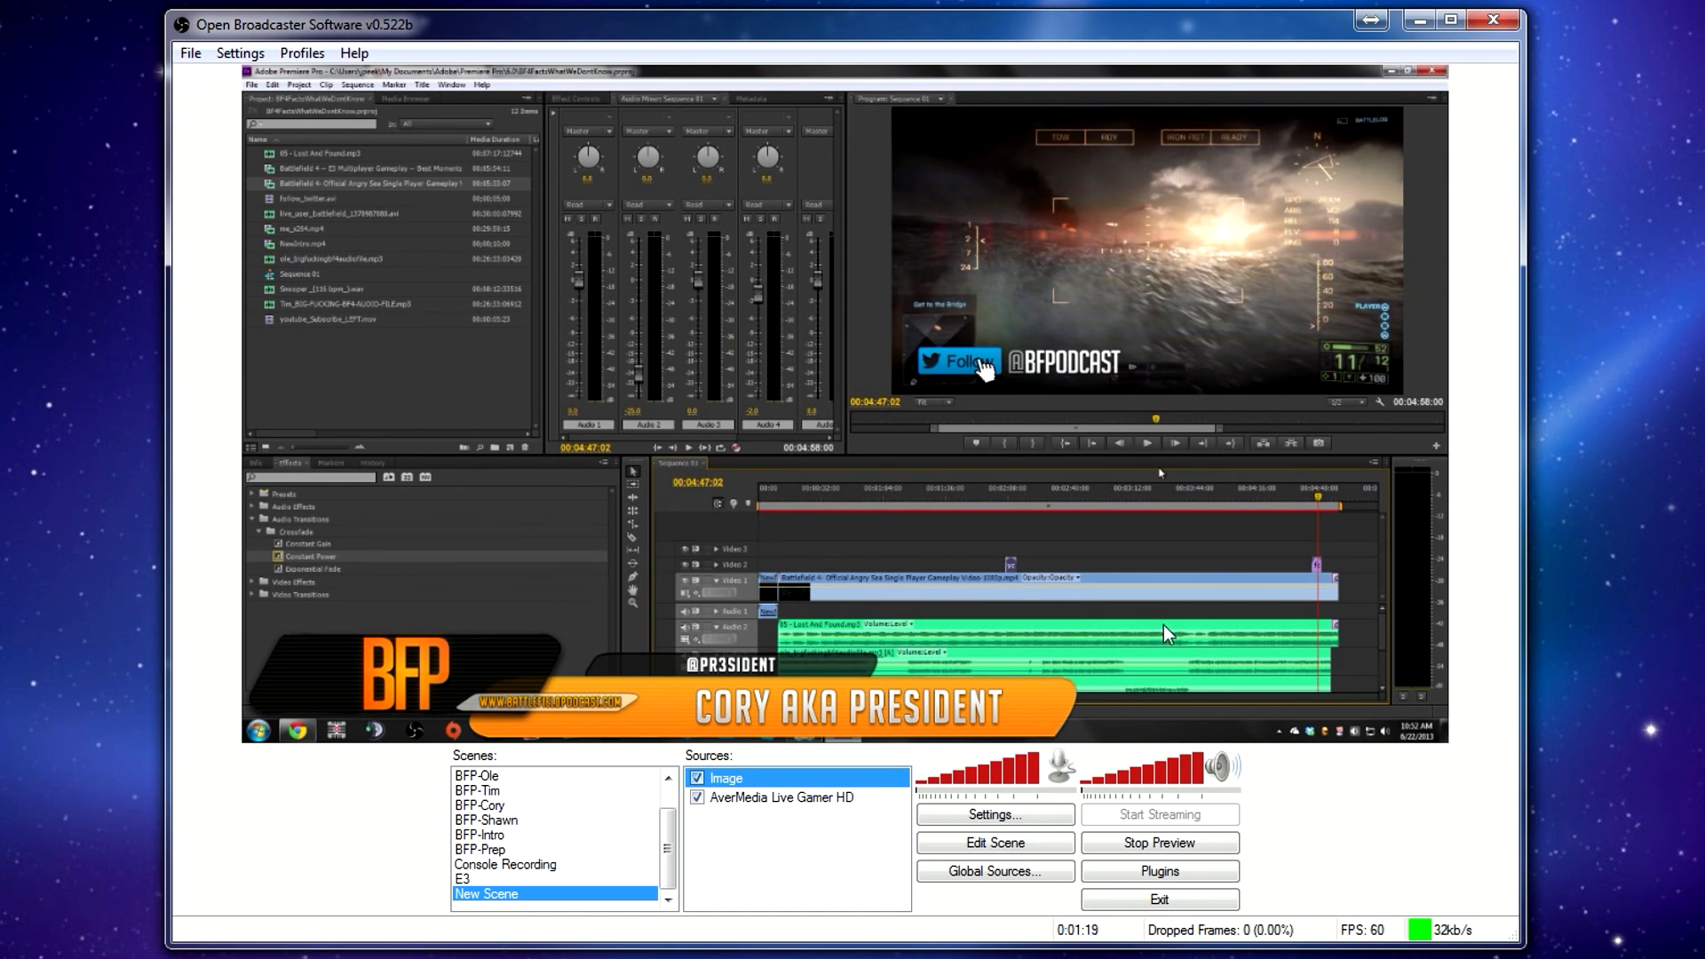
mouse_move(726, 821)
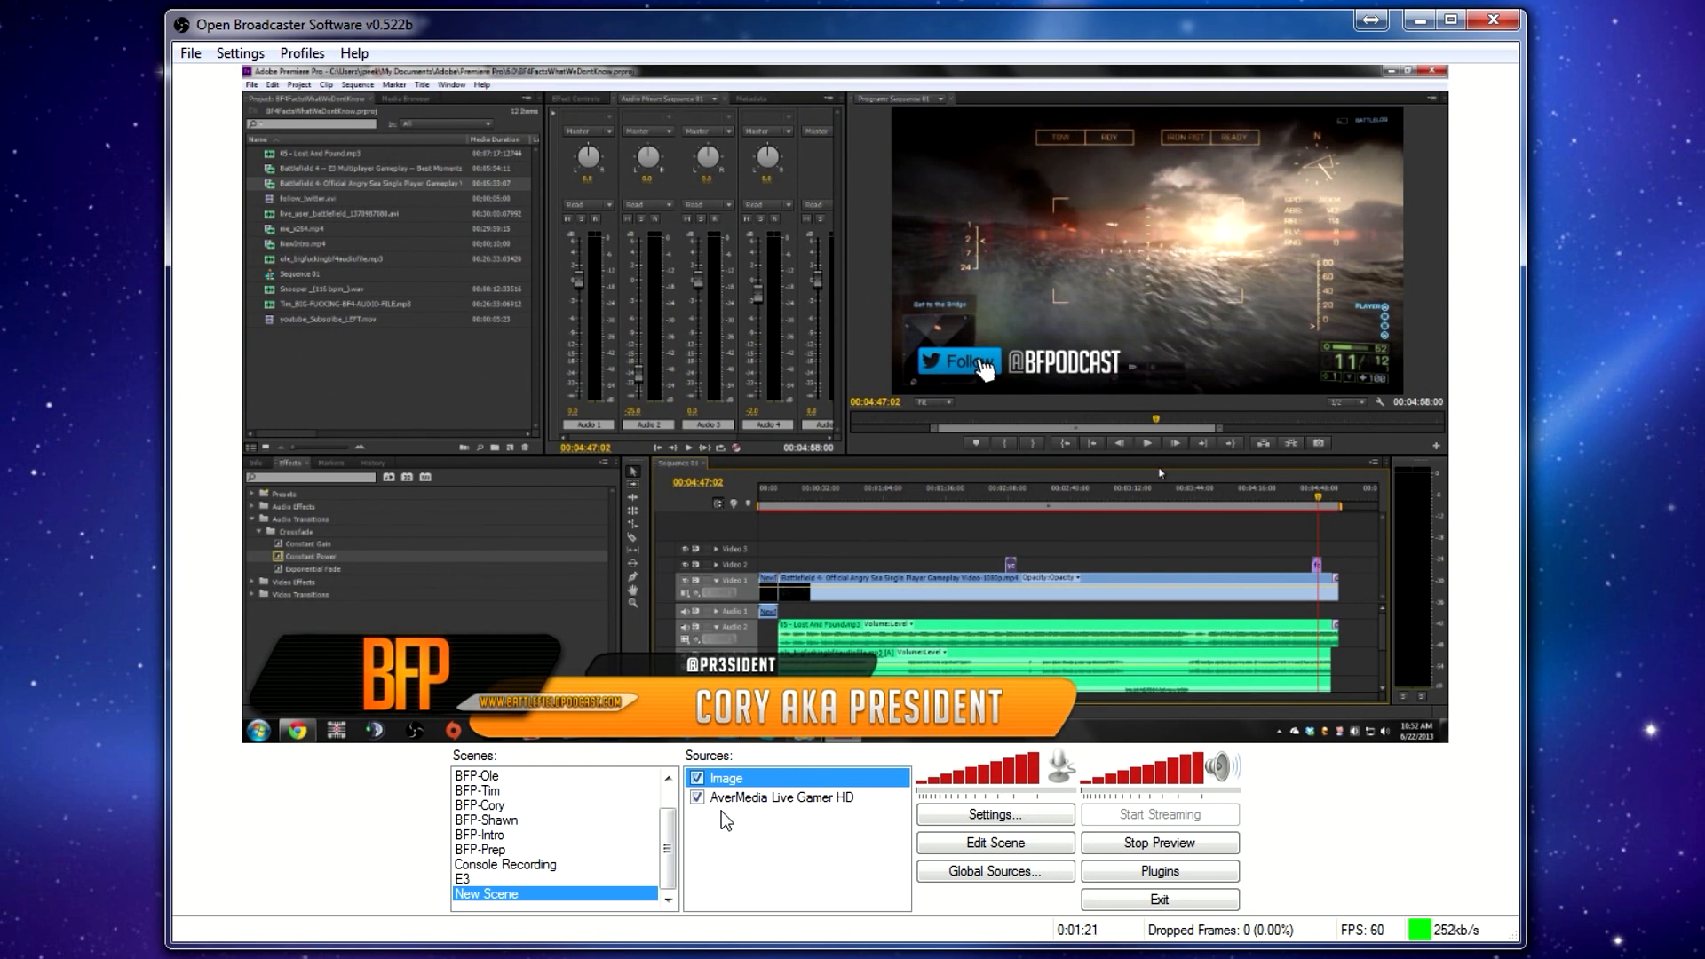
right_click(756, 815)
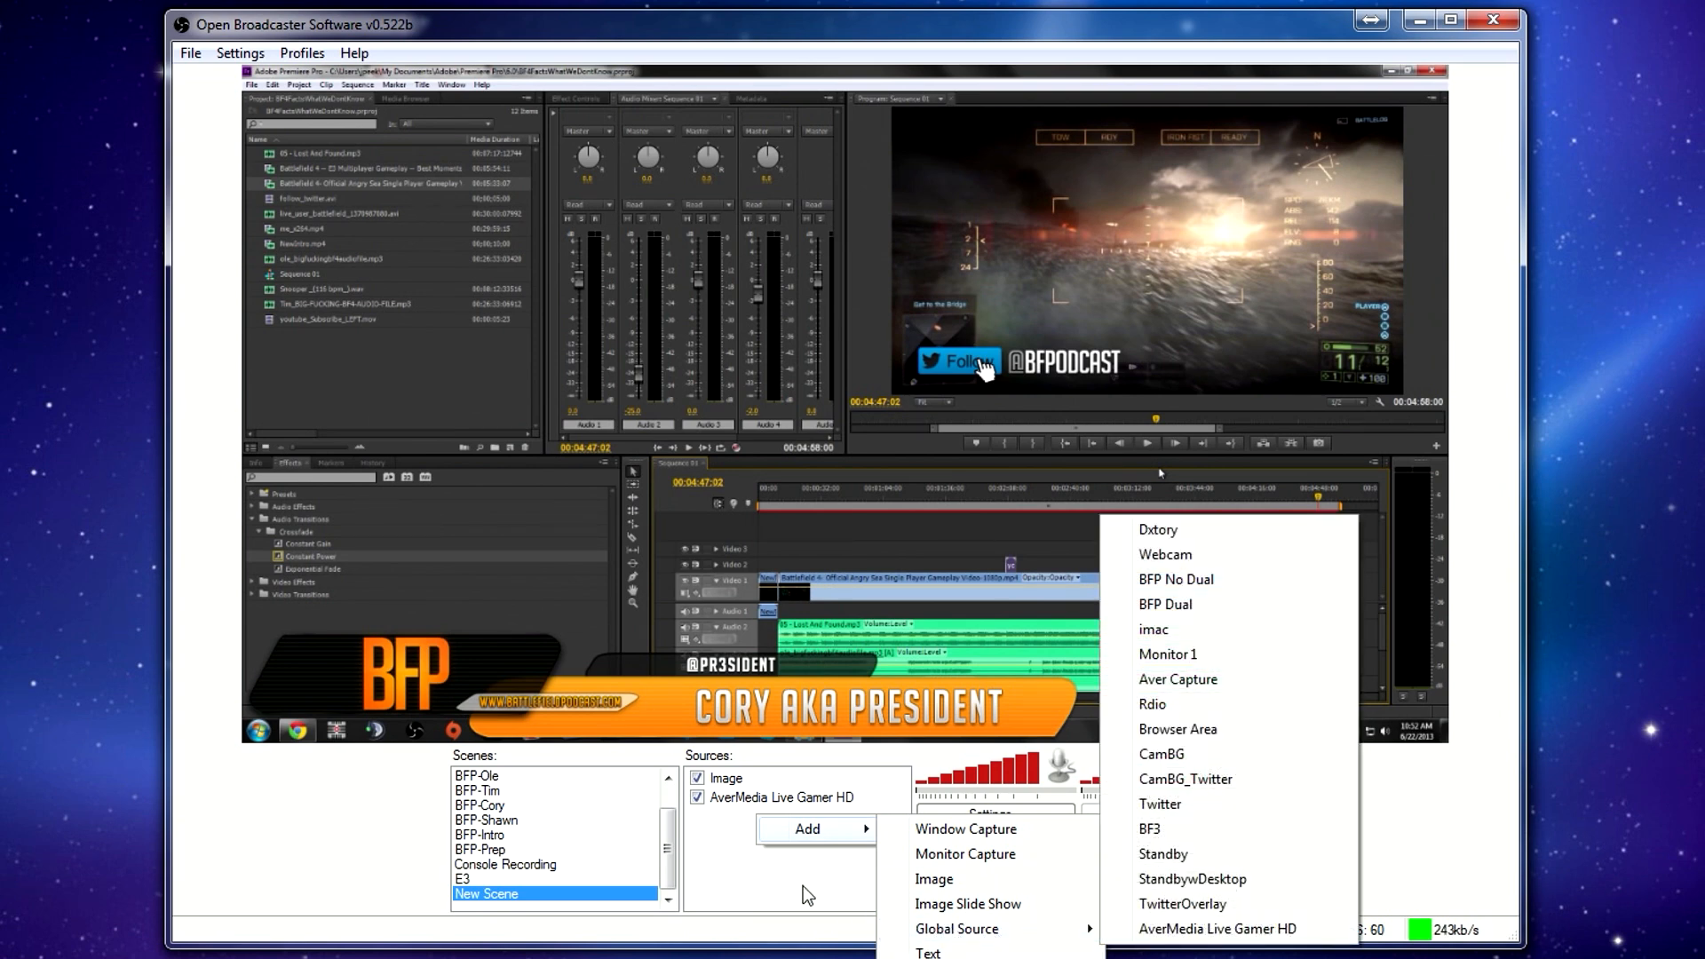
Add the Webcam global source to New Scene from the Global Sources manager.
click(955, 929)
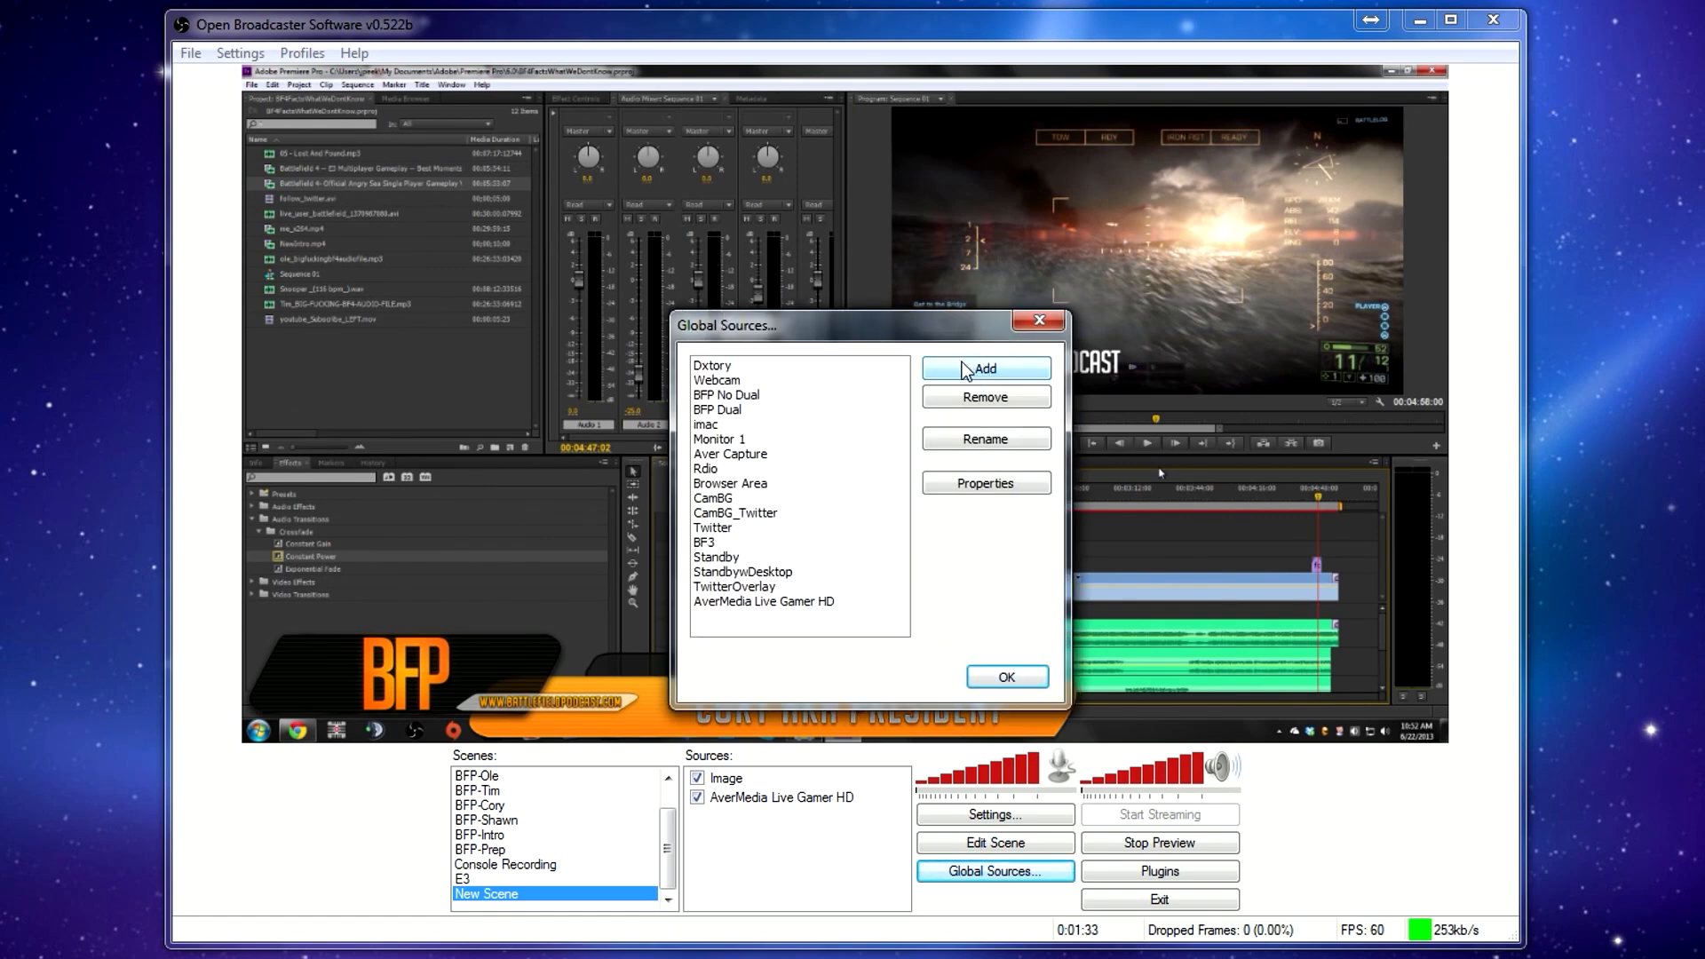
mouse_move(977, 418)
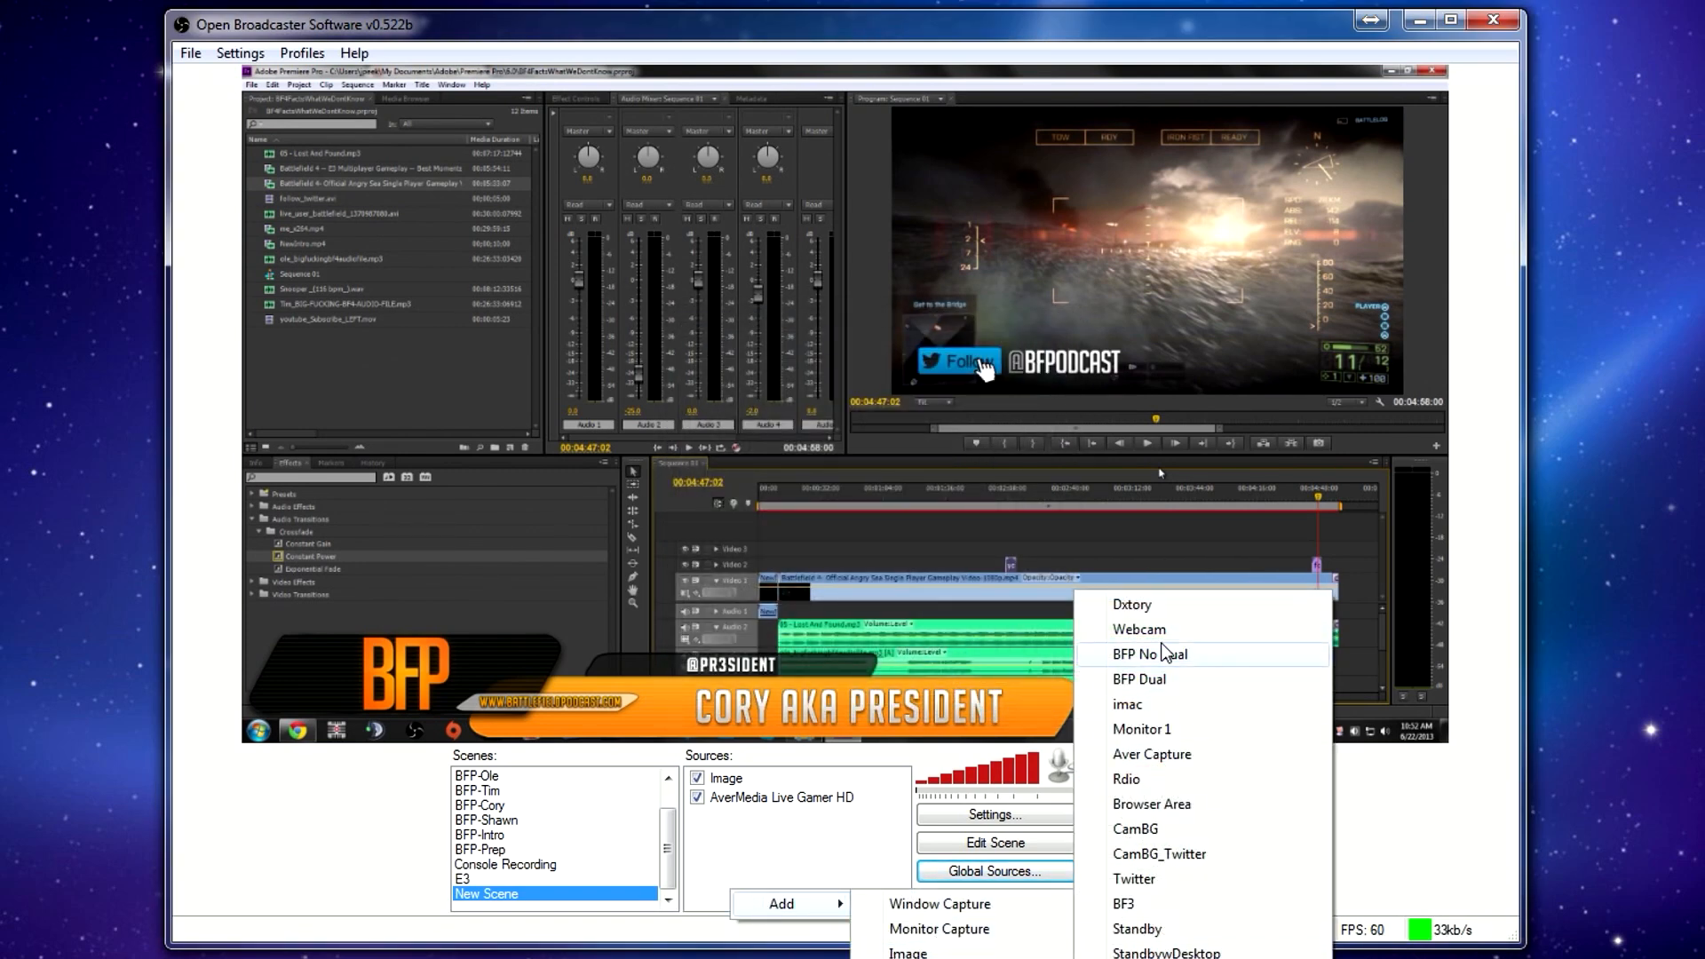
click(1138, 629)
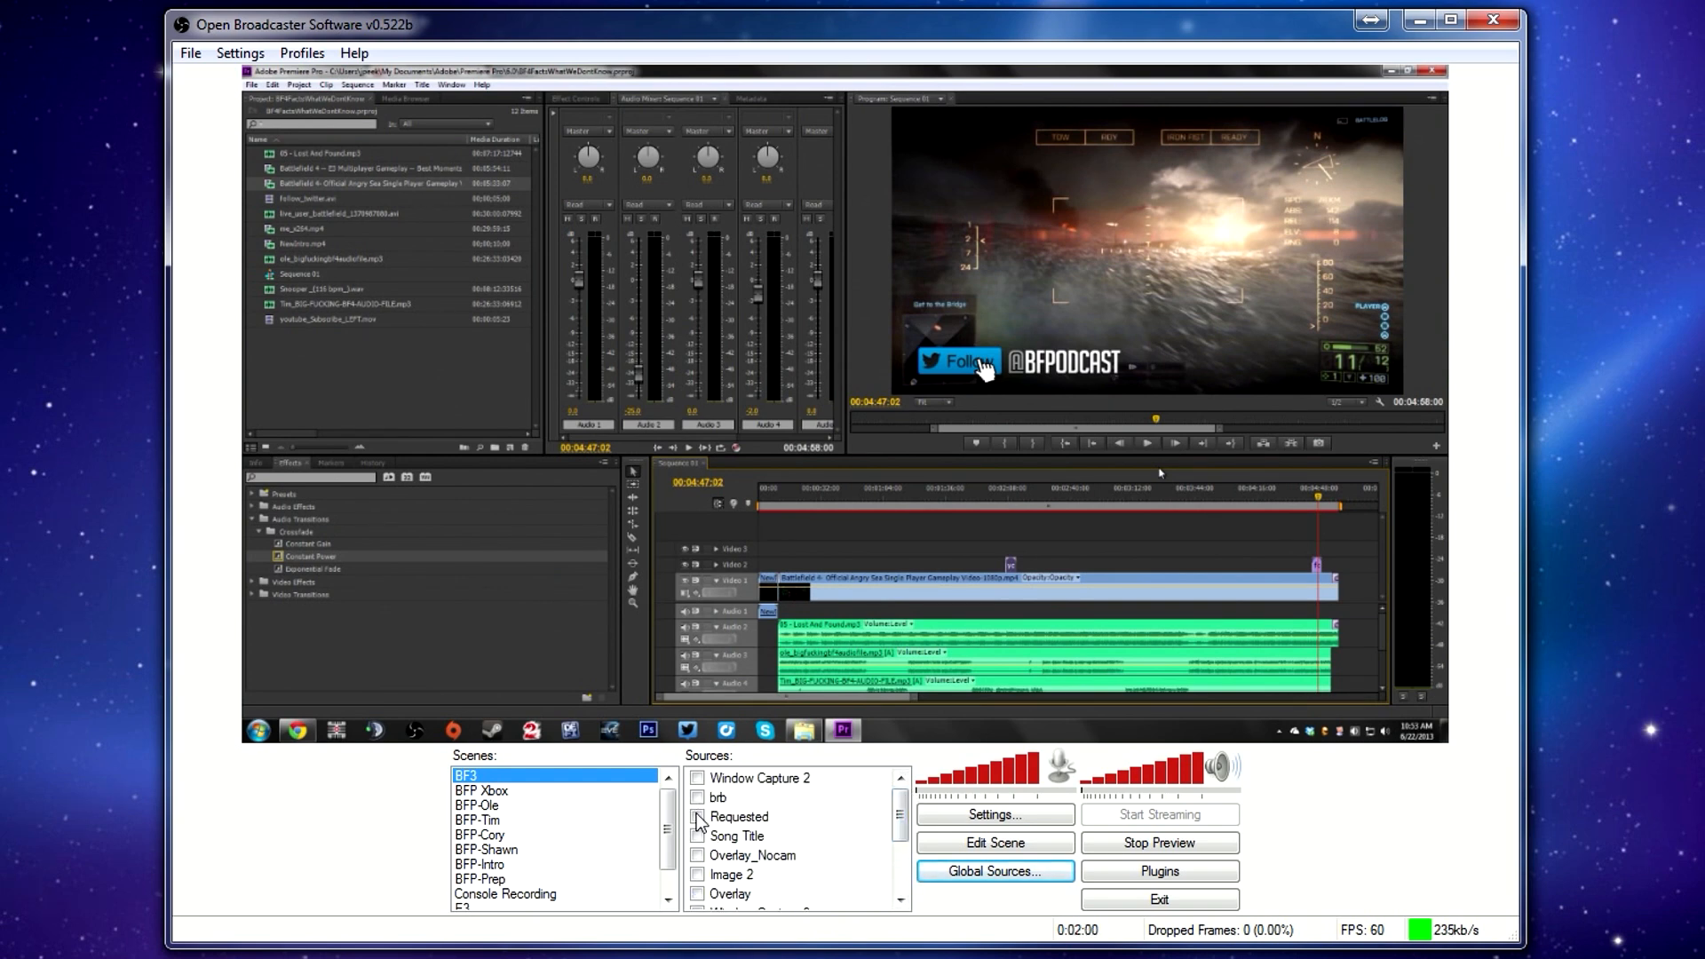
Step through the BFP-Ole and BFP-Tim scenes, then reselect New Scene.
click(476, 804)
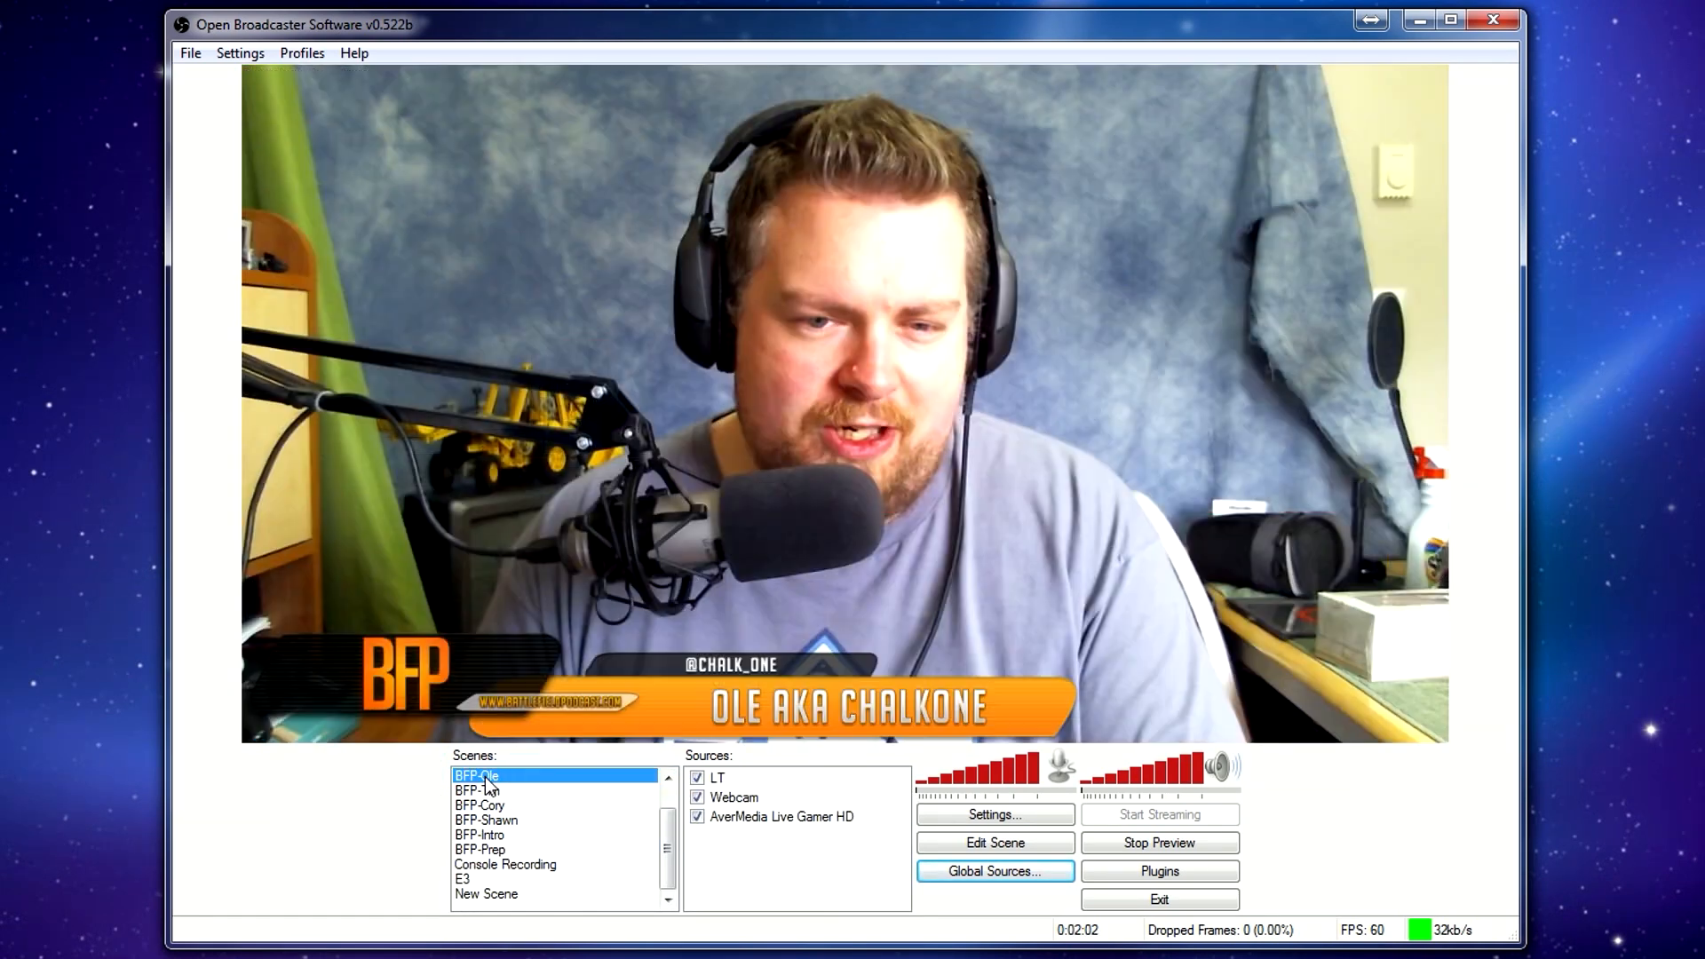
click(478, 790)
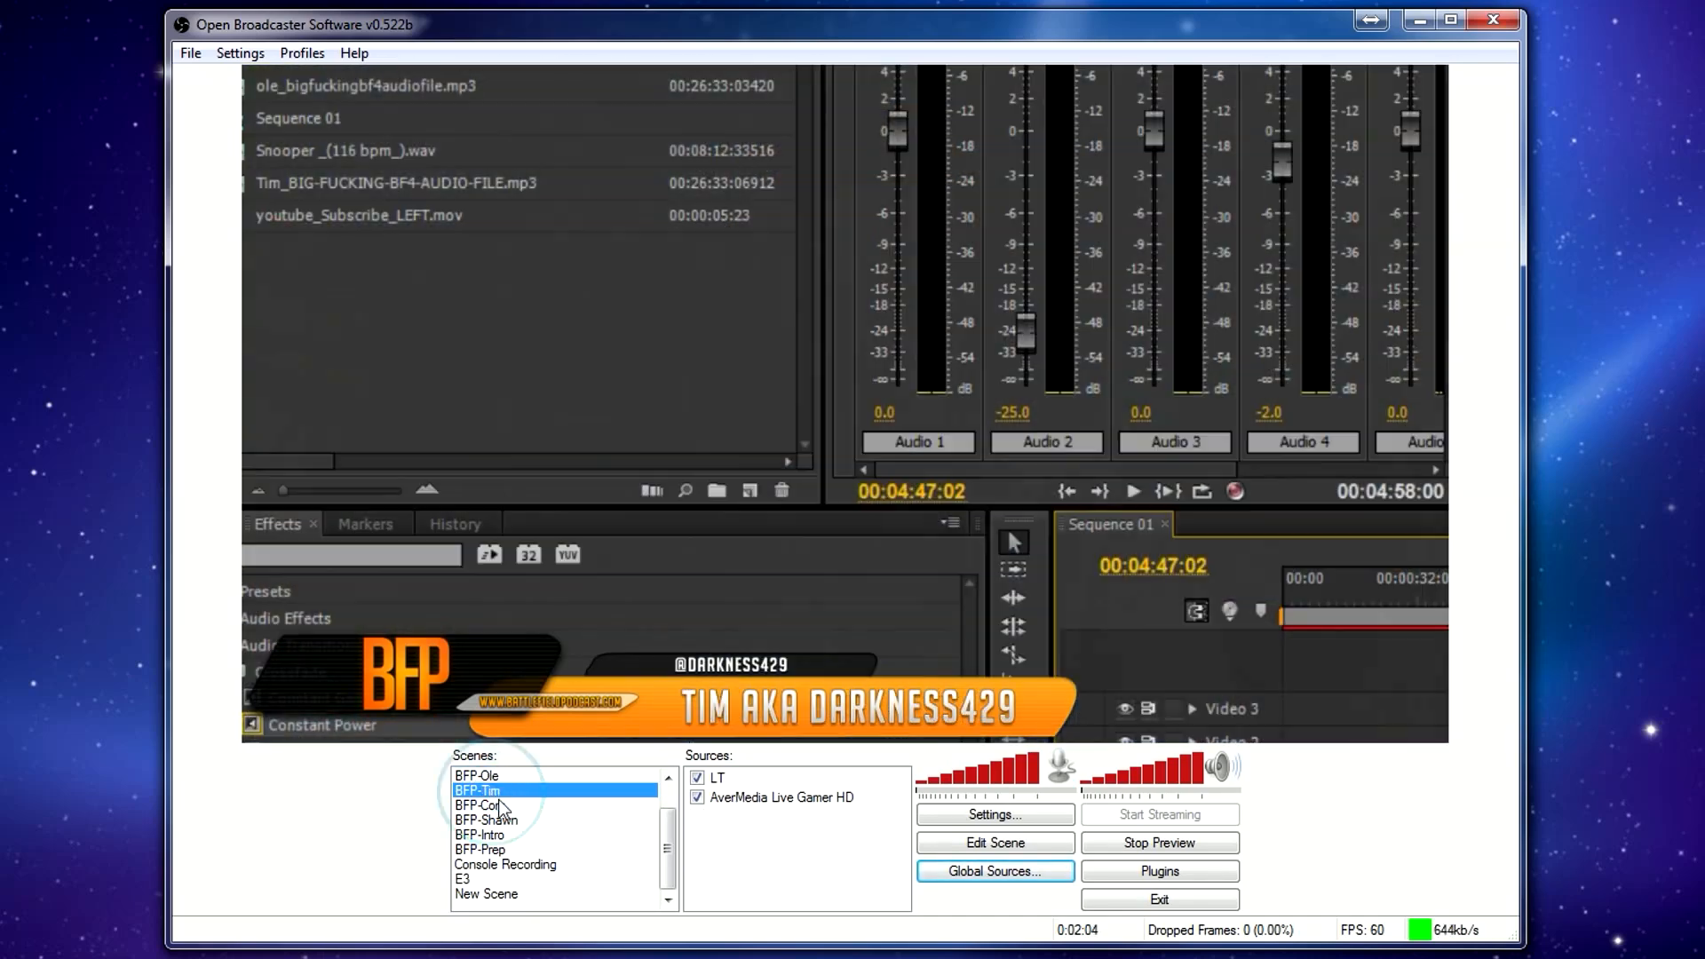
click(486, 894)
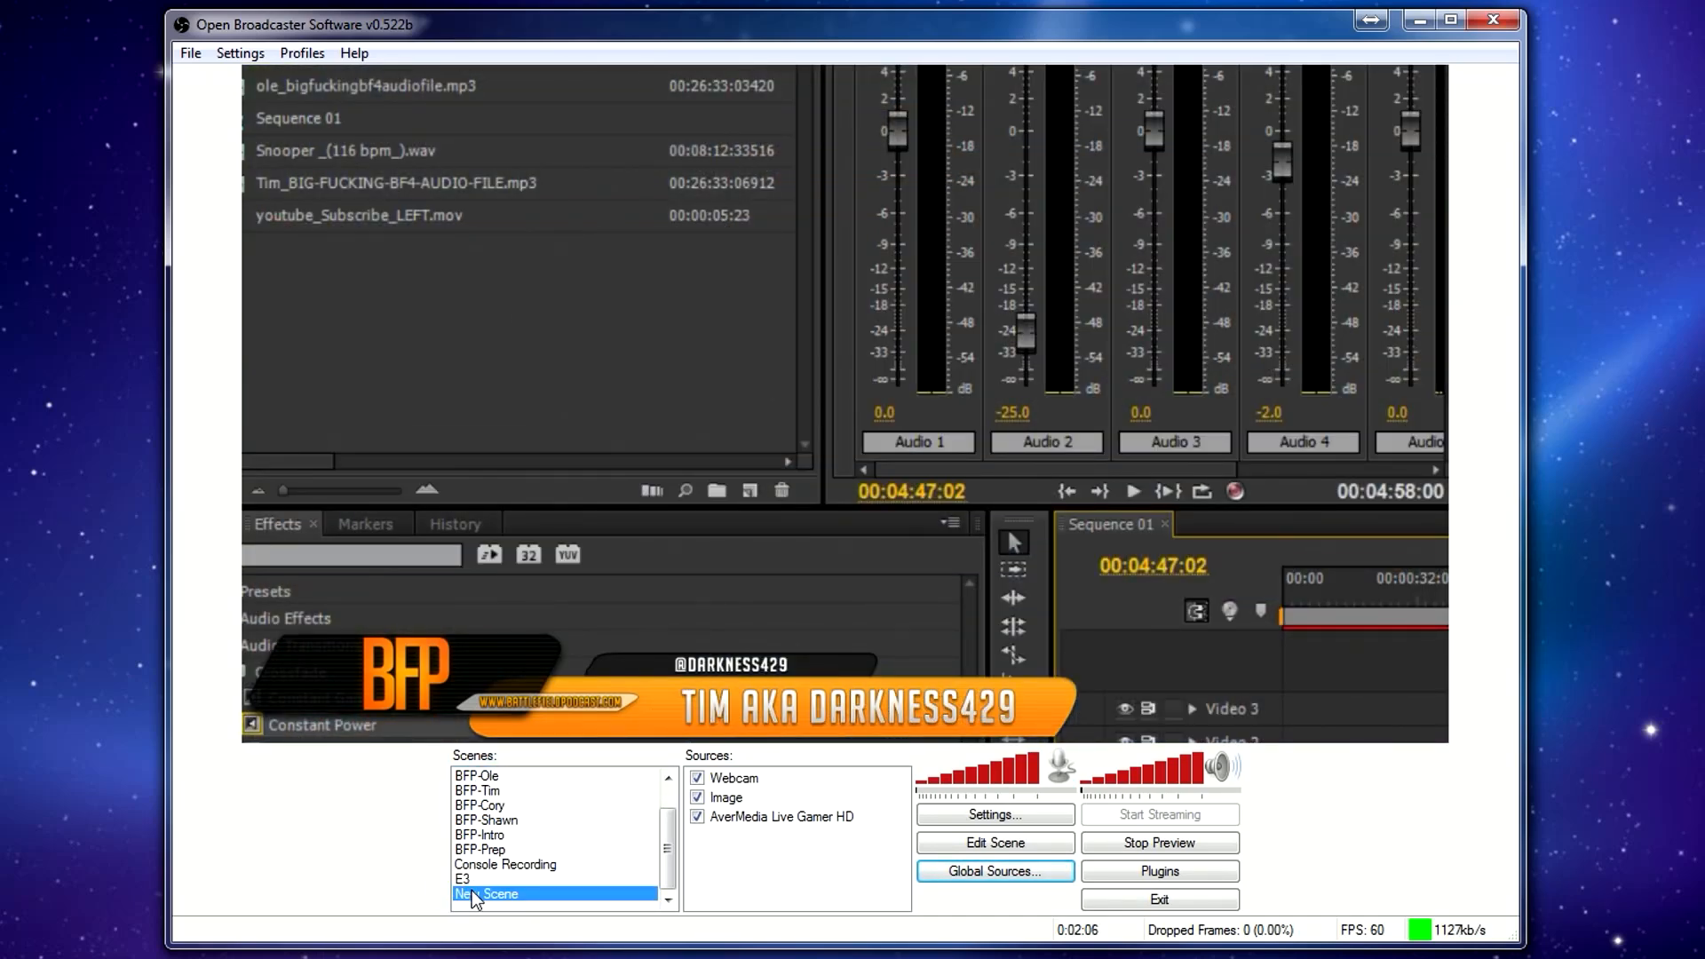
click(486, 894)
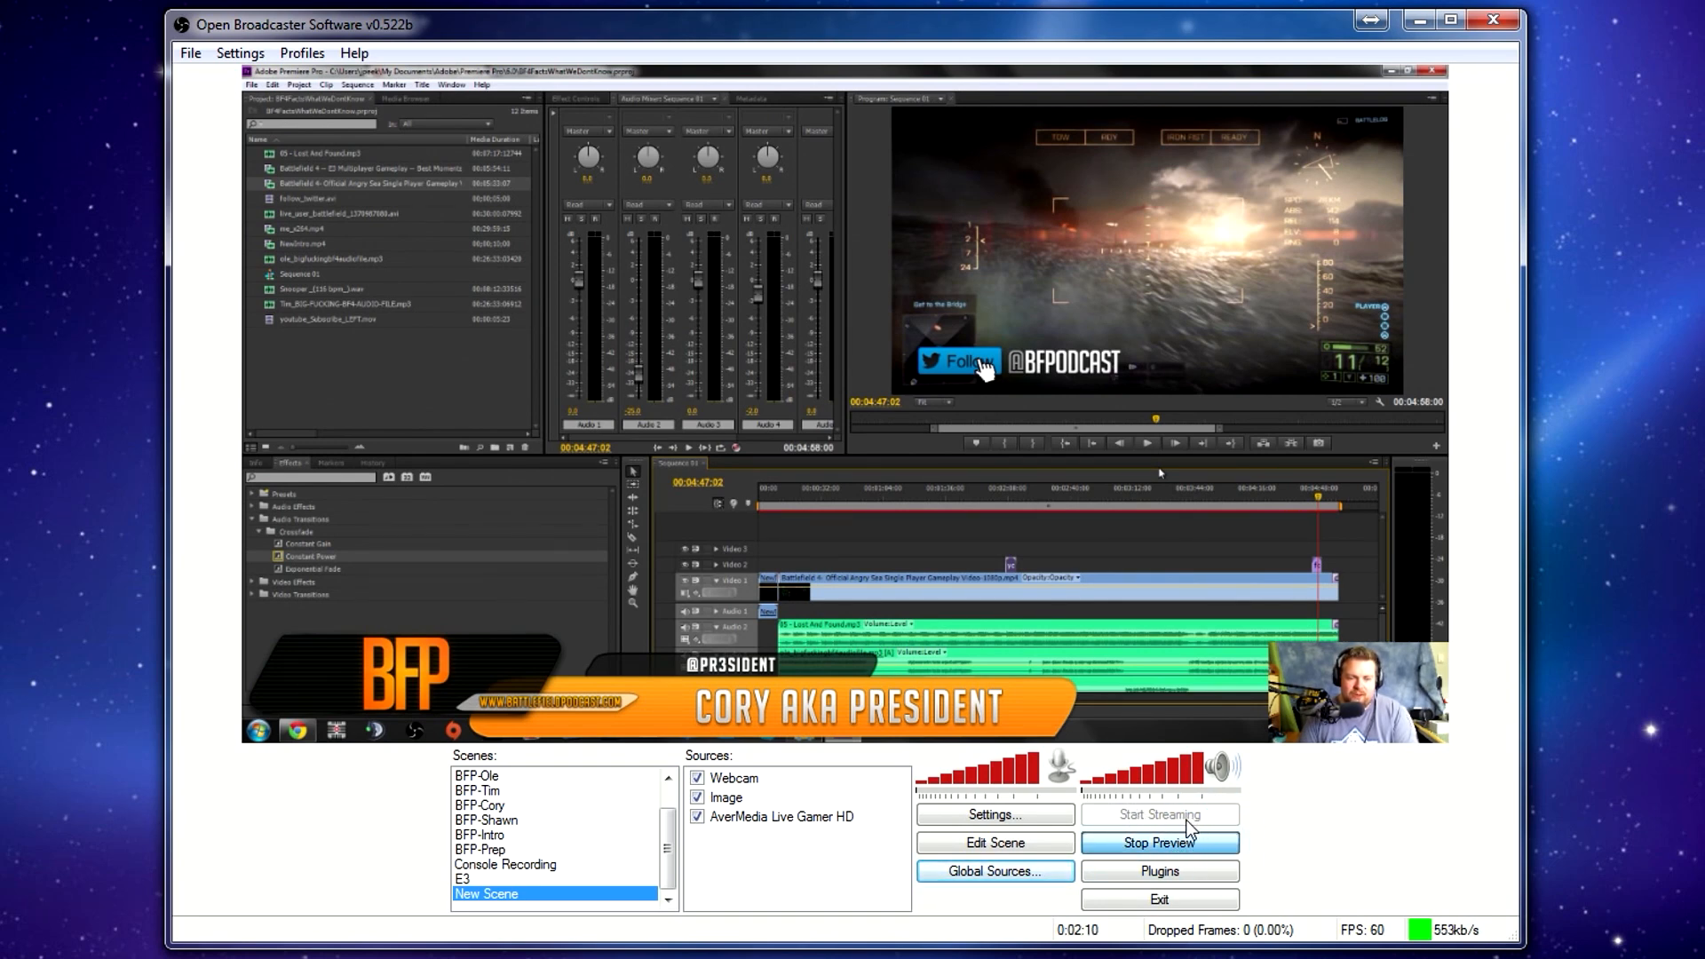
Restart the New Scene preview and uncheck the Webcam source.
click(1158, 843)
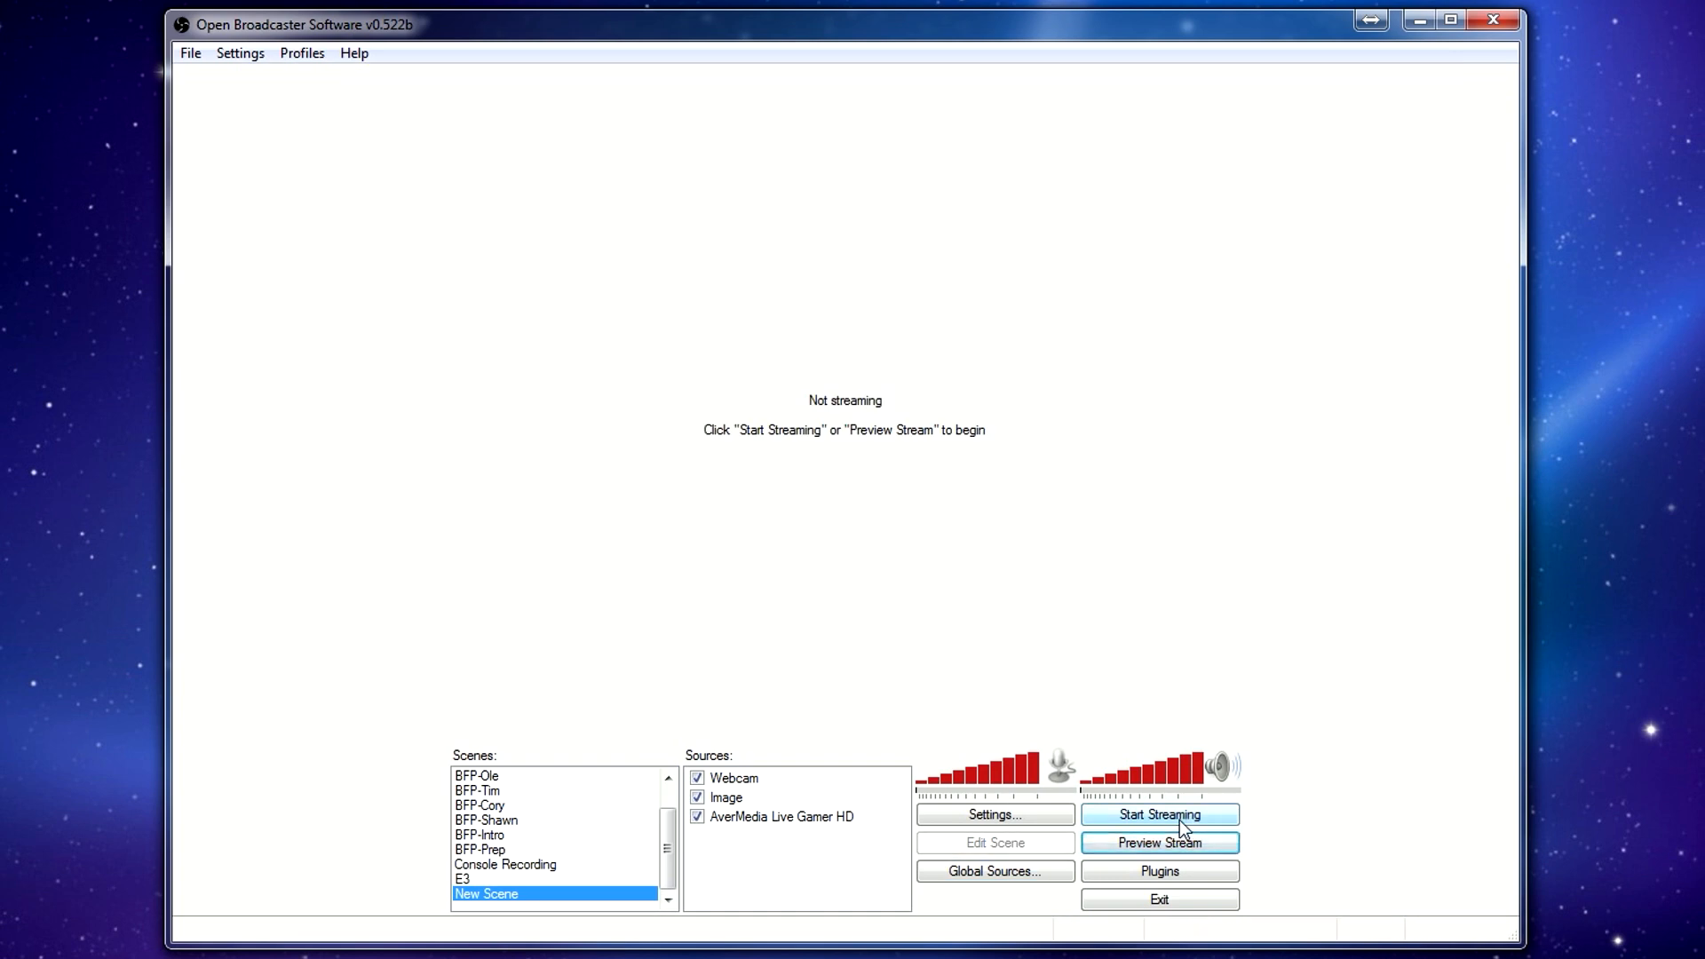
mouse_move(1157, 815)
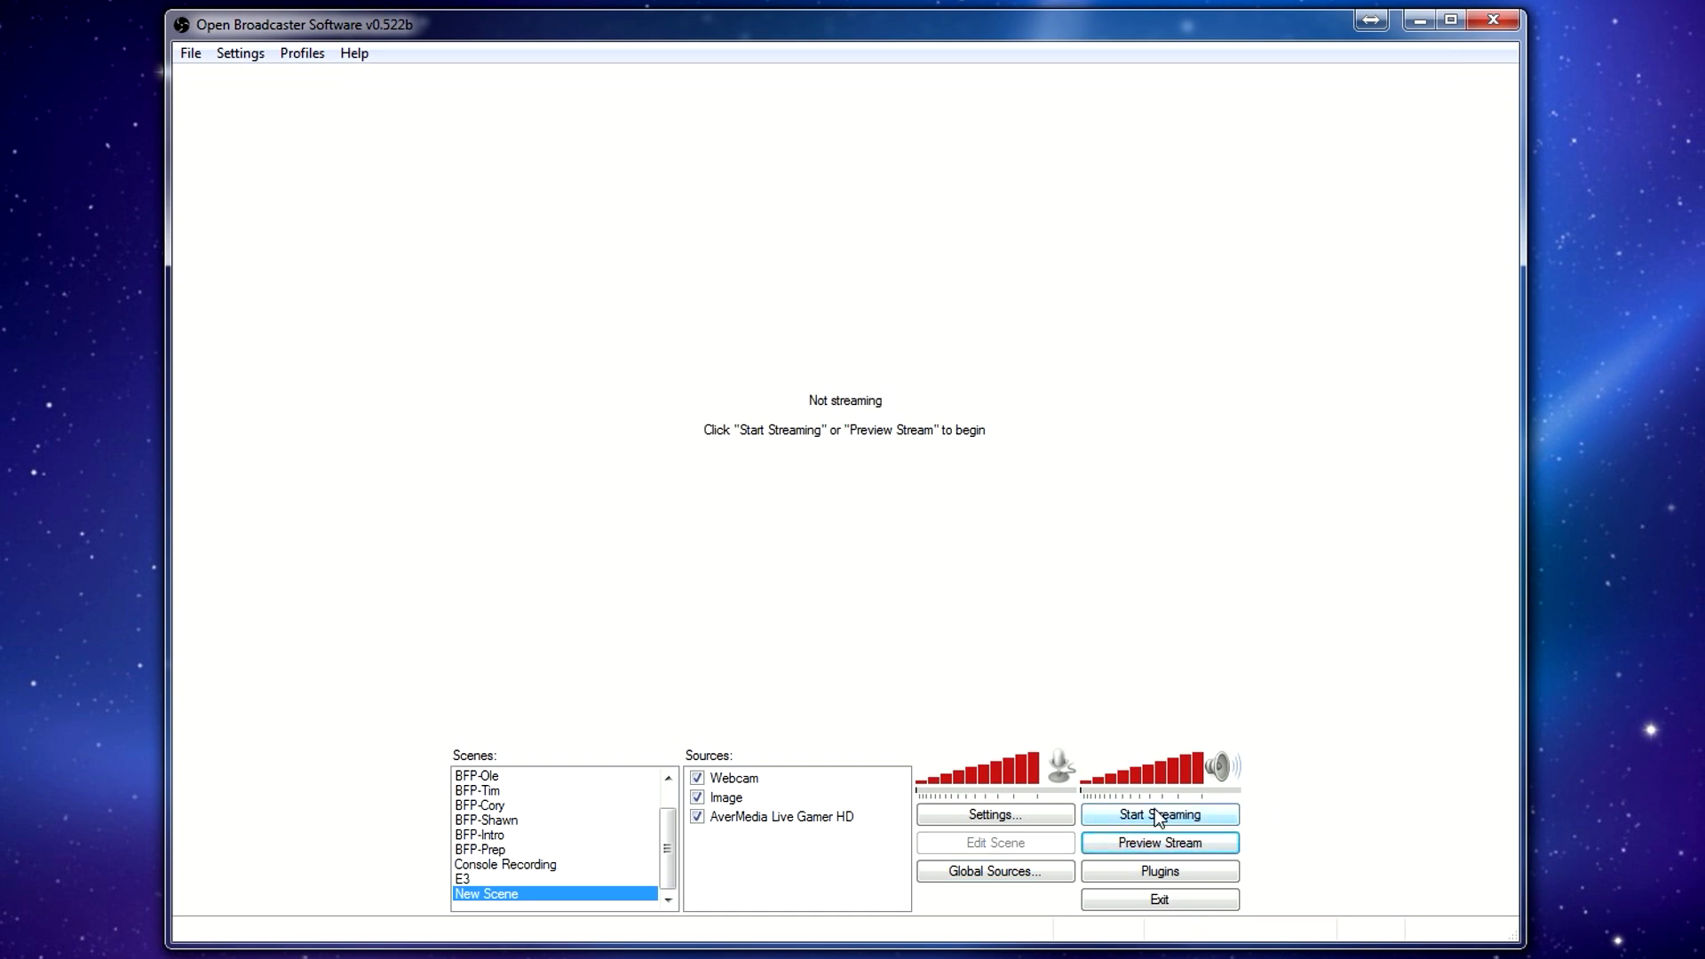
mouse_move(1157, 843)
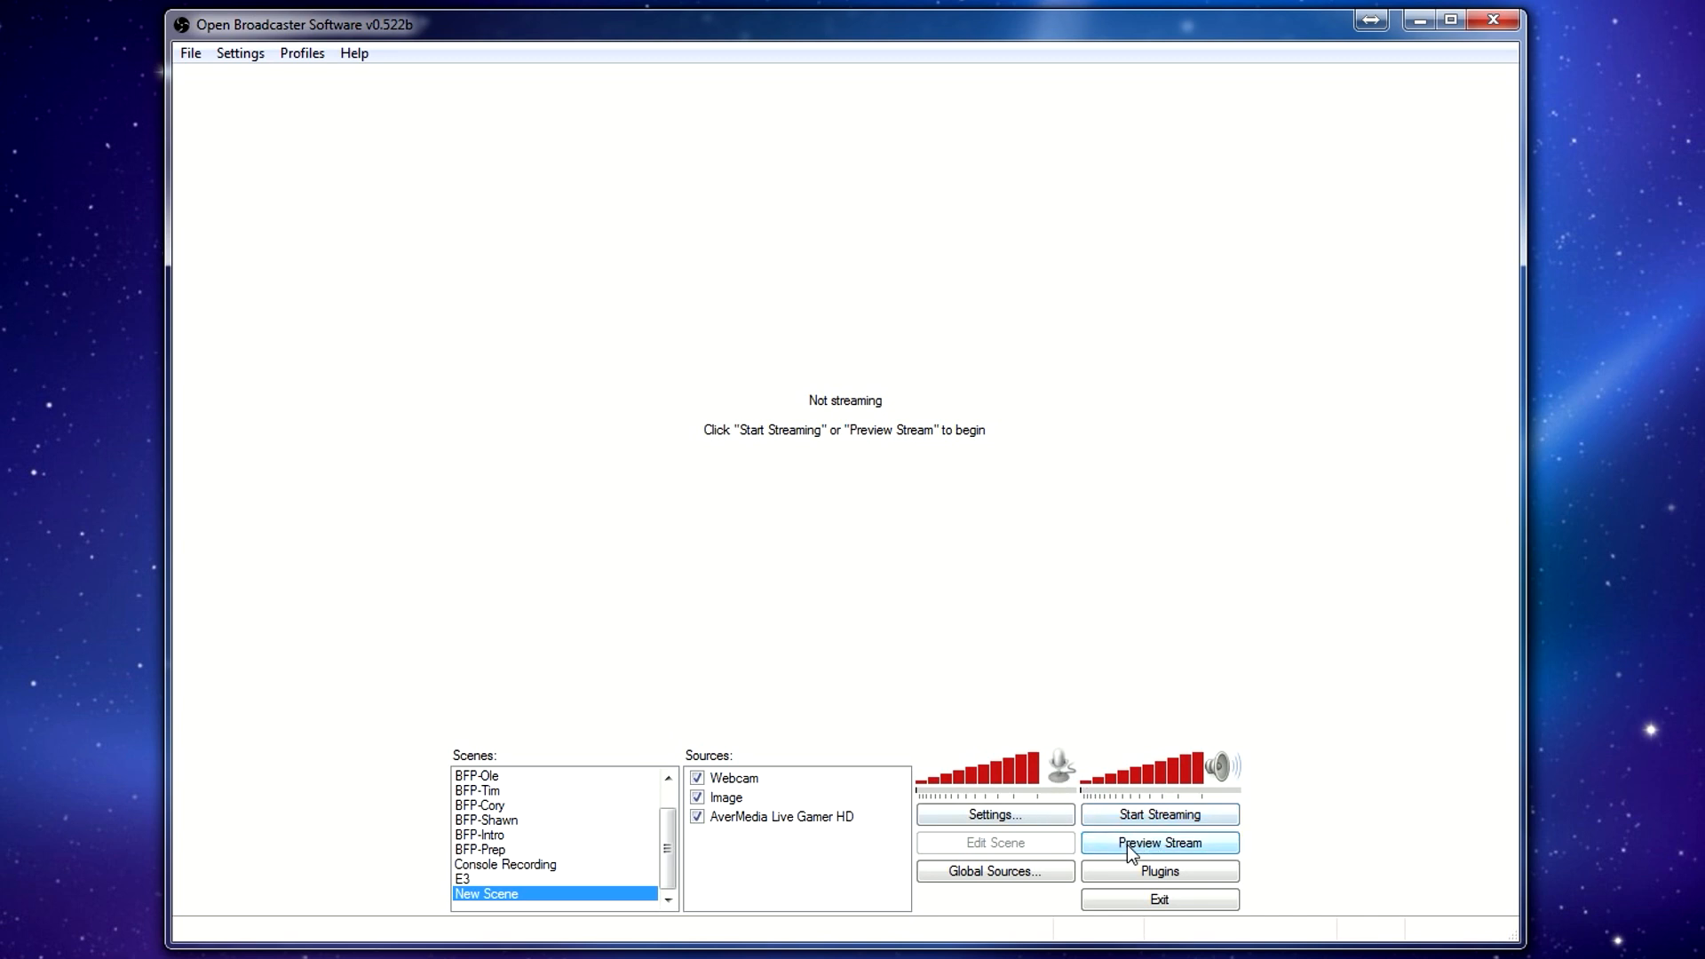
click(1157, 842)
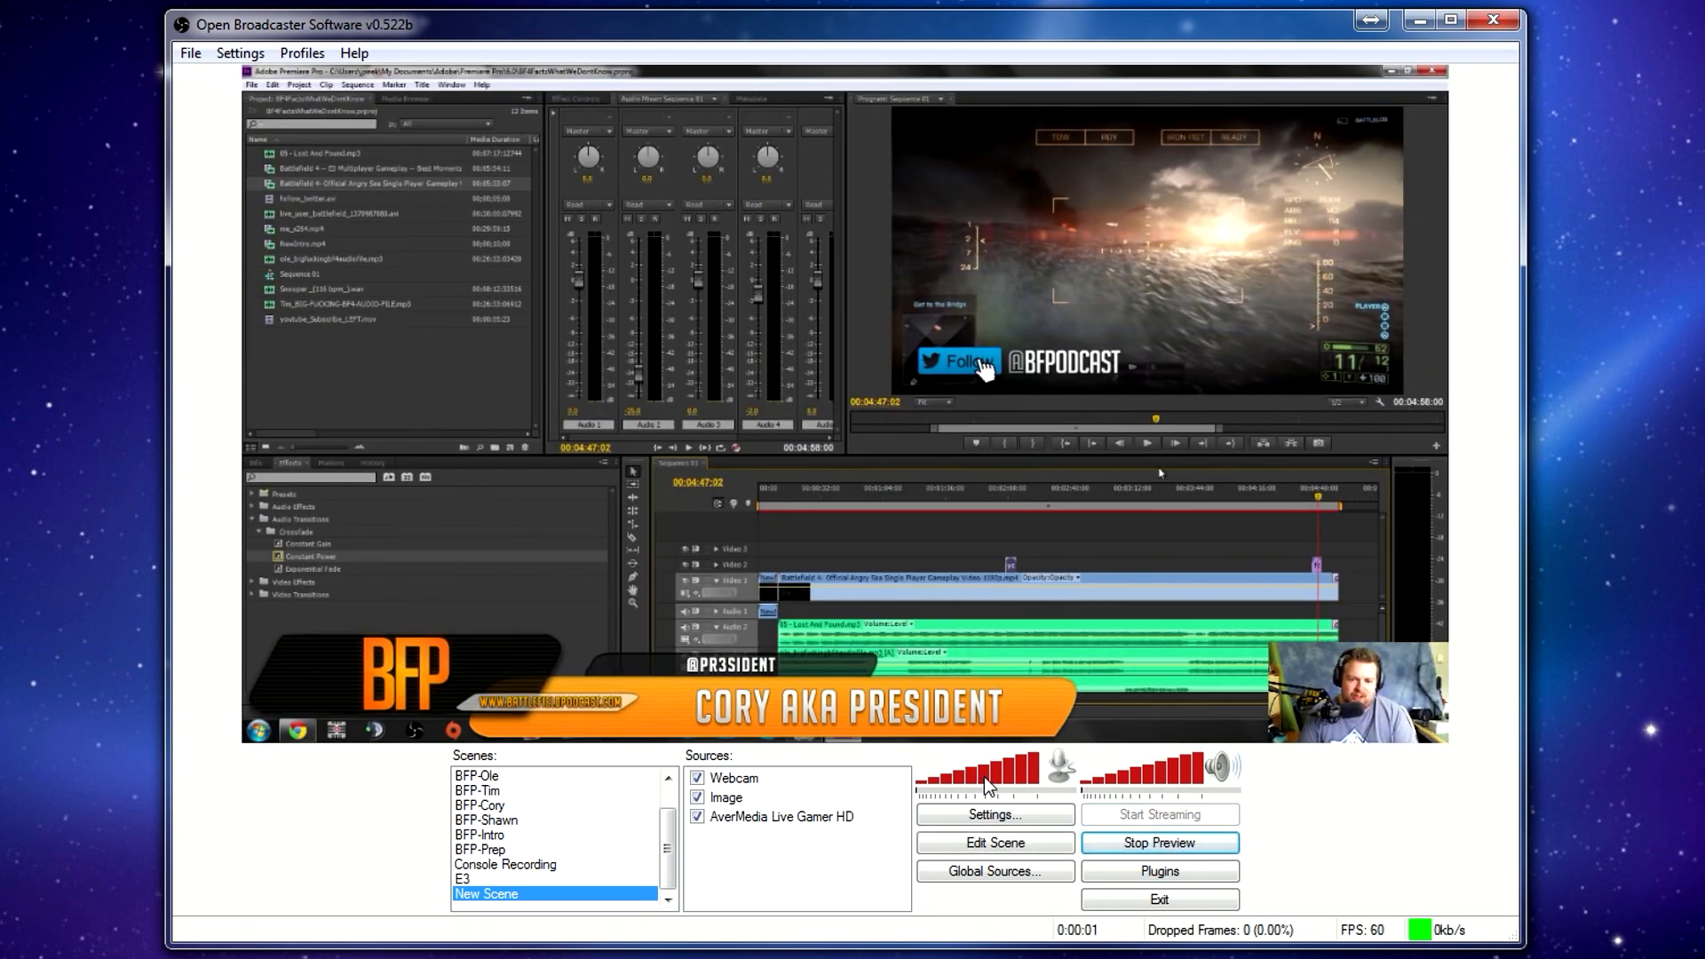
click(1158, 814)
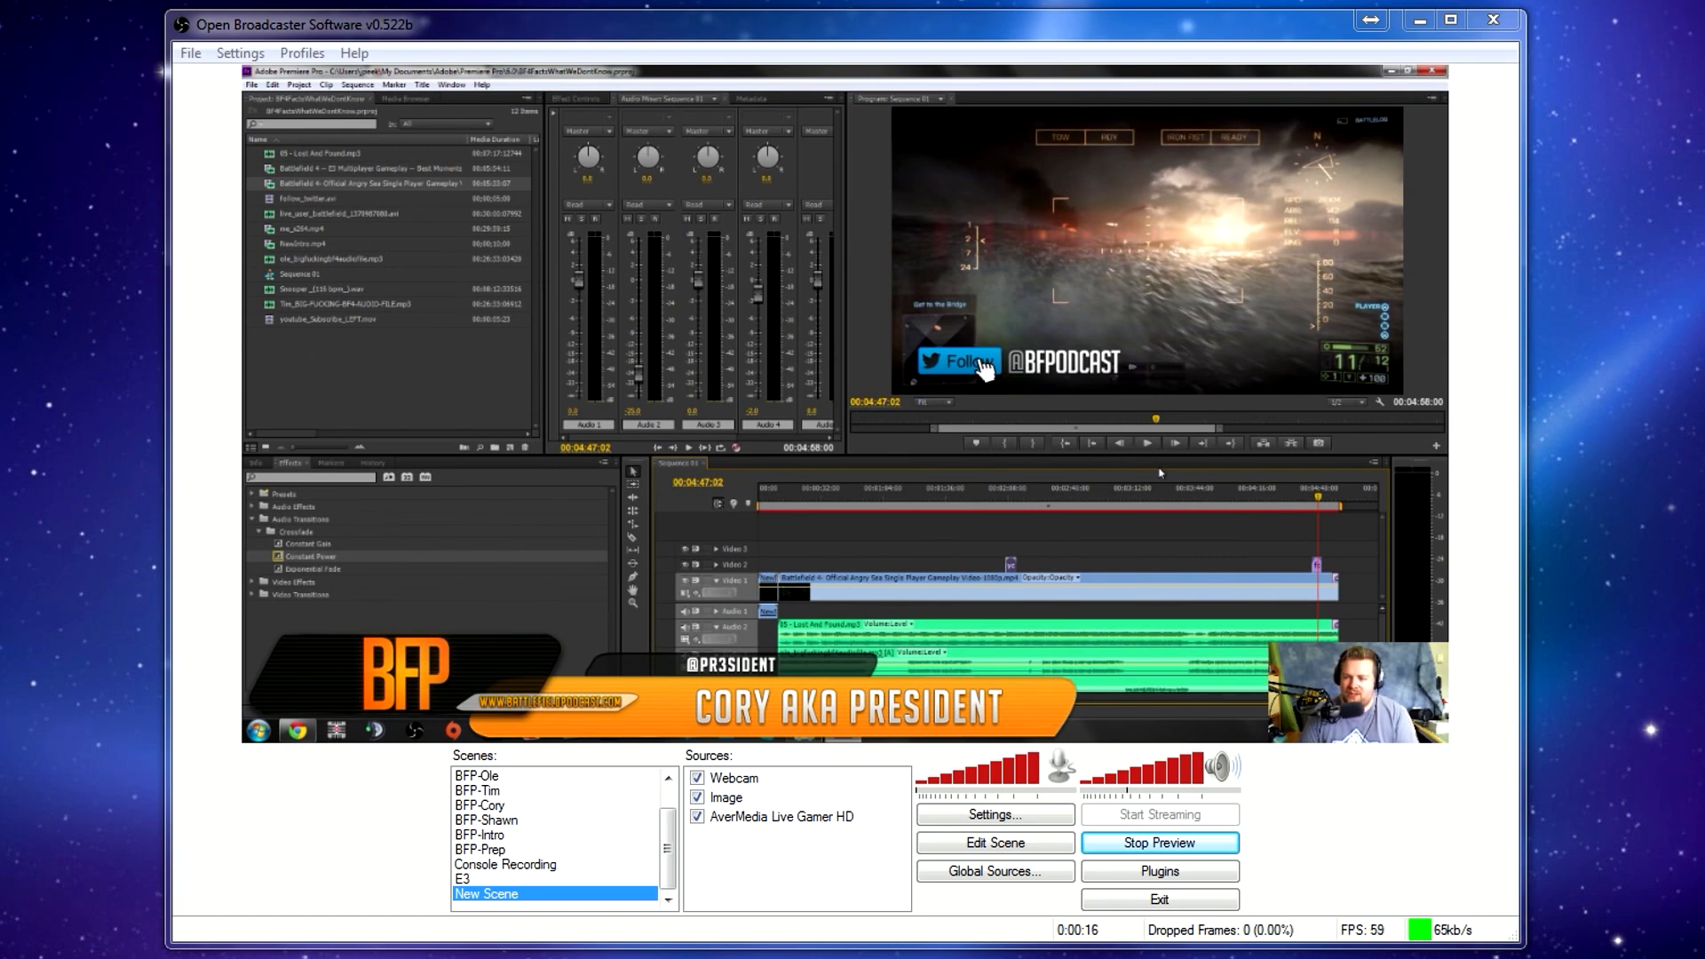
mouse_move(1364, 858)
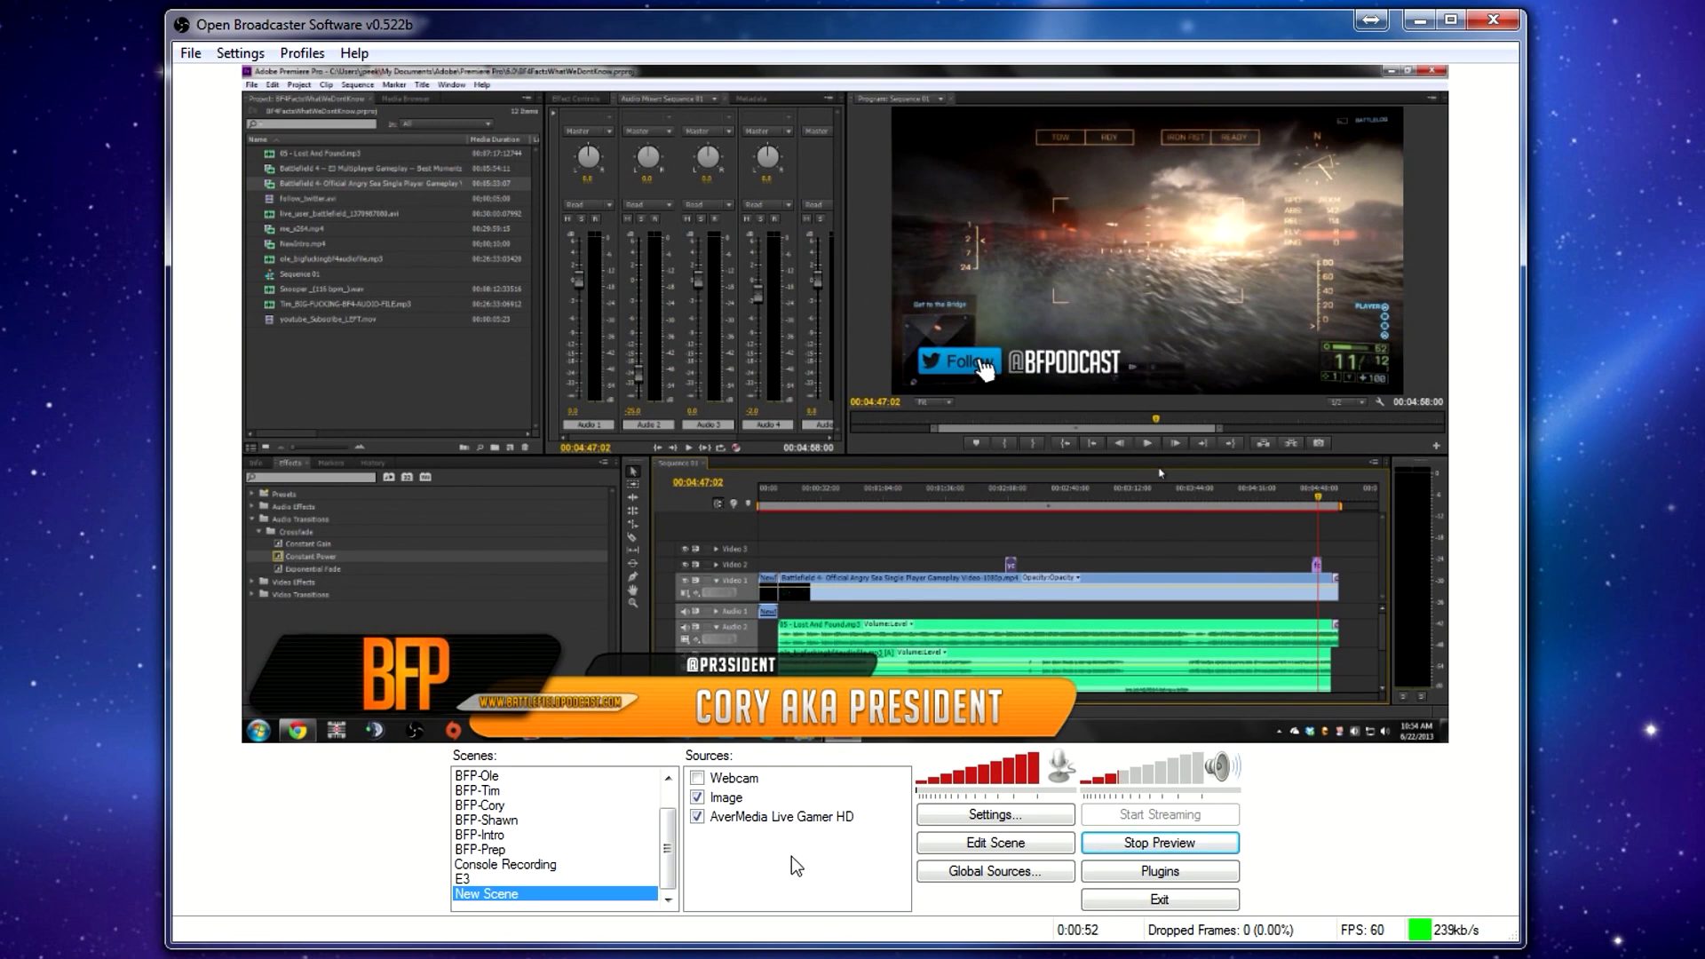
click(992, 815)
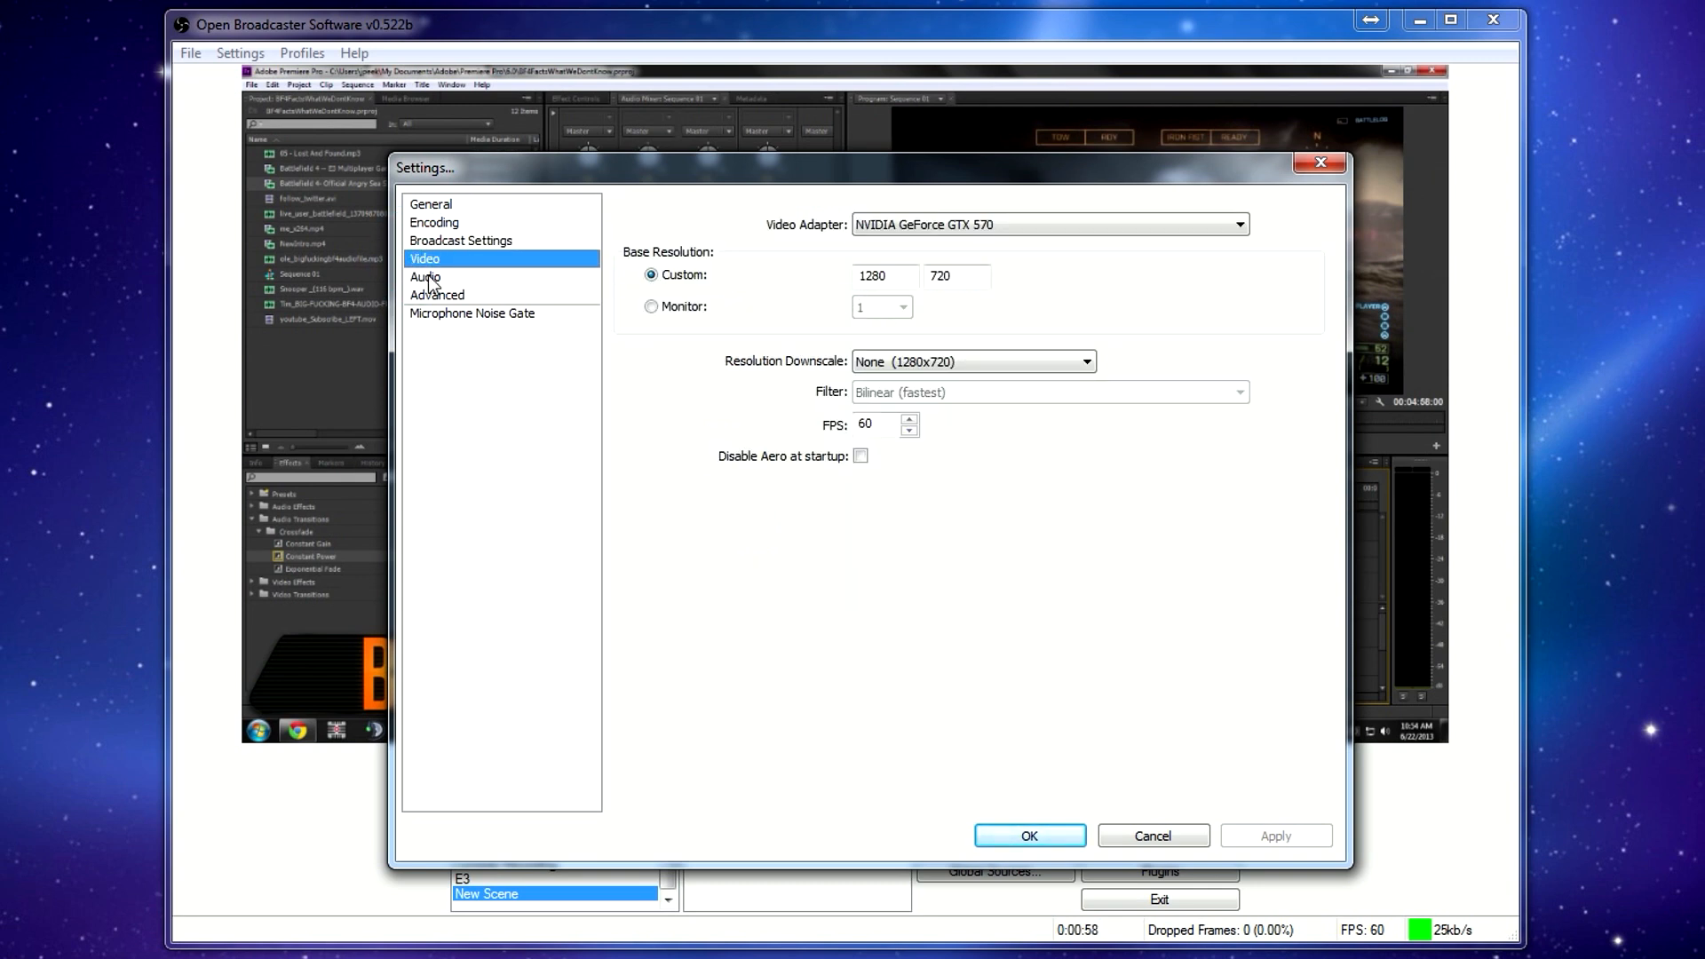
click(426, 276)
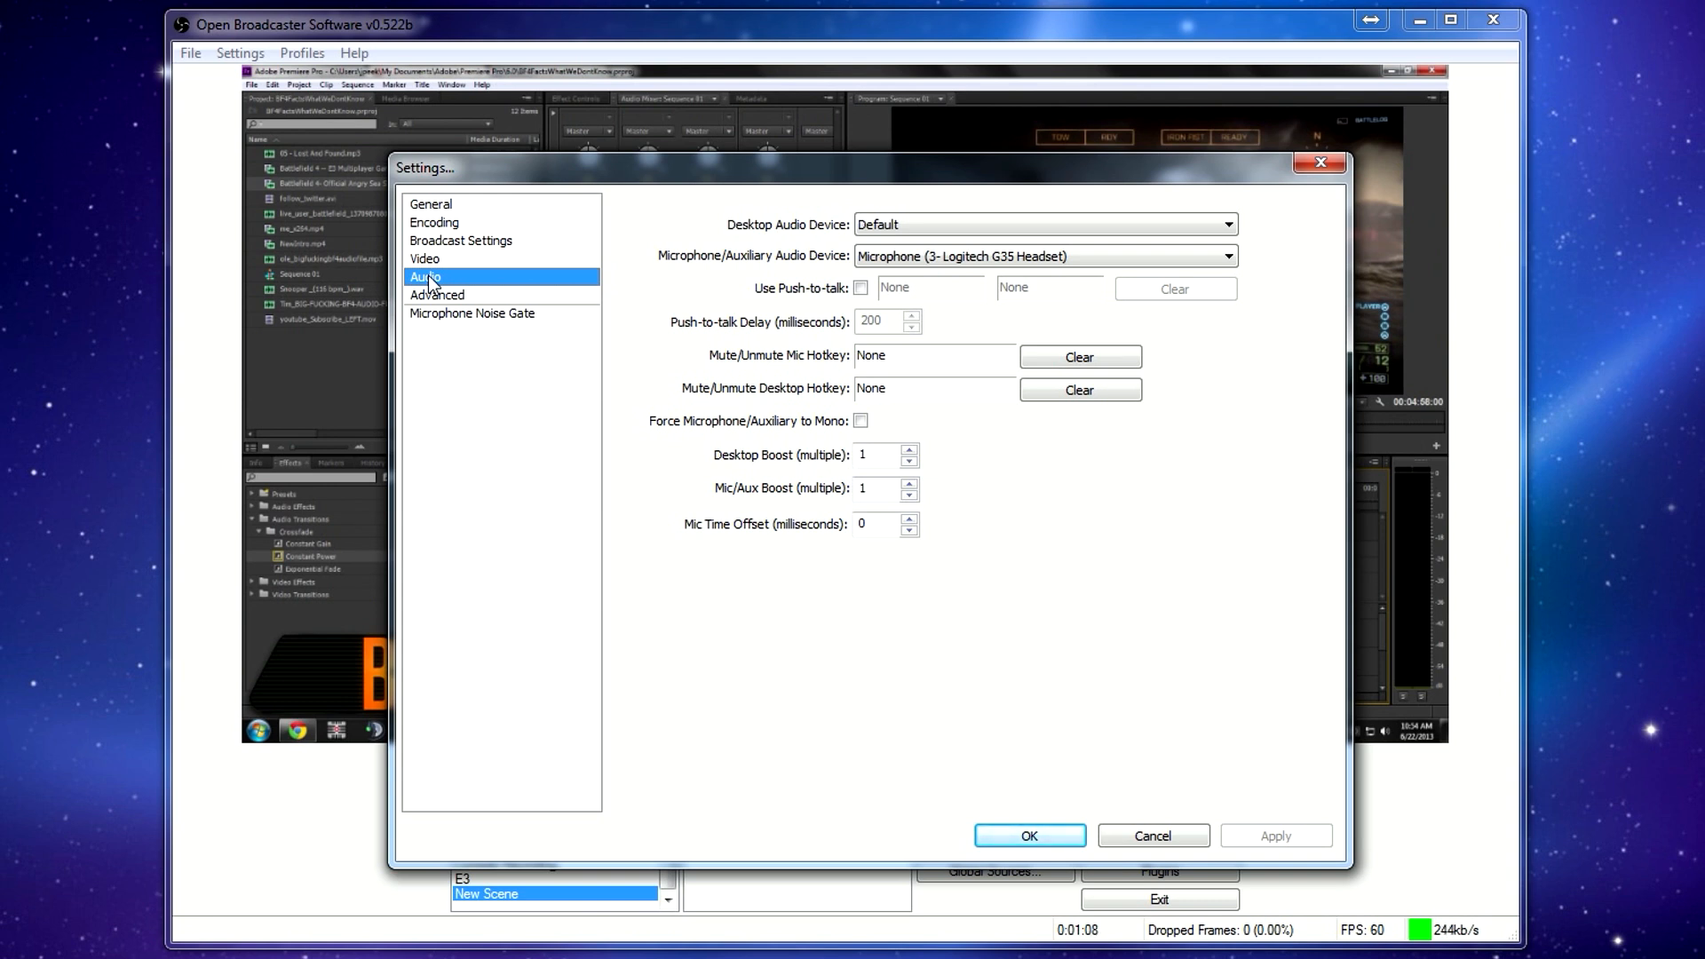
mouse_move(501, 259)
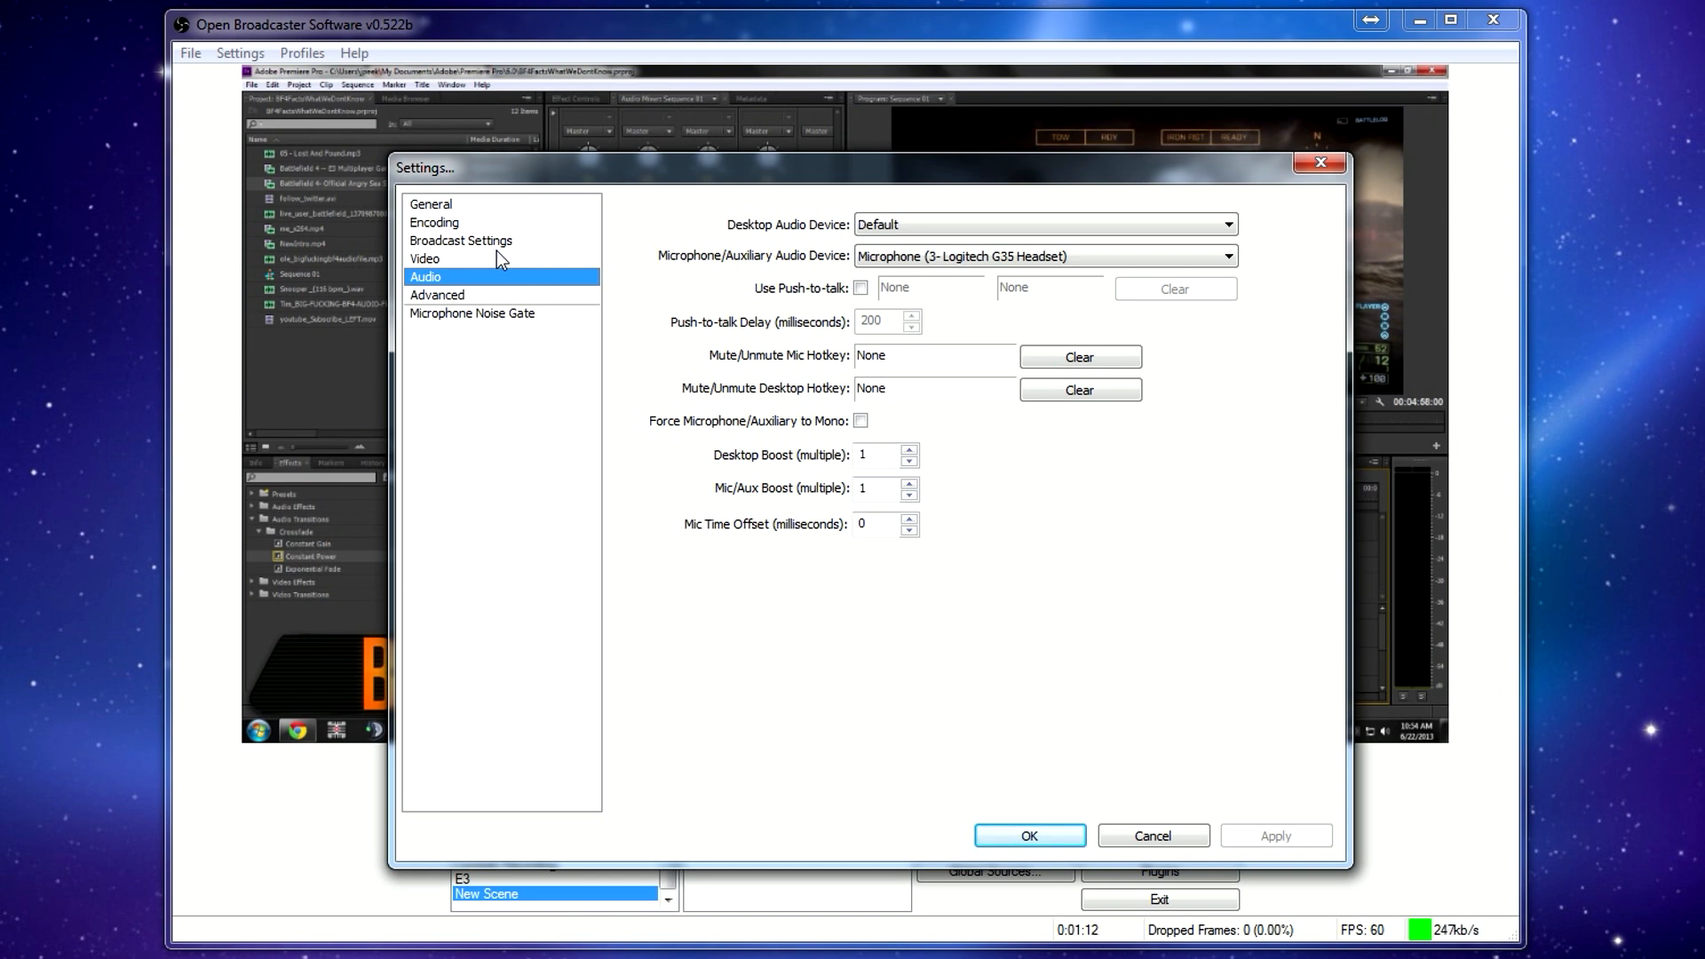
click(461, 241)
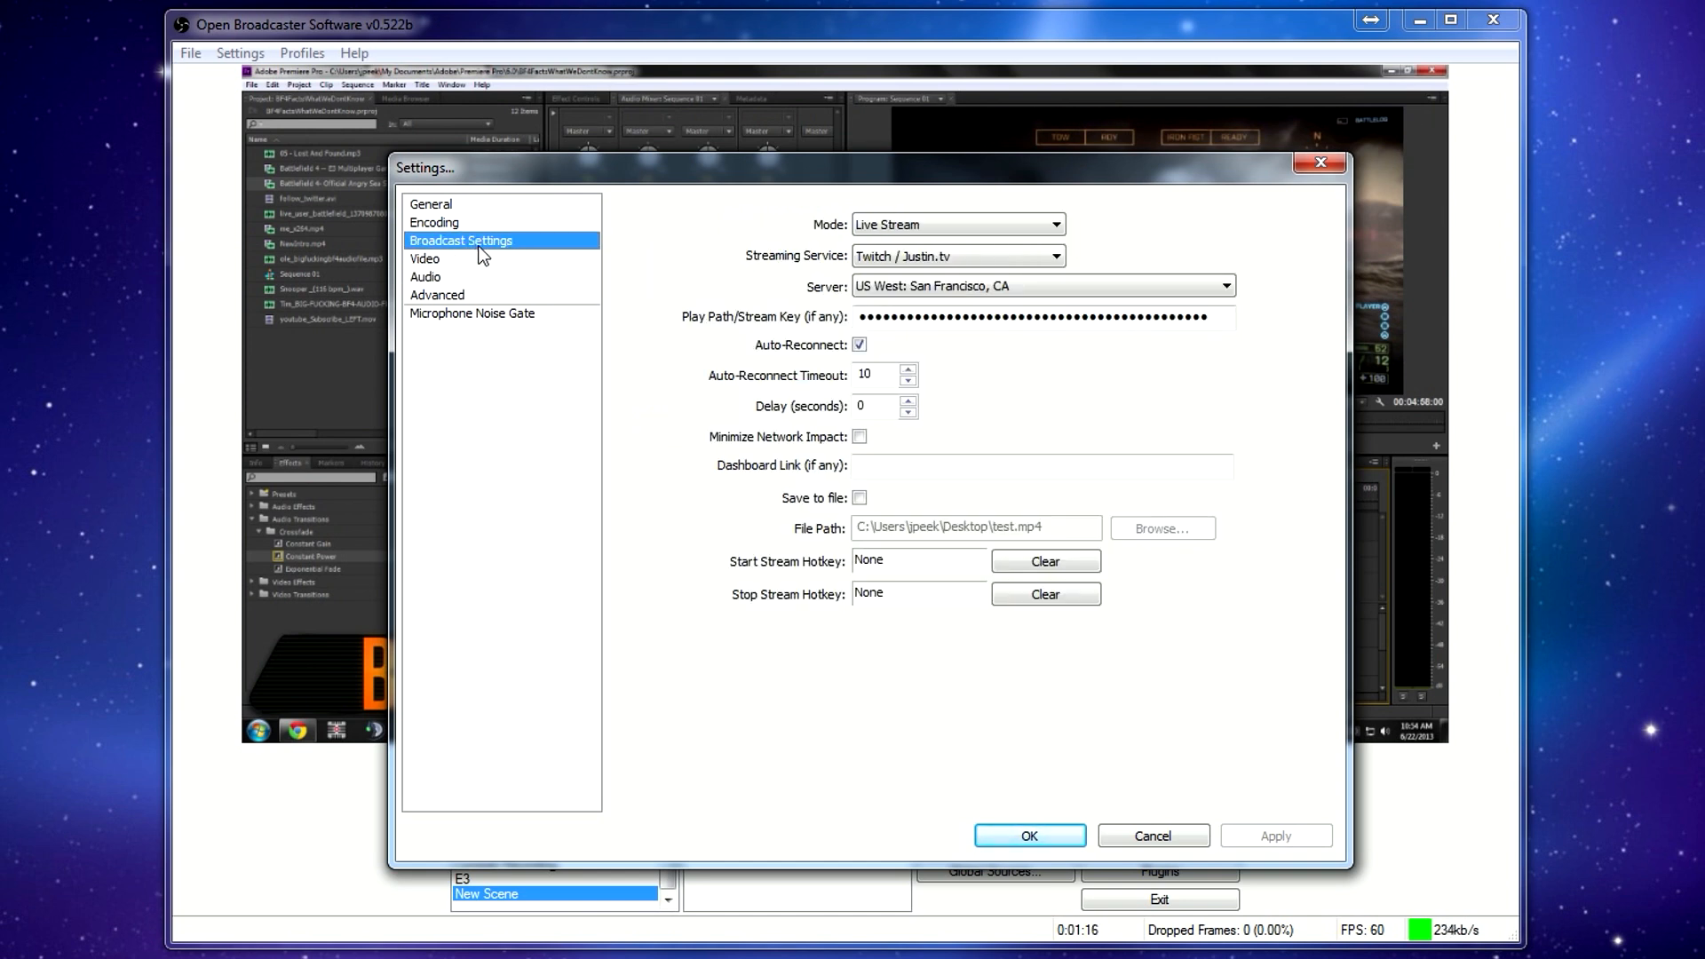
click(440, 226)
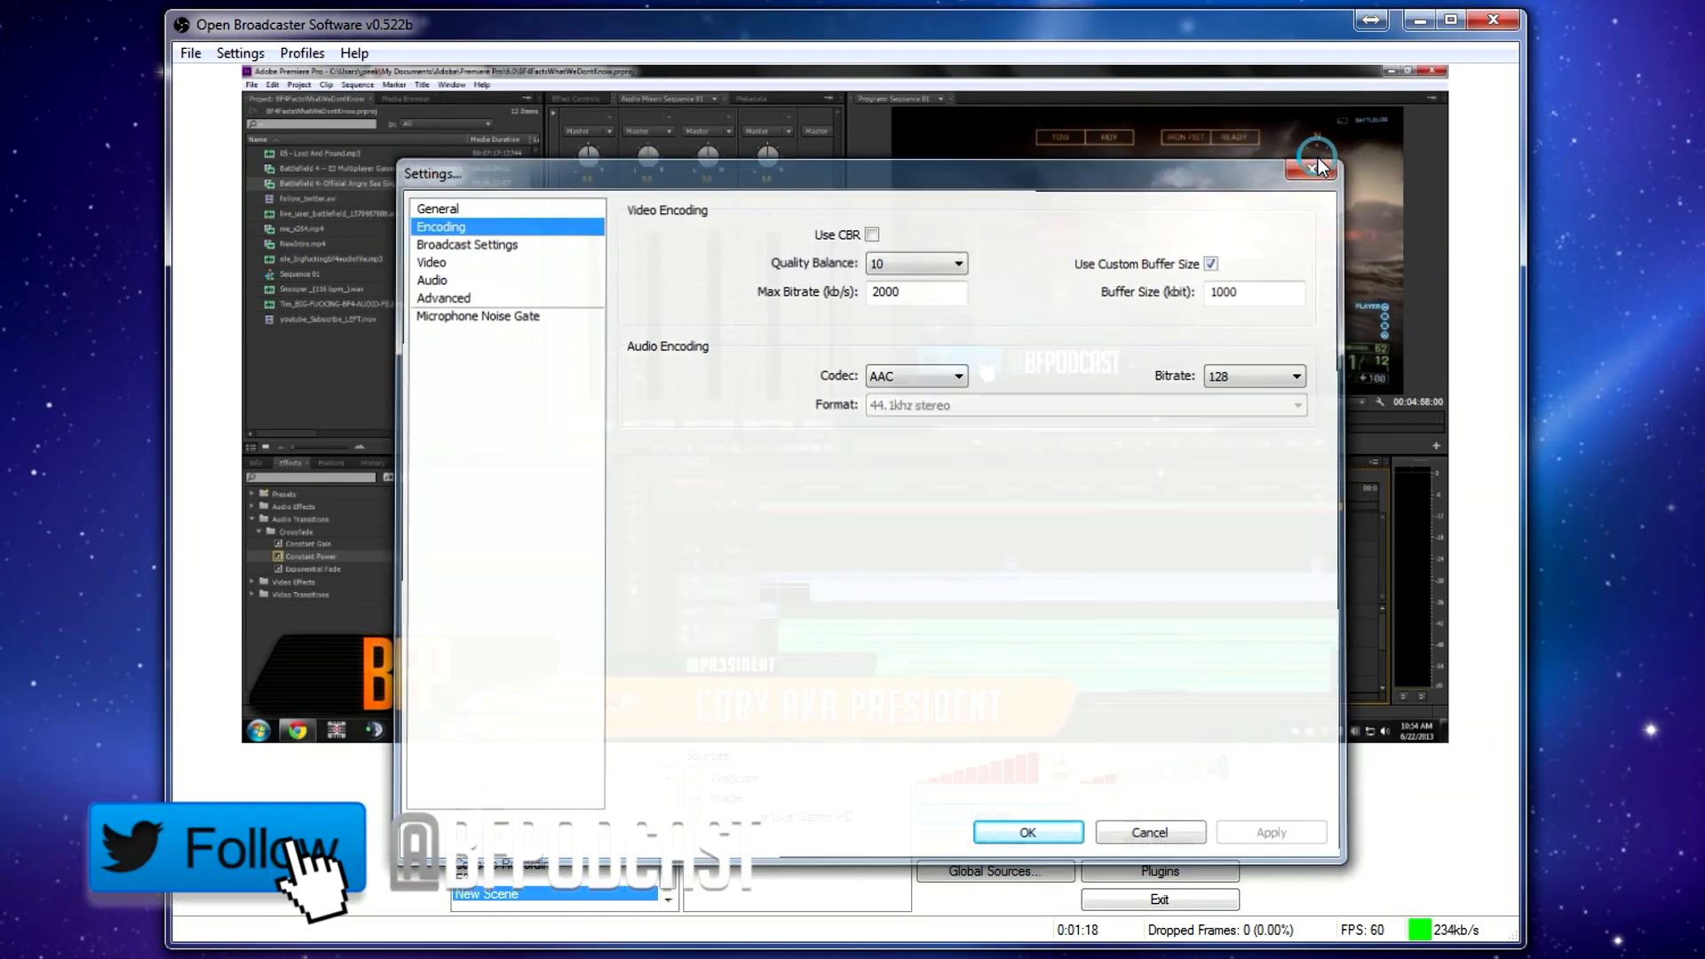
click(1317, 166)
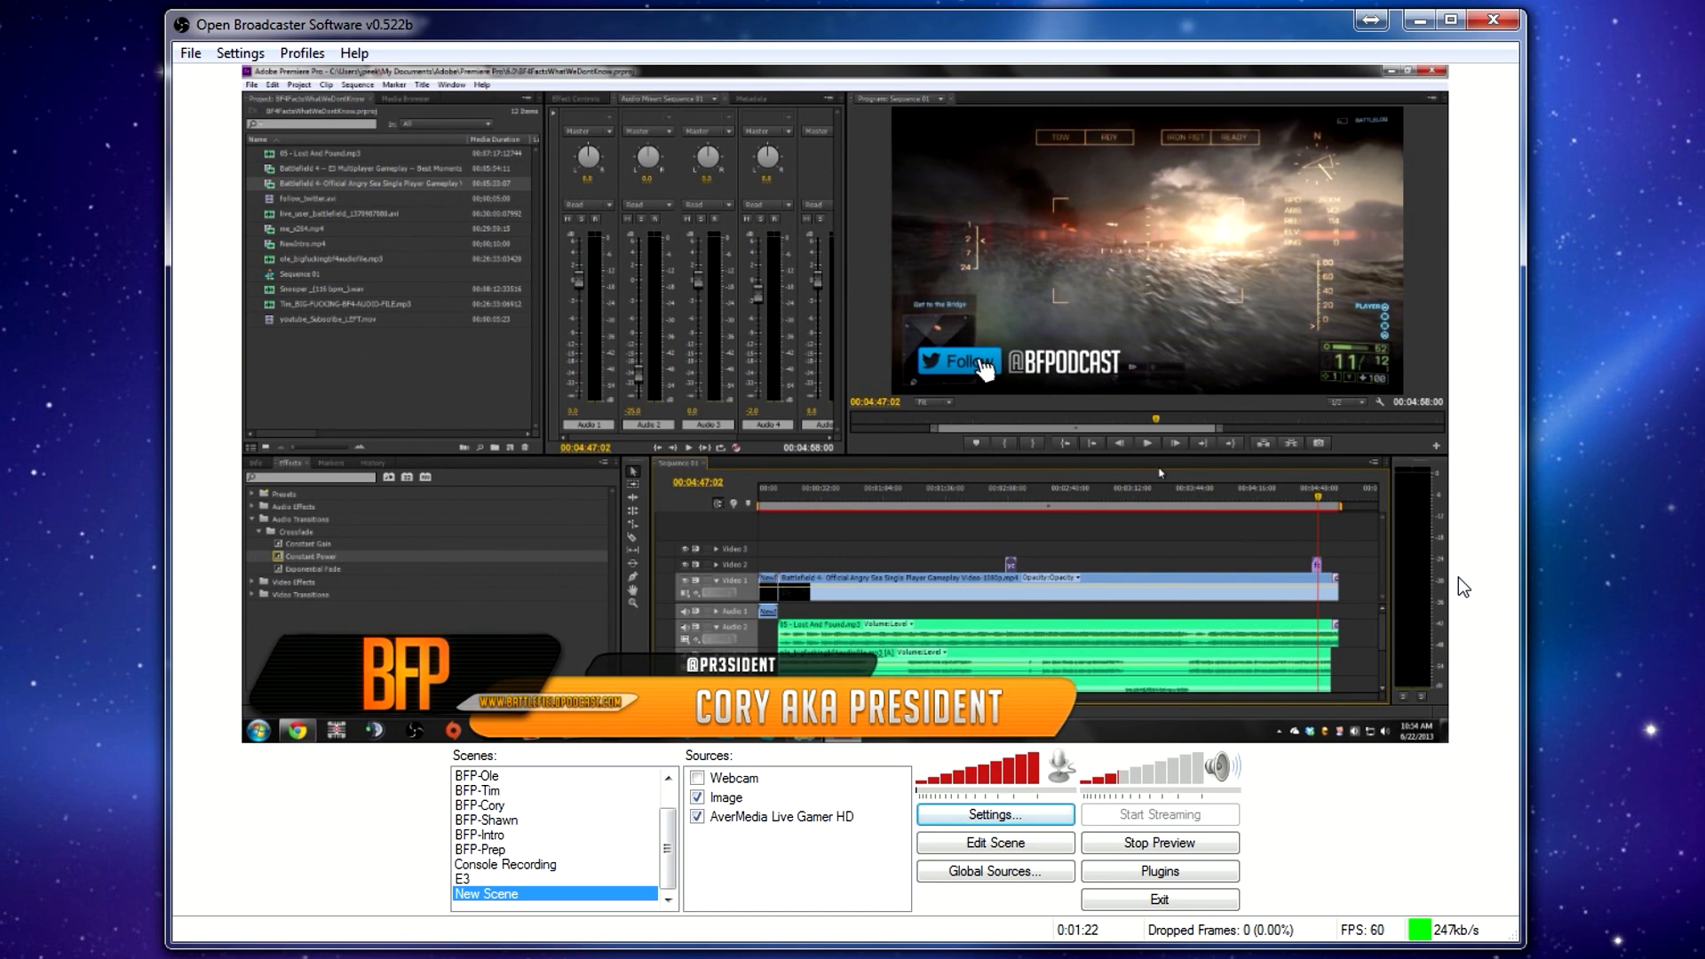
mouse_move(1240, 872)
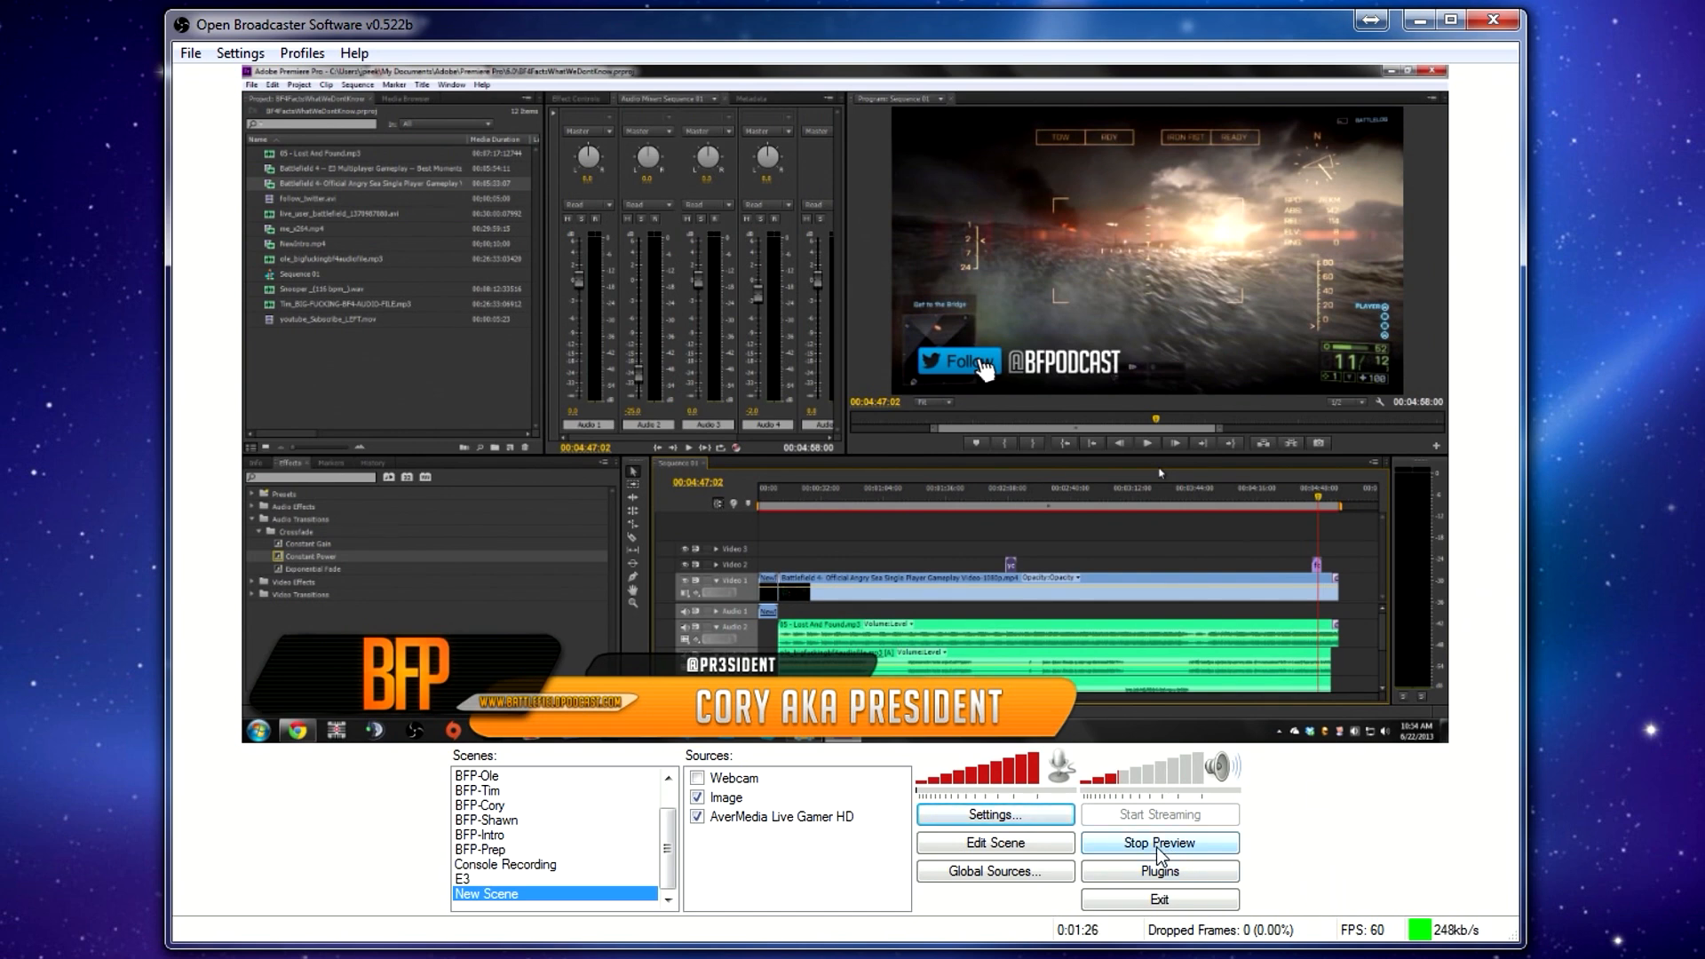
mouse_move(549, 276)
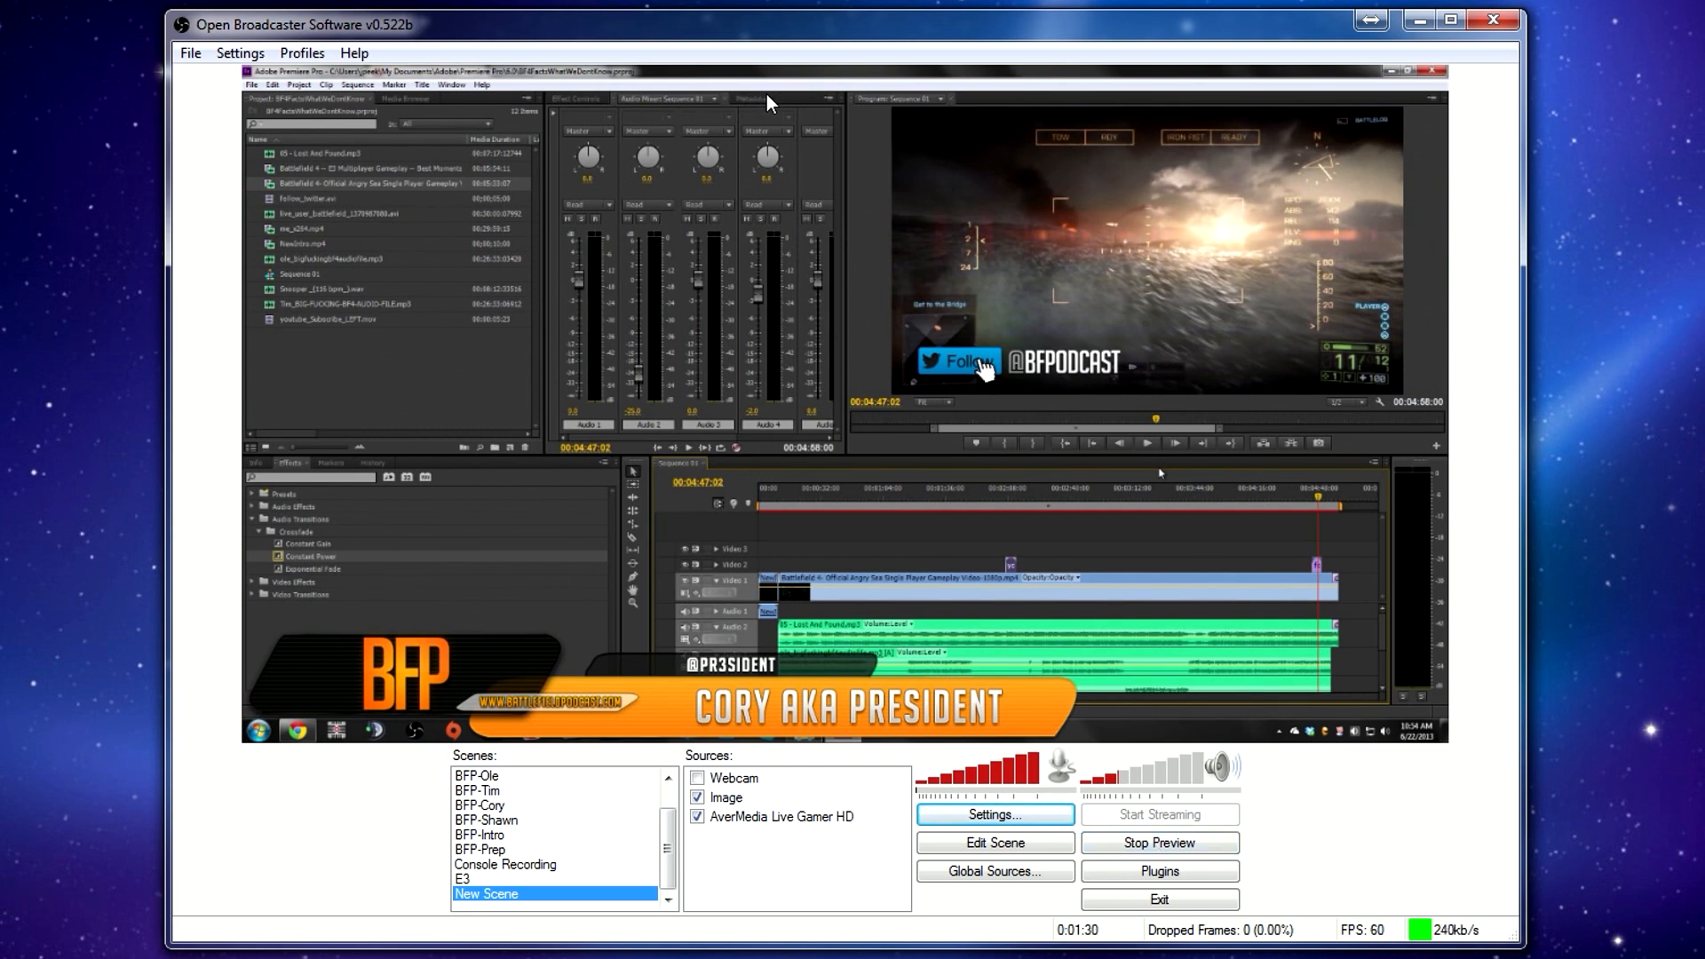
click(1158, 842)
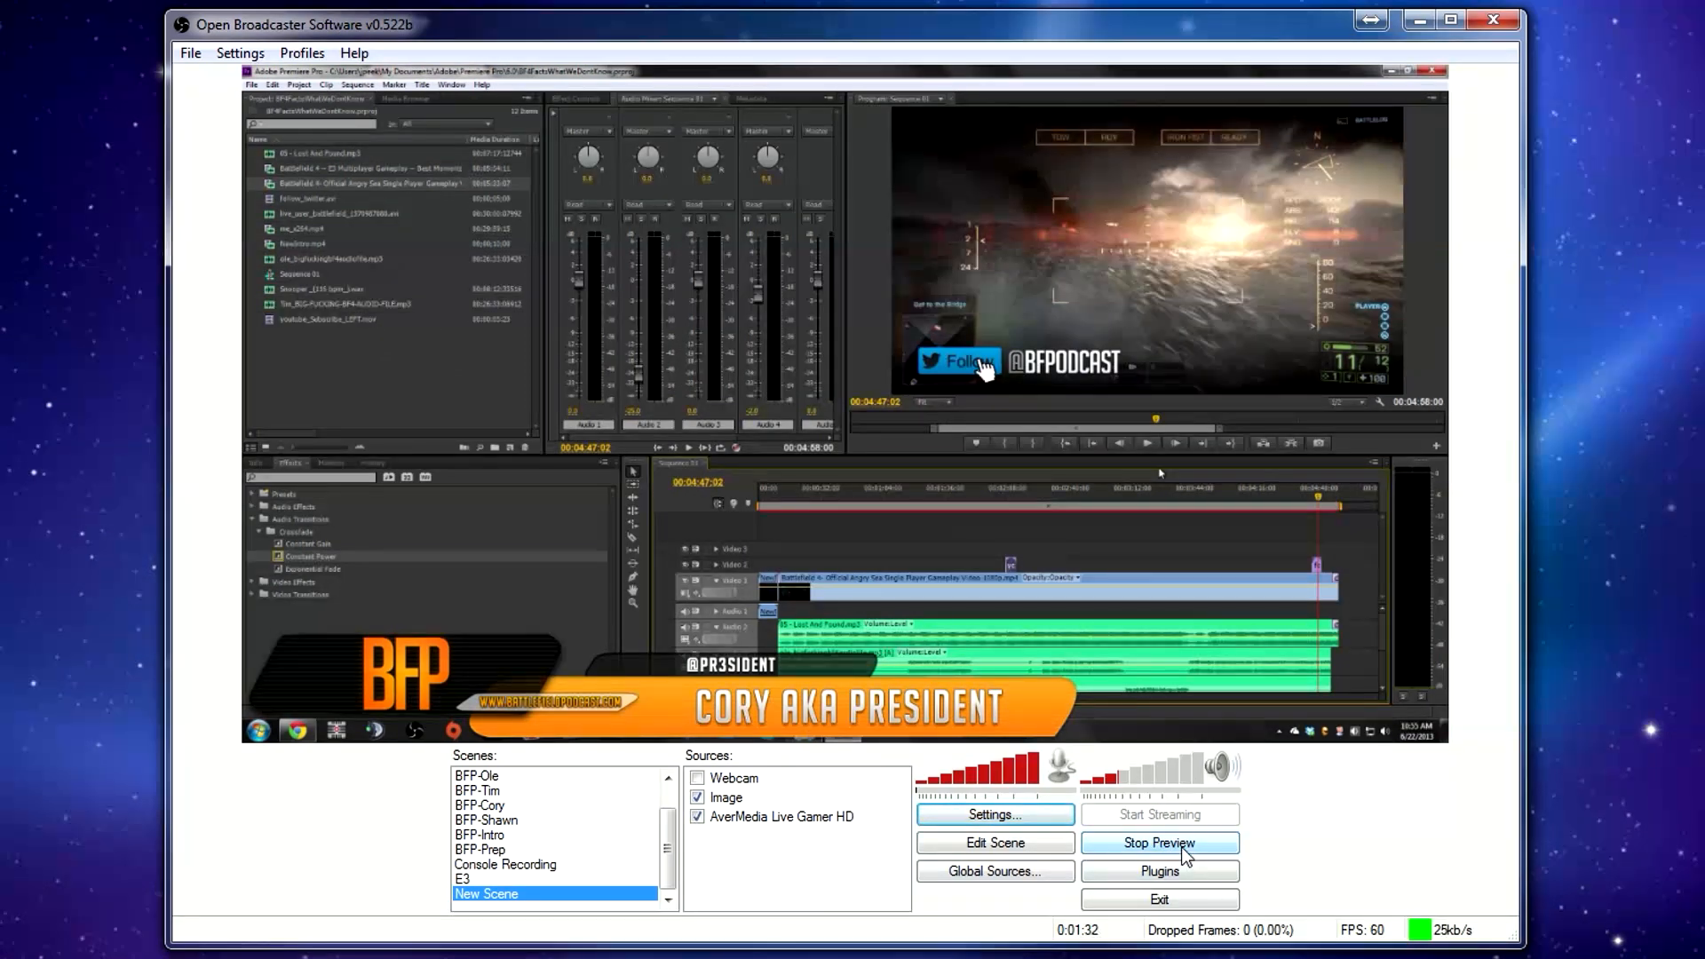